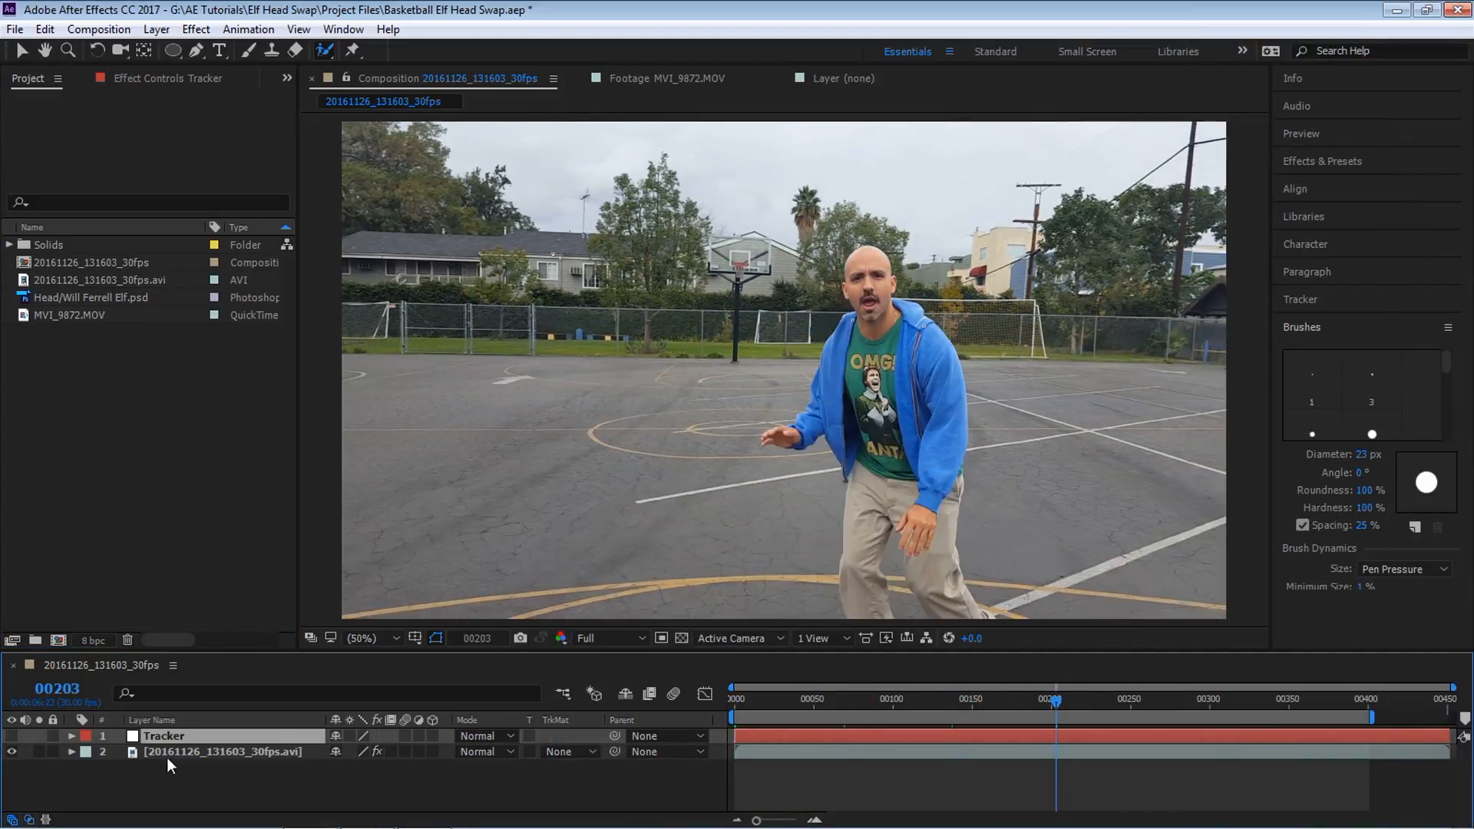
Step: Preview the basketball footage, open MVI_9872.MOV in its viewer, and compare clip frame rates
{"action": "left_click", "coordinate": [1290, 699]}
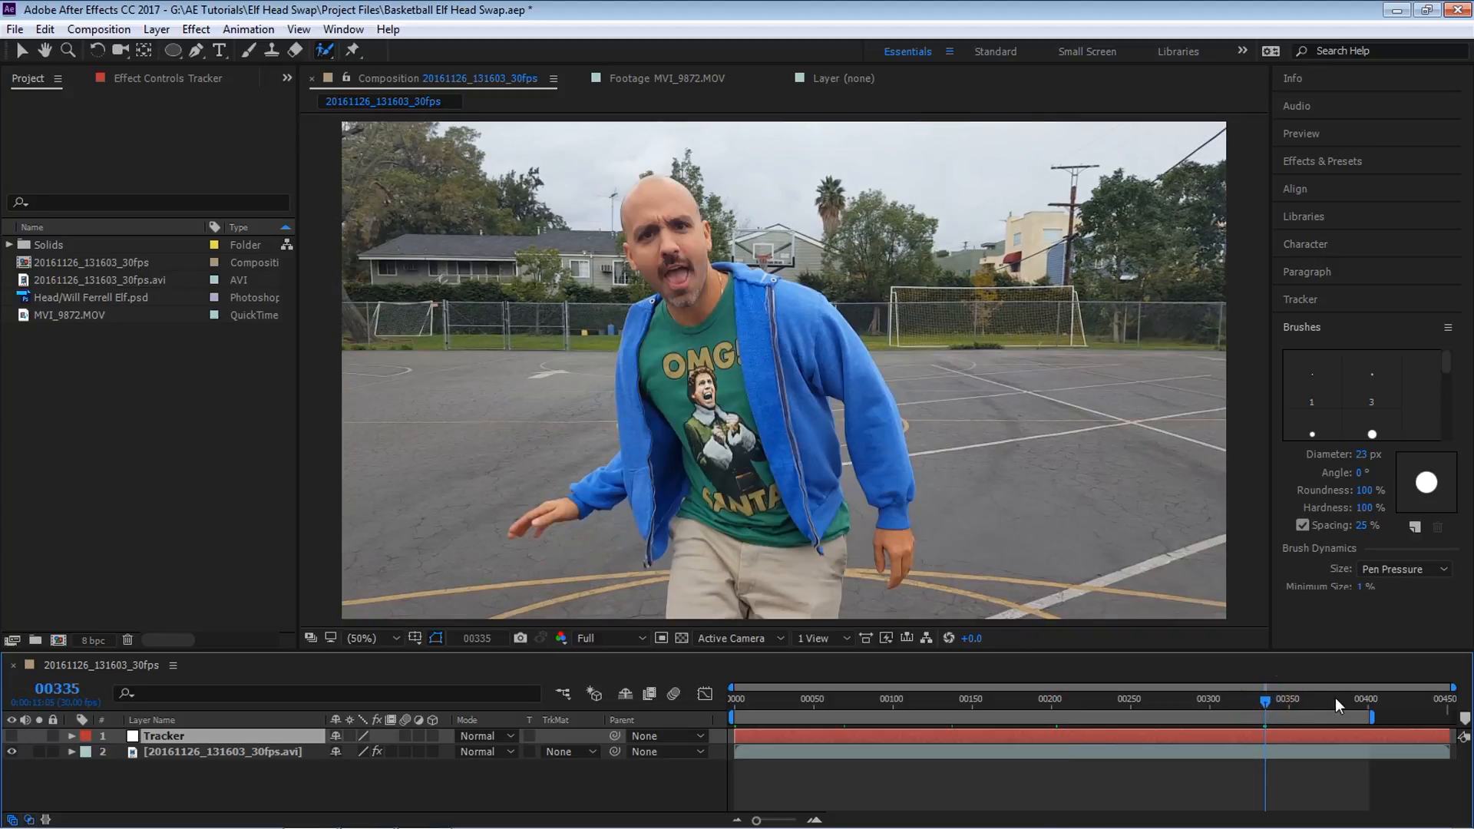
{"action": "left_click", "coordinate": [705, 694]}
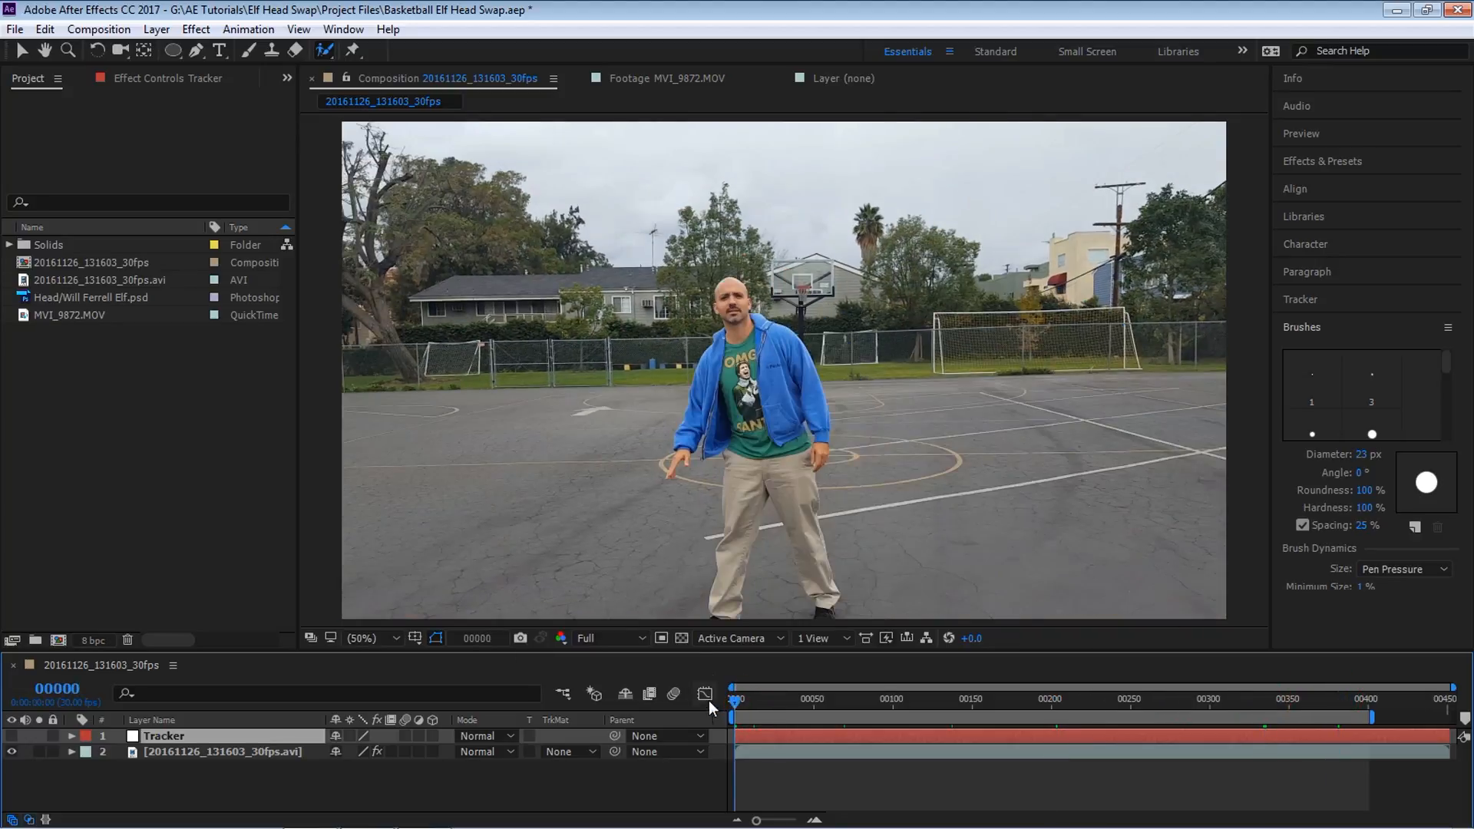
{"action": "left_click", "coordinate": [70, 314]}
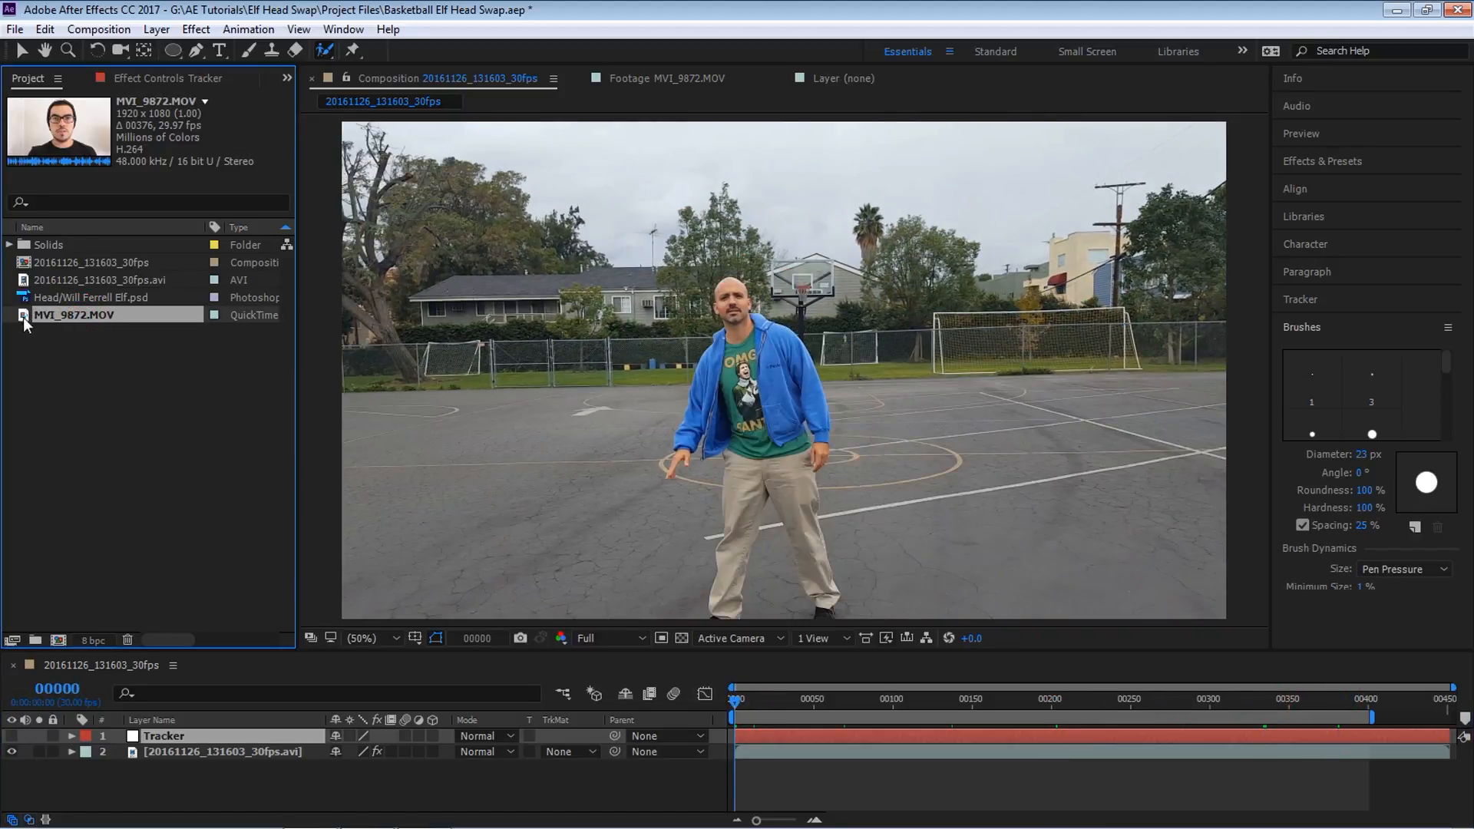
{"action": "double_click", "coordinate": [75, 315]}
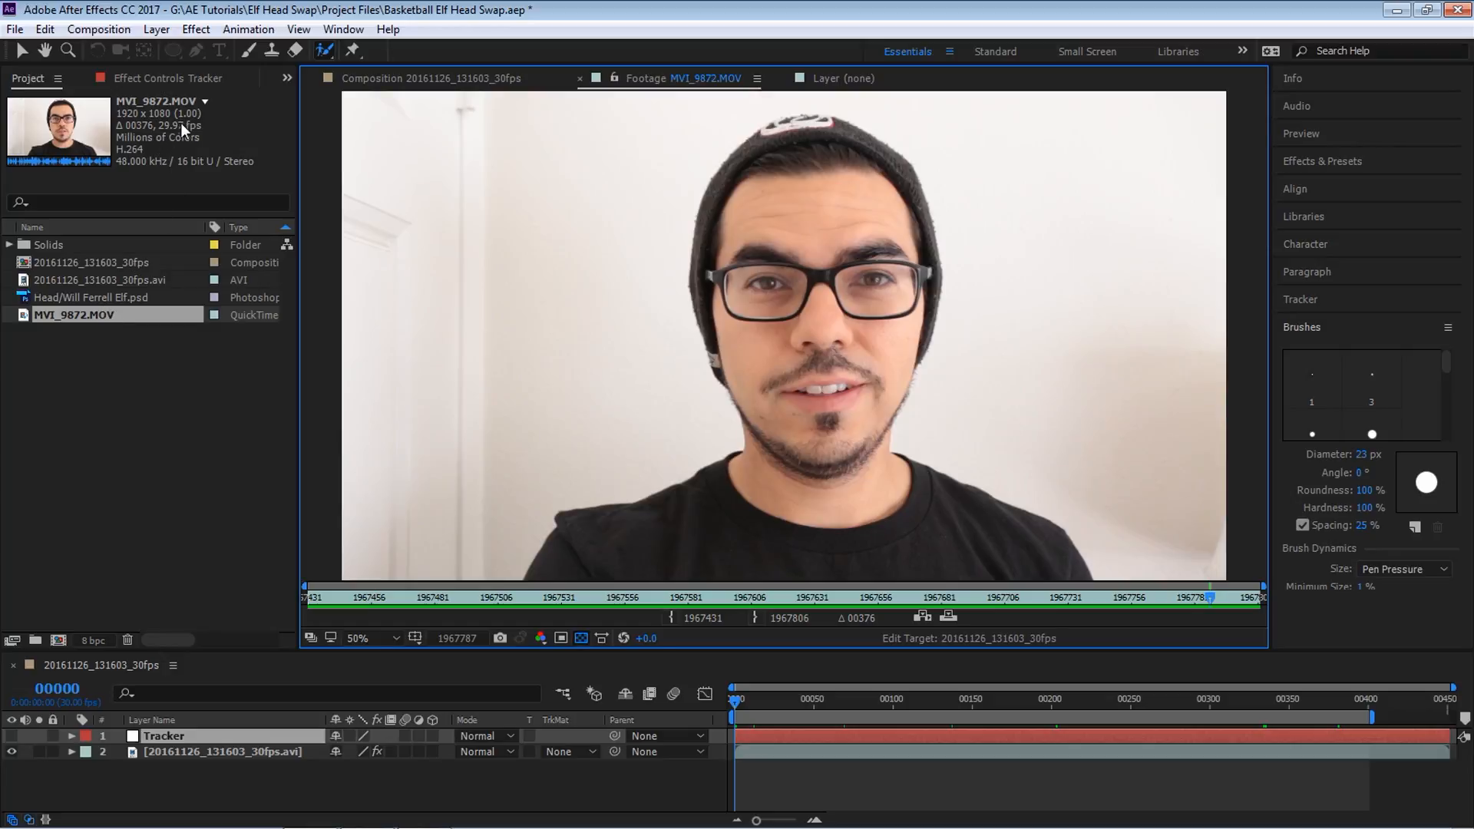
{"action": "mouse_move", "coordinate": [137, 290]}
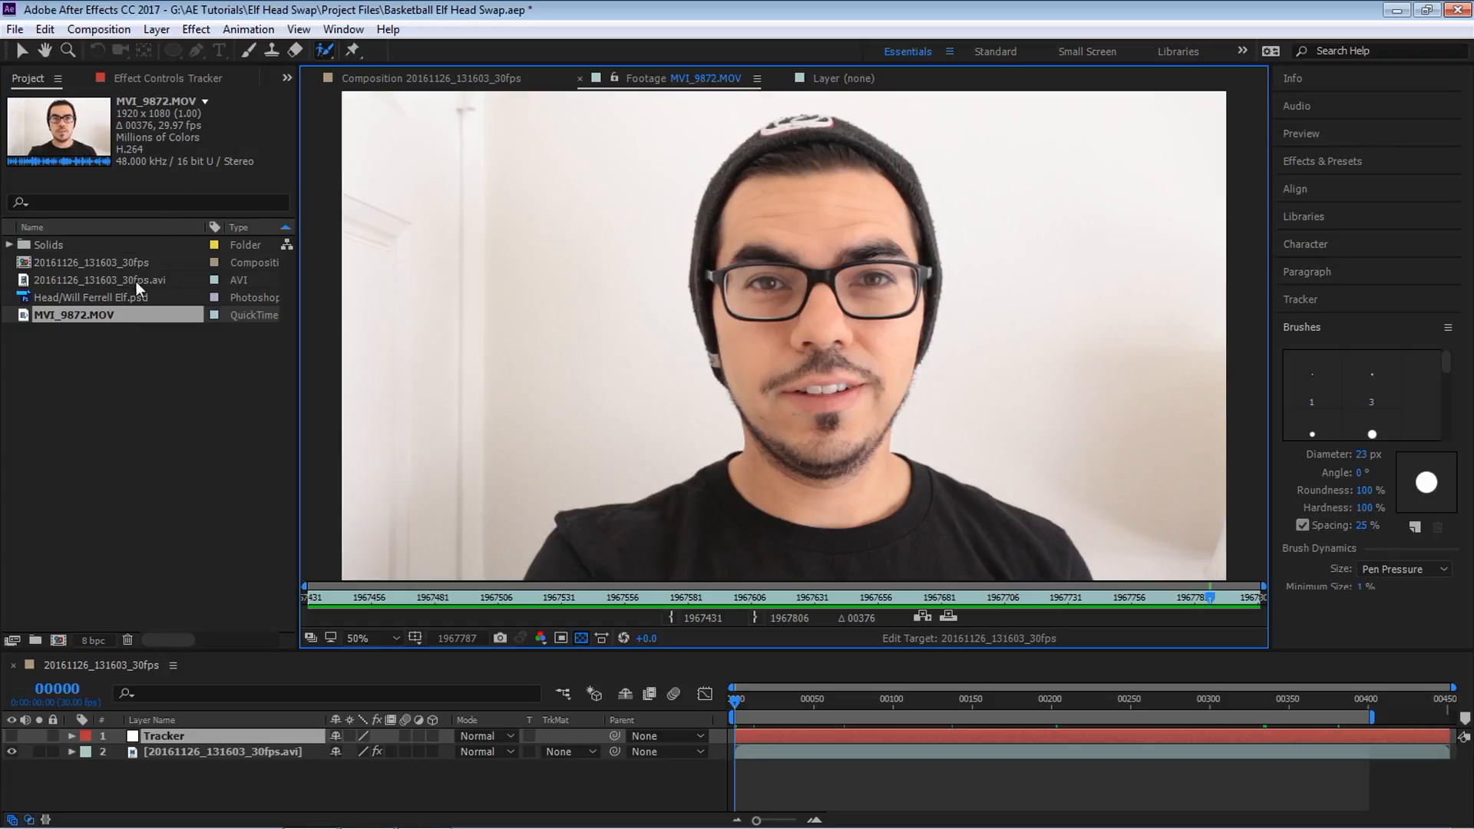
{"action": "left_click", "coordinate": [109, 280]}
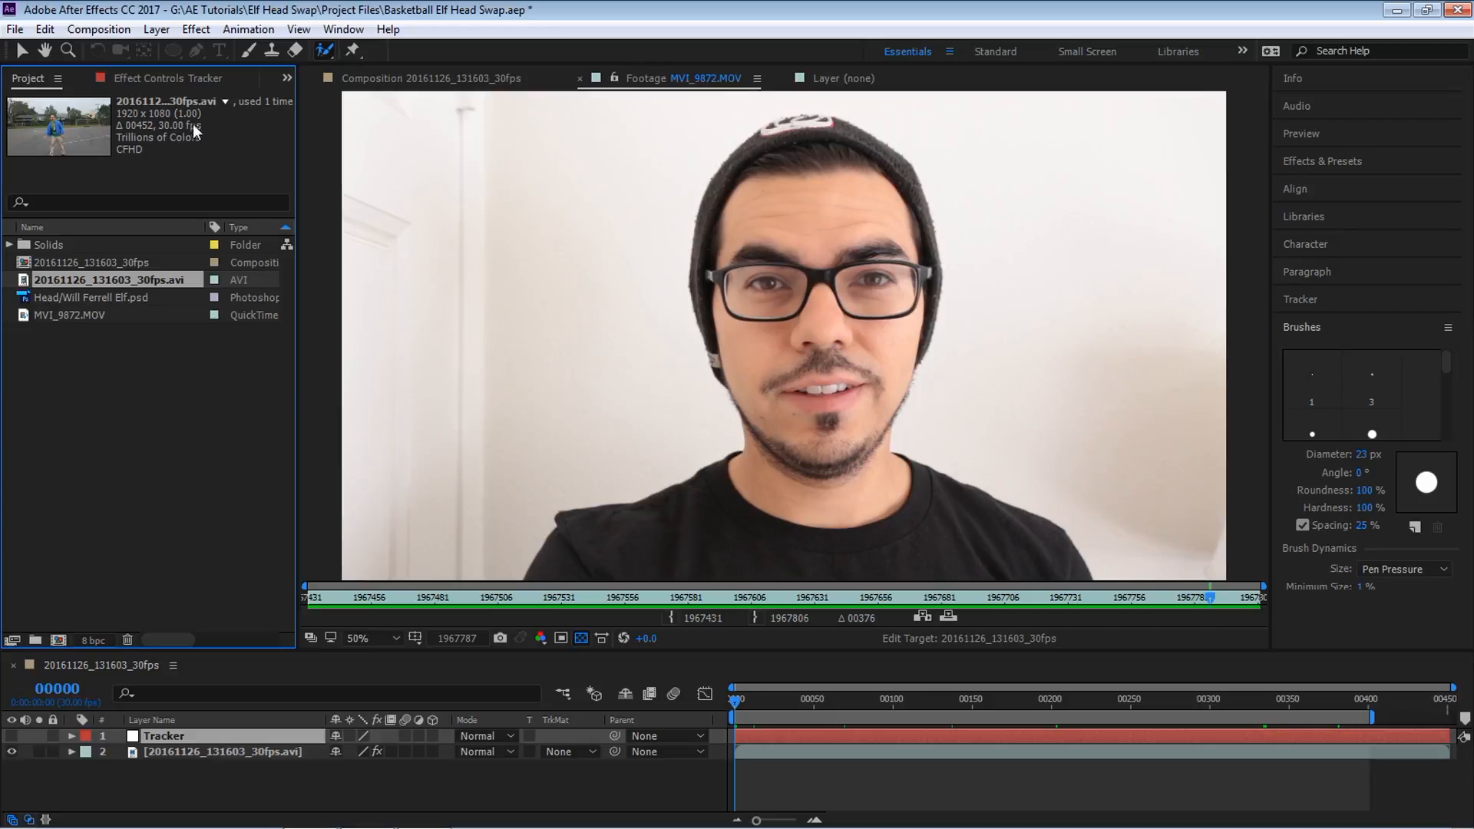
{"action": "left_click", "coordinate": [69, 314]}
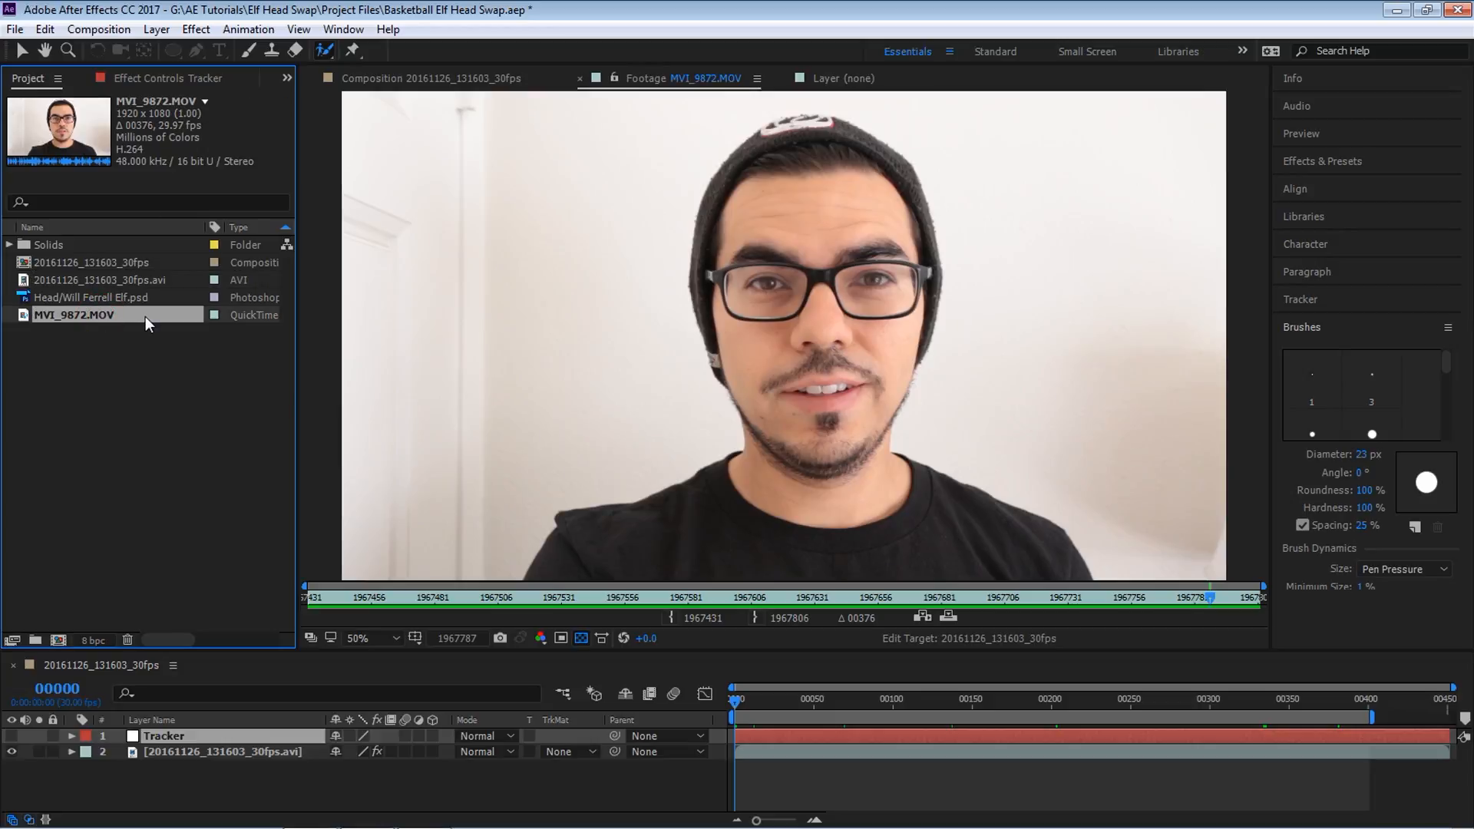
Step: Conform MVI_9872.MOV's frame rate to 30 fps instead of 29.97 via Interpret Footage
{"action": "right_click", "coordinate": [75, 314]}
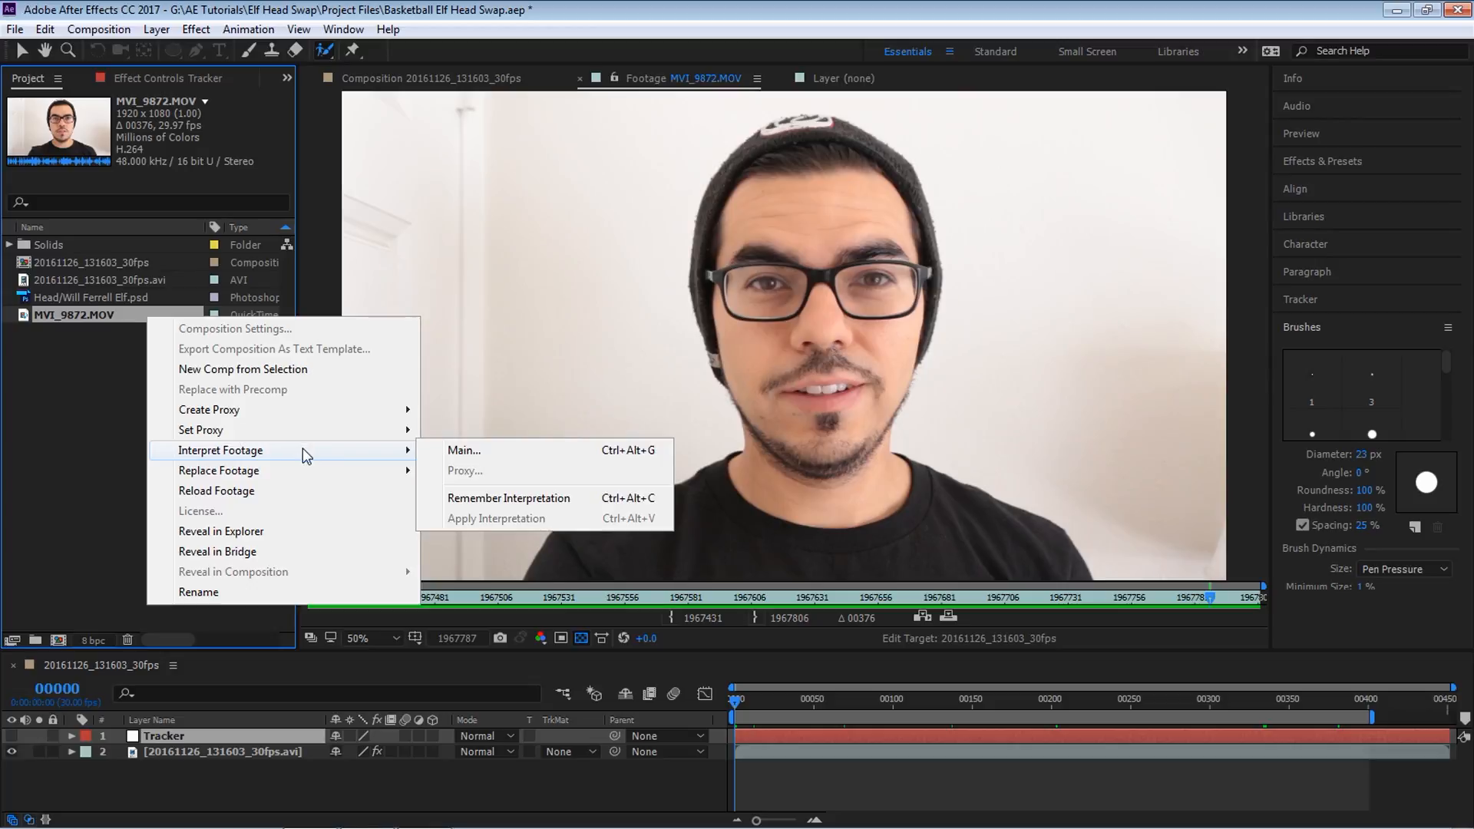
{"action": "left_click", "coordinate": [462, 451]}
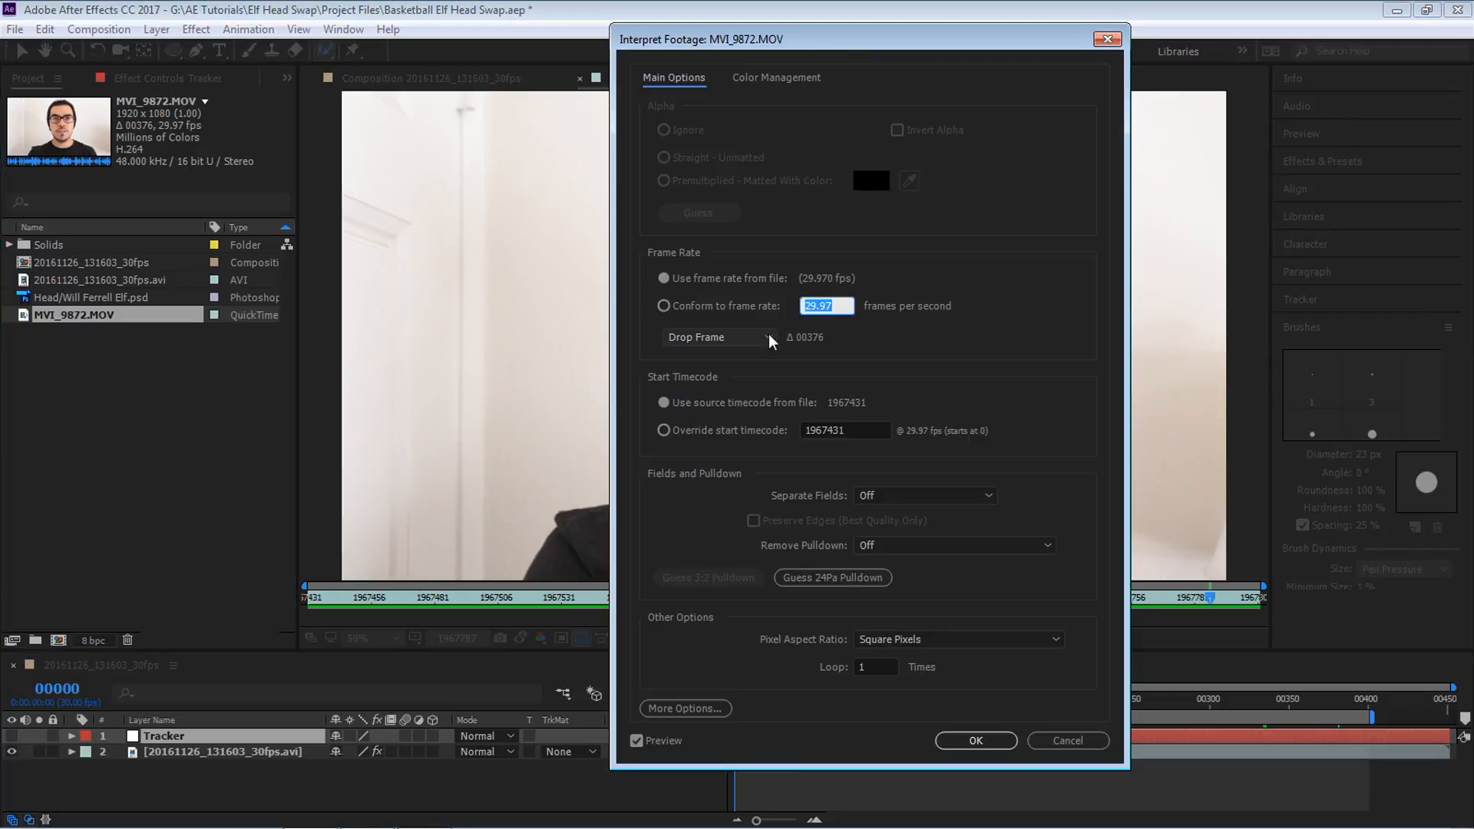
{"action": "left_click", "coordinate": [665, 306]}
{"action": "type", "text": "30."}
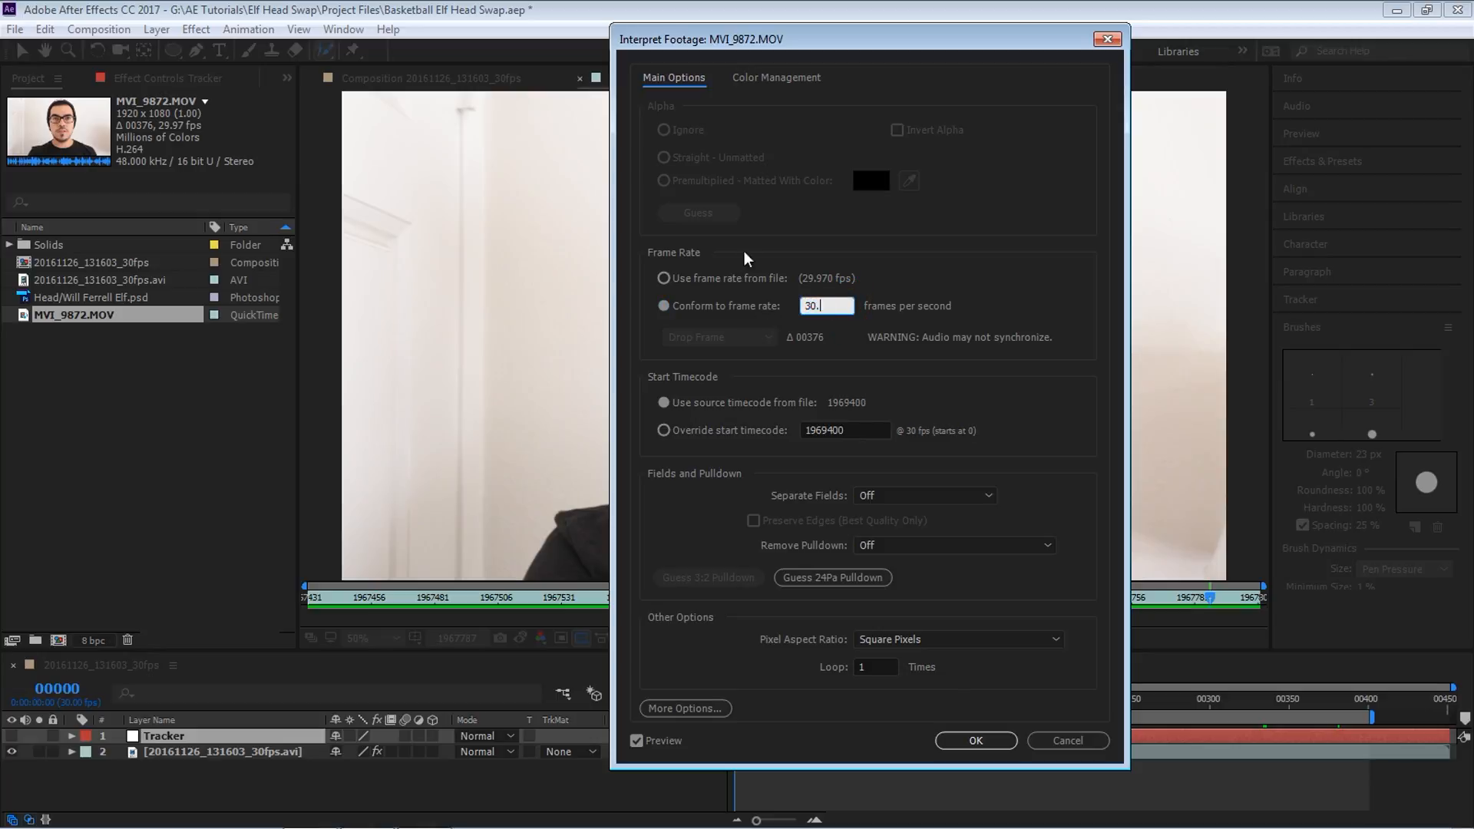
{"action": "left_click", "coordinate": [976, 741]}
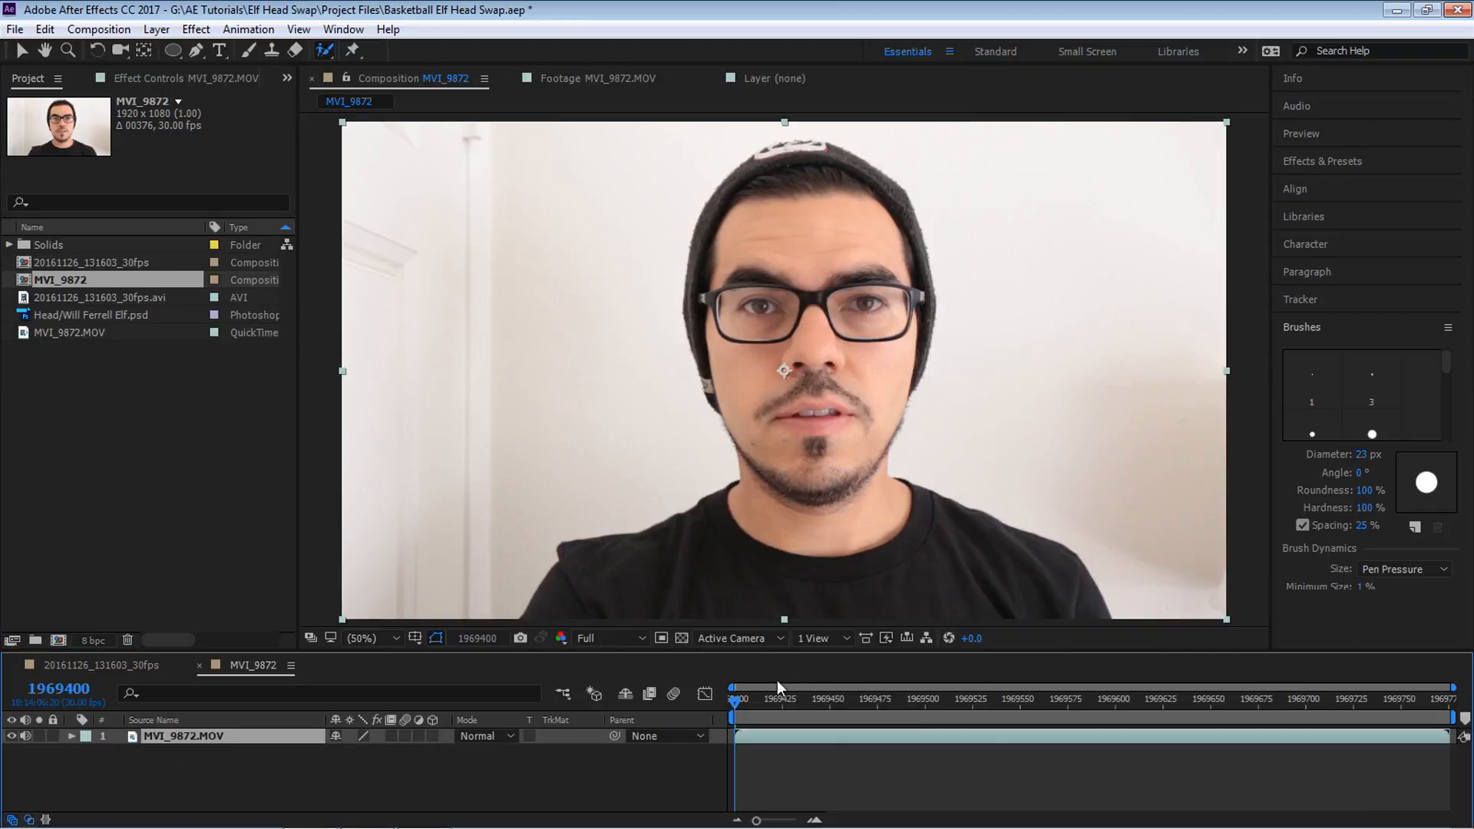
{"action": "mouse_move", "coordinate": [770, 691]}
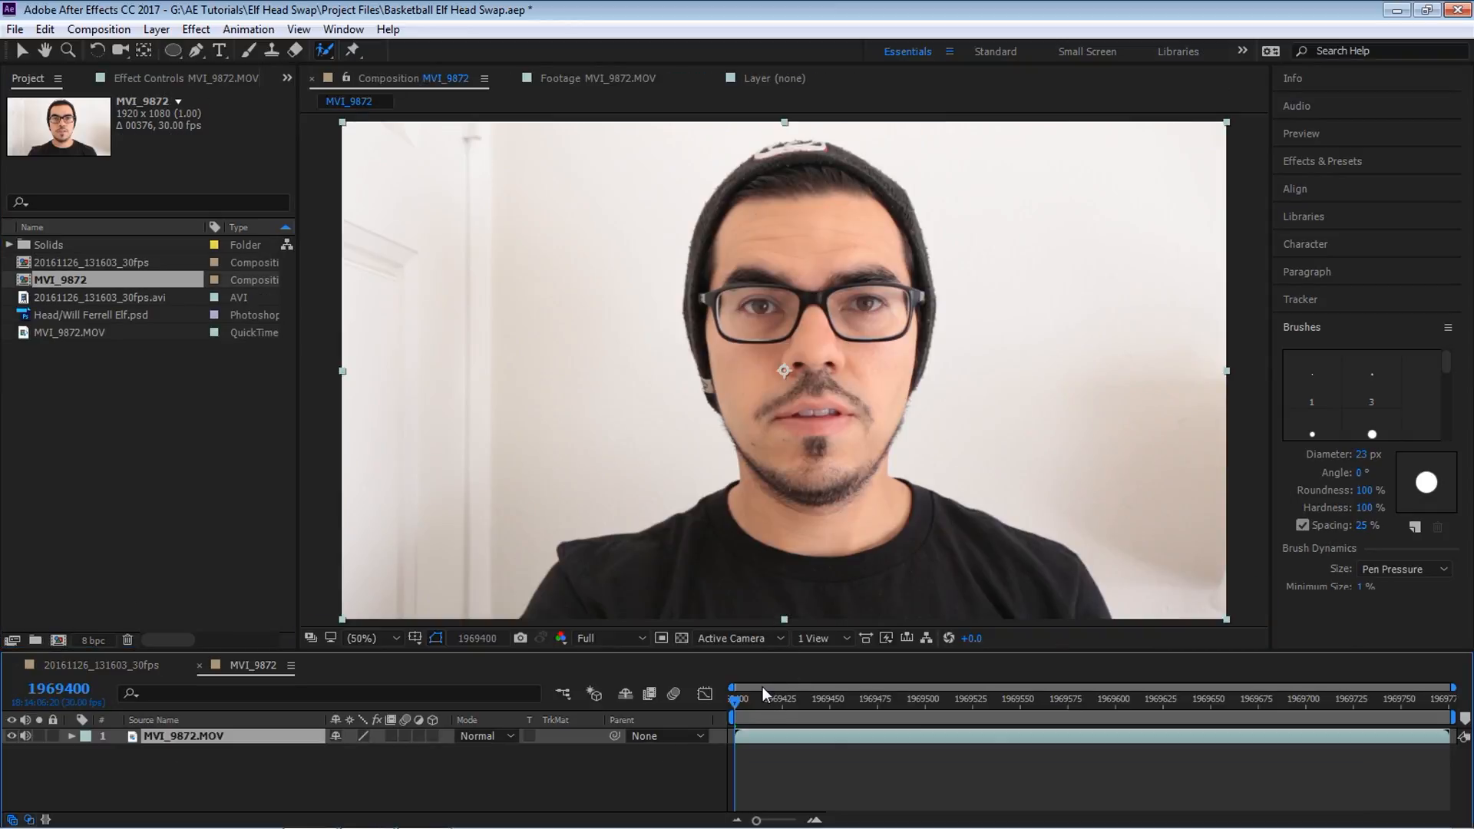
{"action": "mouse_move", "coordinate": [707, 486]}
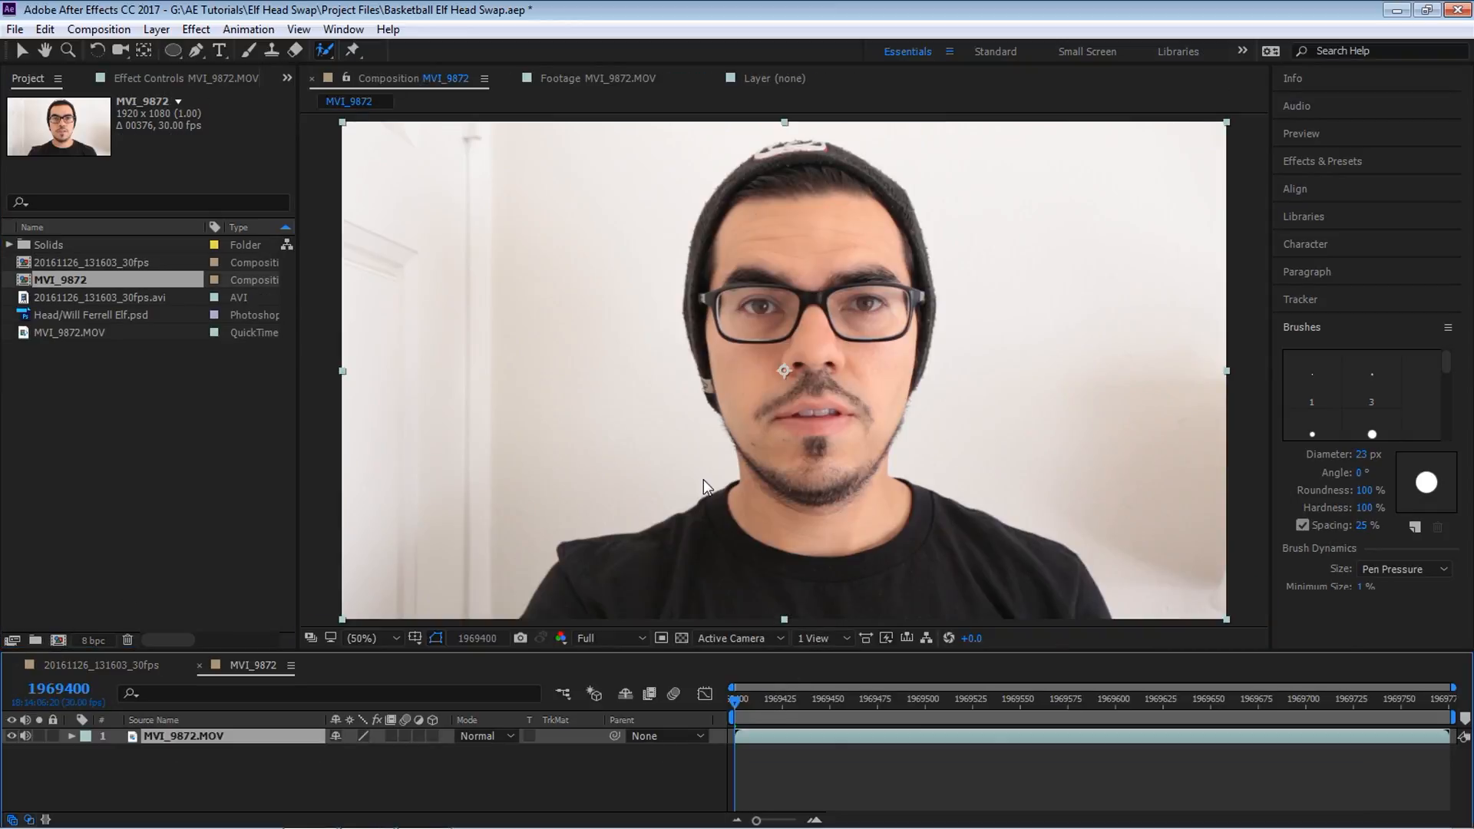
Step: Set the MVI_9872 composition's start frame to 000
{"action": "key", "text": "ctrl+k"}
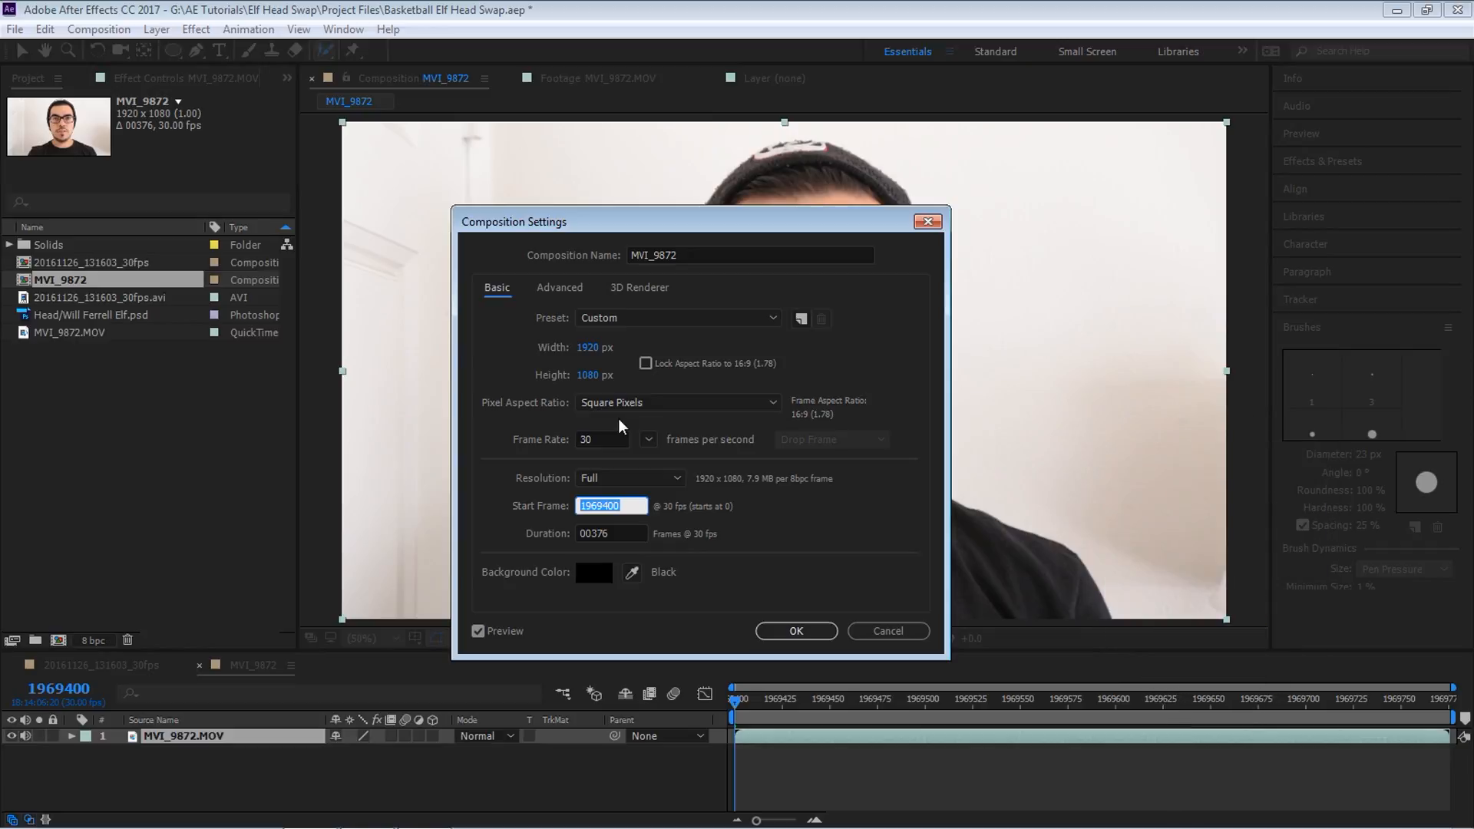
{"action": "type", "text": "000"}
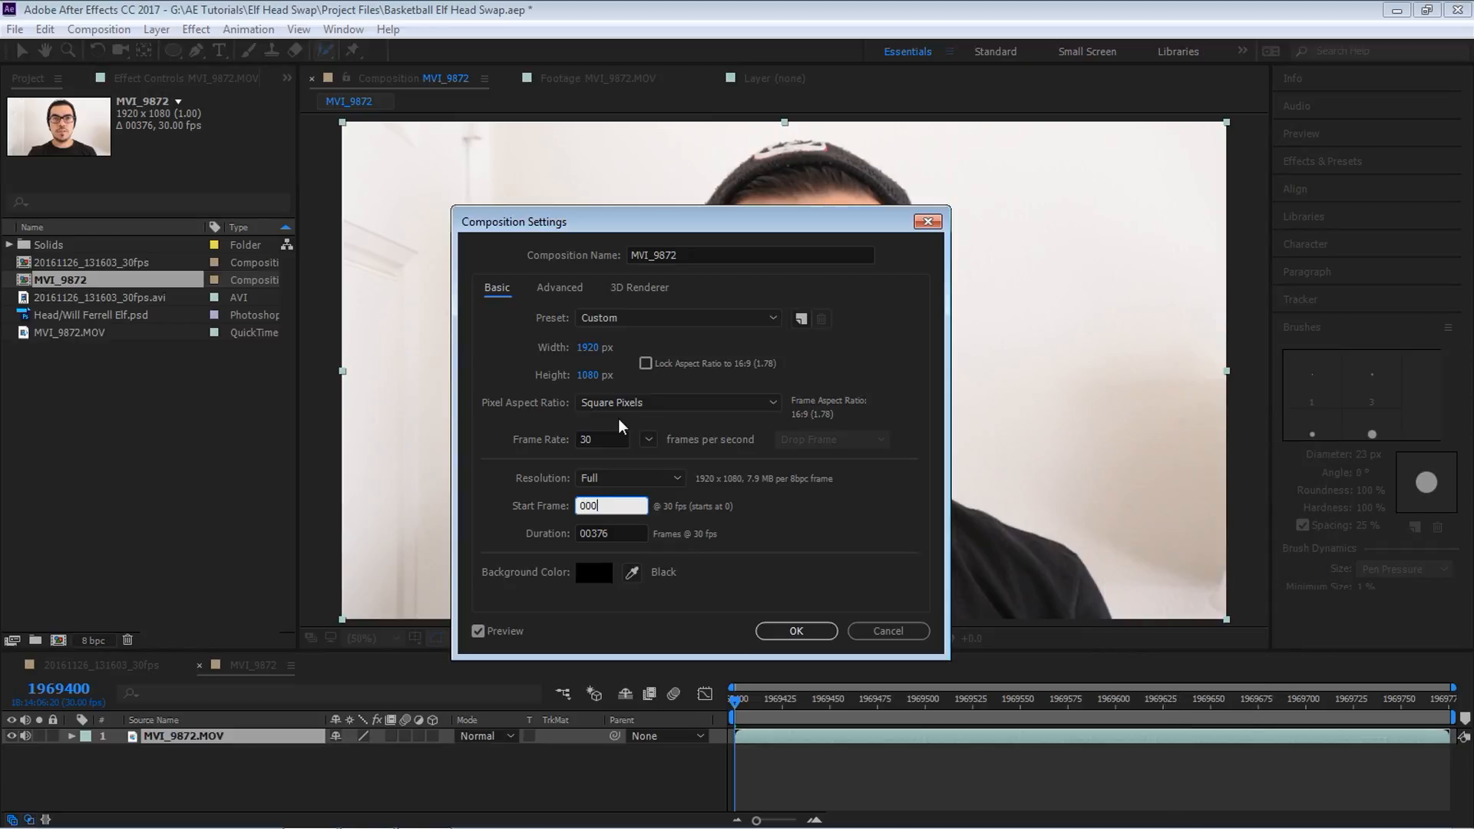
{"action": "left_click", "coordinate": [795, 631]}
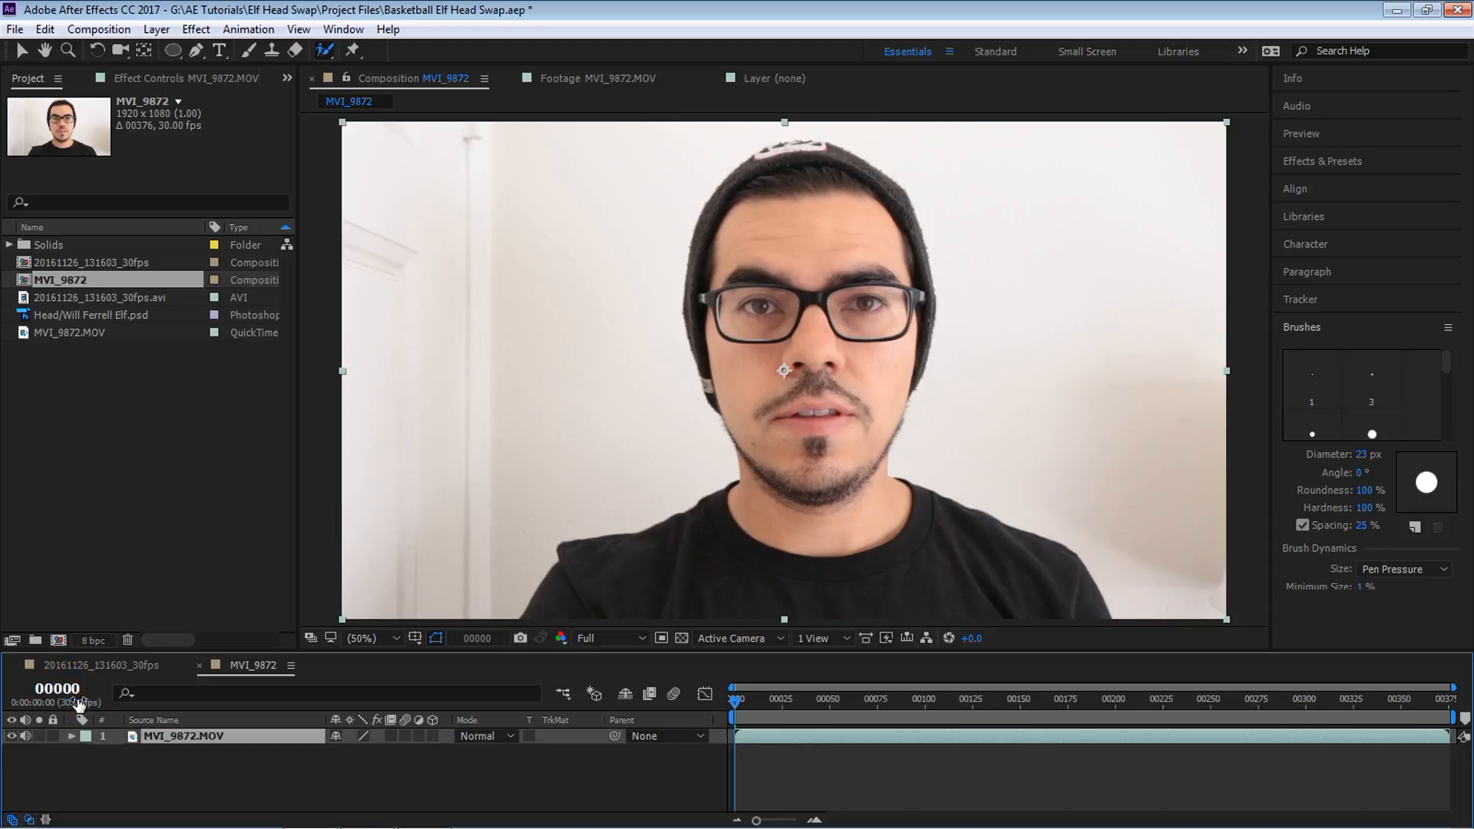
Step: Switch the time display to timecode and trim the composition to its work area
{"action": "left_click", "coordinate": [1067, 699]}
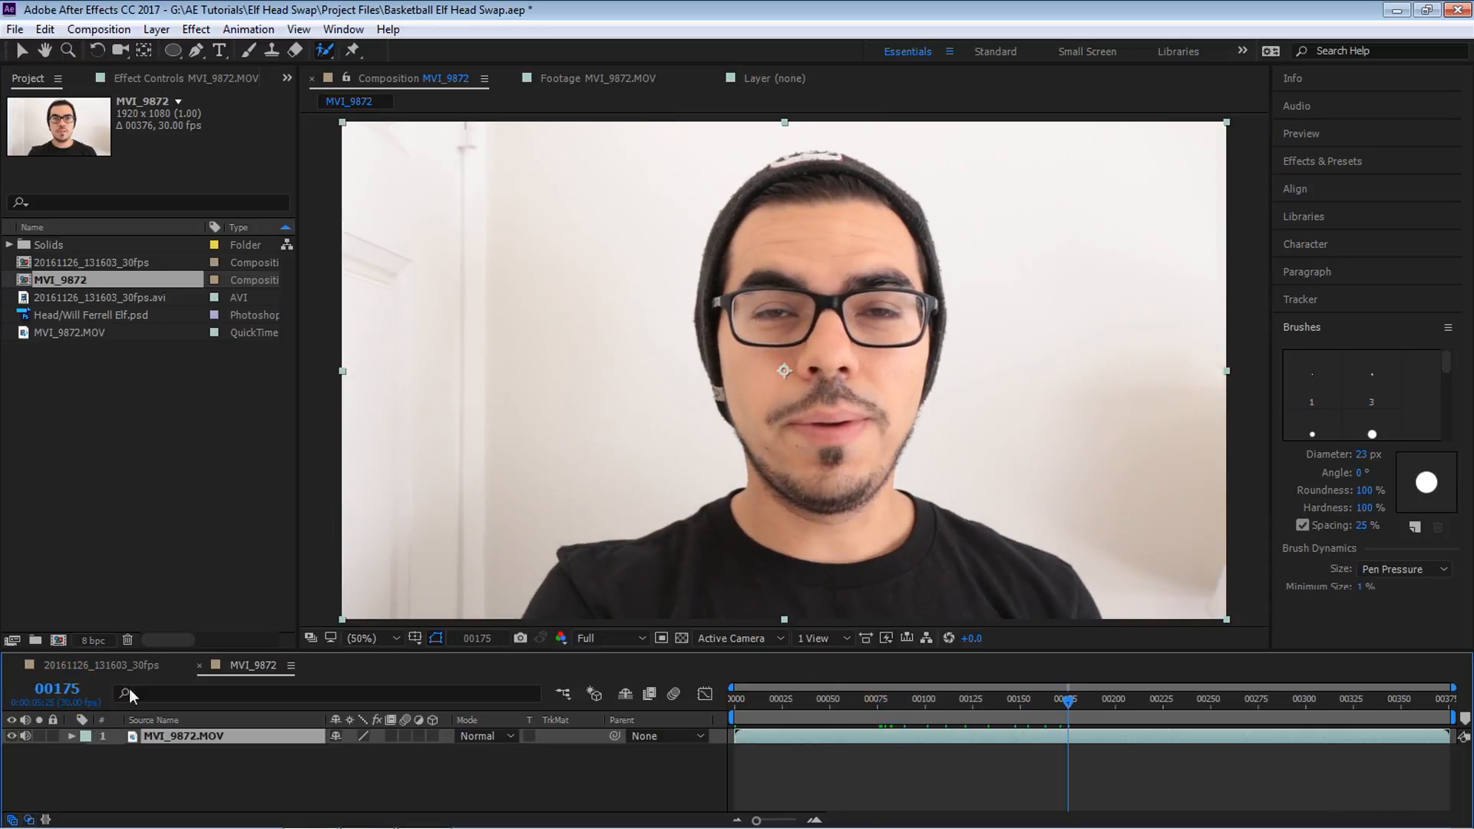
{"action": "left_click", "coordinate": [56, 688]}
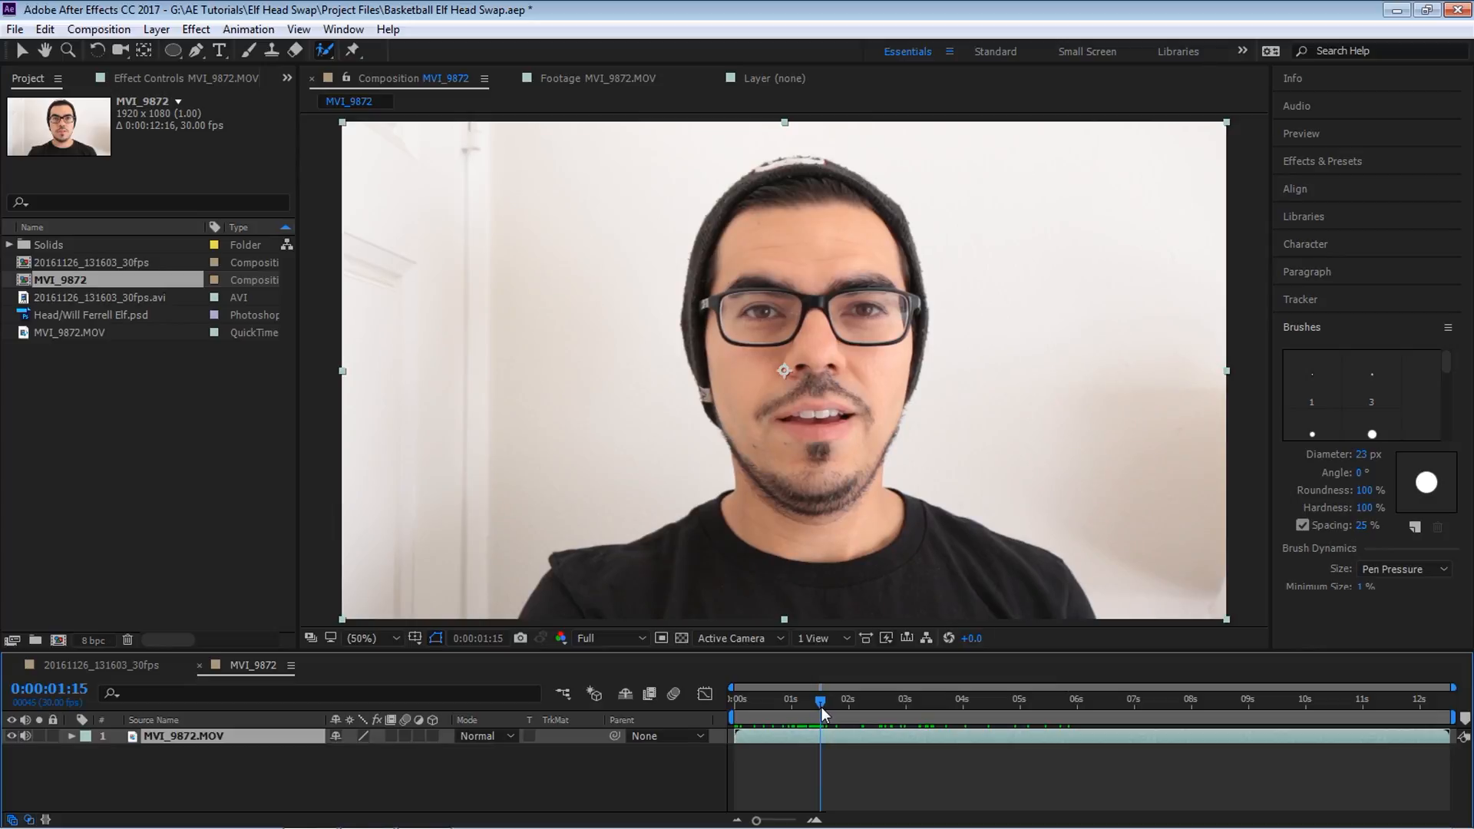
{"action": "left_click", "coordinate": [820, 711]}
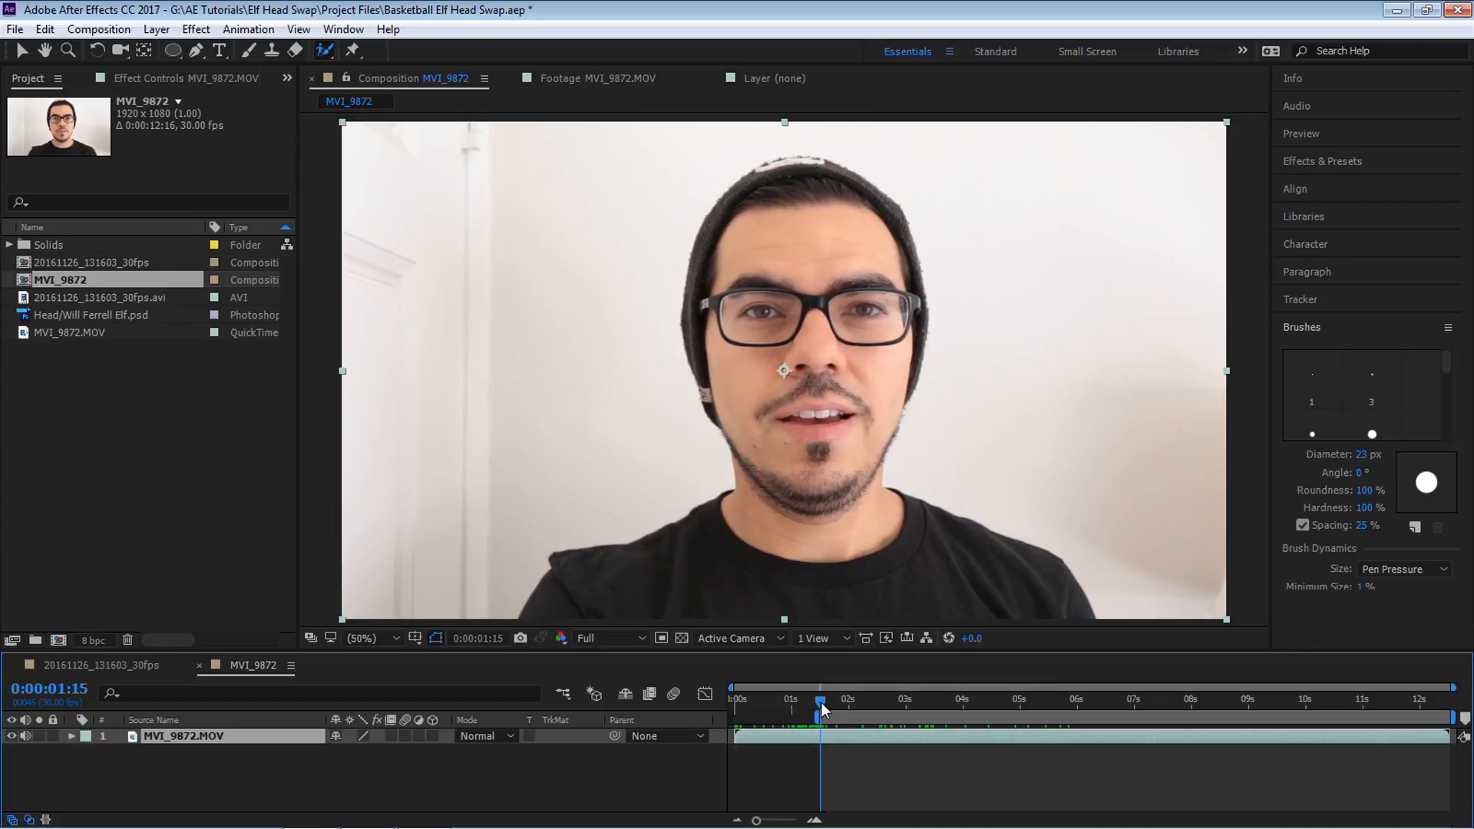
{"action": "mouse_move", "coordinate": [933, 701]}
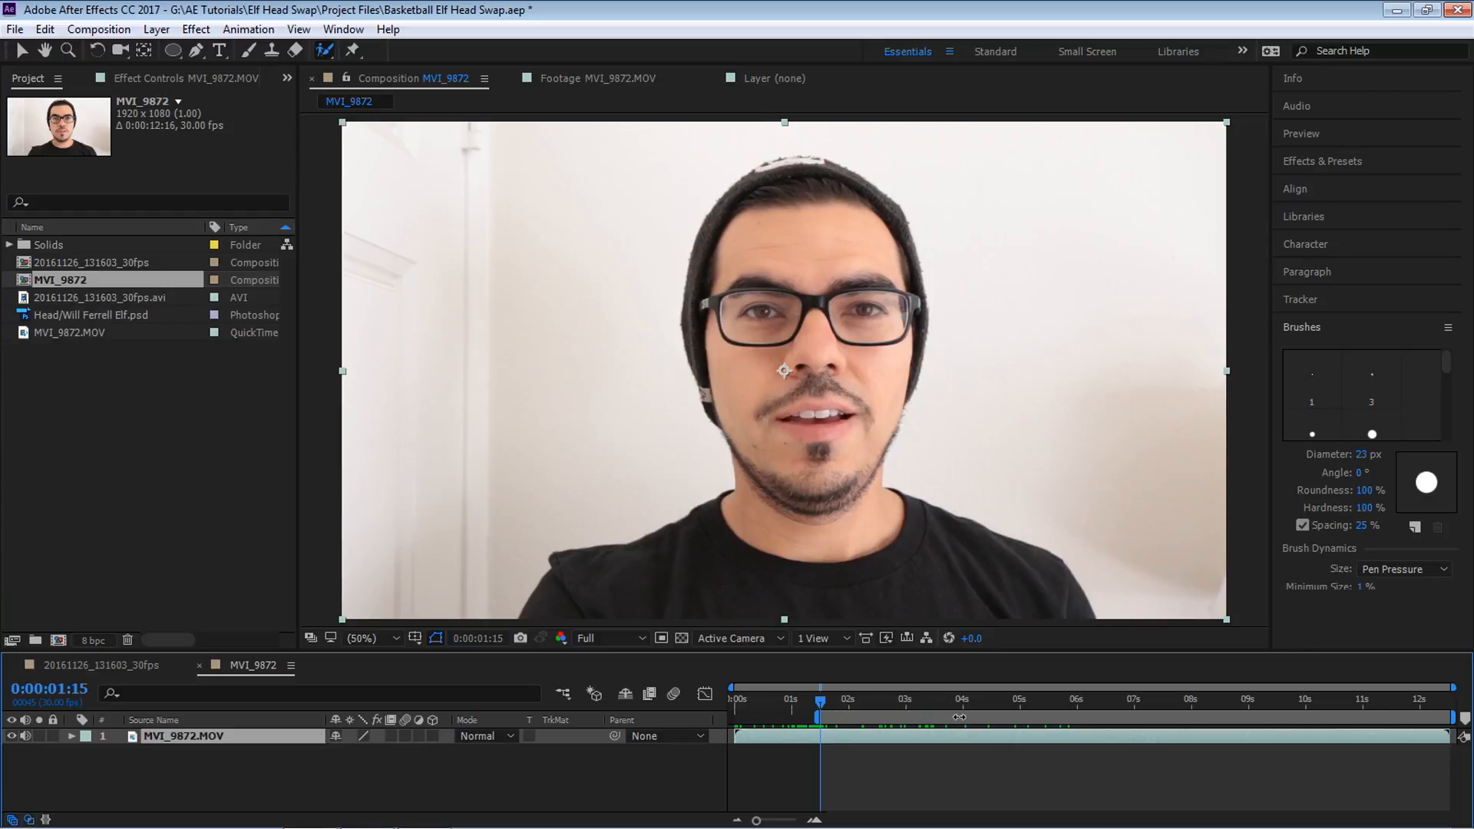
{"action": "right_click", "coordinate": [959, 717]}
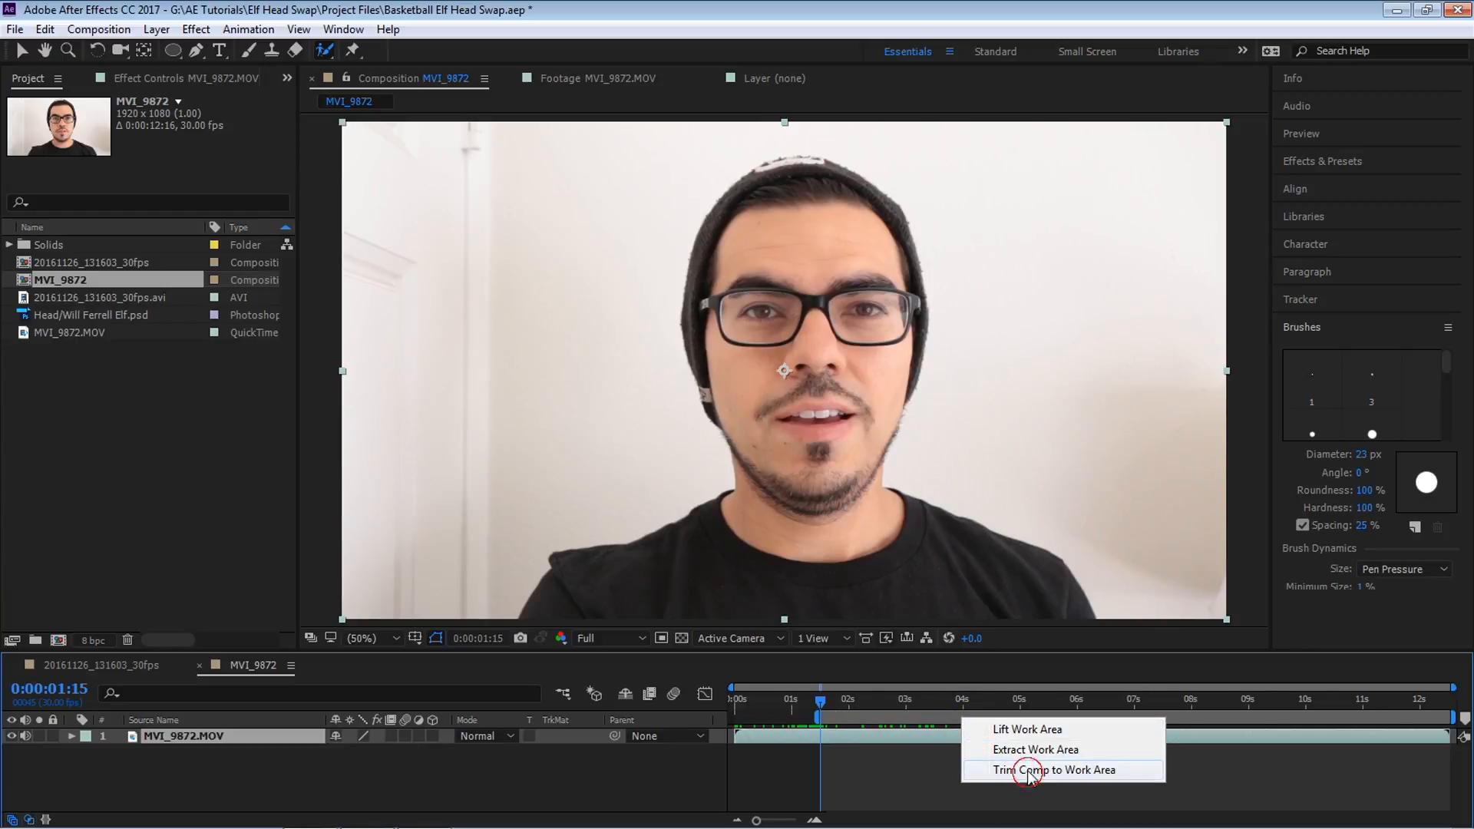
{"action": "left_click", "coordinate": [1053, 770]}
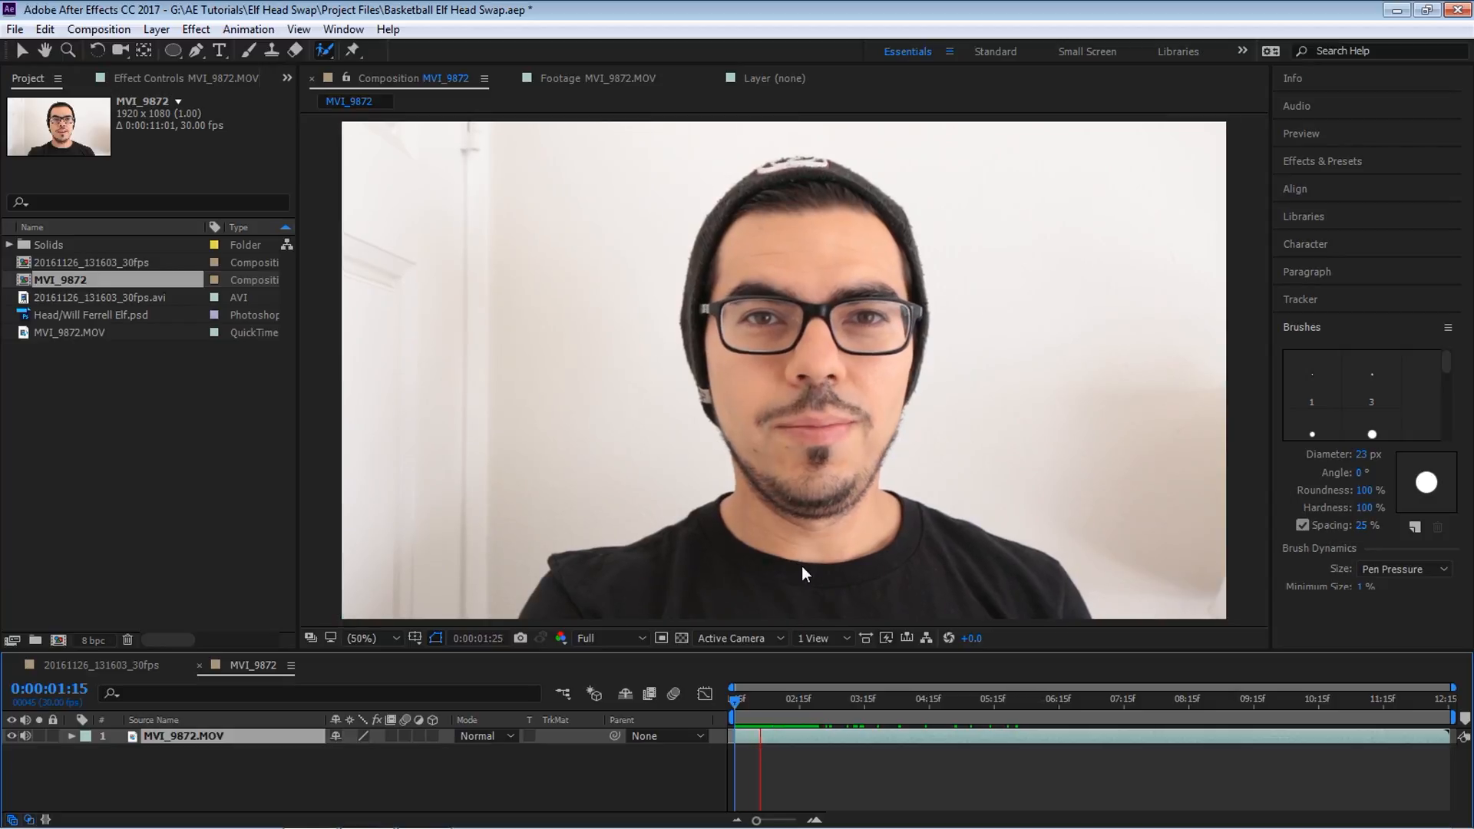
Step: Open the MVI_9872.MOV layer viewer, pick the Roto Brush tool, and show brush settings
{"action": "left_click", "coordinate": [795, 699]}
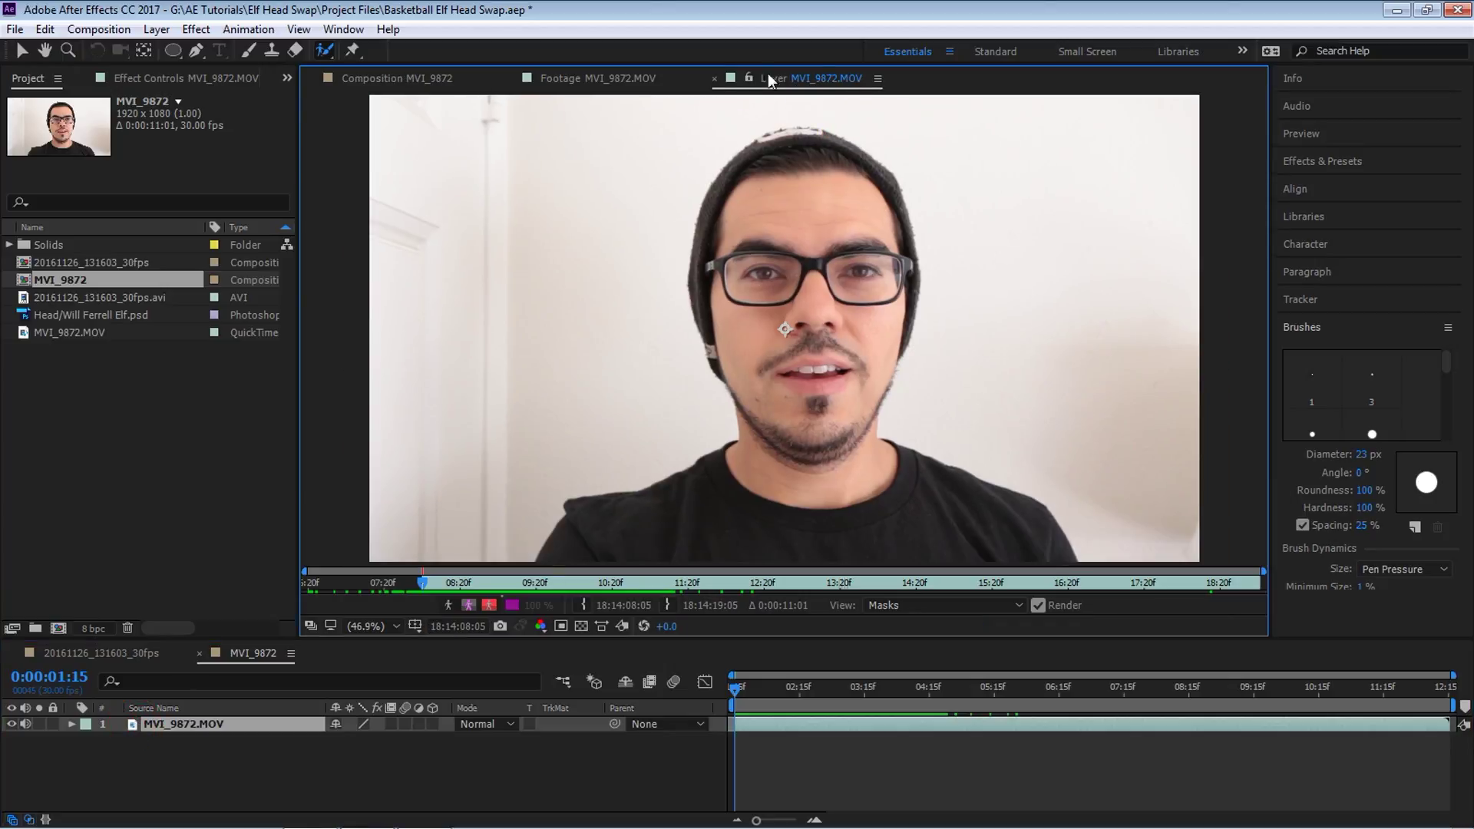
{"action": "left_click", "coordinate": [809, 175]}
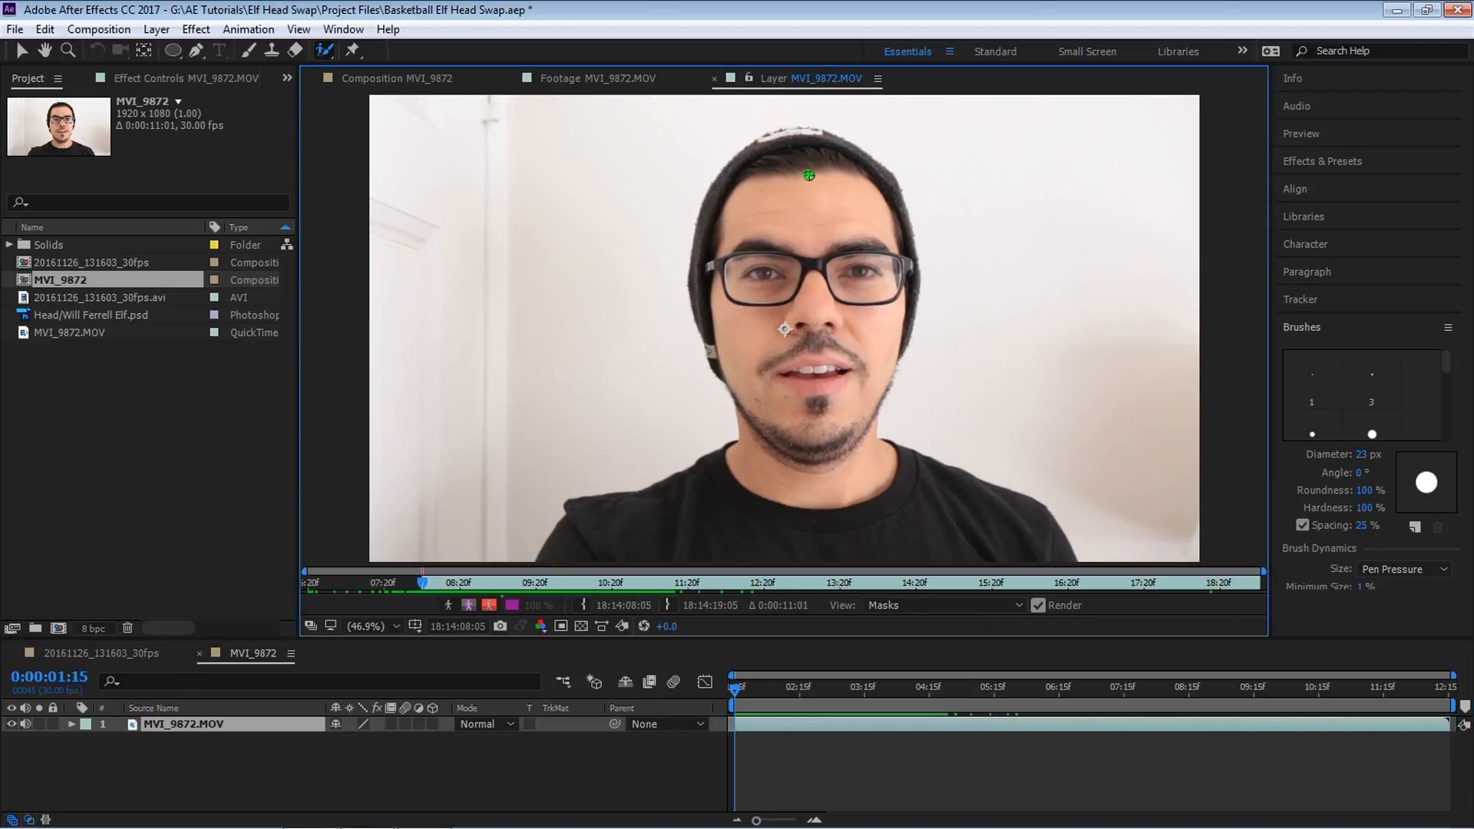
{"action": "left_click", "coordinate": [273, 51]}
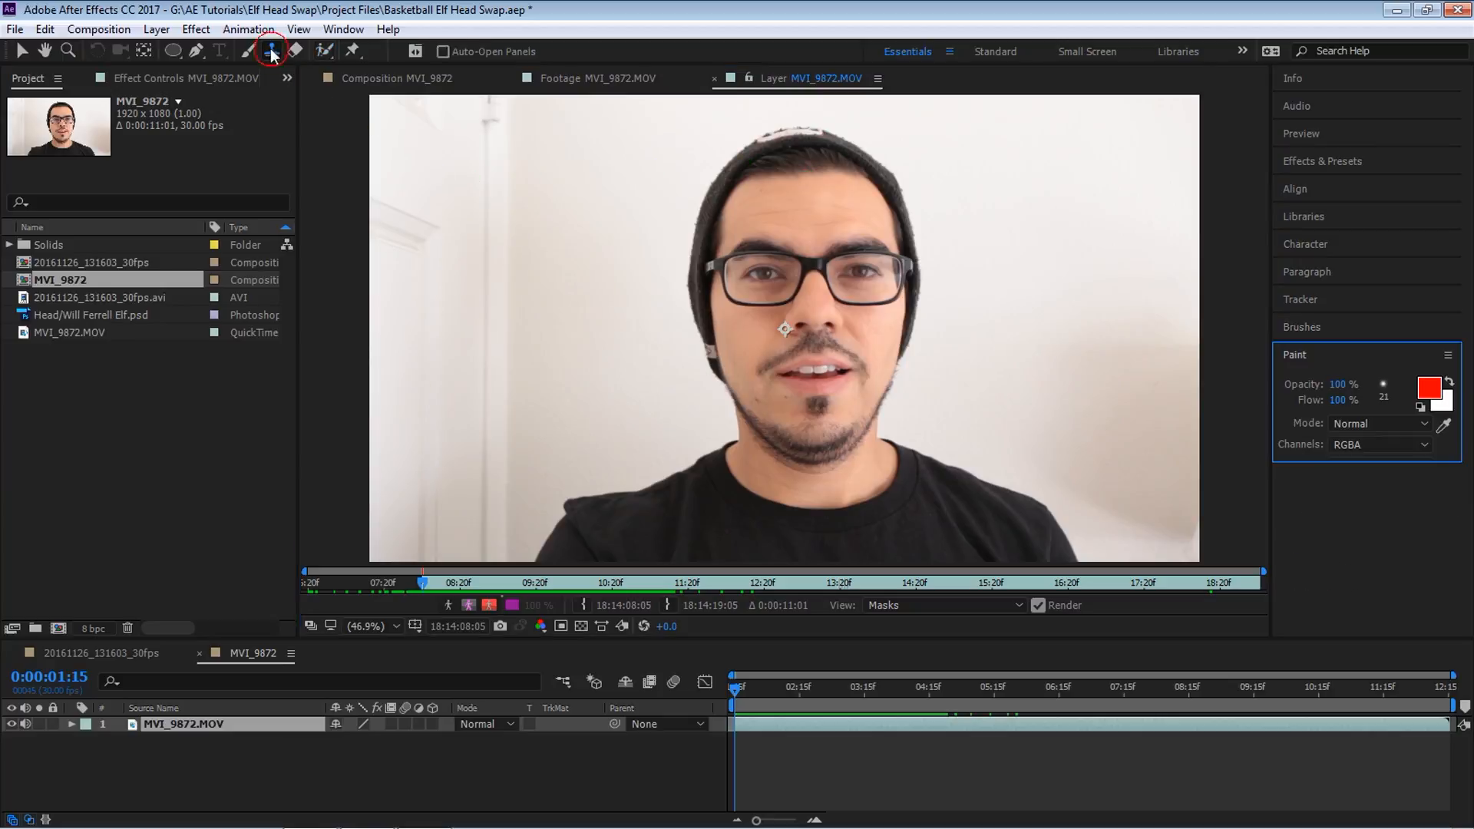
{"action": "left_click", "coordinate": [323, 51]}
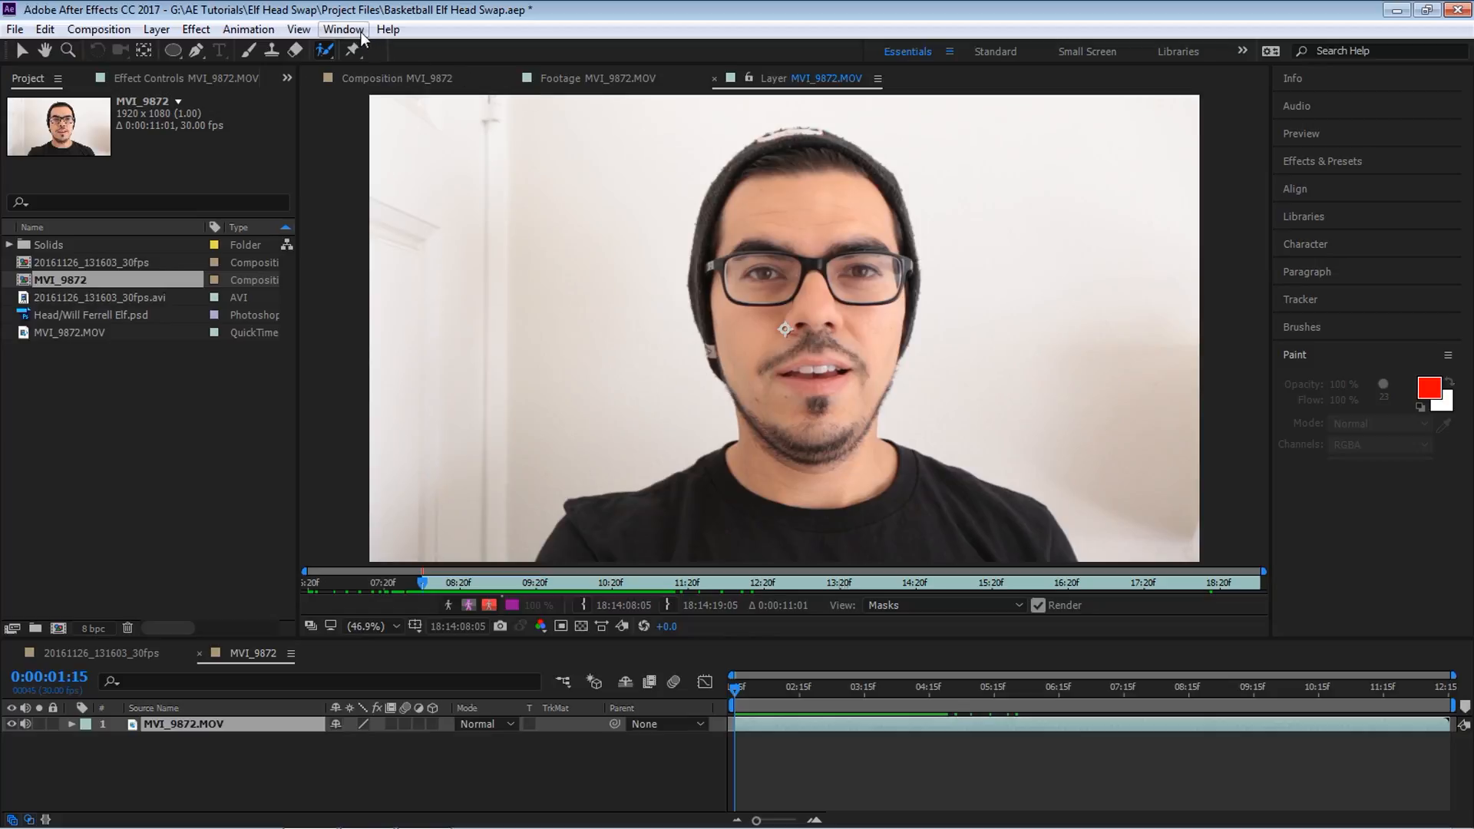
{"action": "left_click", "coordinate": [342, 29]}
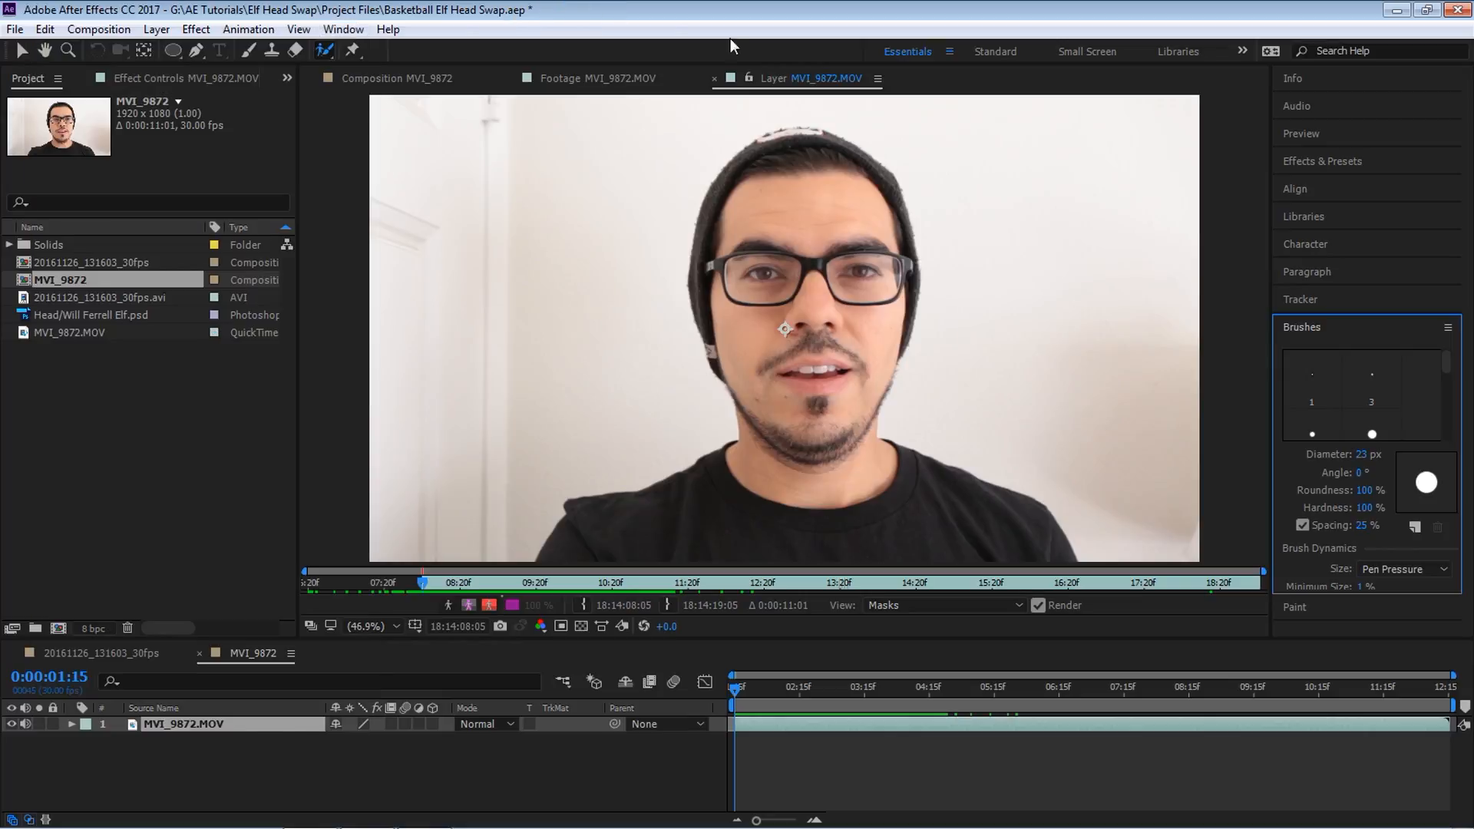
{"action": "mouse_move", "coordinate": [1357, 454]}
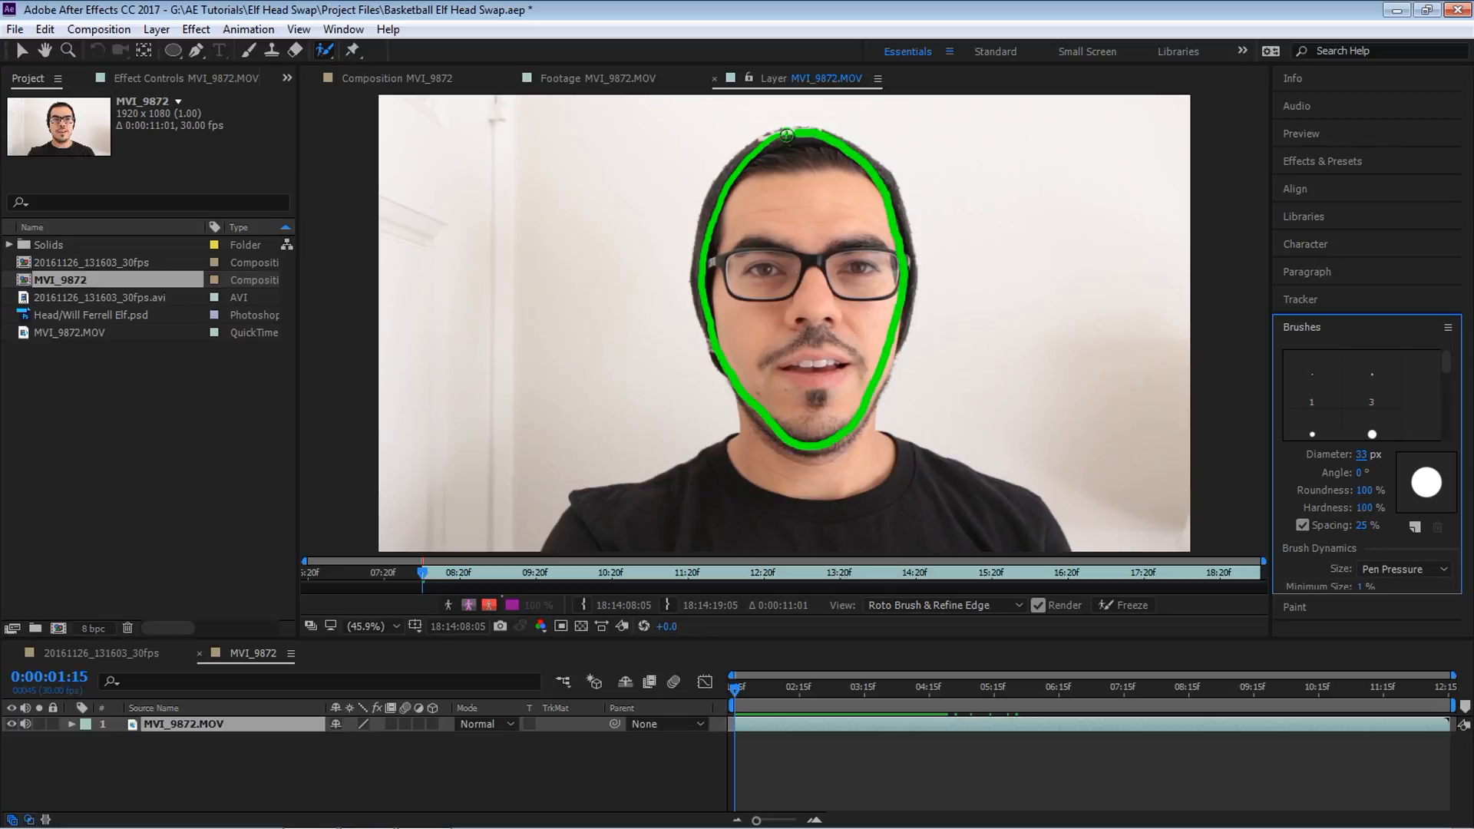
Step: Paint a Roto Brush foreground stroke over the face and zoom the viewer to 100%
{"action": "left_click", "coordinate": [183, 78]}
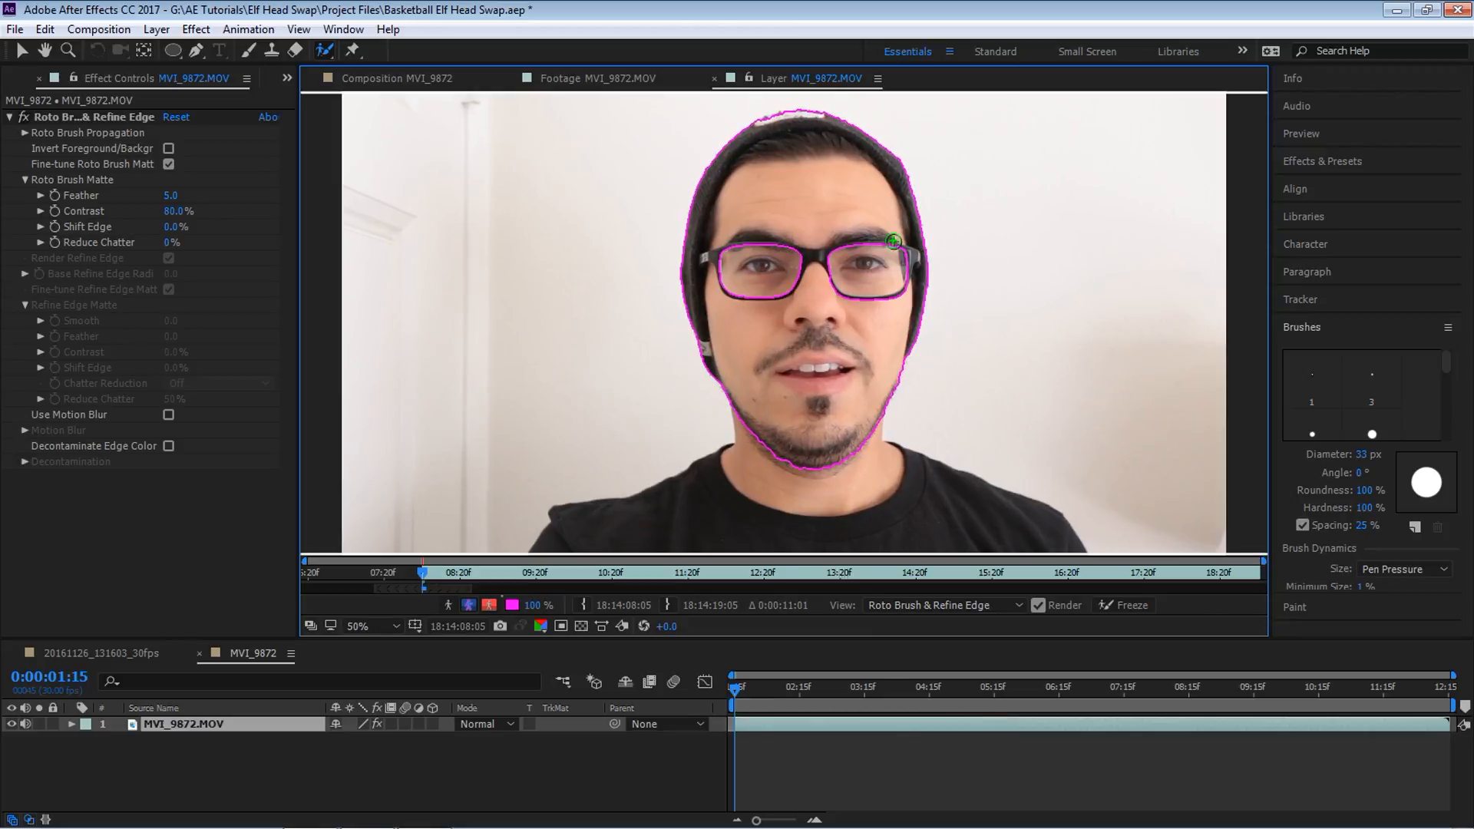
{"action": "left_click", "coordinate": [357, 627]}
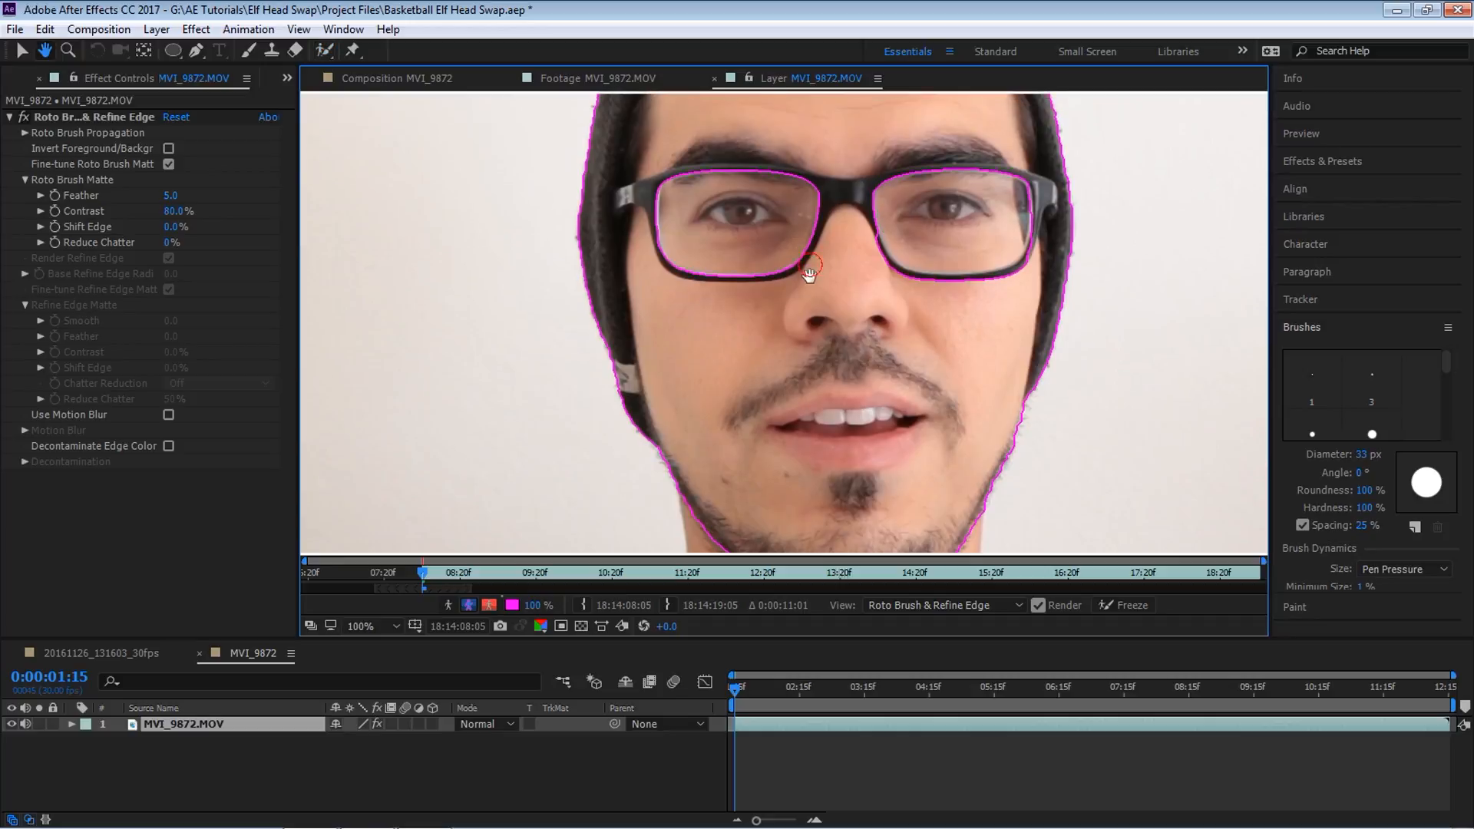
Step: Enlarge the layer view and step through frames to propagate the head matte forward
{"action": "left_click", "coordinate": [359, 626]}
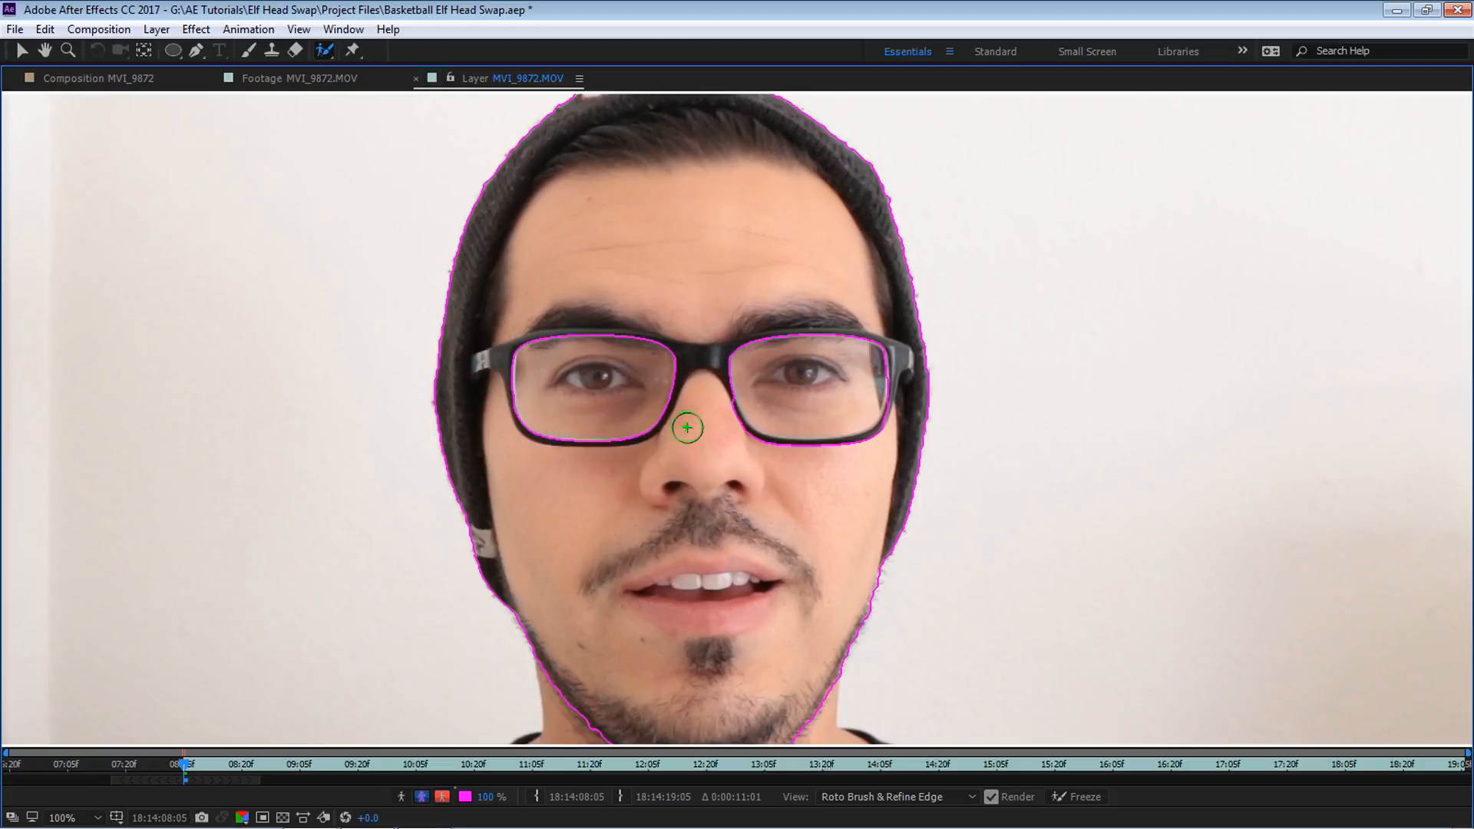
{"action": "mouse_move", "coordinate": [830, 368]}
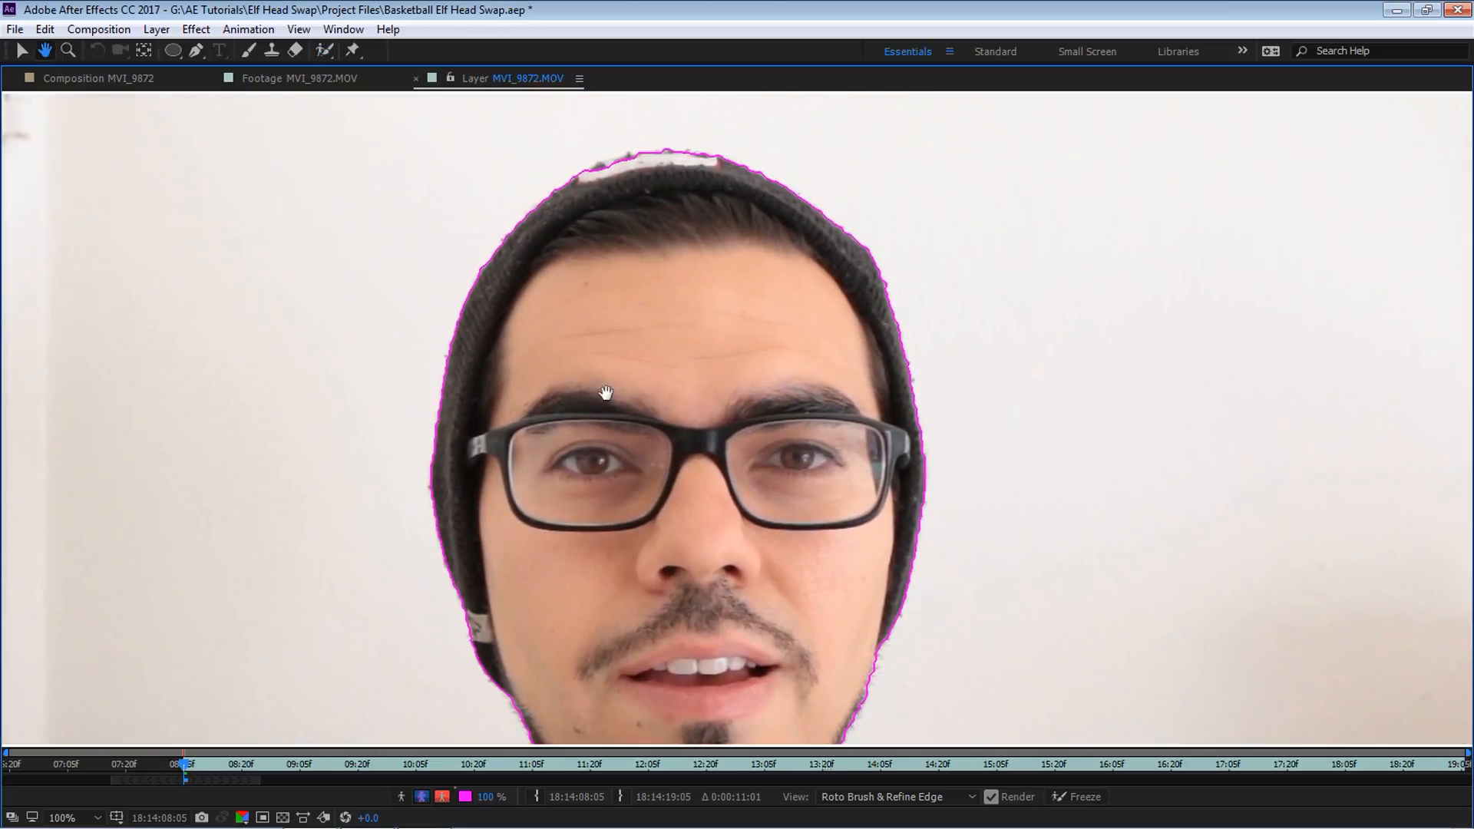
{"action": "mouse_move", "coordinate": [649, 405]}
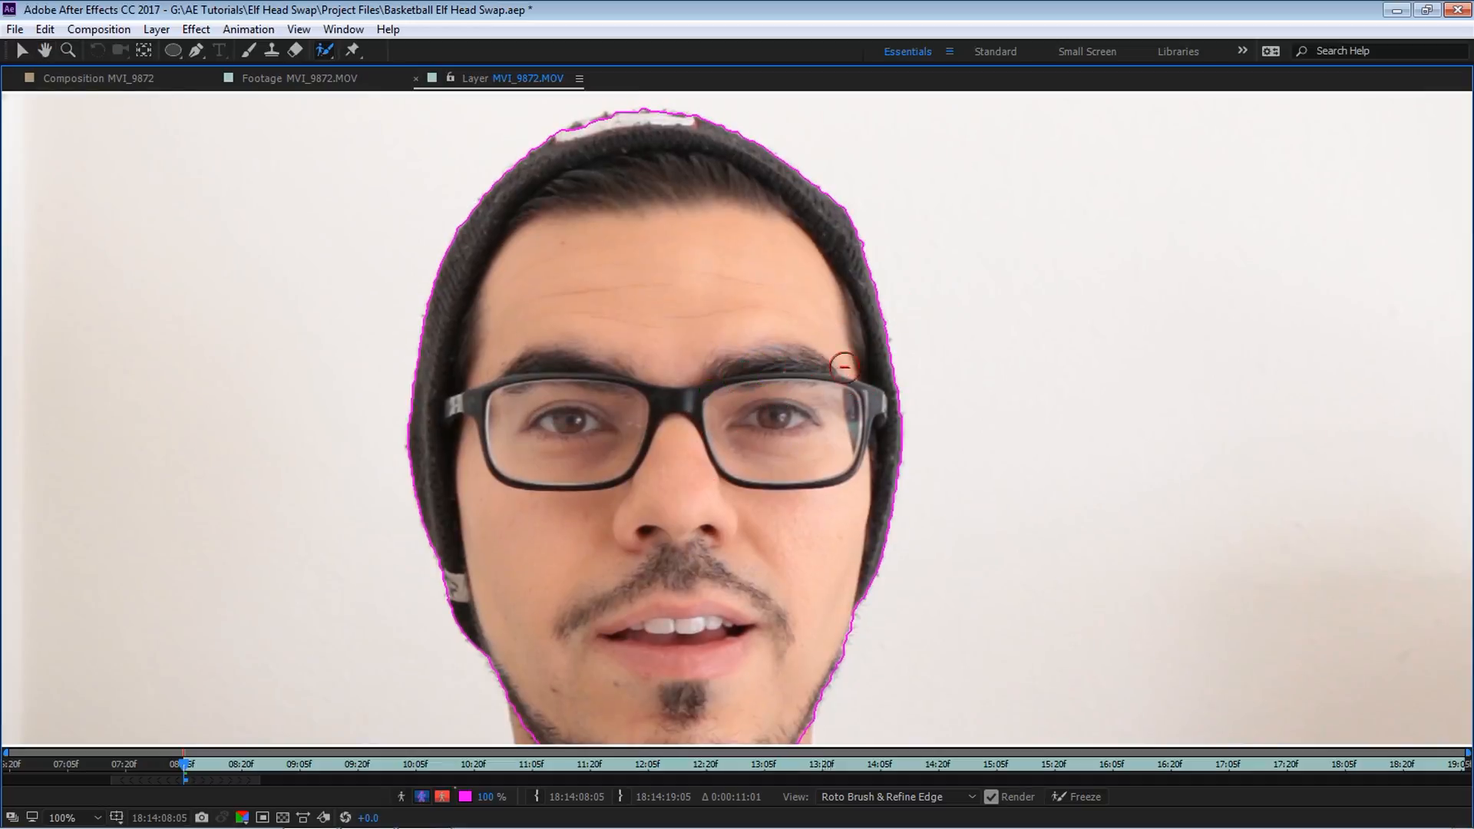
{"action": "mouse_move", "coordinate": [882, 273]}
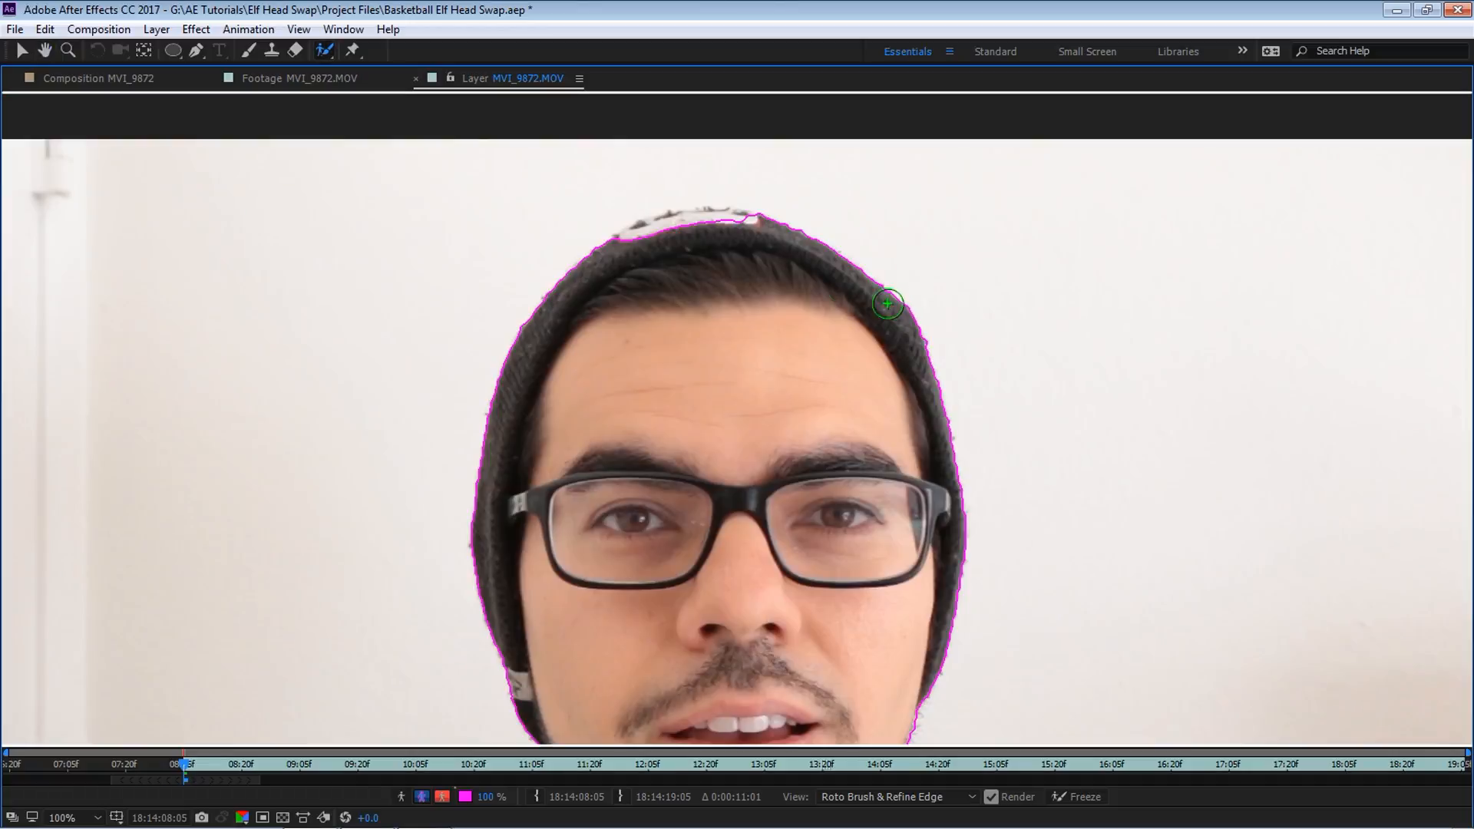
{"action": "mouse_move", "coordinate": [782, 200]}
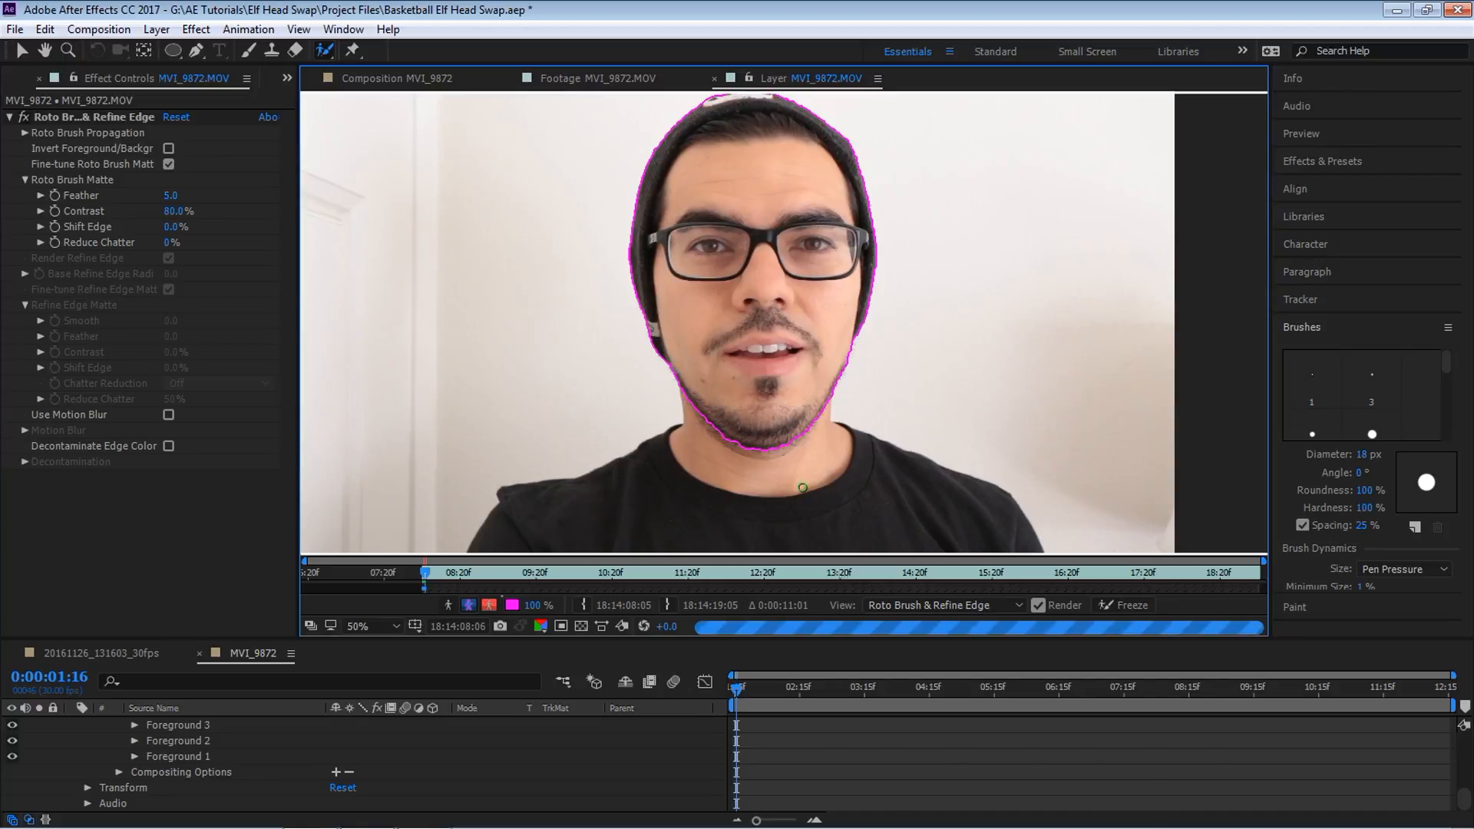
{"action": "key", "text": "Space"}
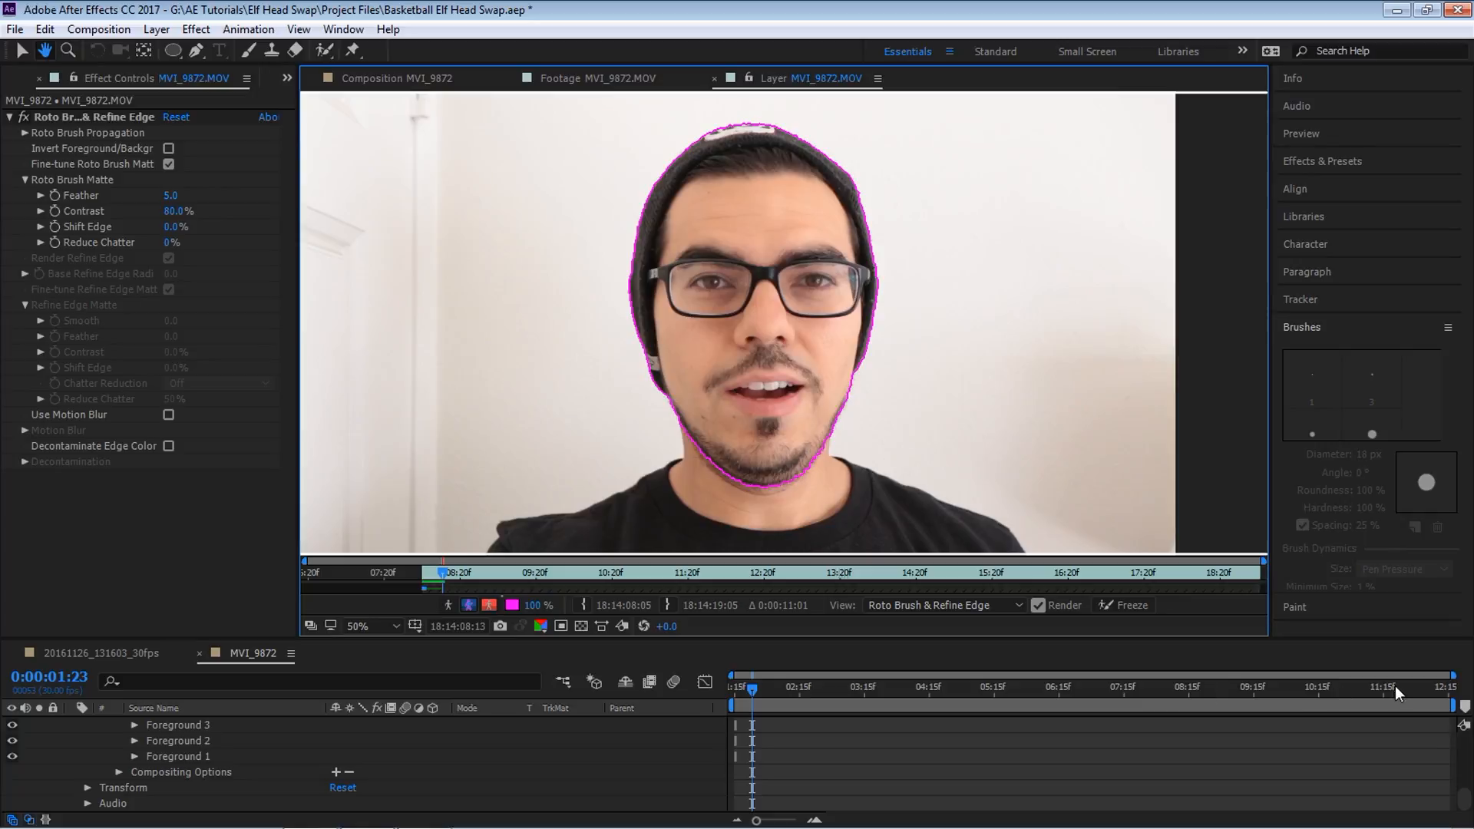
{"action": "mouse_move", "coordinate": [581, 598]}
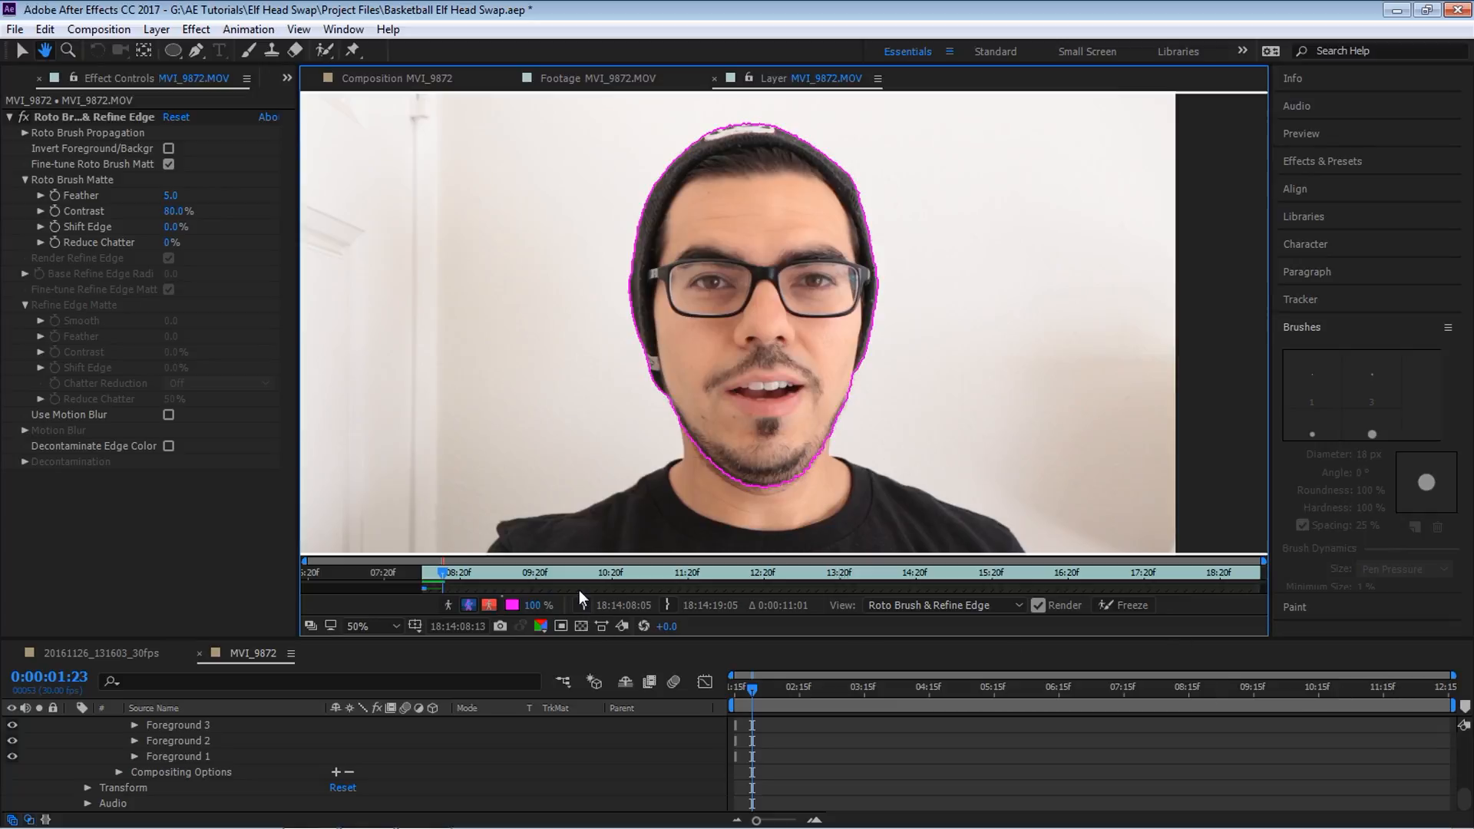
Step: Toggle between alpha and RGB views, ending on the white-on-black head matte
{"action": "left_click", "coordinate": [449, 604]}
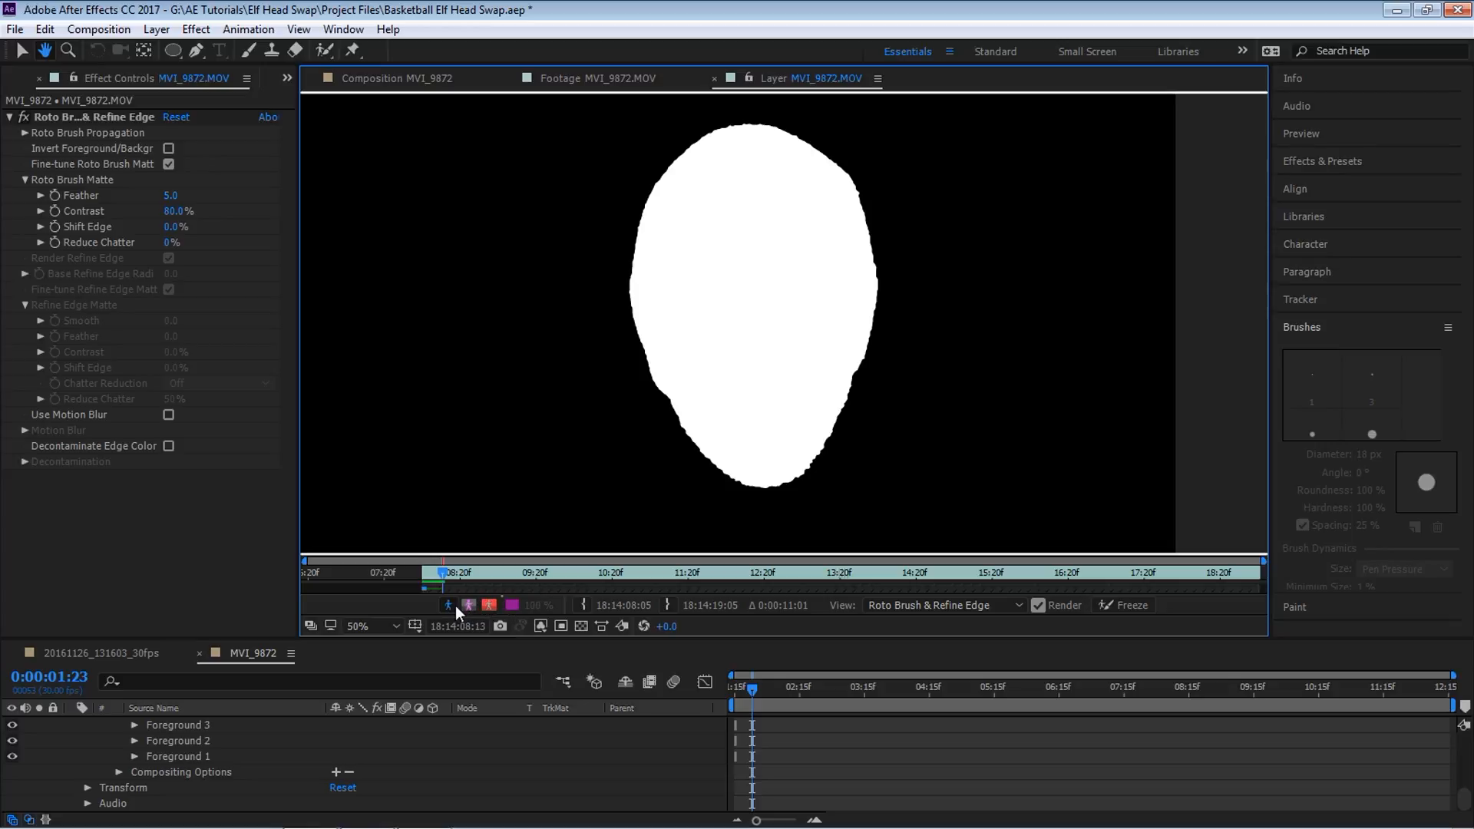
{"action": "left_click", "coordinate": [469, 605]}
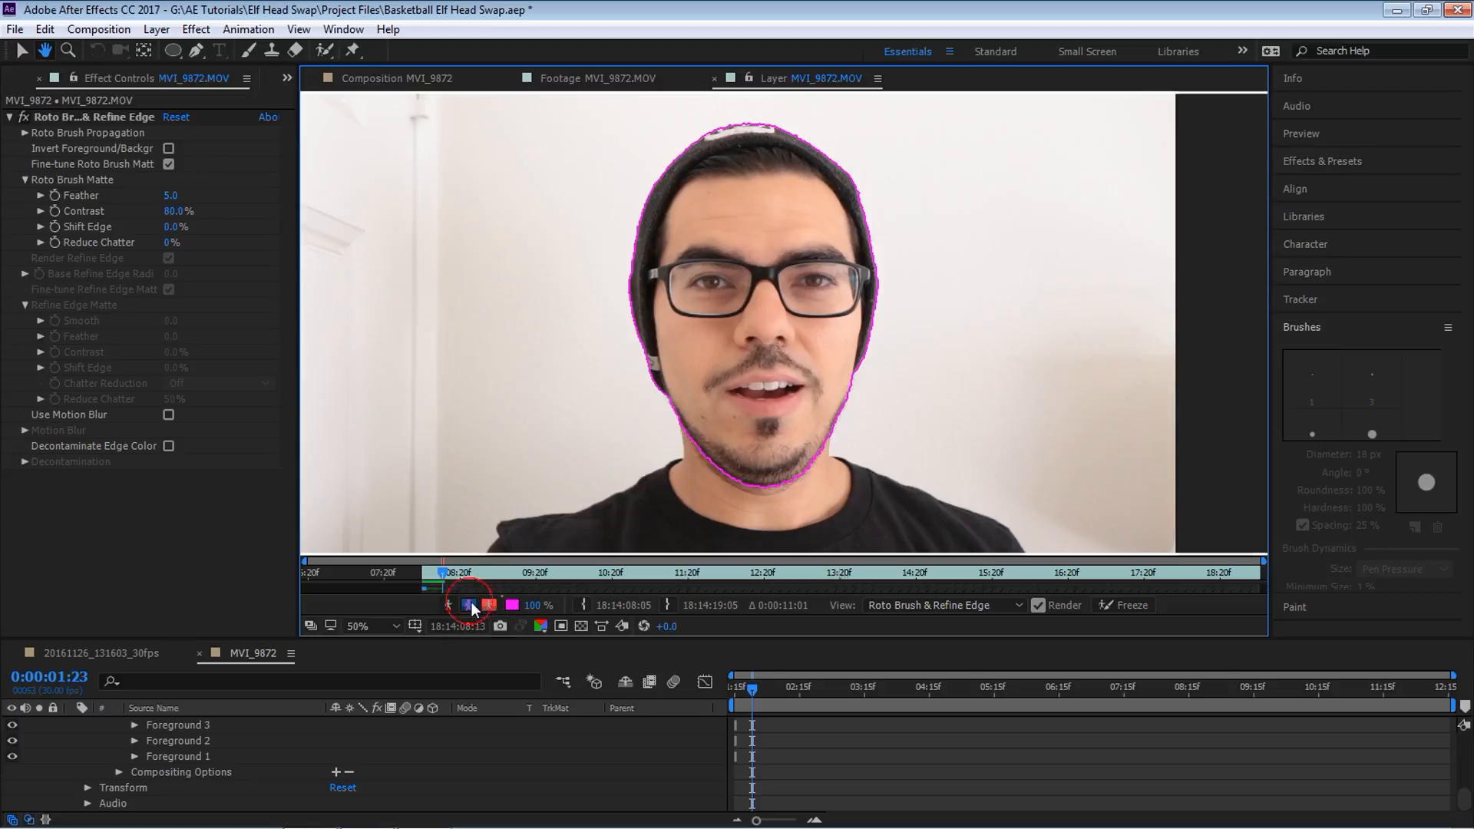
{"action": "left_click", "coordinate": [468, 605]}
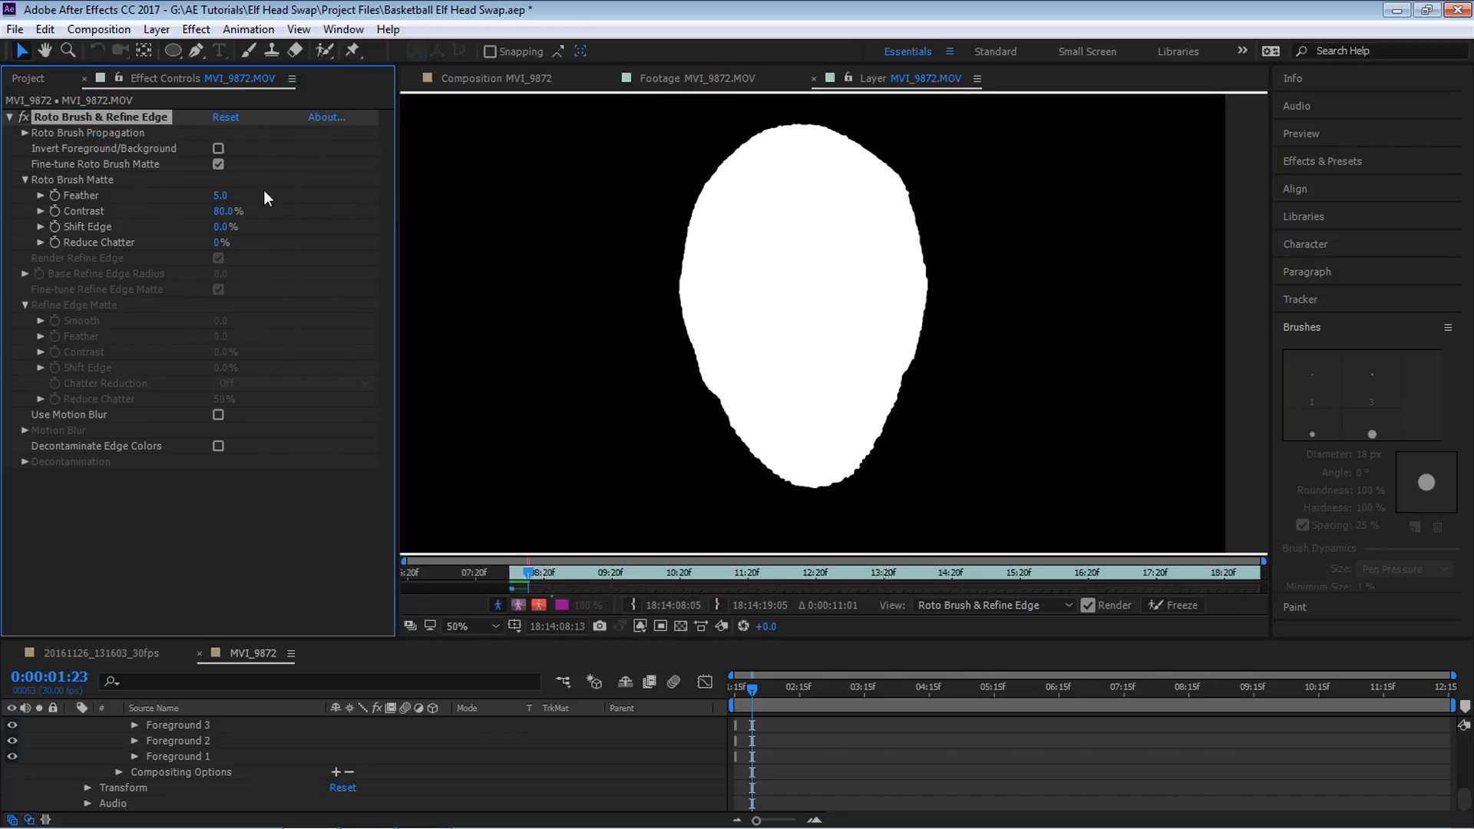
{"action": "mouse_move", "coordinate": [106, 227]}
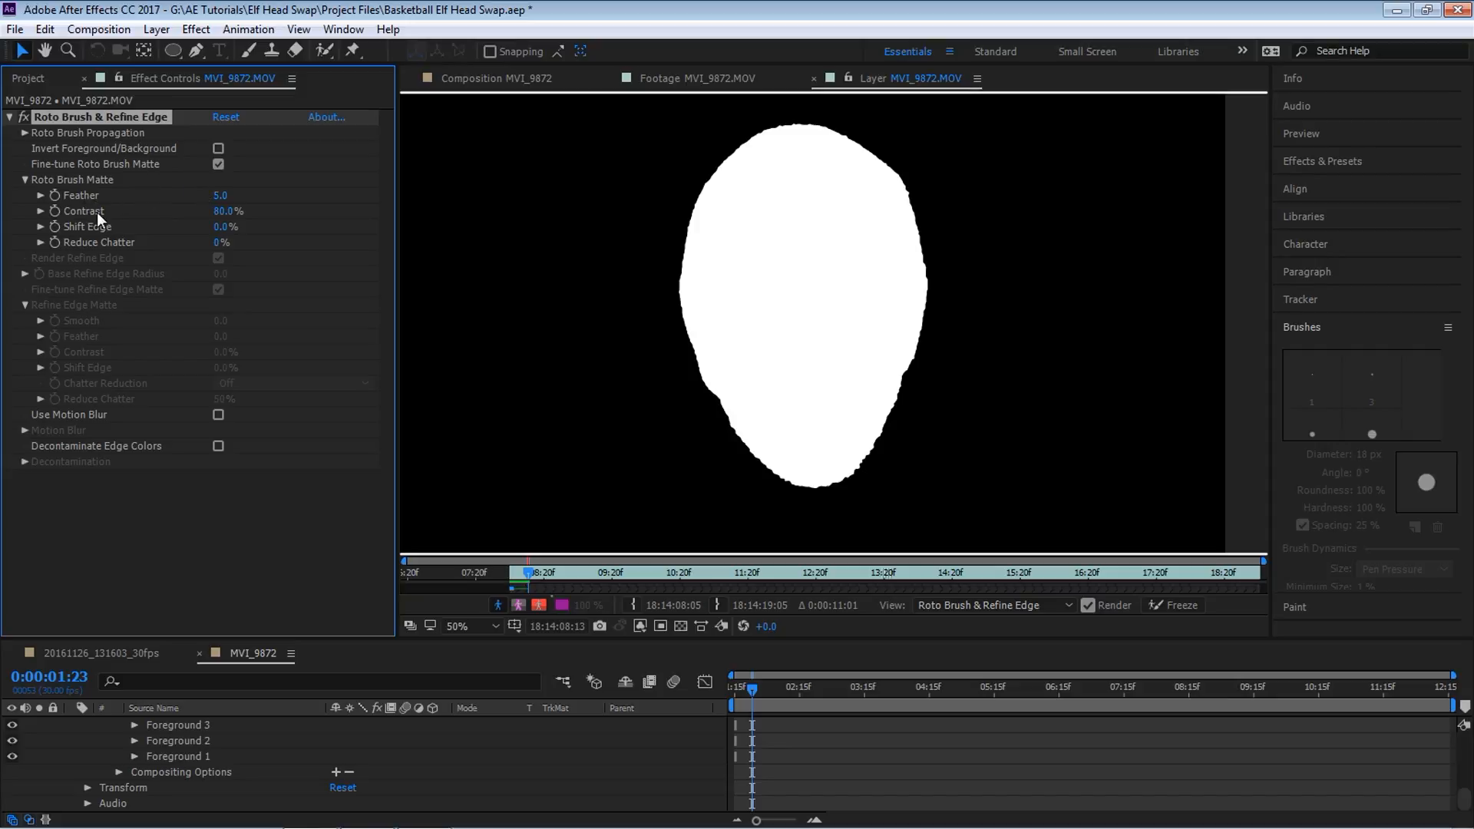
{"action": "mouse_move", "coordinate": [159, 261]}
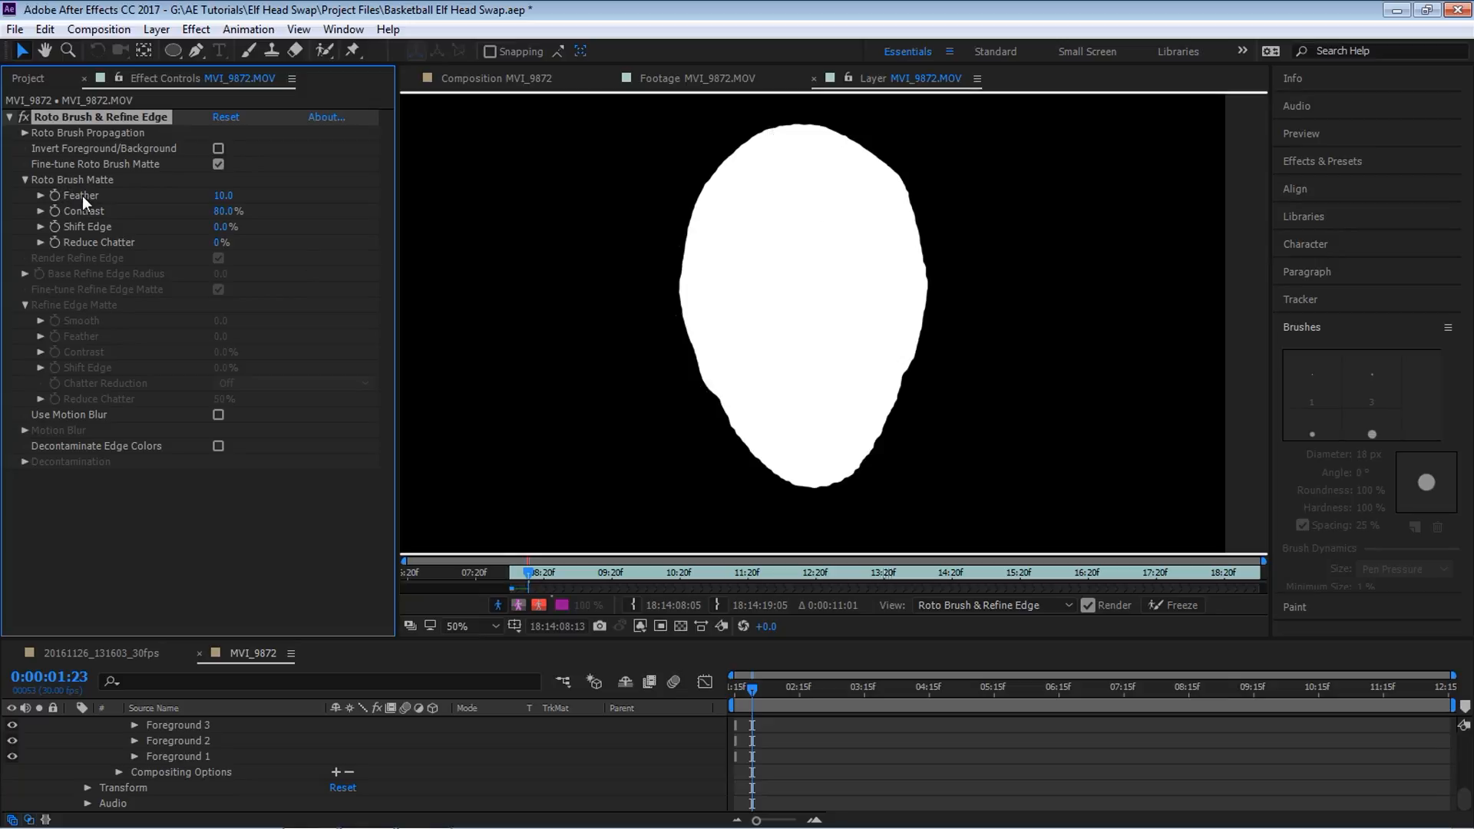
{"action": "mouse_move", "coordinate": [158, 197]}
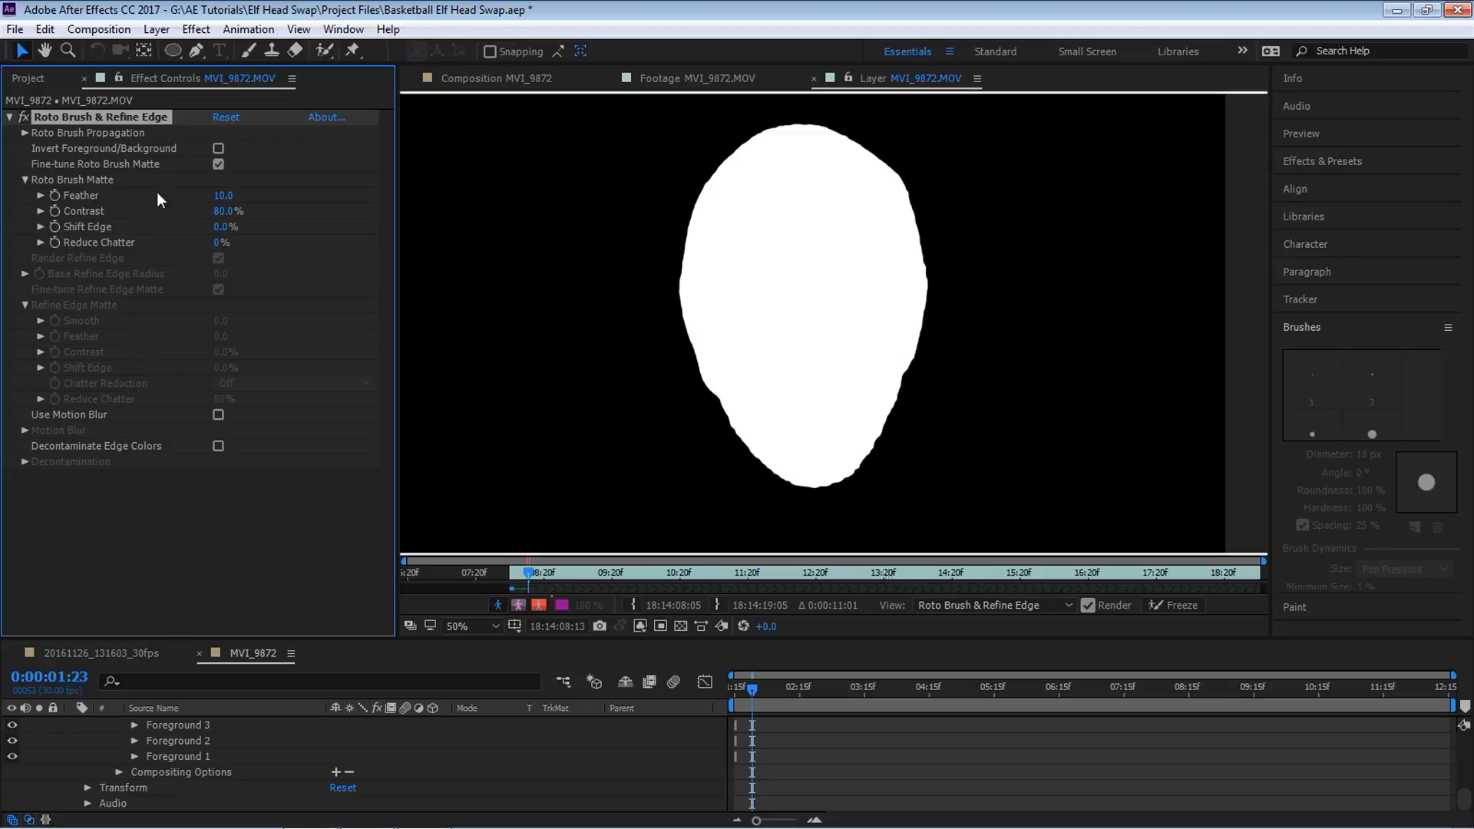
{"action": "mouse_move", "coordinate": [191, 223]}
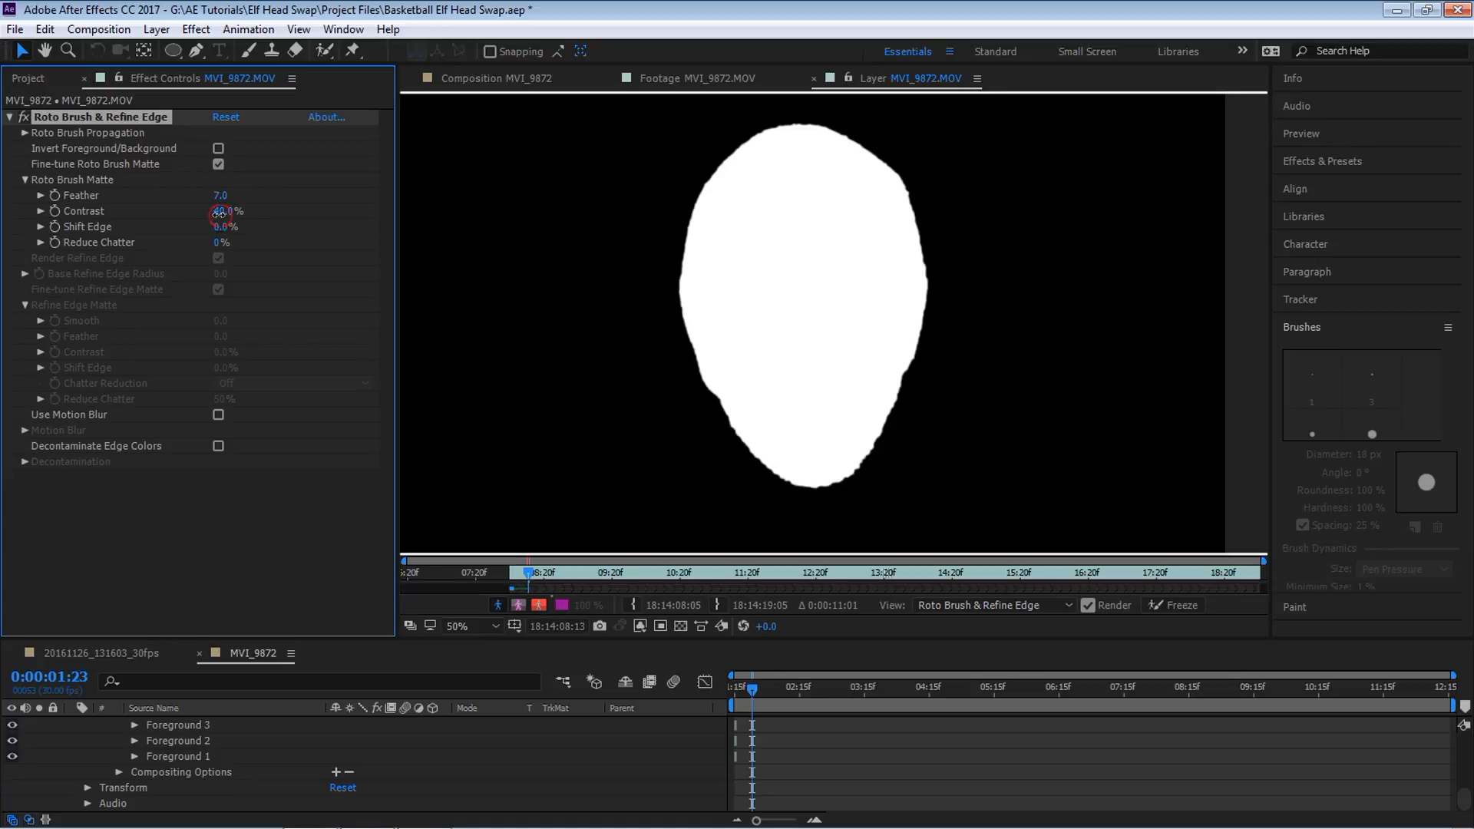
Step: Set the matte's Contrast to 30%, Shift Edge to -40%, and Reduce Chatter to 30%
{"action": "double_click", "coordinate": [223, 210]}
{"action": "type", "text": "30"}
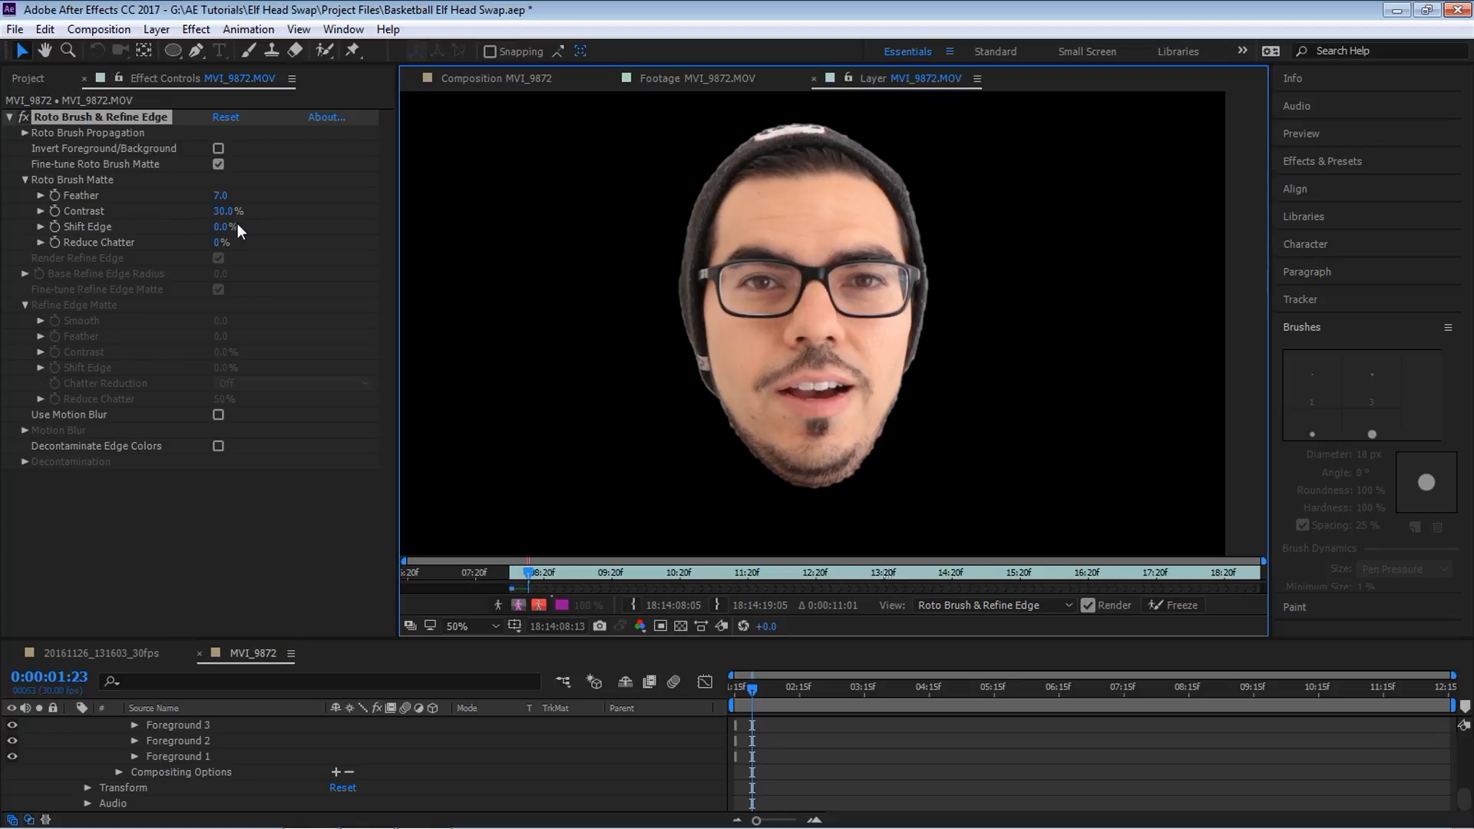
{"action": "double_click", "coordinate": [224, 226]}
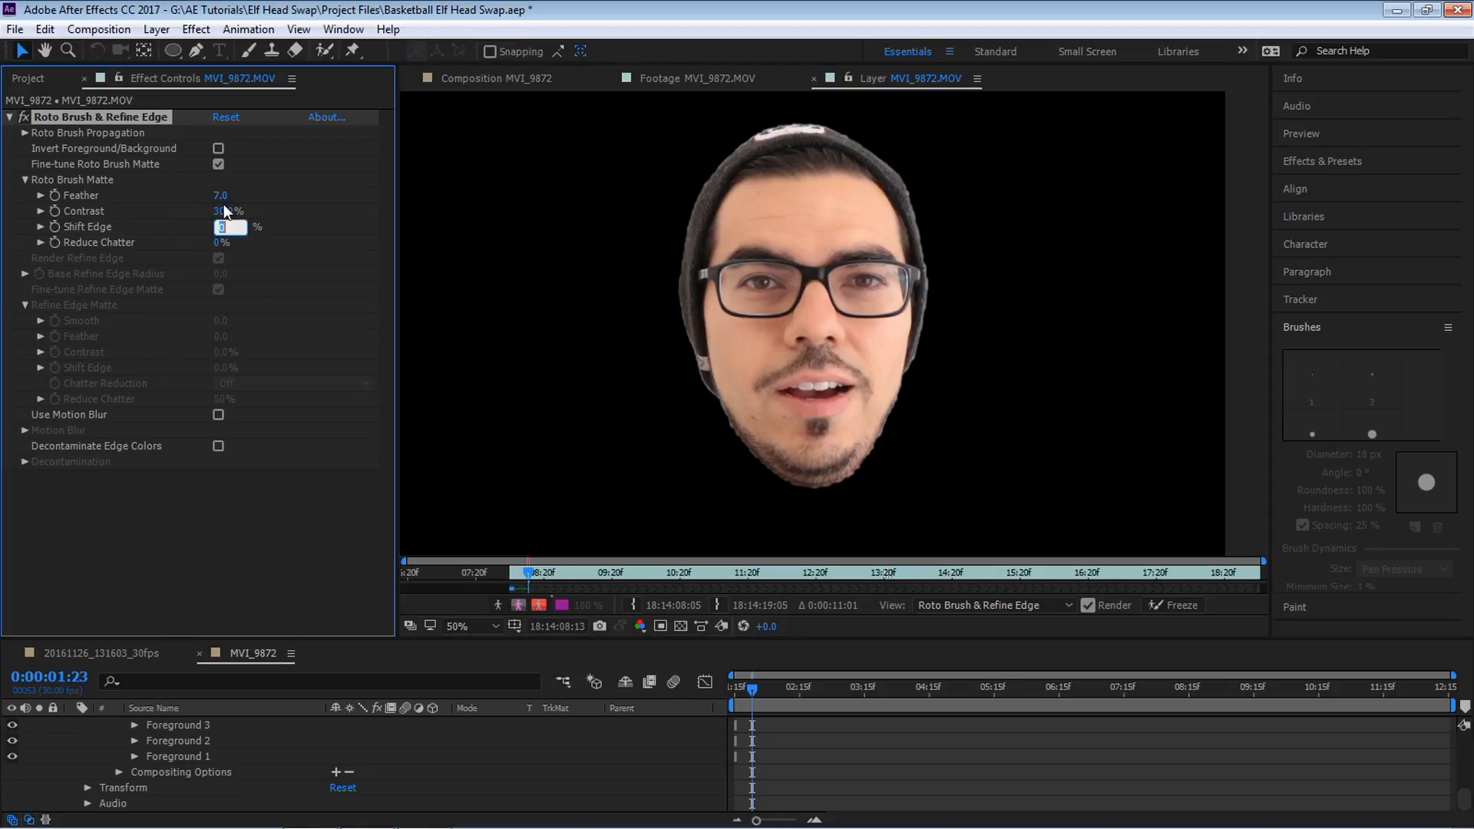
{"action": "type", "text": "-40.0"}
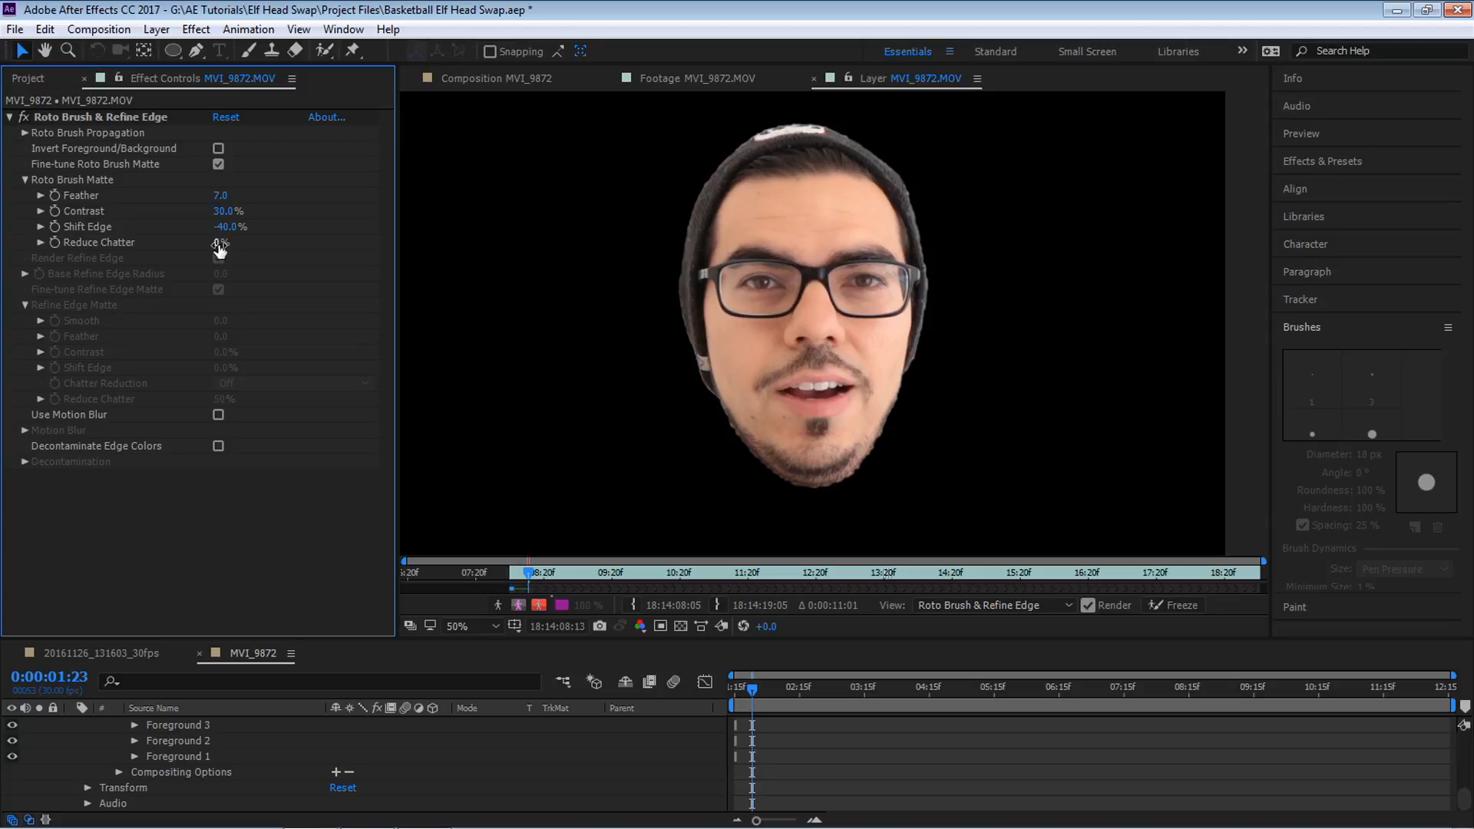
{"action": "left_click", "coordinate": [226, 243]}
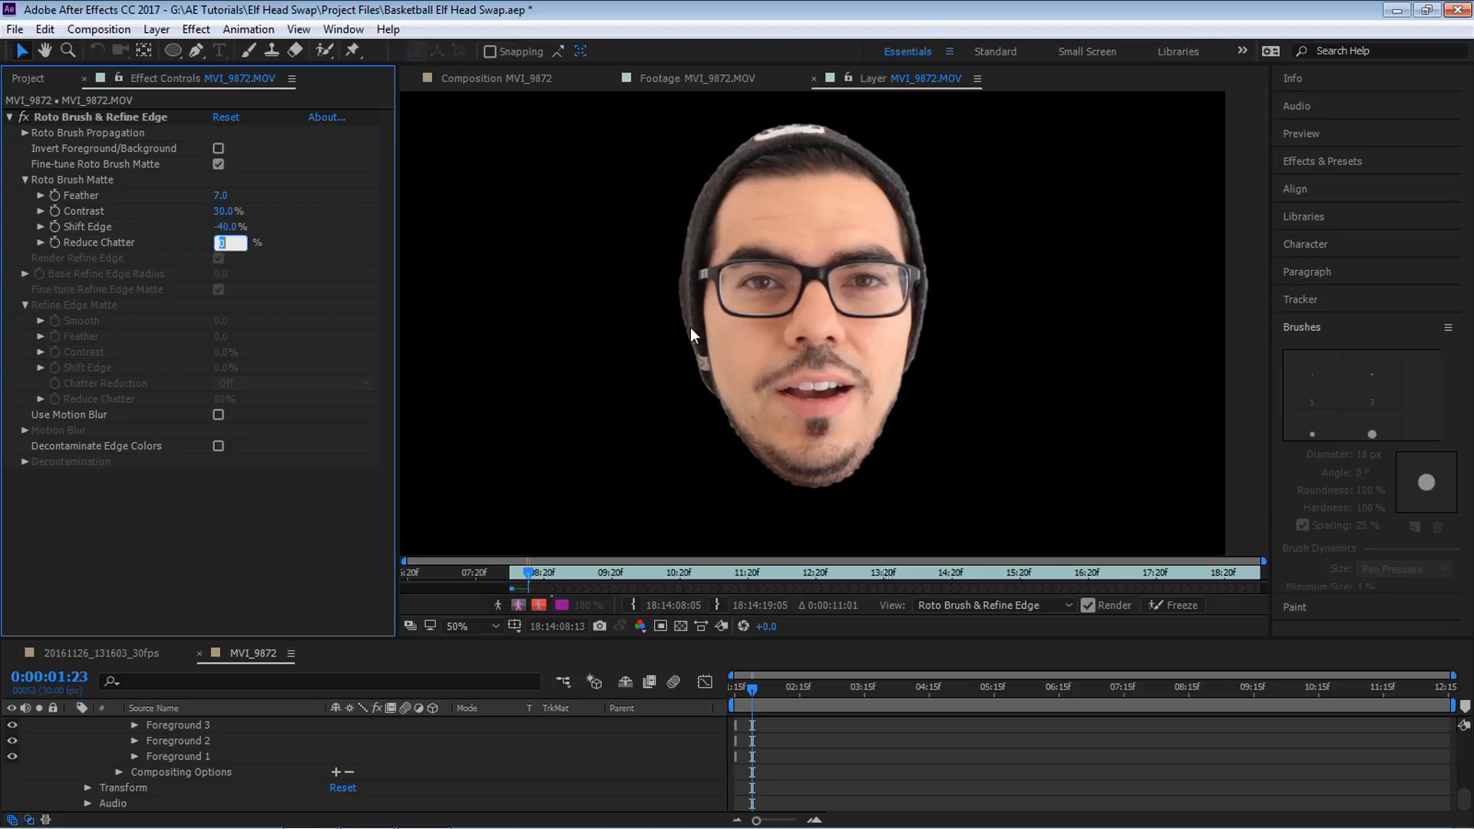
{"action": "mouse_move", "coordinate": [931, 264]}
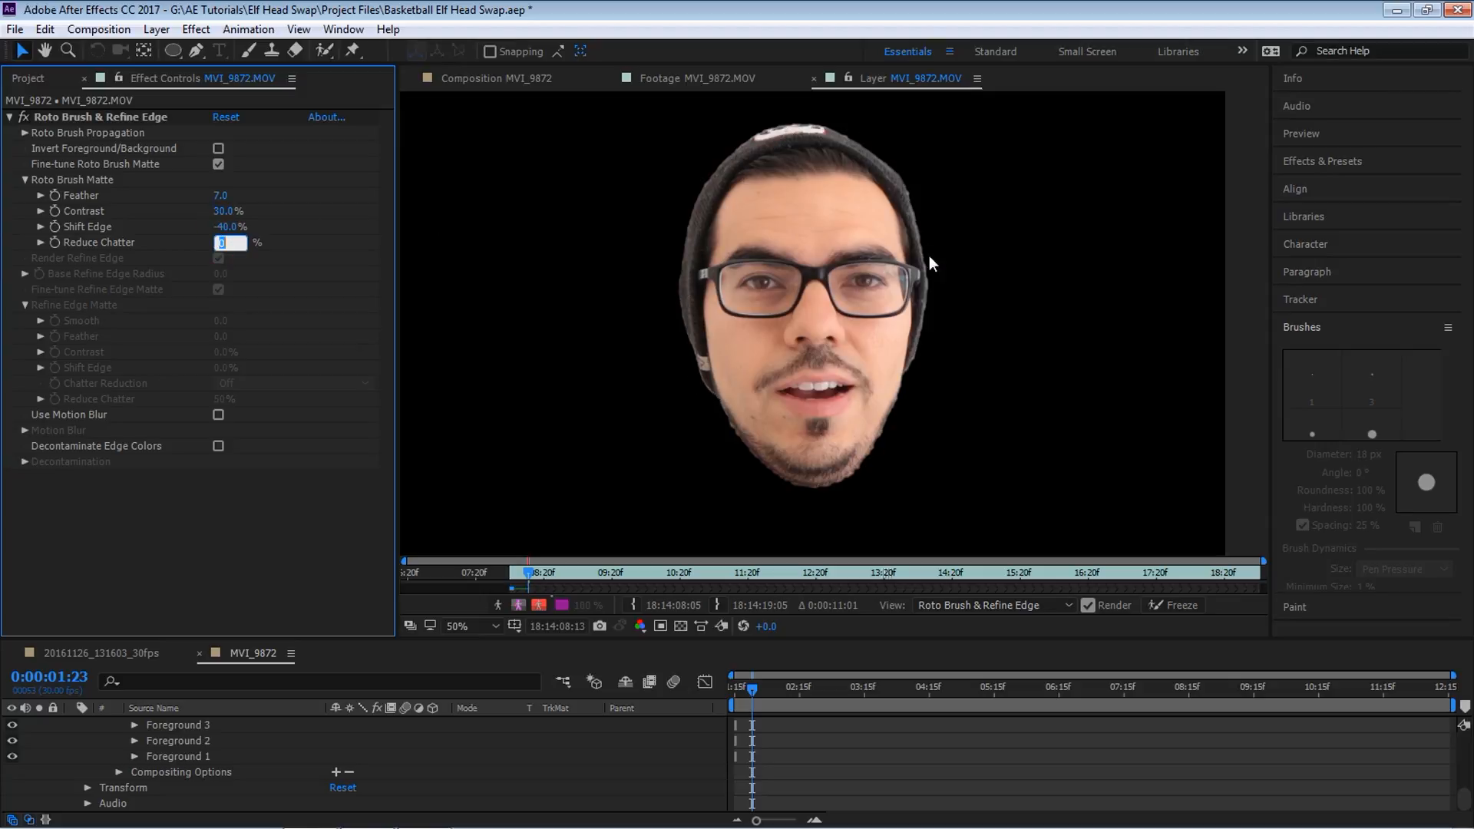
{"action": "mouse_move", "coordinate": [893, 407]}
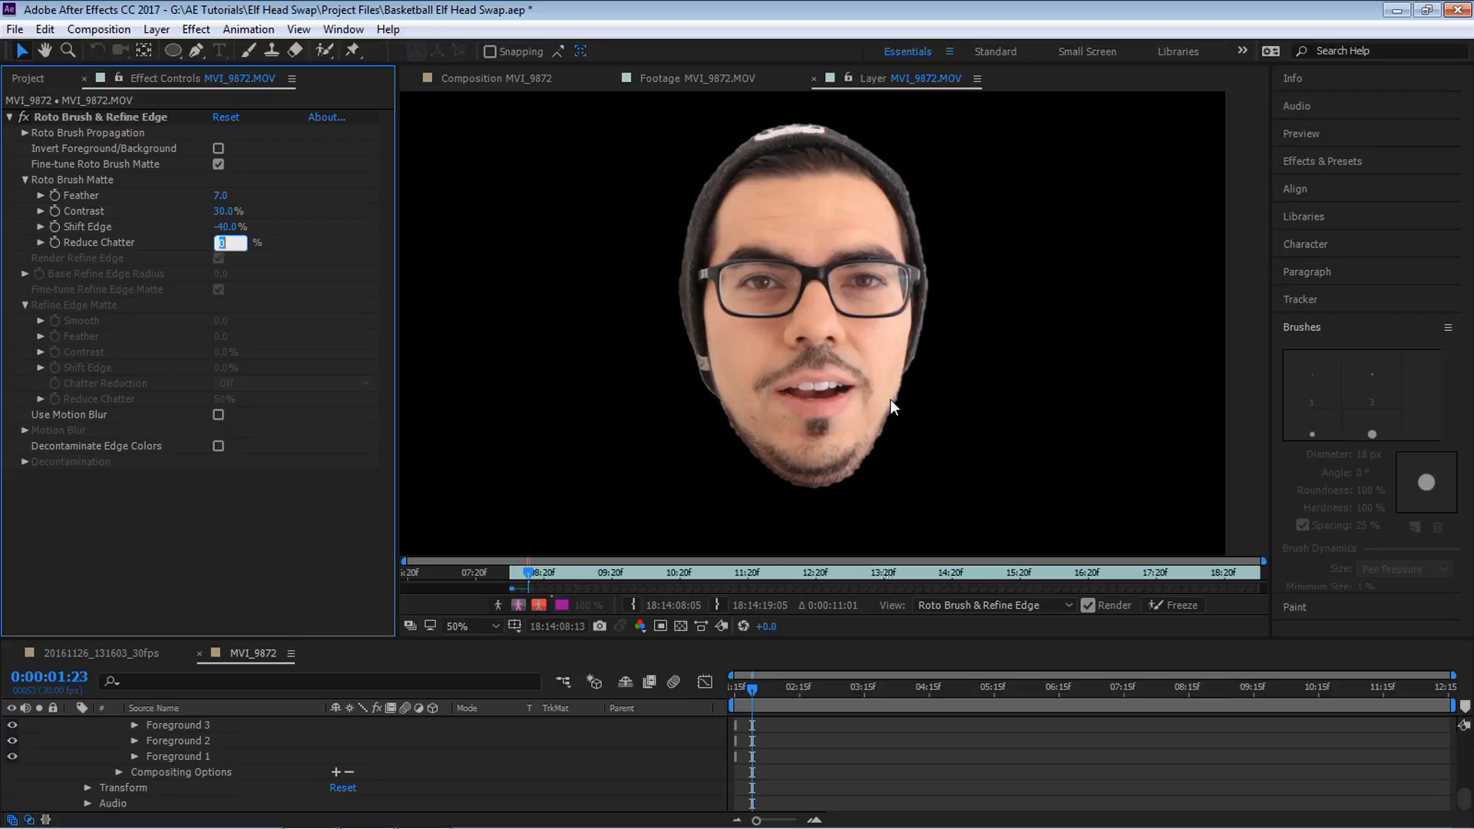
{"action": "mouse_move", "coordinate": [430, 357]}
{"action": "type", "text": "3"}
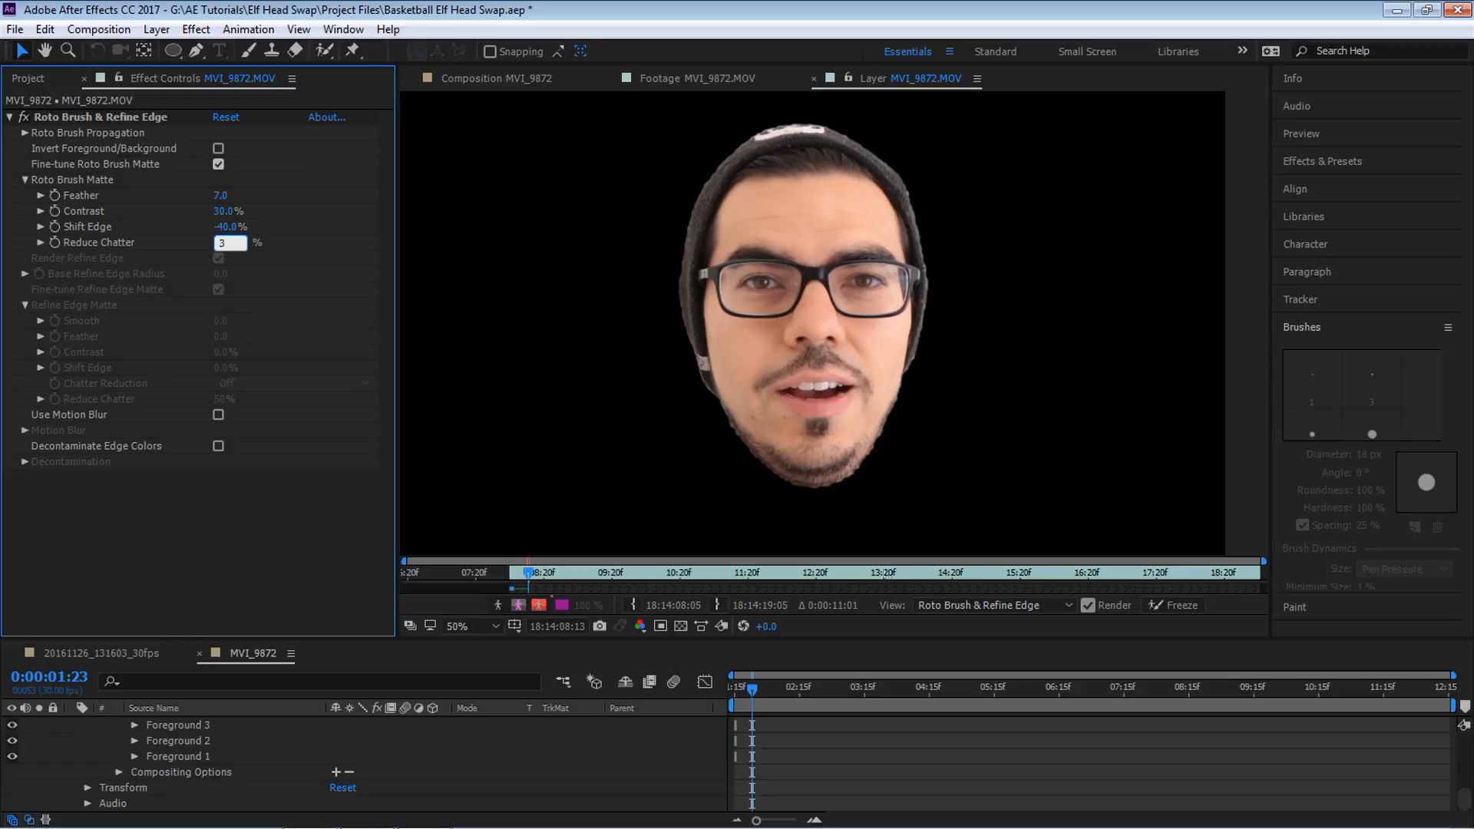
{"action": "type", "text": "0"}
{"action": "key", "text": "Return"}
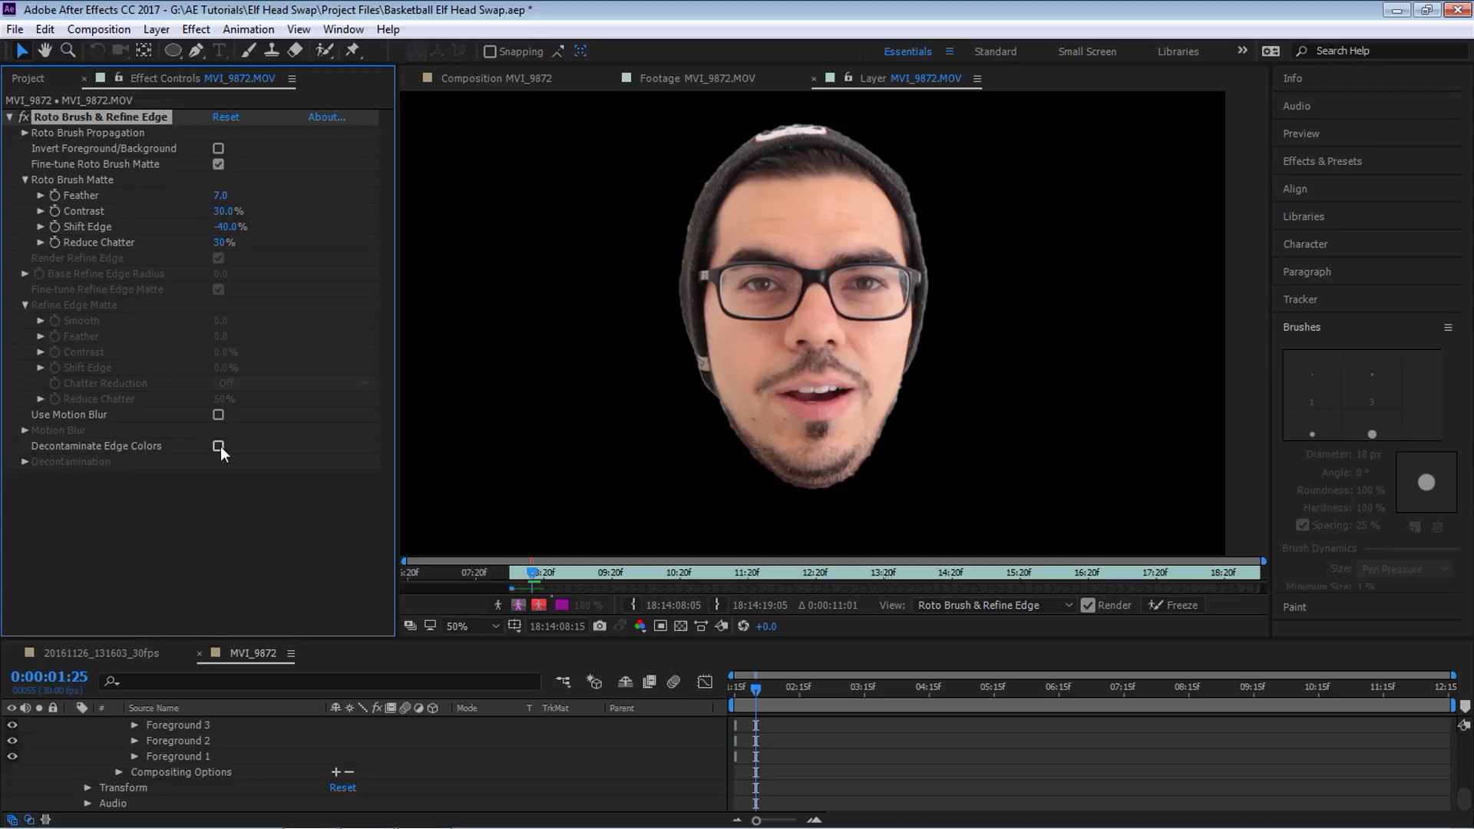
{"action": "left_click", "coordinate": [218, 446]}
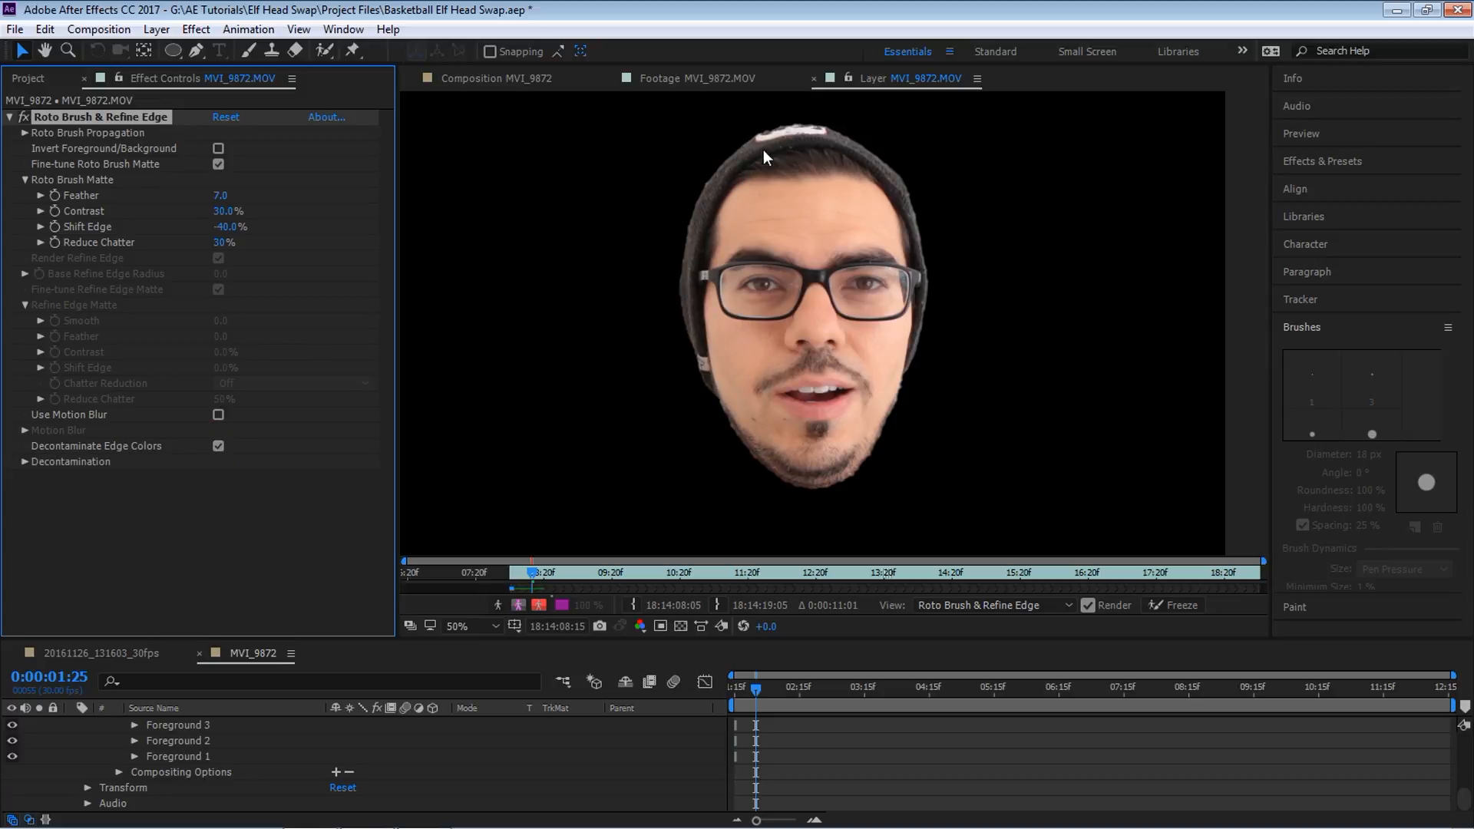
{"action": "mouse_move", "coordinate": [929, 289]}
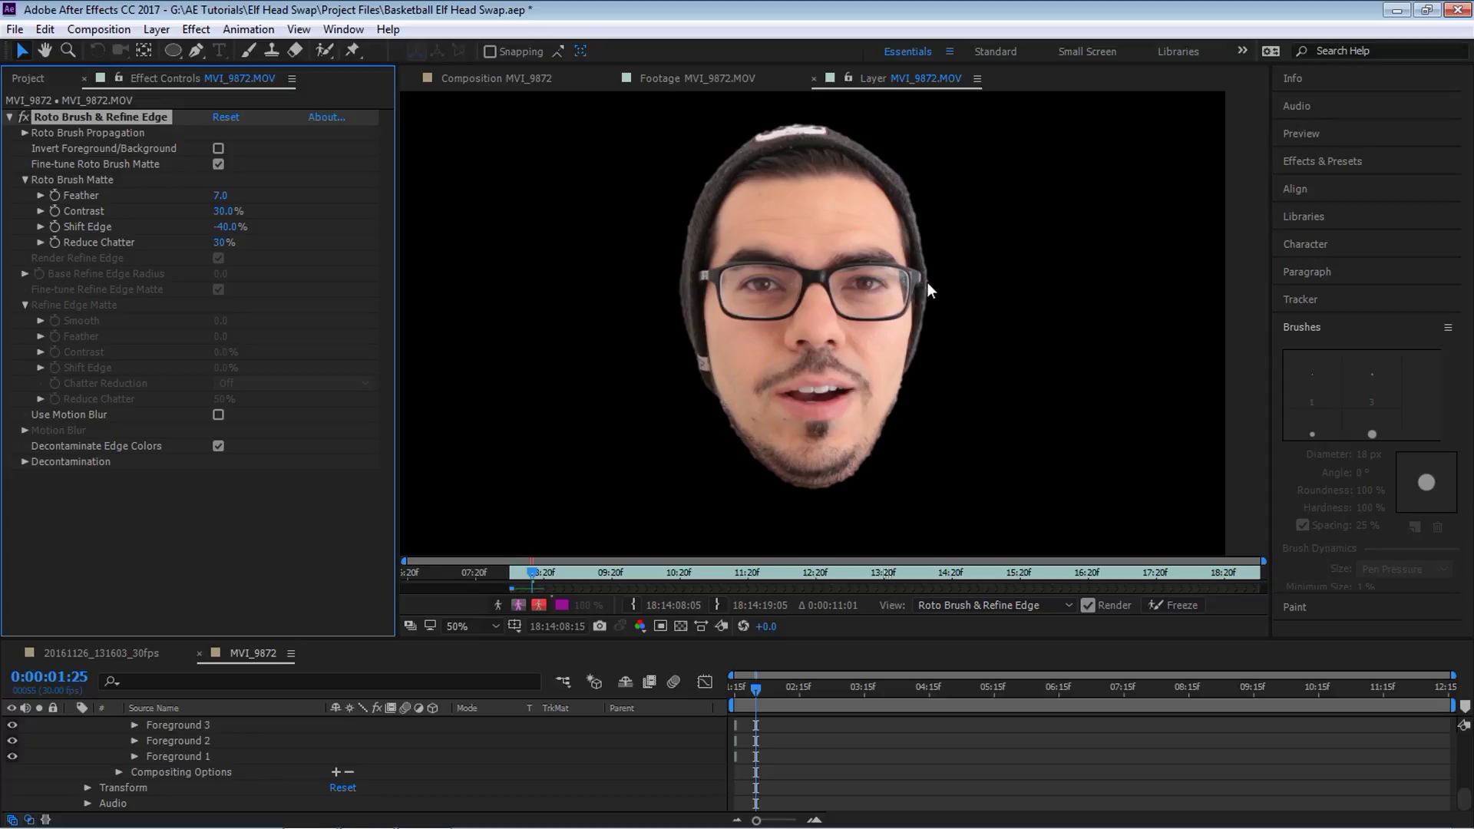
{"action": "mouse_move", "coordinate": [700, 350]}
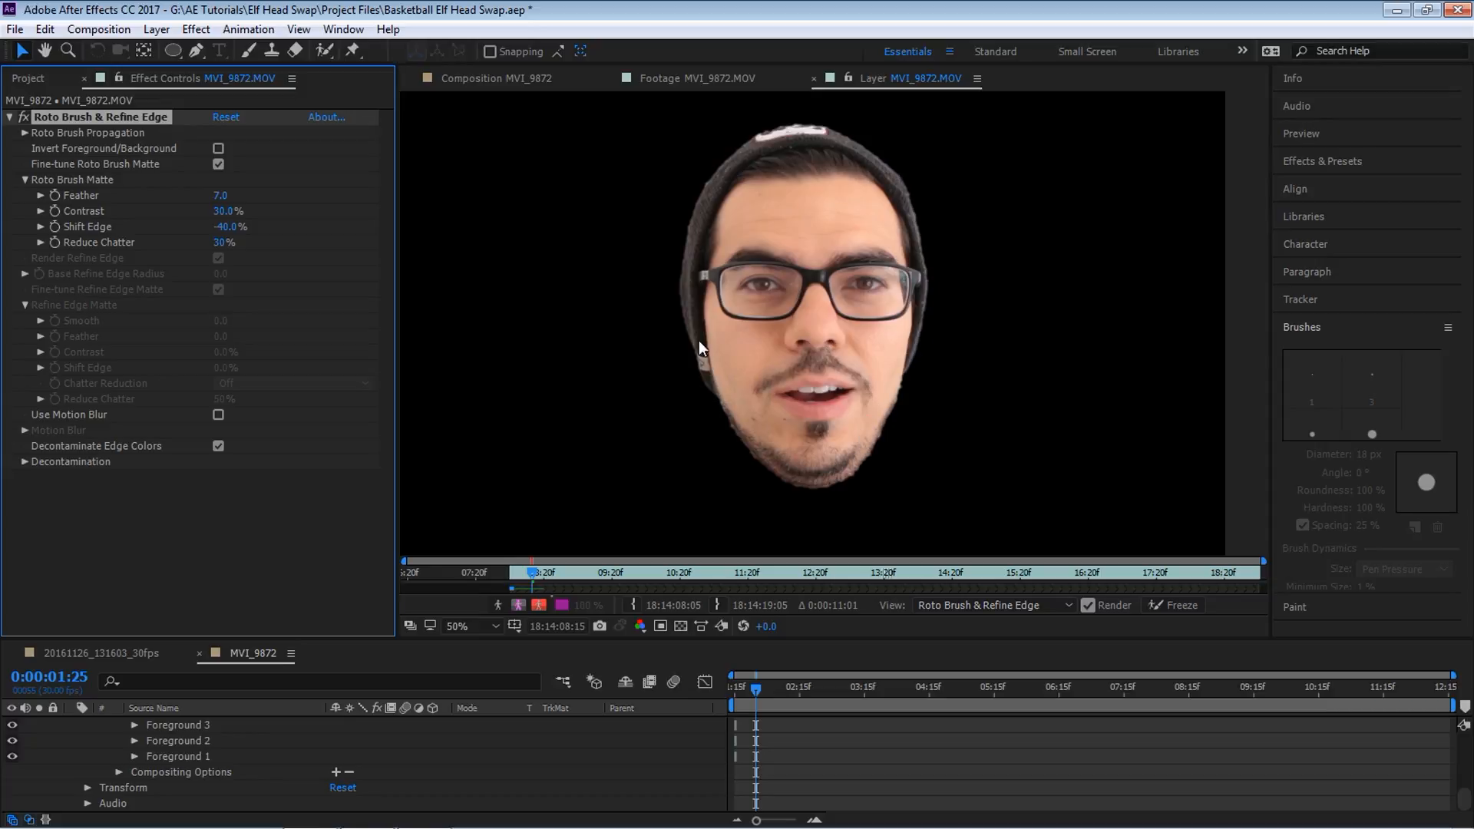
{"action": "mouse_move", "coordinate": [891, 194]}
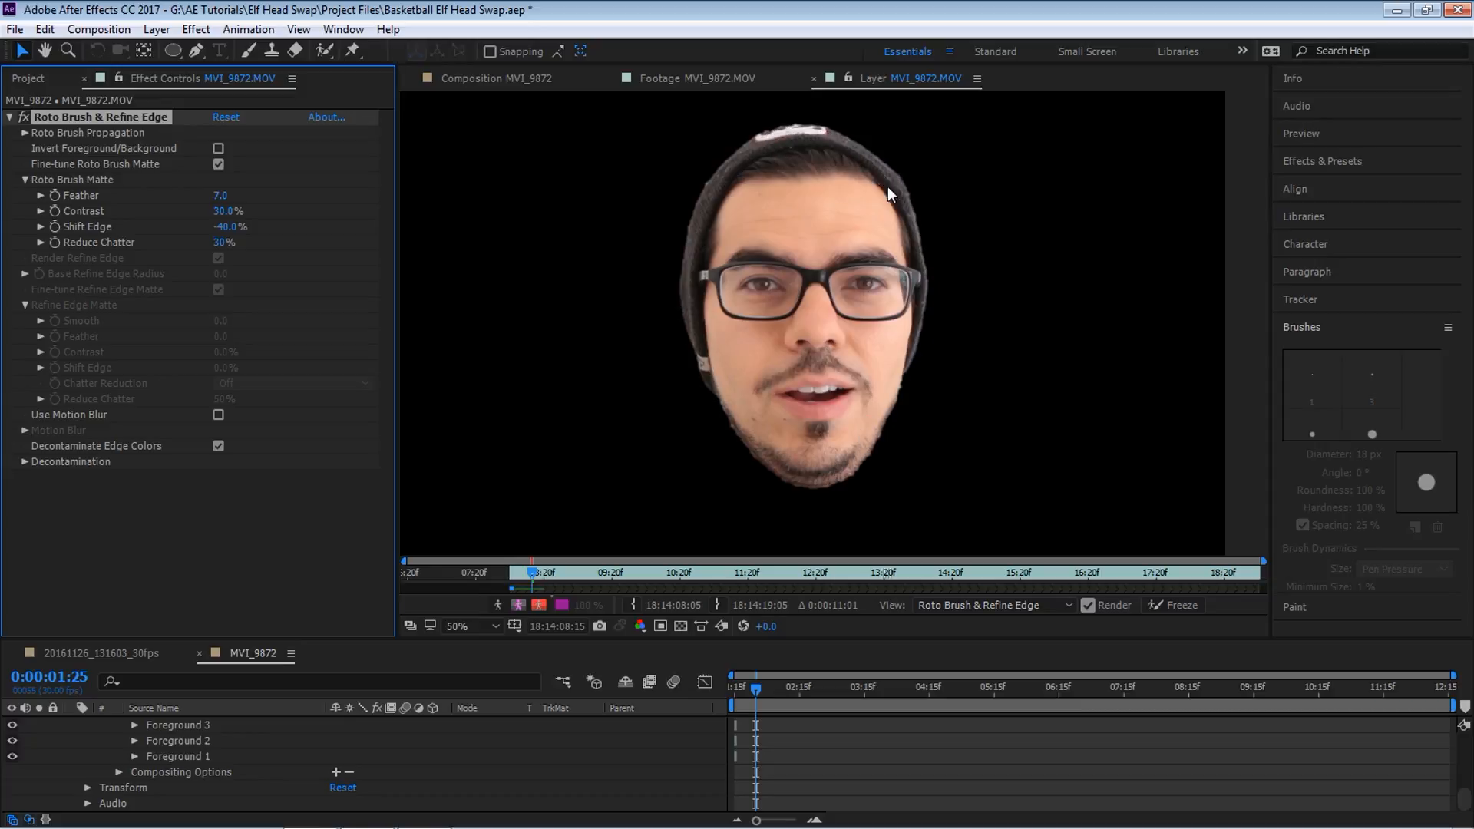
{"action": "left_click", "coordinate": [539, 605]}
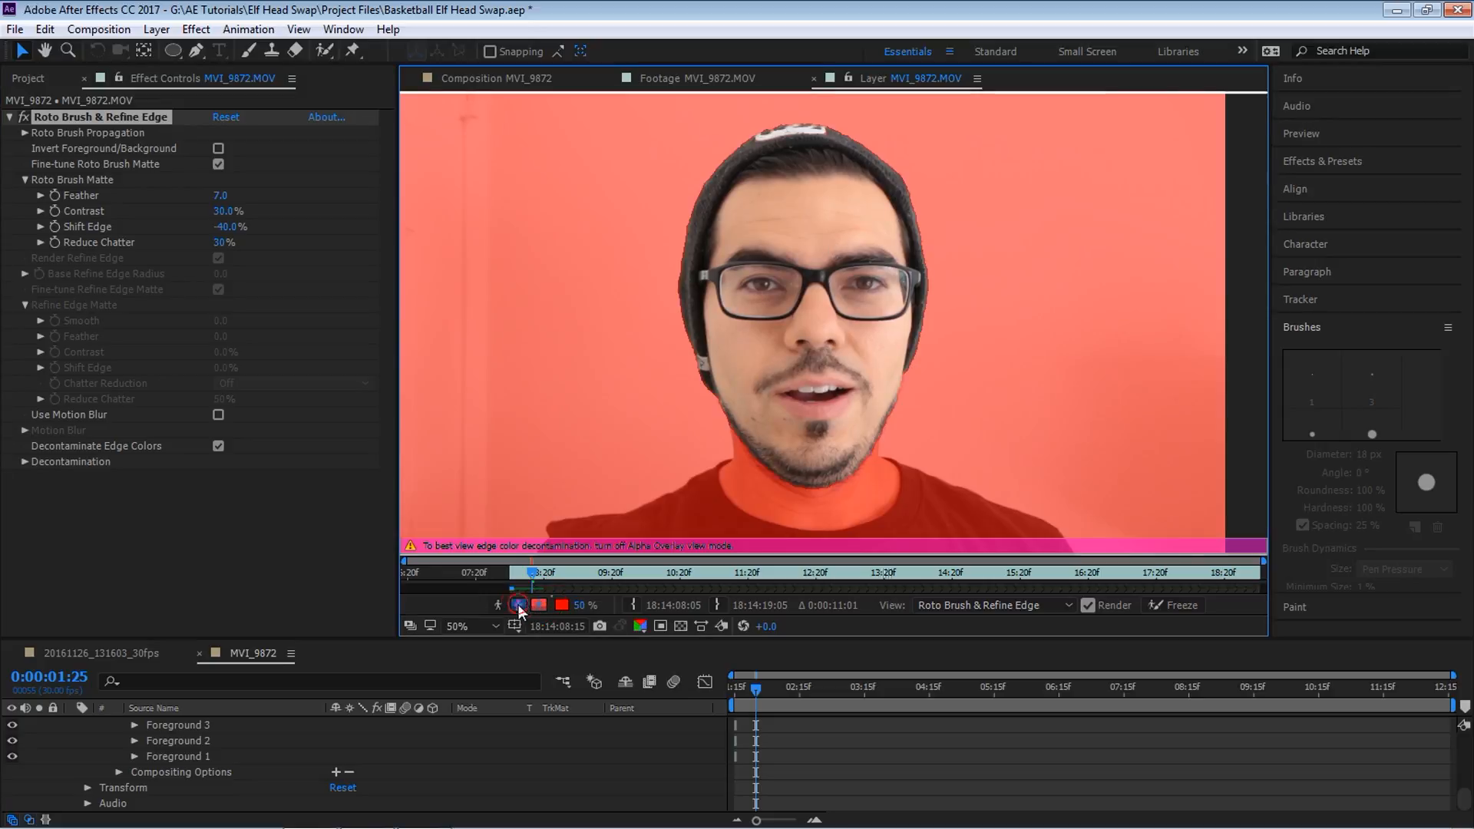
{"action": "left_click", "coordinate": [517, 604]}
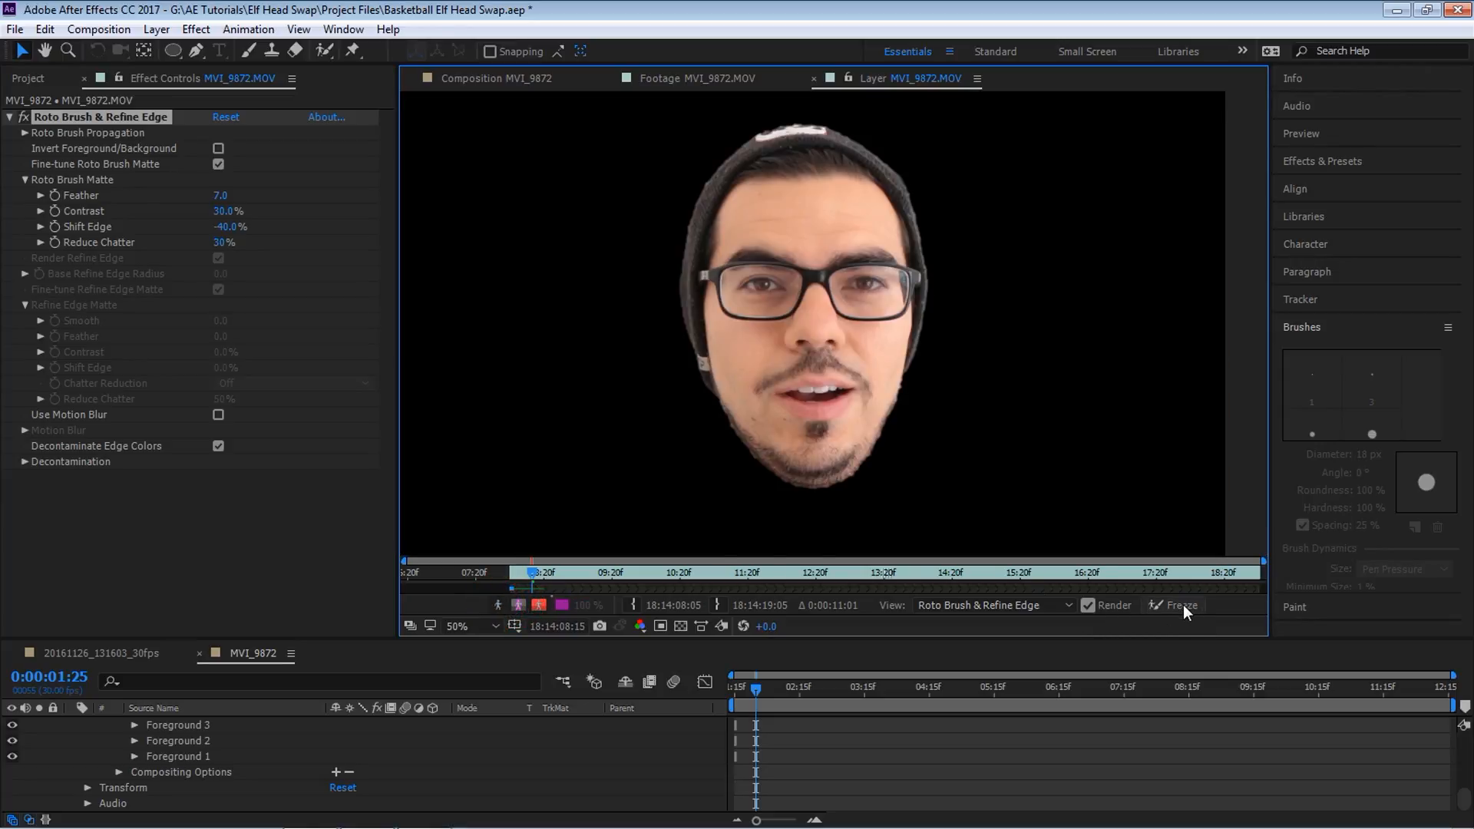
Step: Freeze the head's Roto Brush matte and check it at later frames
{"action": "left_click", "coordinate": [1180, 606]}
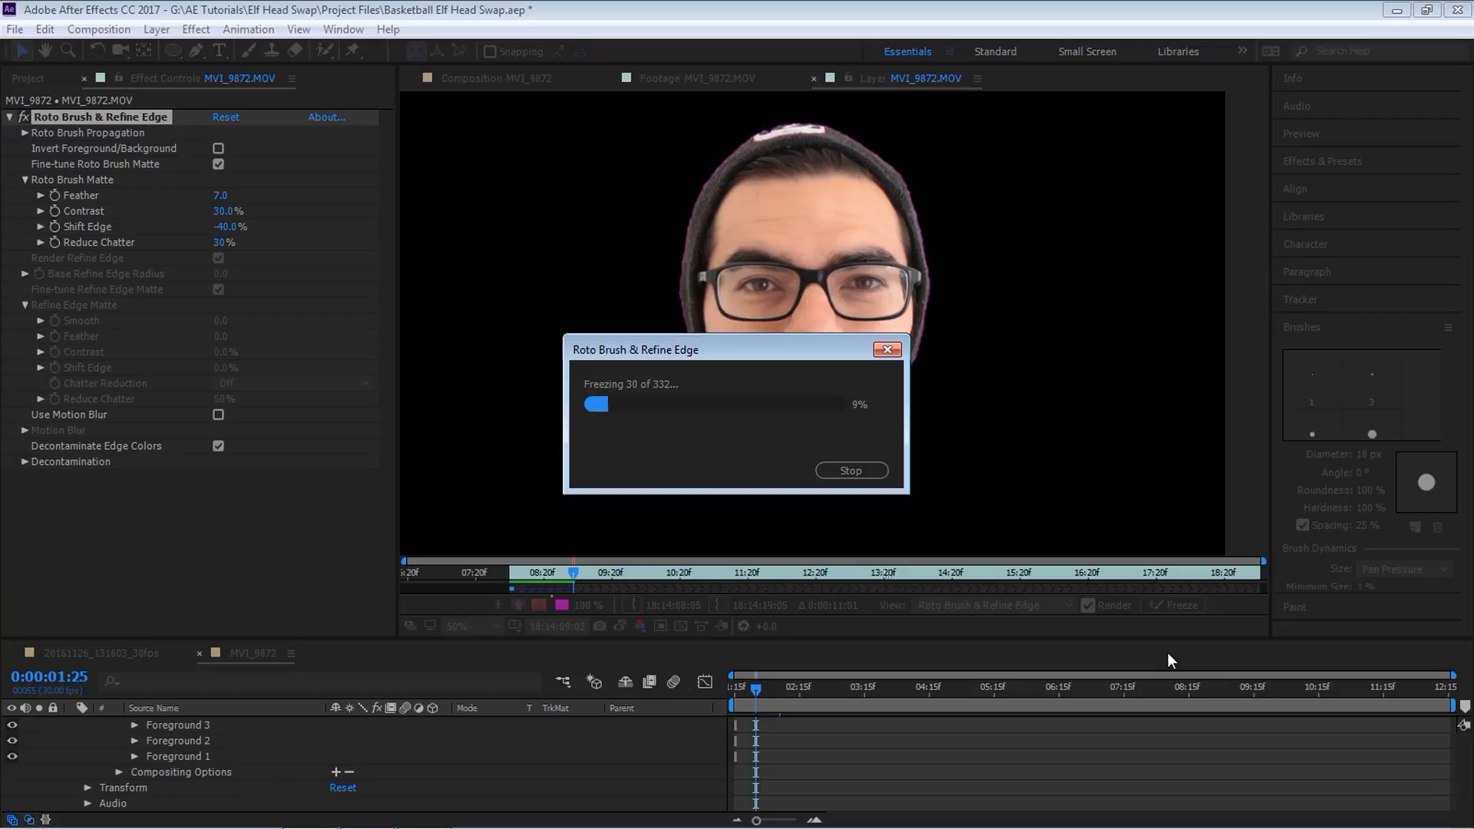
{"action": "left_click", "coordinate": [850, 470]}
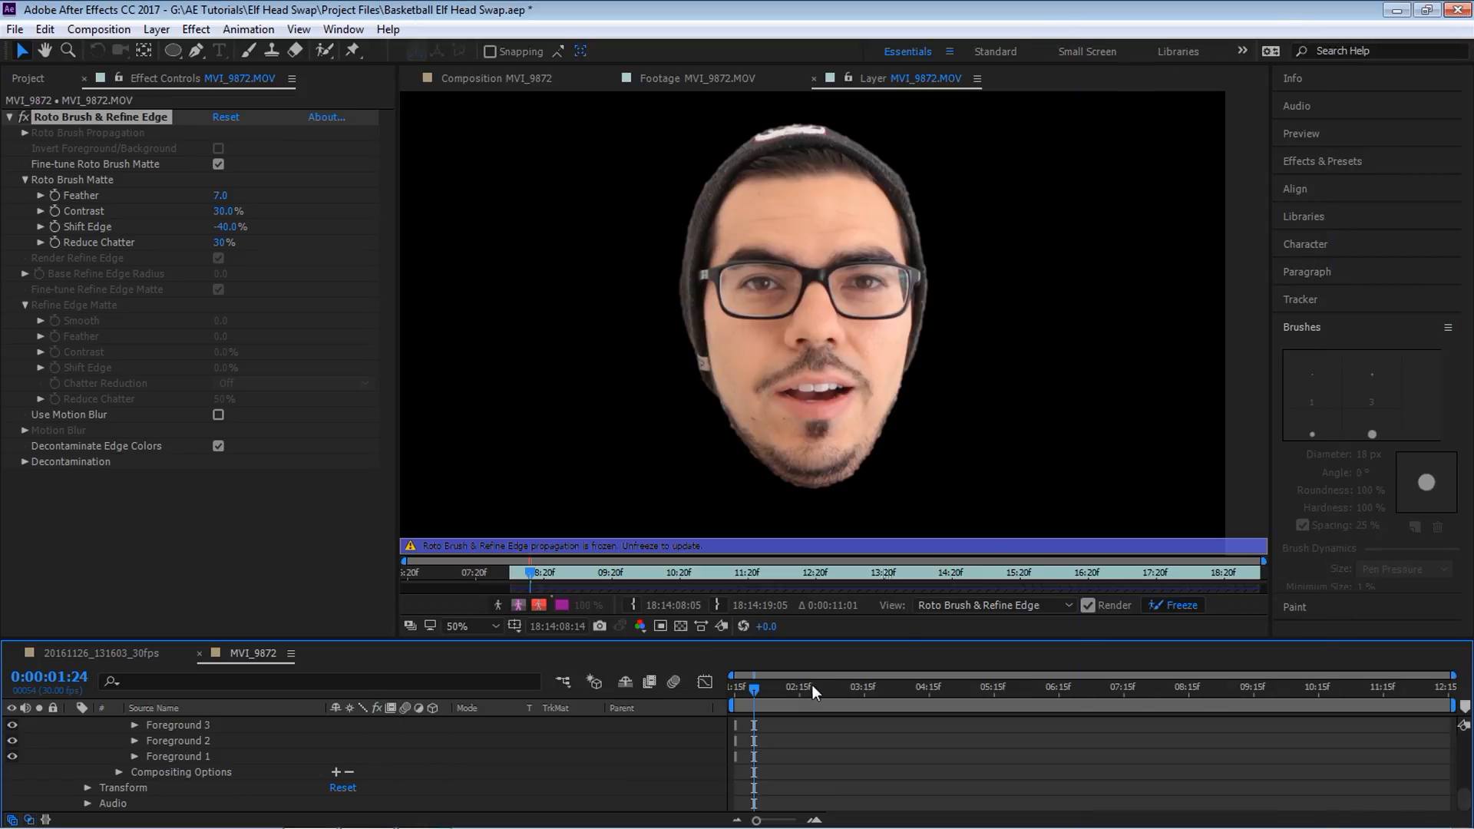
{"action": "mouse_move", "coordinate": [780, 699]}
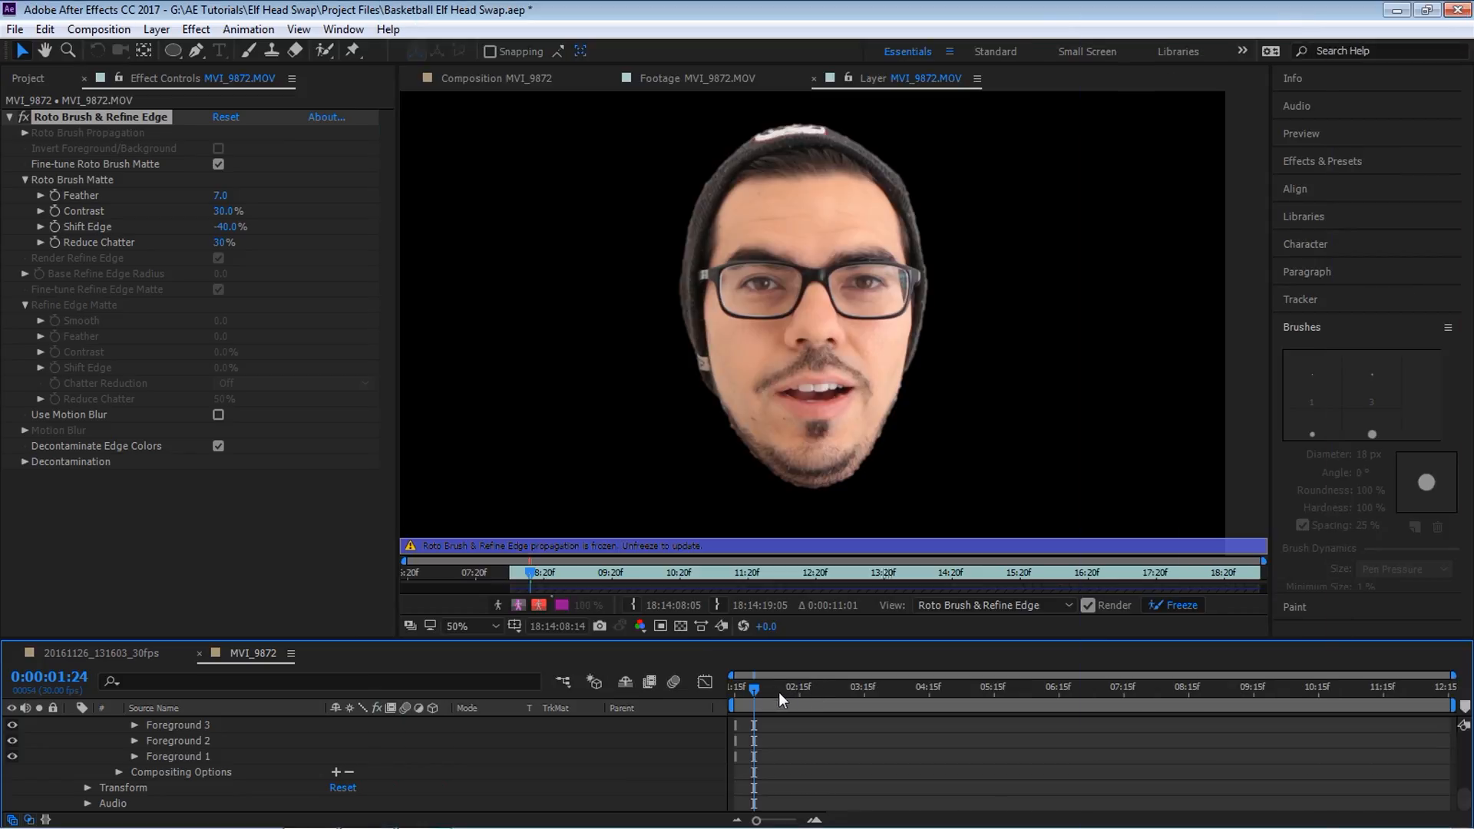
{"action": "left_click", "coordinate": [1135, 686]}
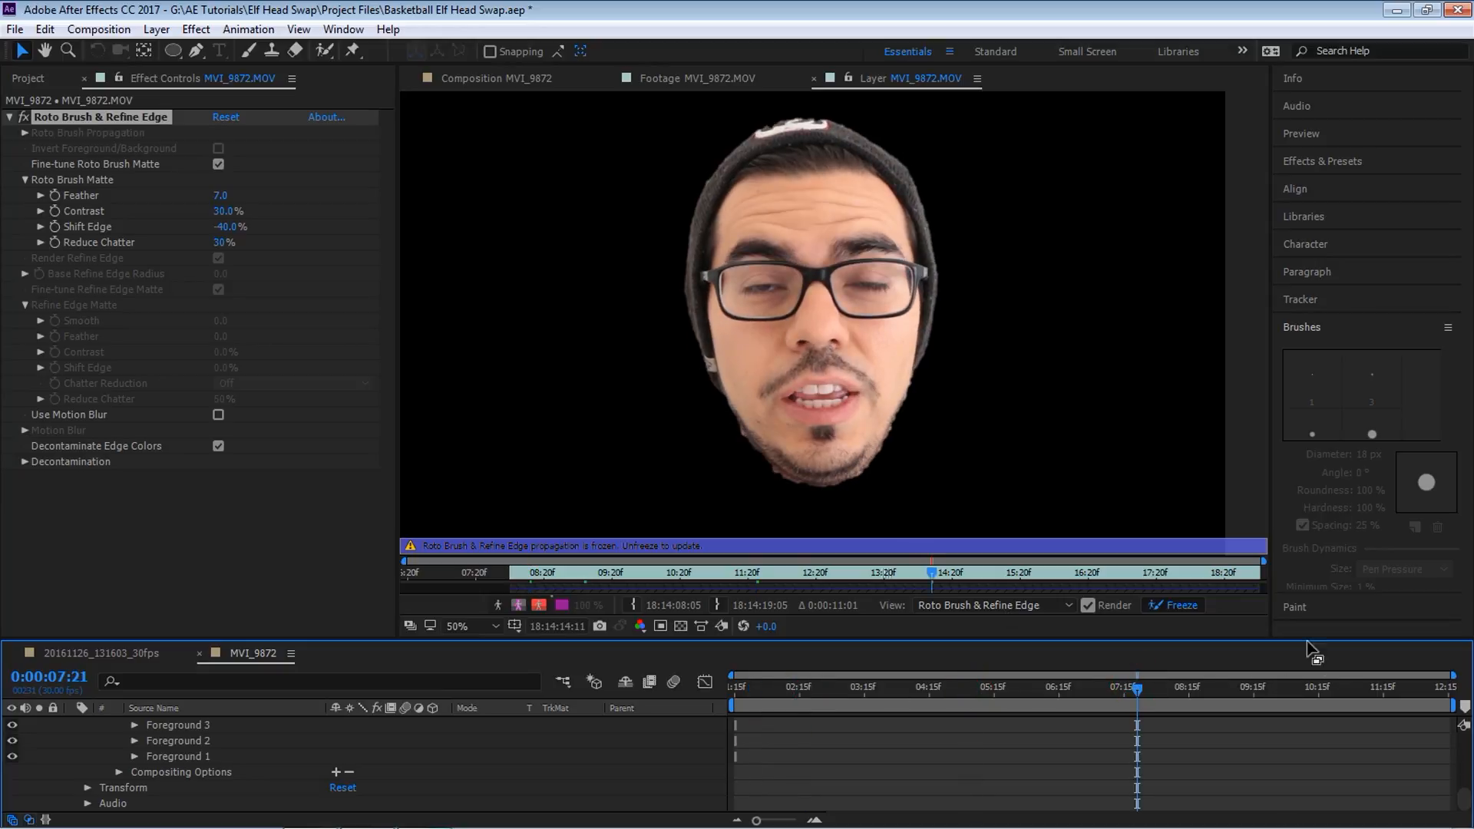
{"action": "left_click", "coordinate": [1411, 688]}
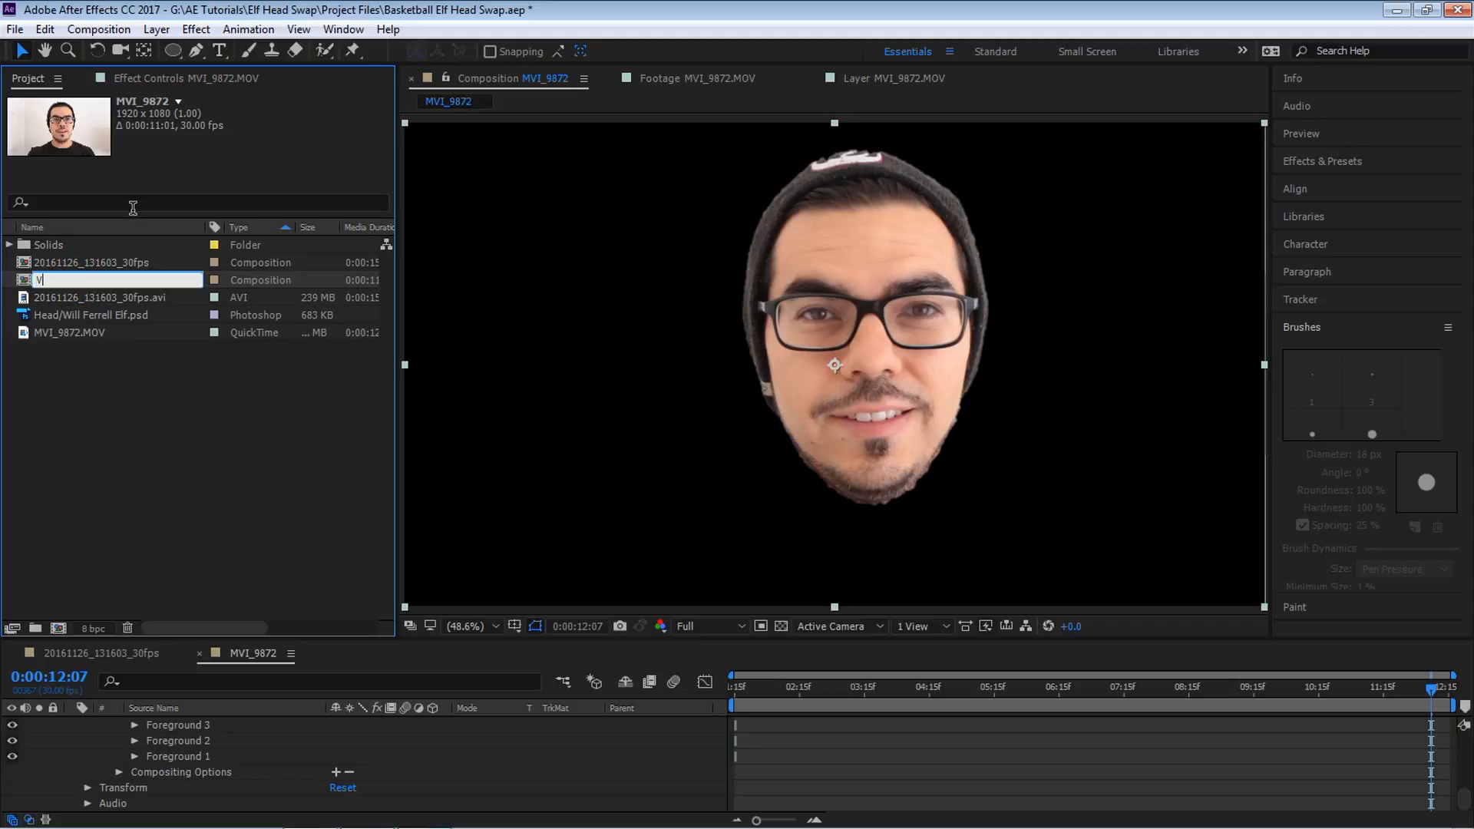
Step: Rename the head composition to Video Head
{"action": "type", "text": "Video Head"}
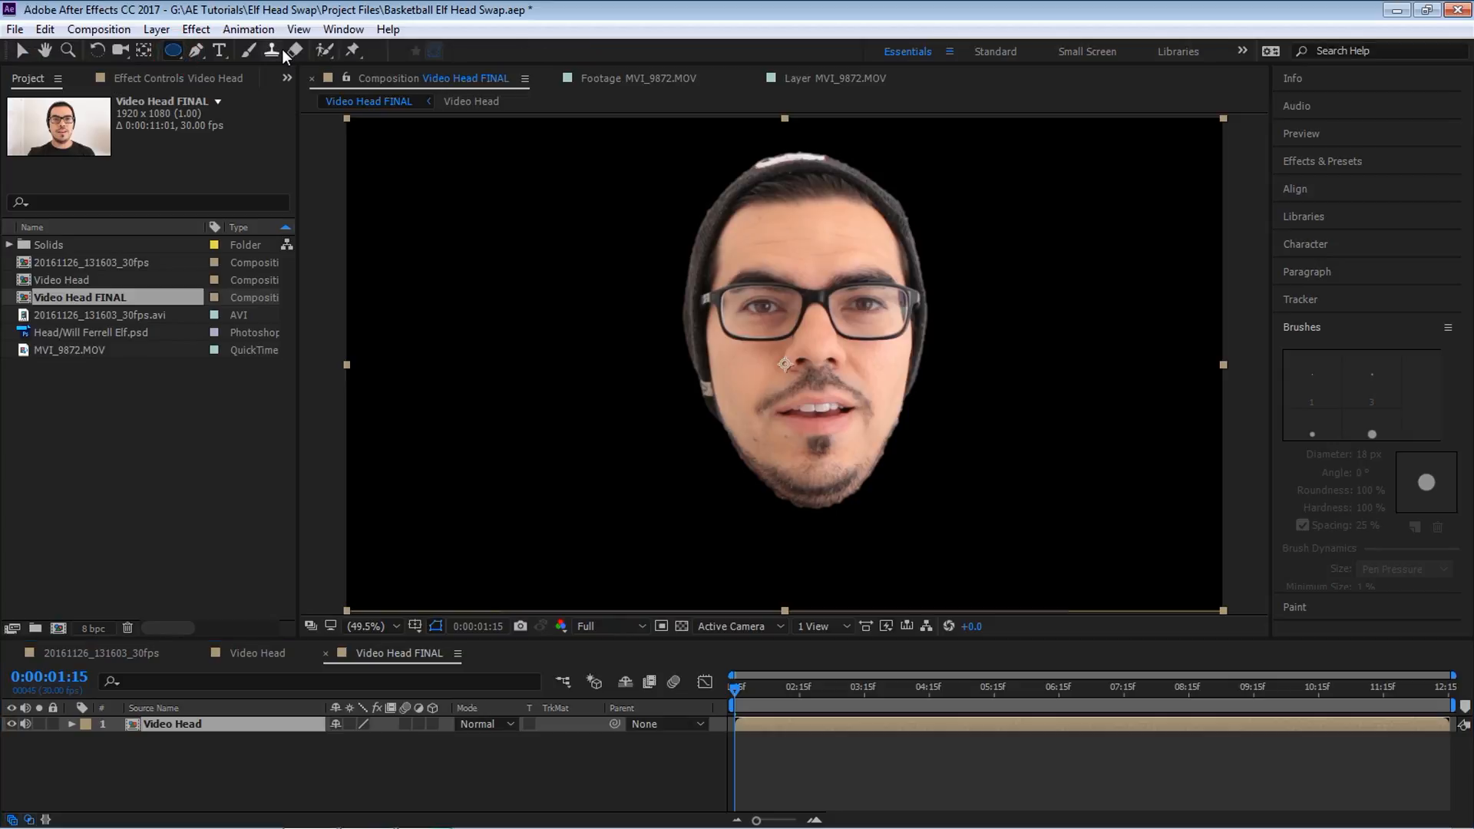
Step: Draw an elliptical mask around the head and set Mask Feather to 50
{"action": "left_click", "coordinate": [369, 627]}
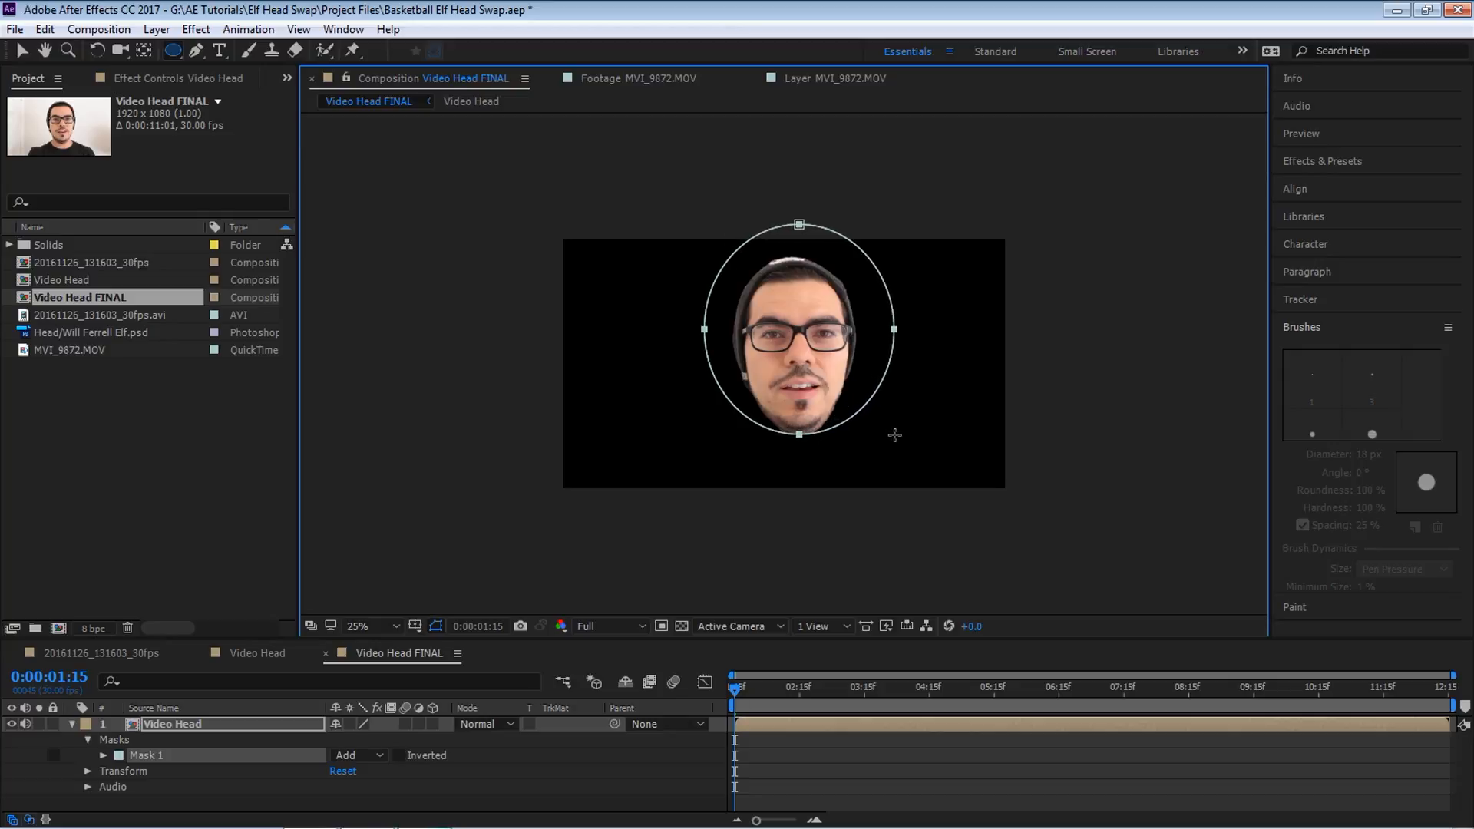
{"action": "mouse_move", "coordinate": [167, 650]}
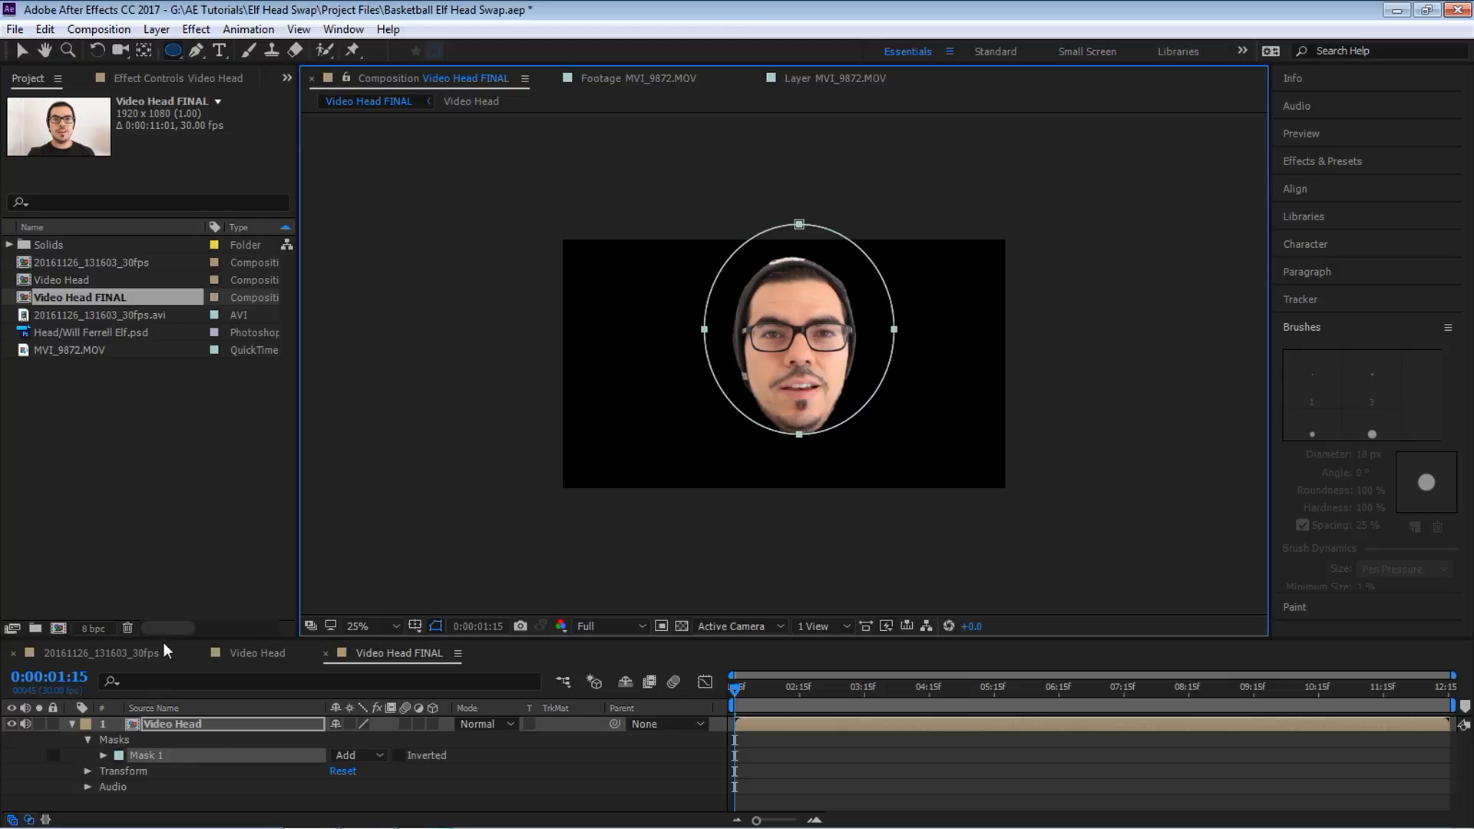
{"action": "left_click", "coordinate": [357, 625]}
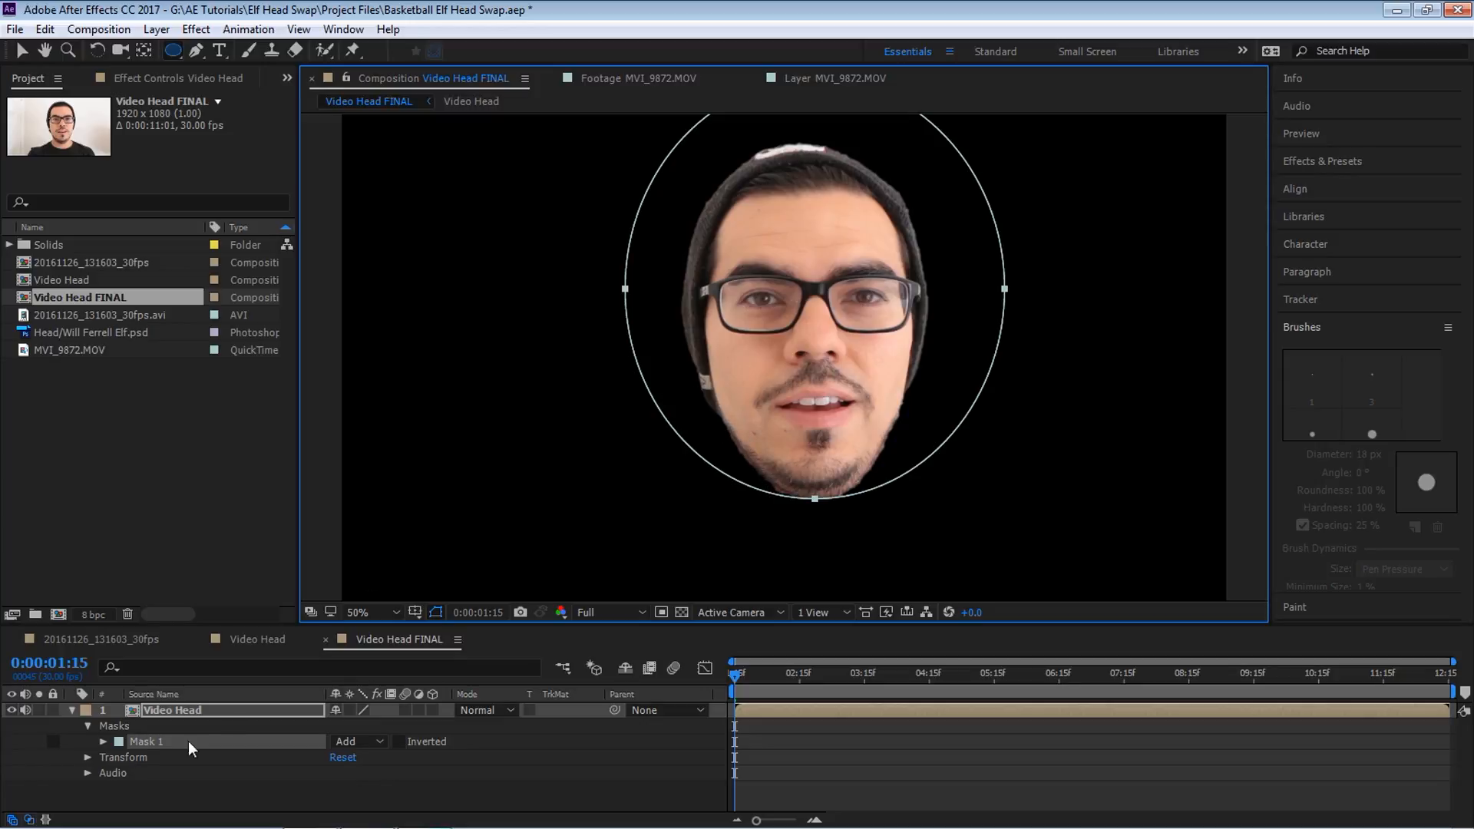
{"action": "left_click", "coordinate": [101, 741]}
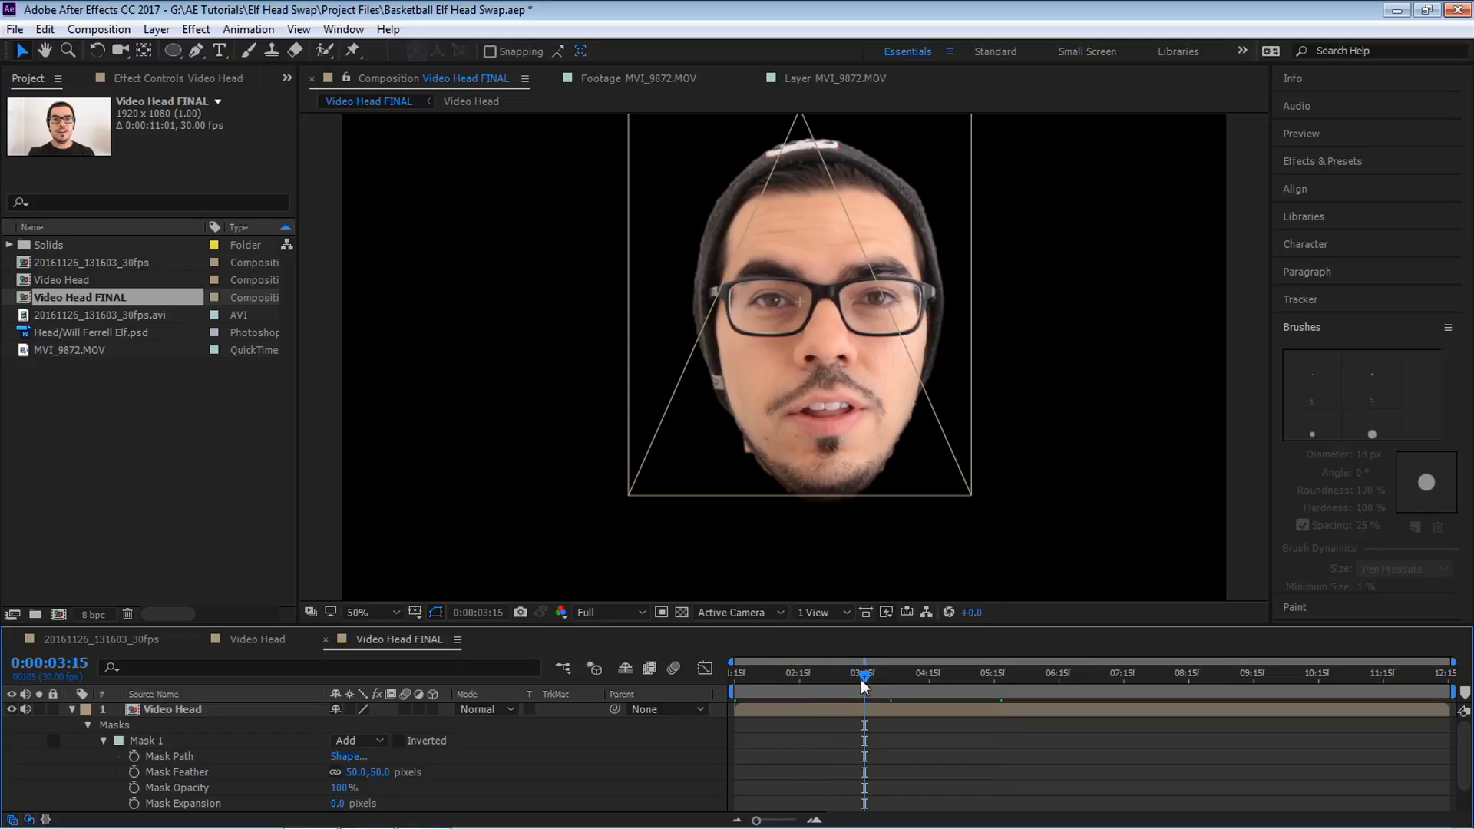
Step: Keyframe the Mask Path, reshaping the oval at three frames through the clip
{"action": "left_click", "coordinate": [147, 741]}
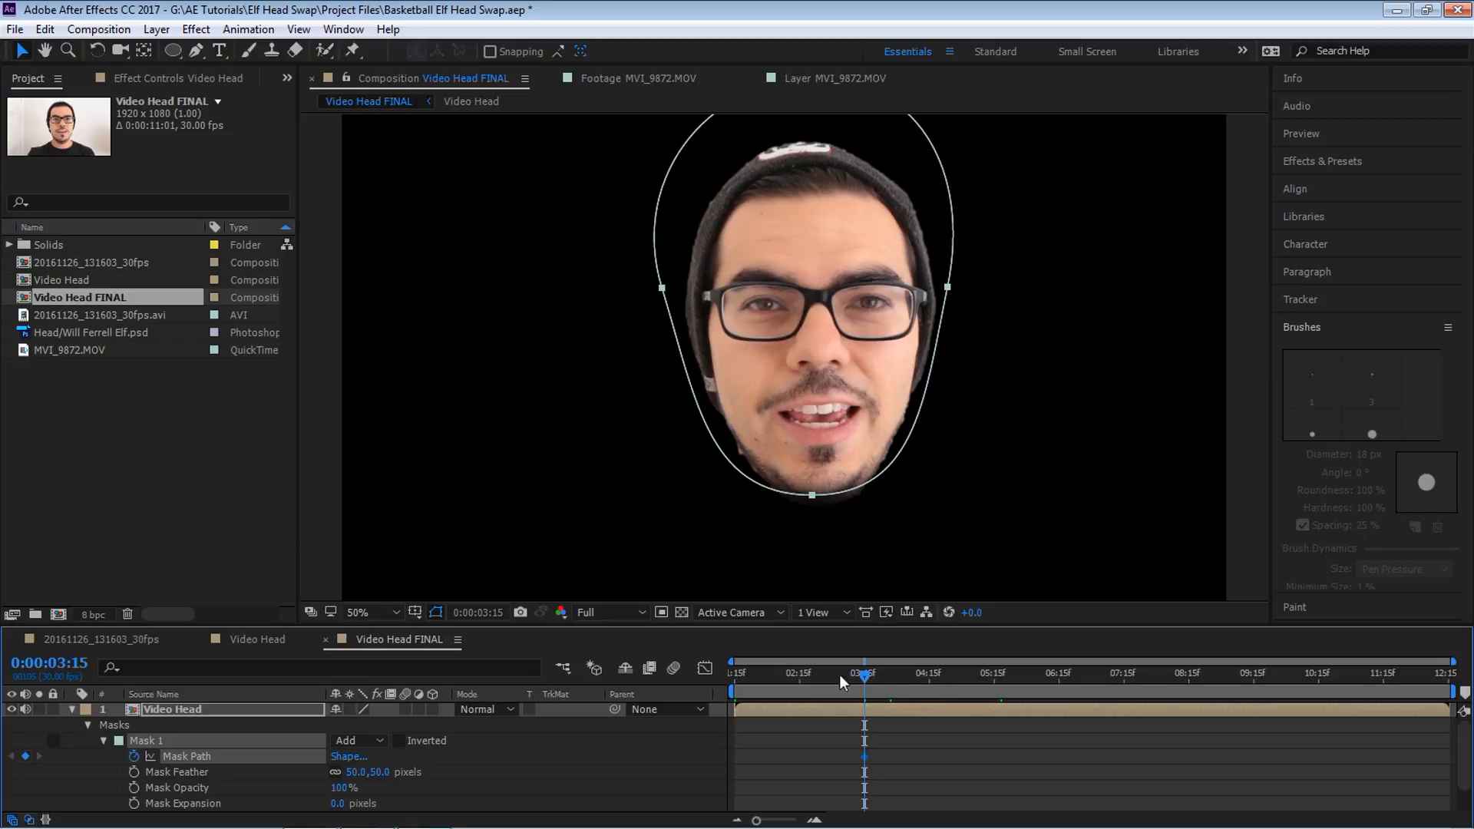
{"action": "left_click", "coordinate": [801, 674]}
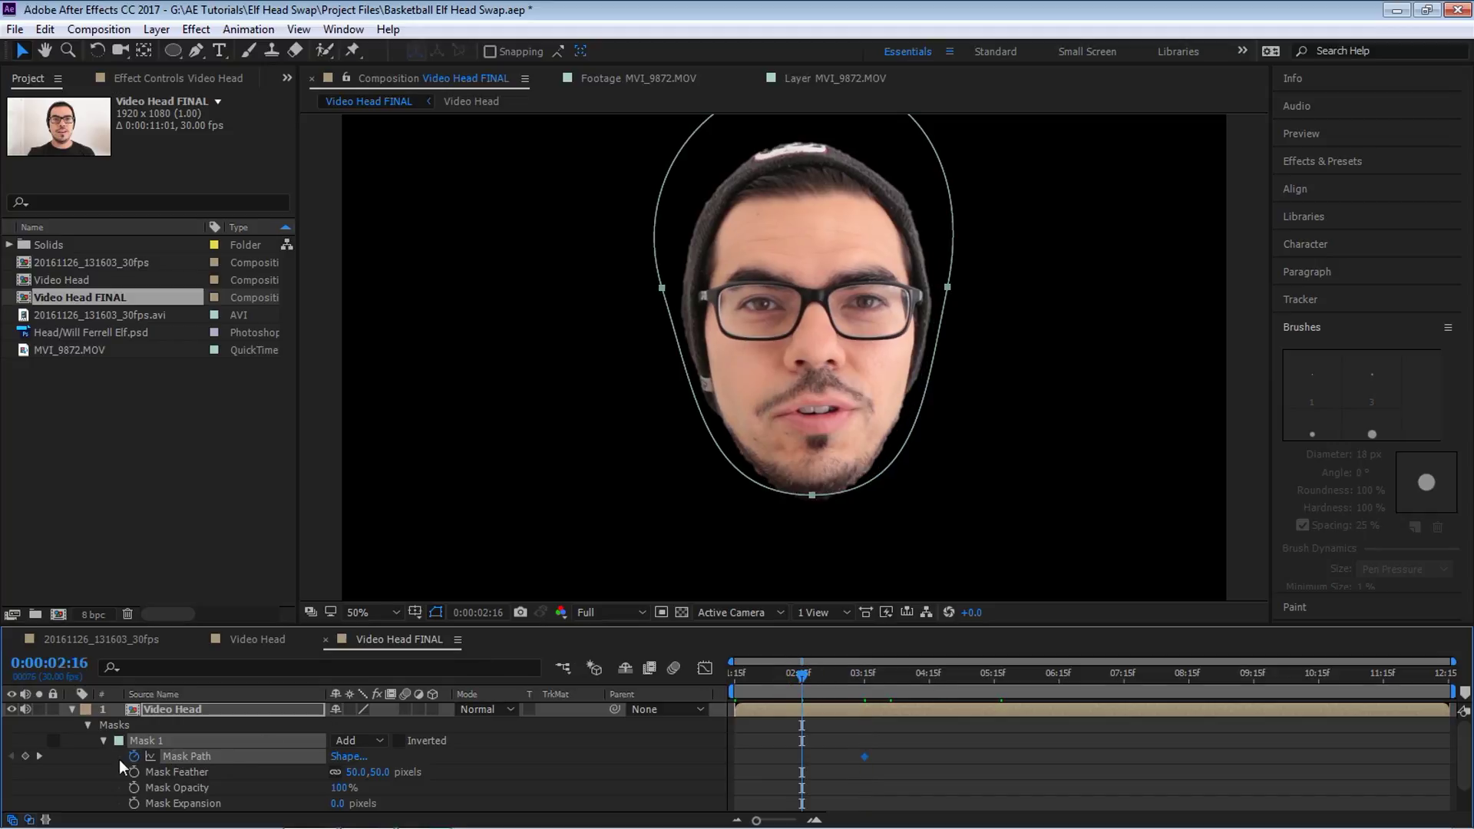
{"action": "left_click", "coordinate": [929, 675]}
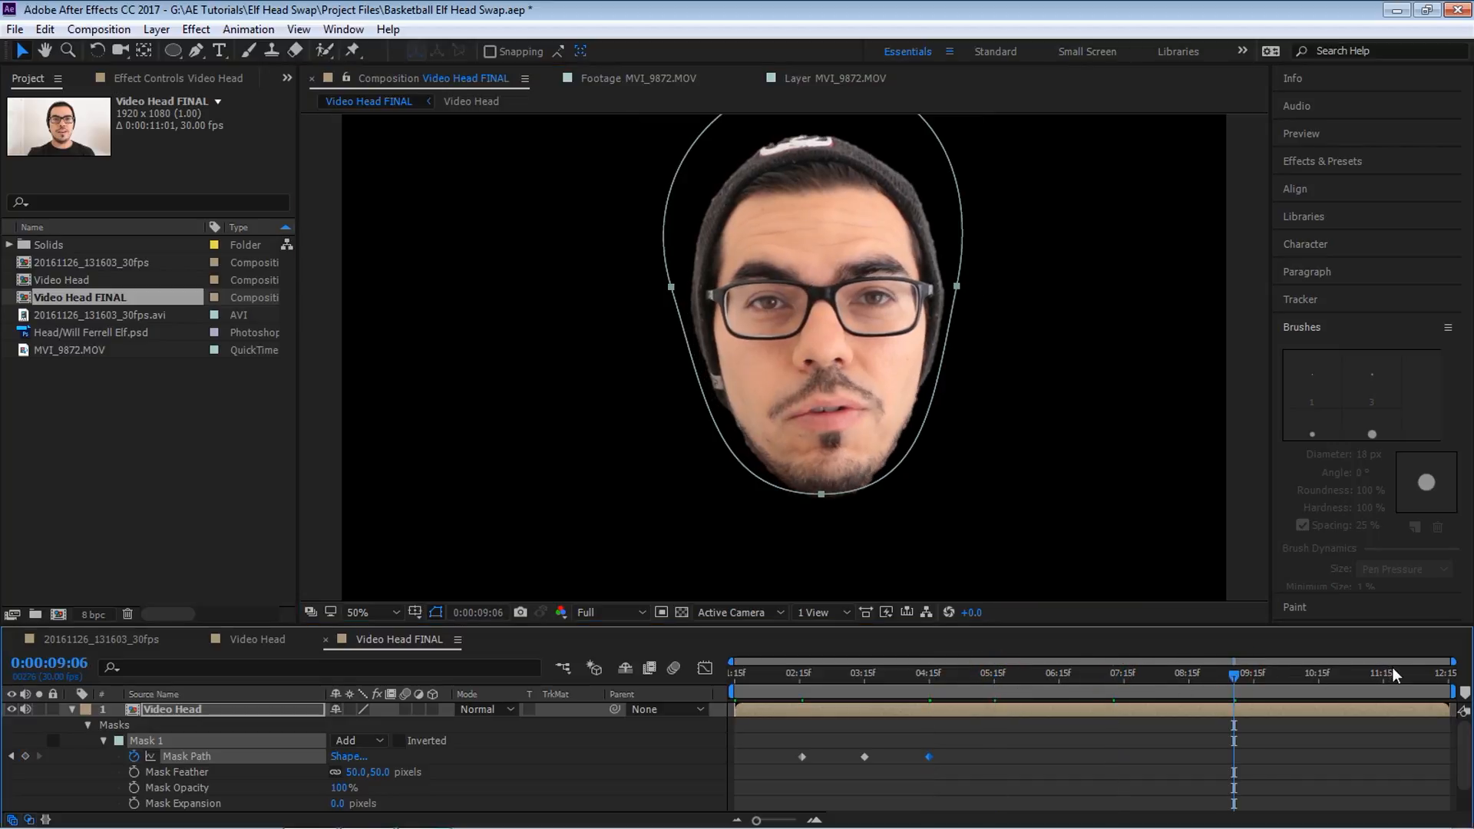
{"action": "left_click", "coordinate": [1383, 674]}
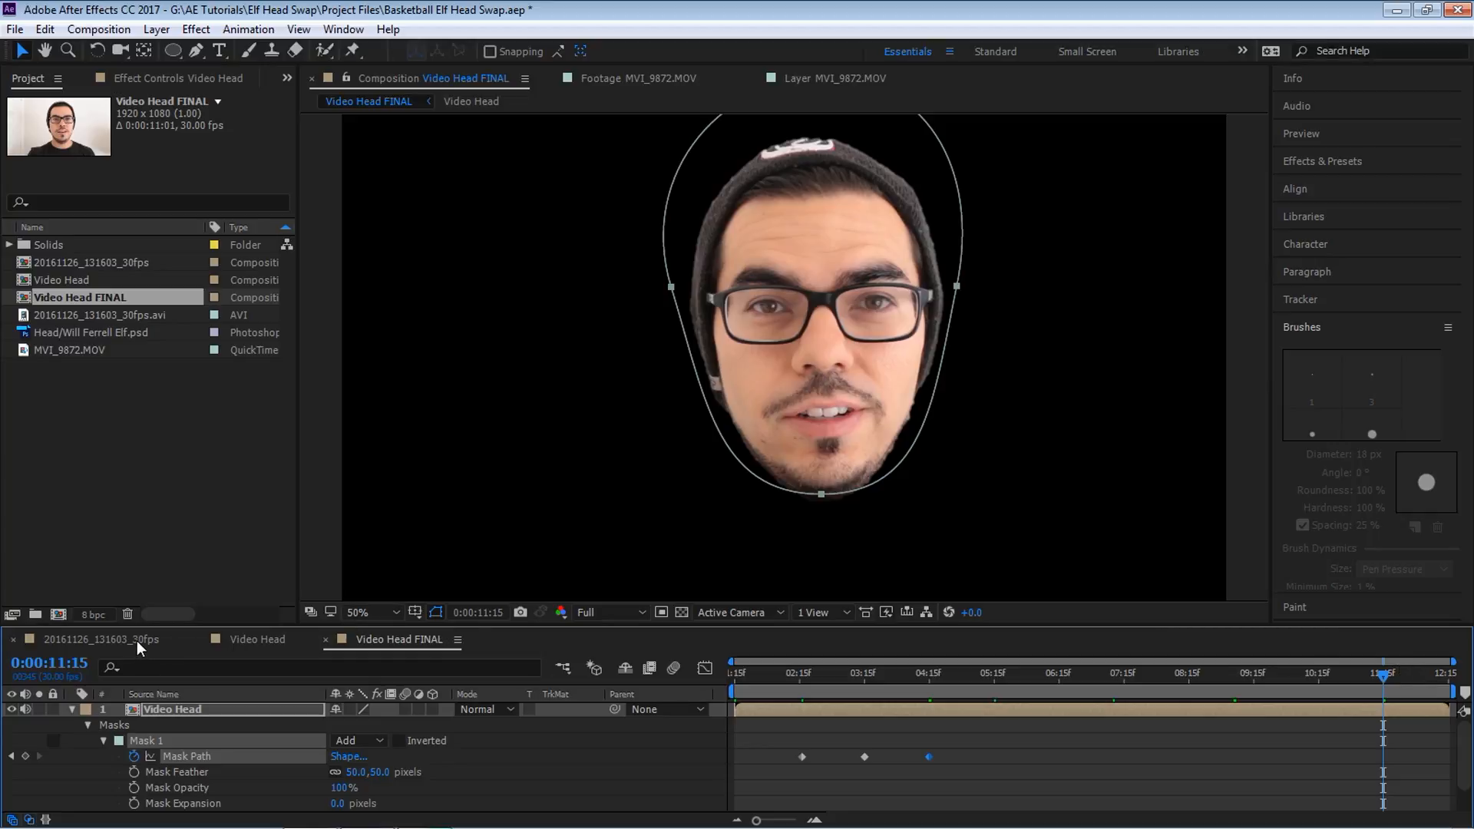
Step: Place Video Head FINAL on the player's neck in the basketball comp at about 18% scale
{"action": "left_click", "coordinate": [99, 640]}
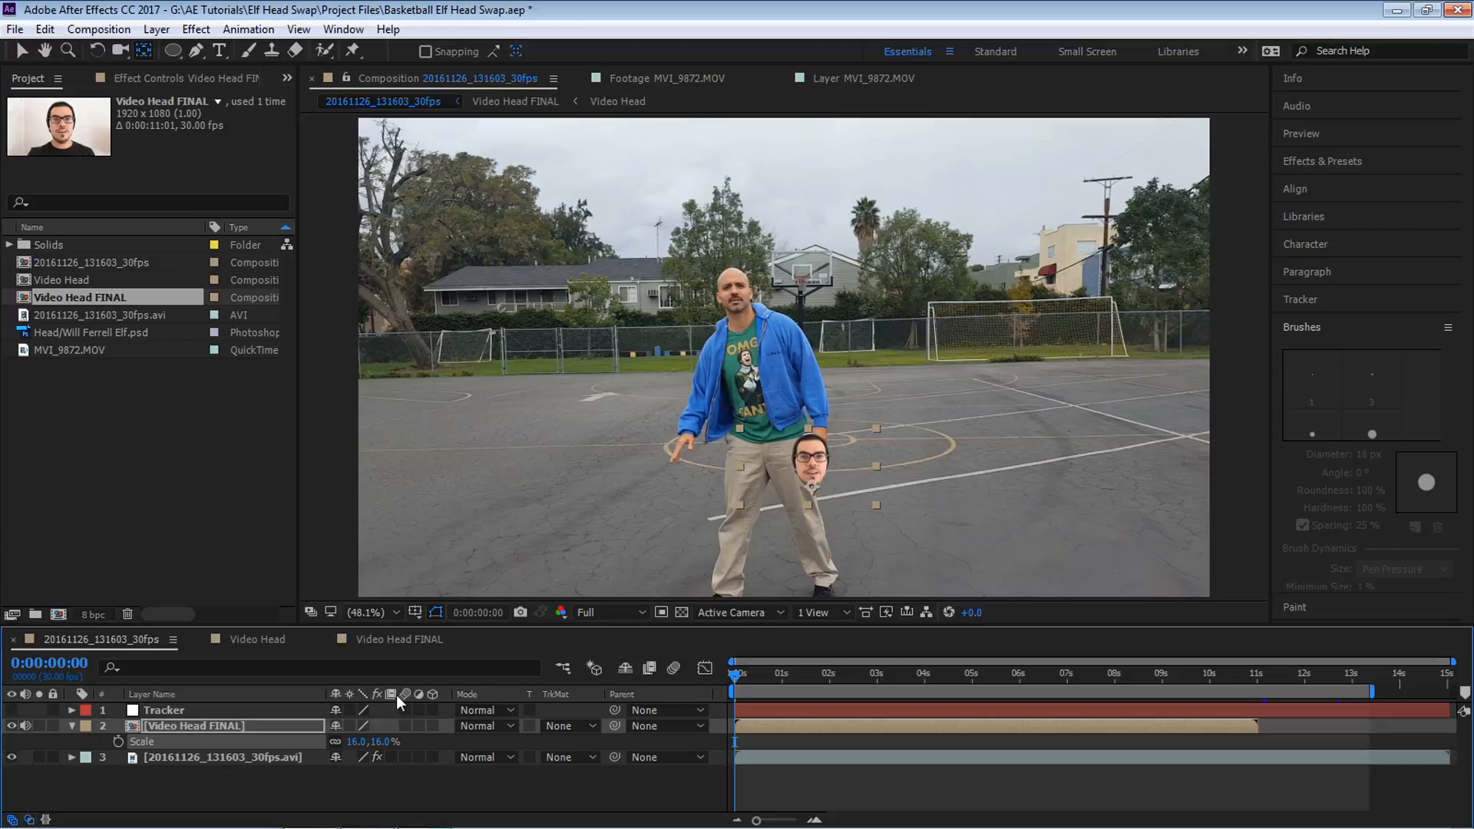
{"action": "left_click", "coordinate": [367, 612]}
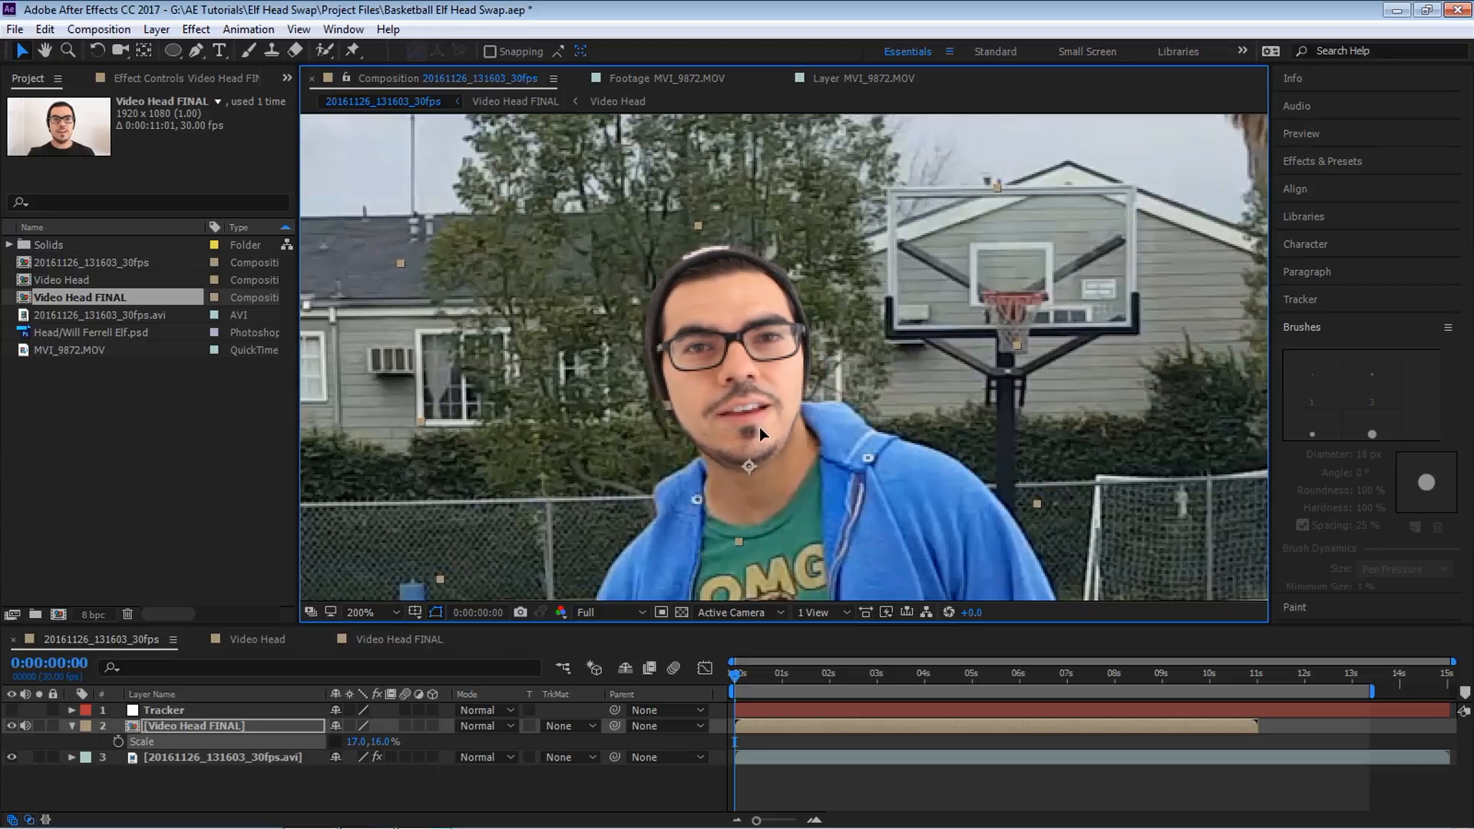
{"action": "mouse_move", "coordinate": [888, 311]}
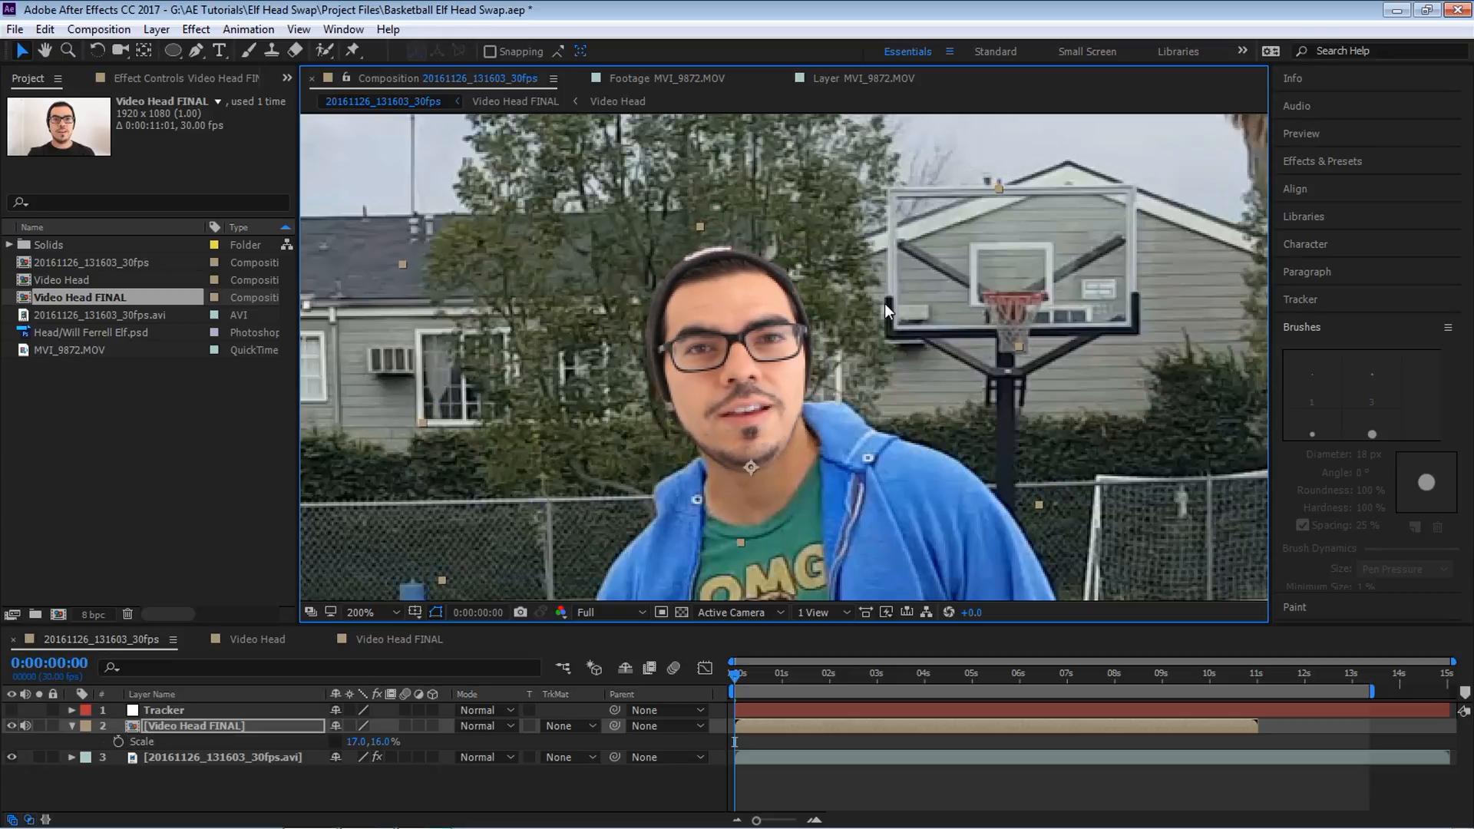
{"action": "left_click", "coordinate": [361, 612]}
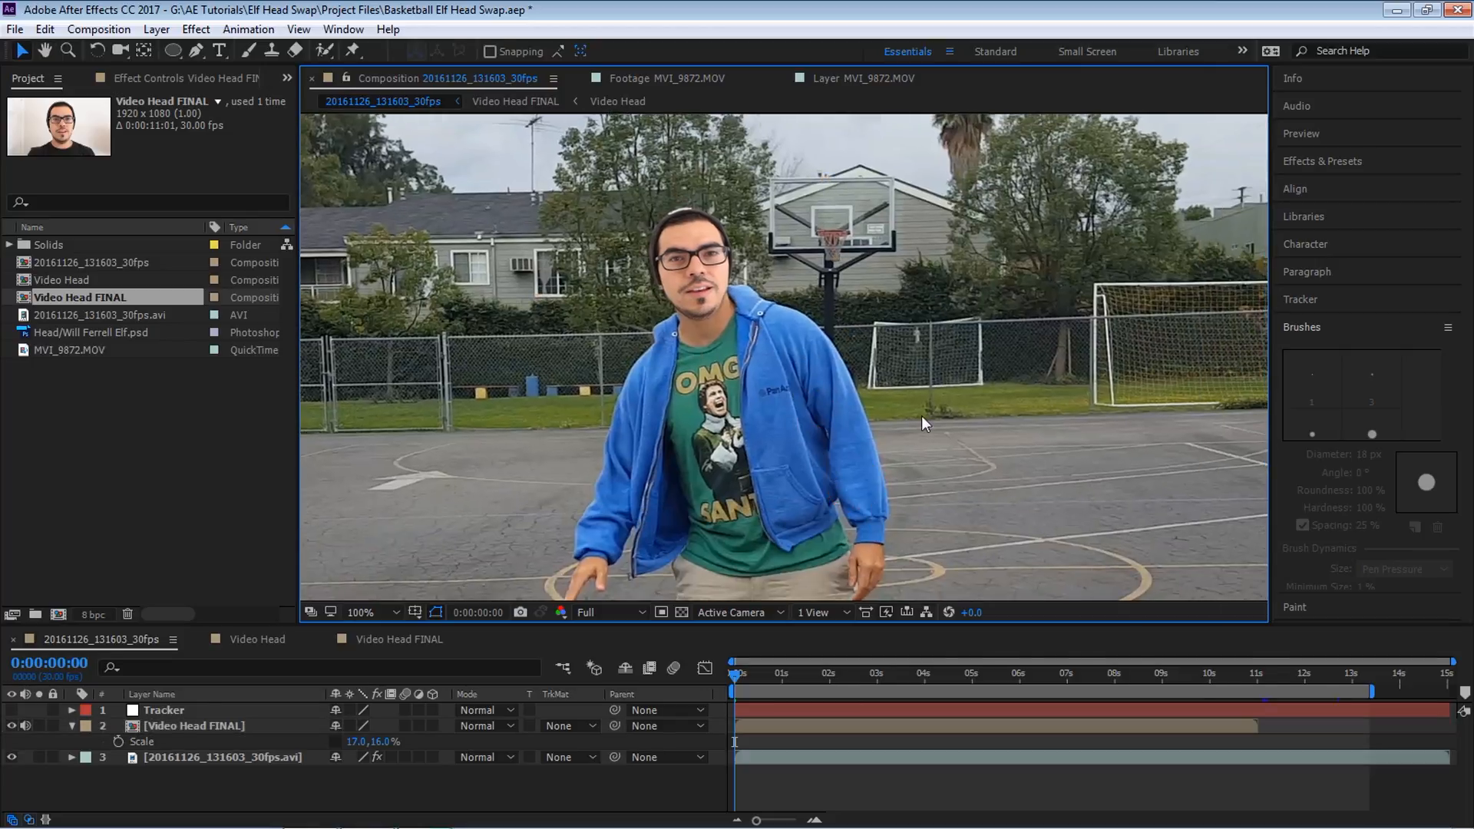
{"action": "left_click", "coordinate": [362, 612]}
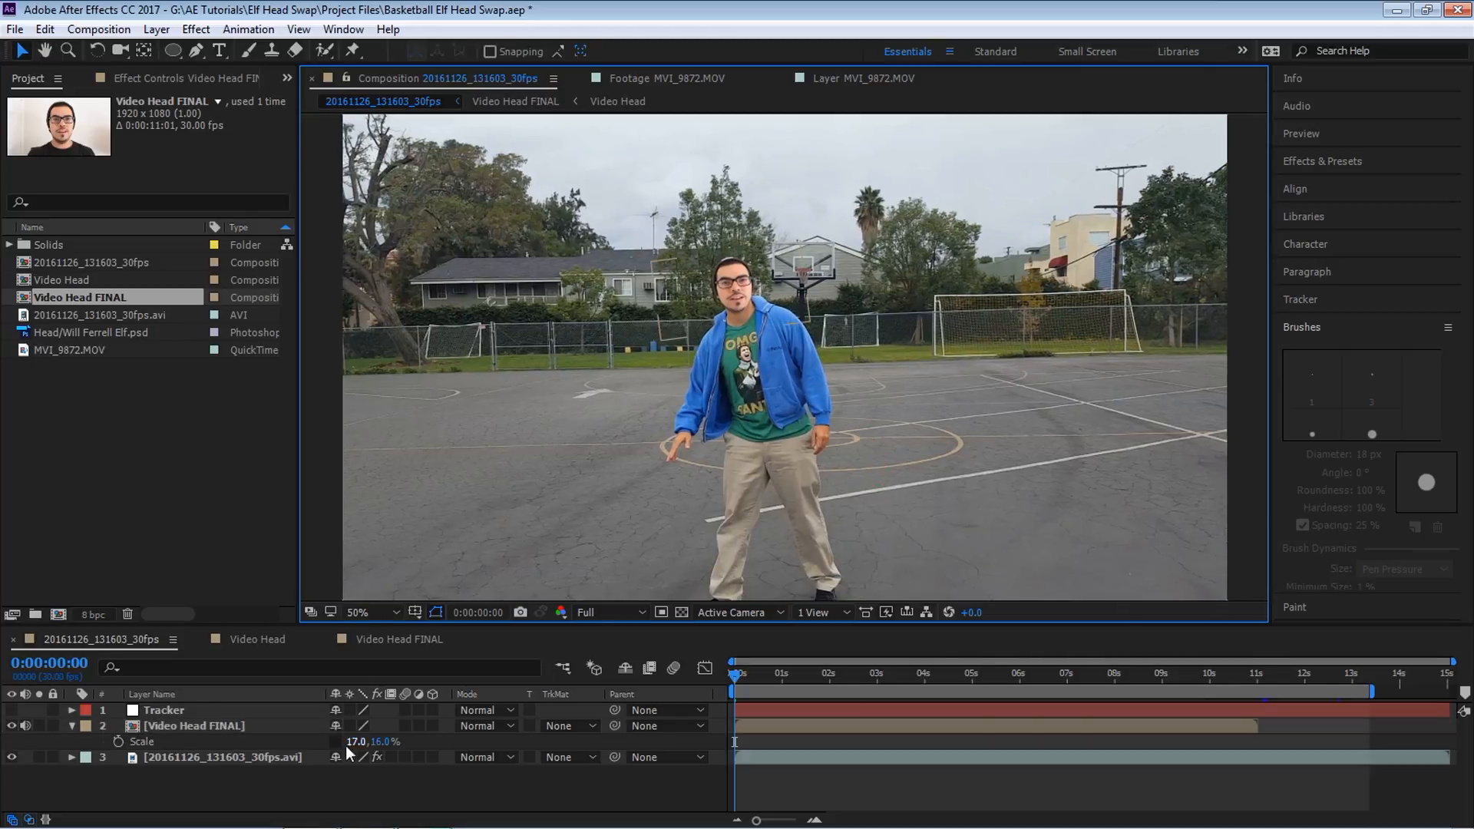
{"action": "double_click", "coordinate": [359, 741]}
{"action": "type", "text": "18"}
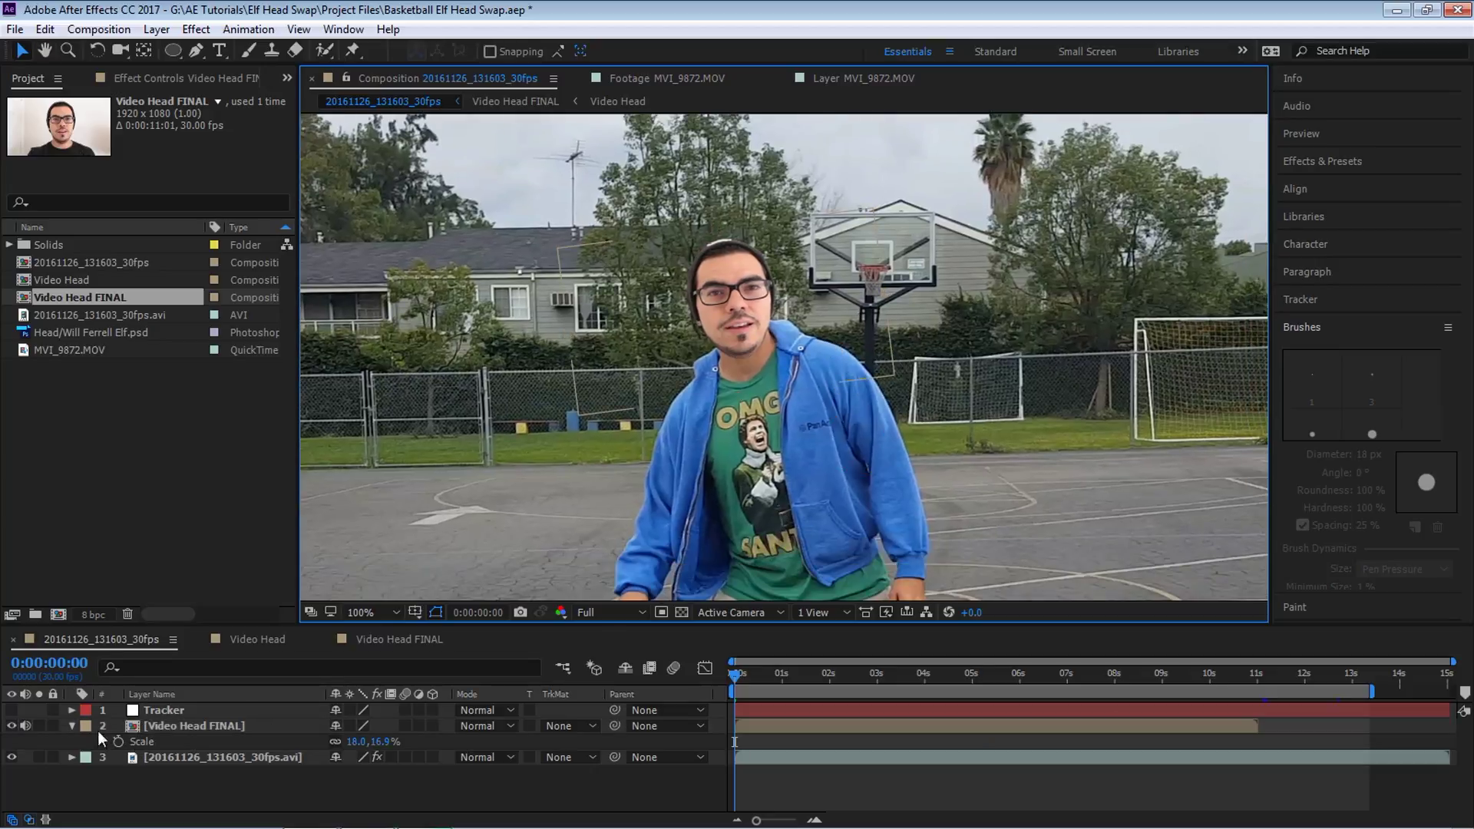
Step: Parent Video Head FINAL to Tracker, set preview to Half resolution, and preview the shot
{"action": "left_click", "coordinate": [72, 725]}
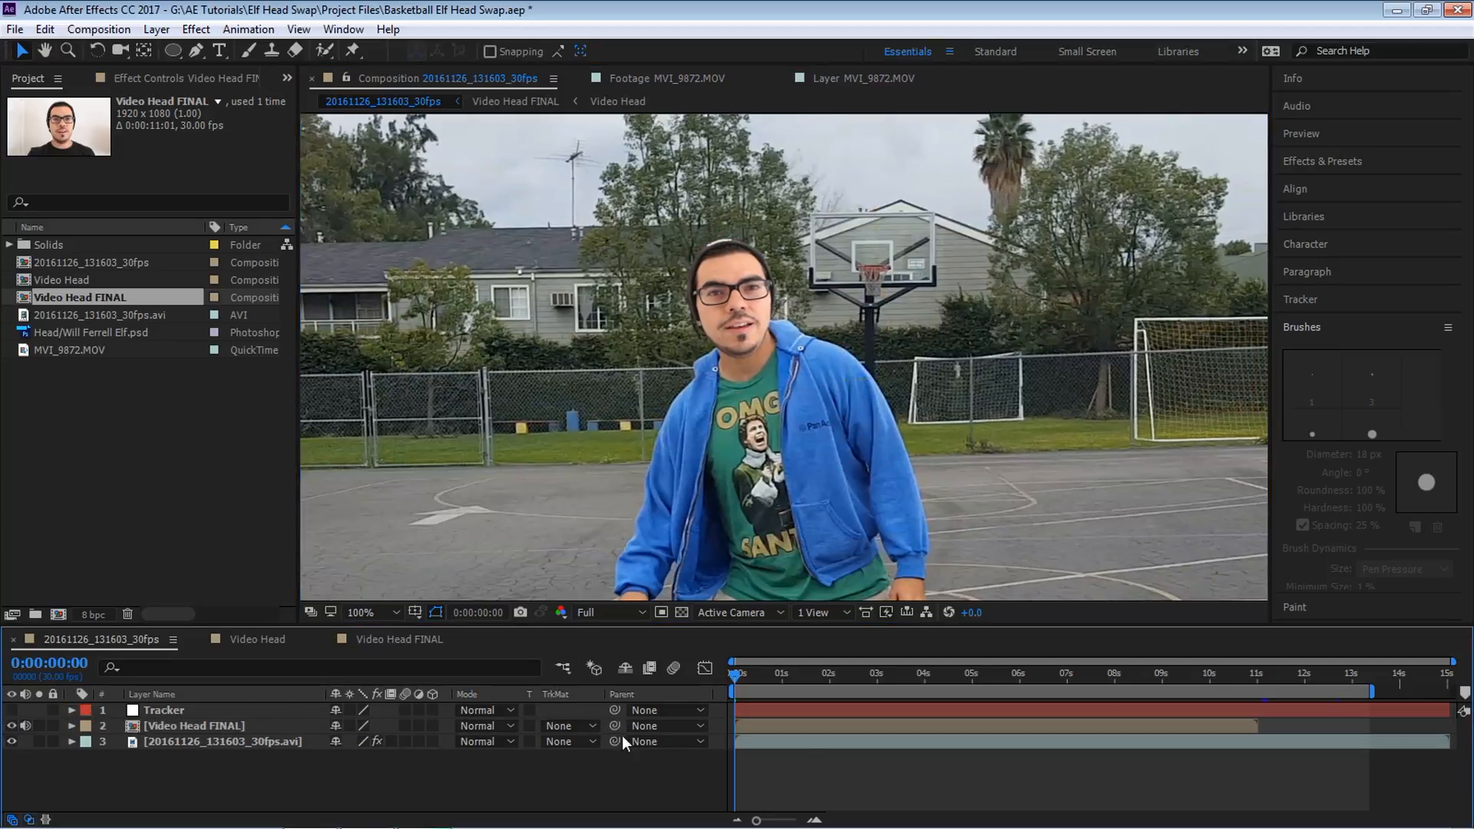
{"action": "left_click", "coordinate": [668, 725]}
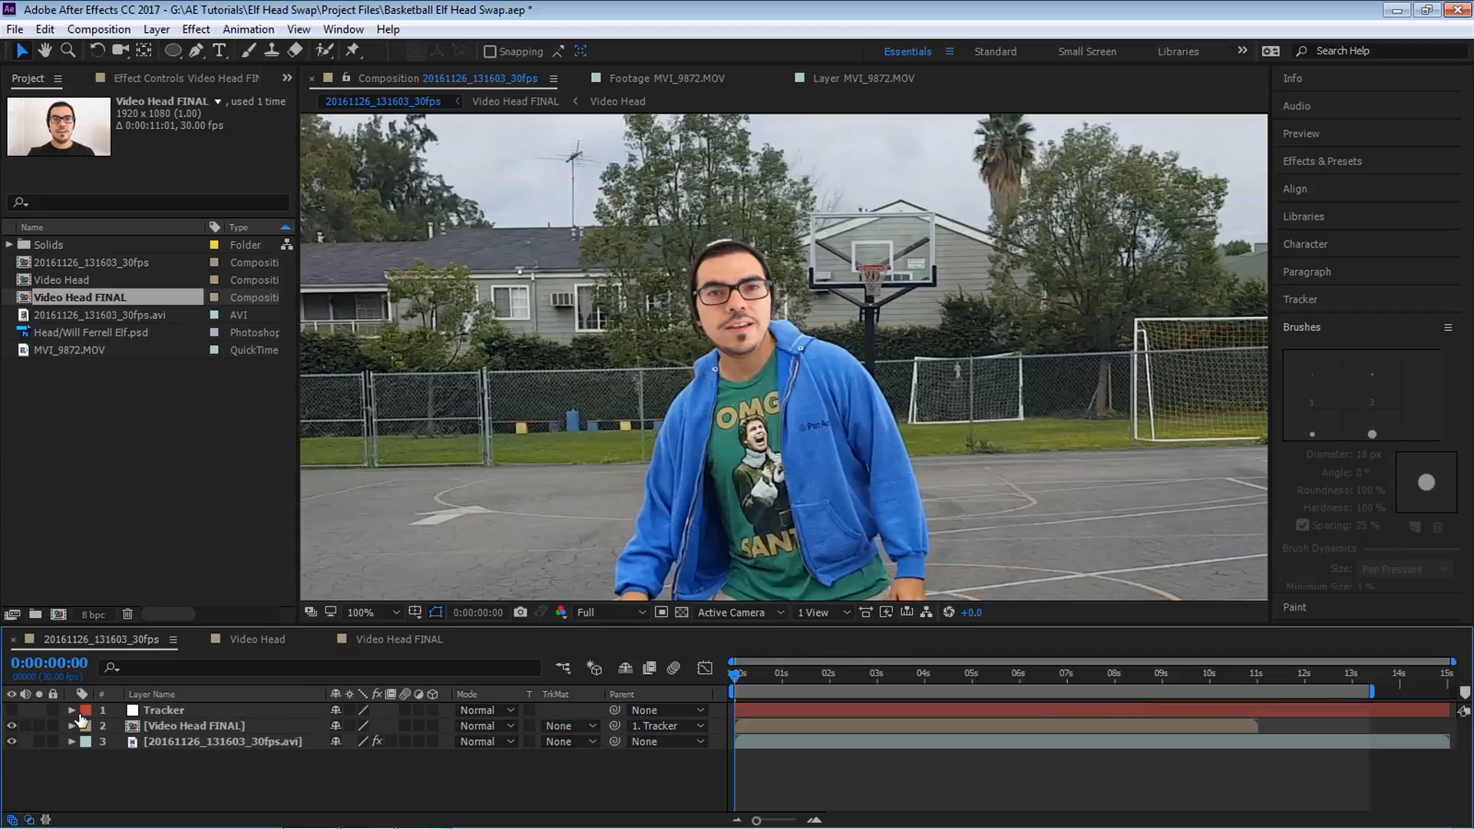
{"action": "left_click", "coordinate": [586, 612]}
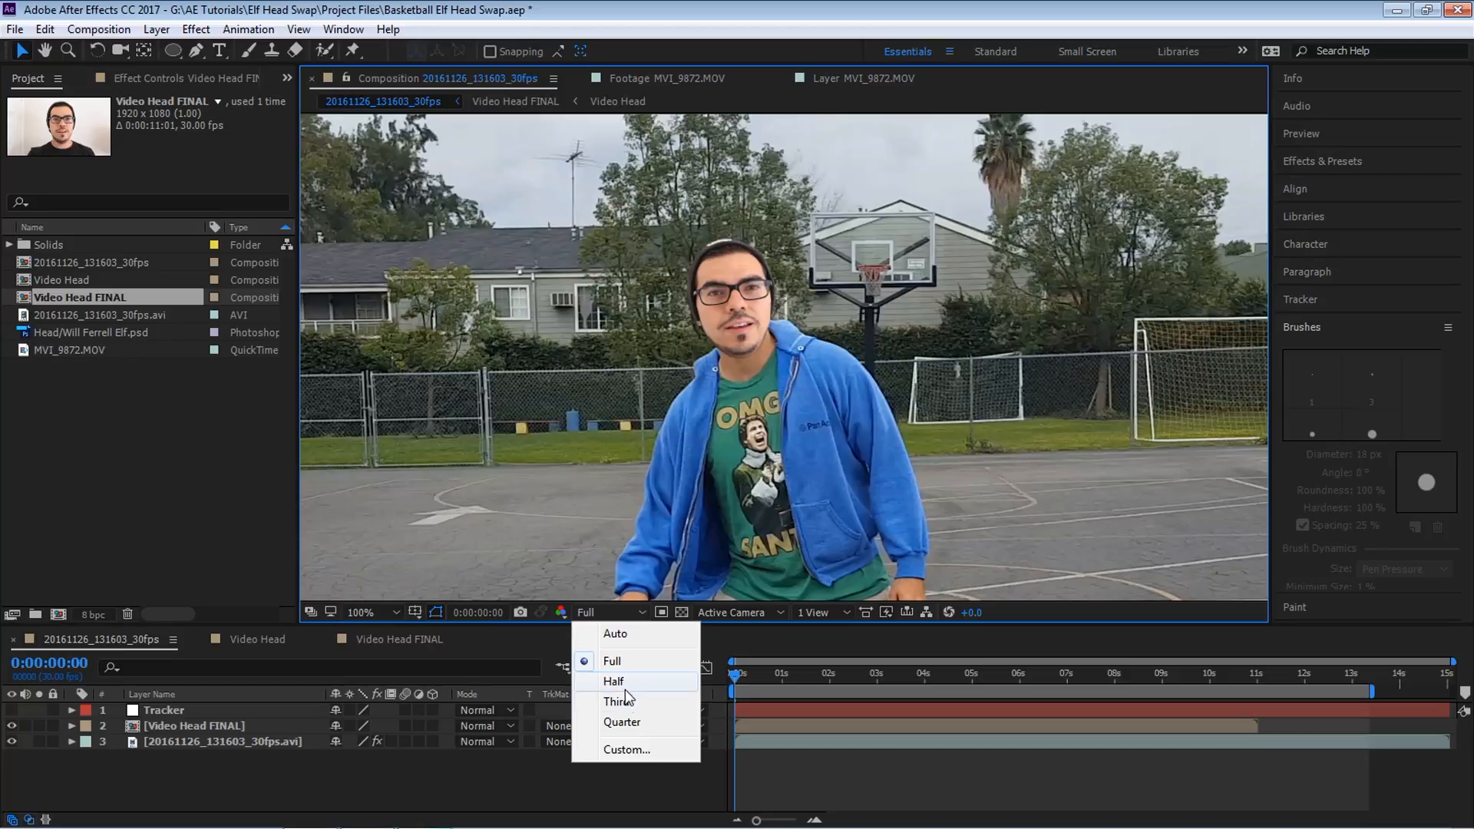
{"action": "left_click", "coordinate": [613, 682]}
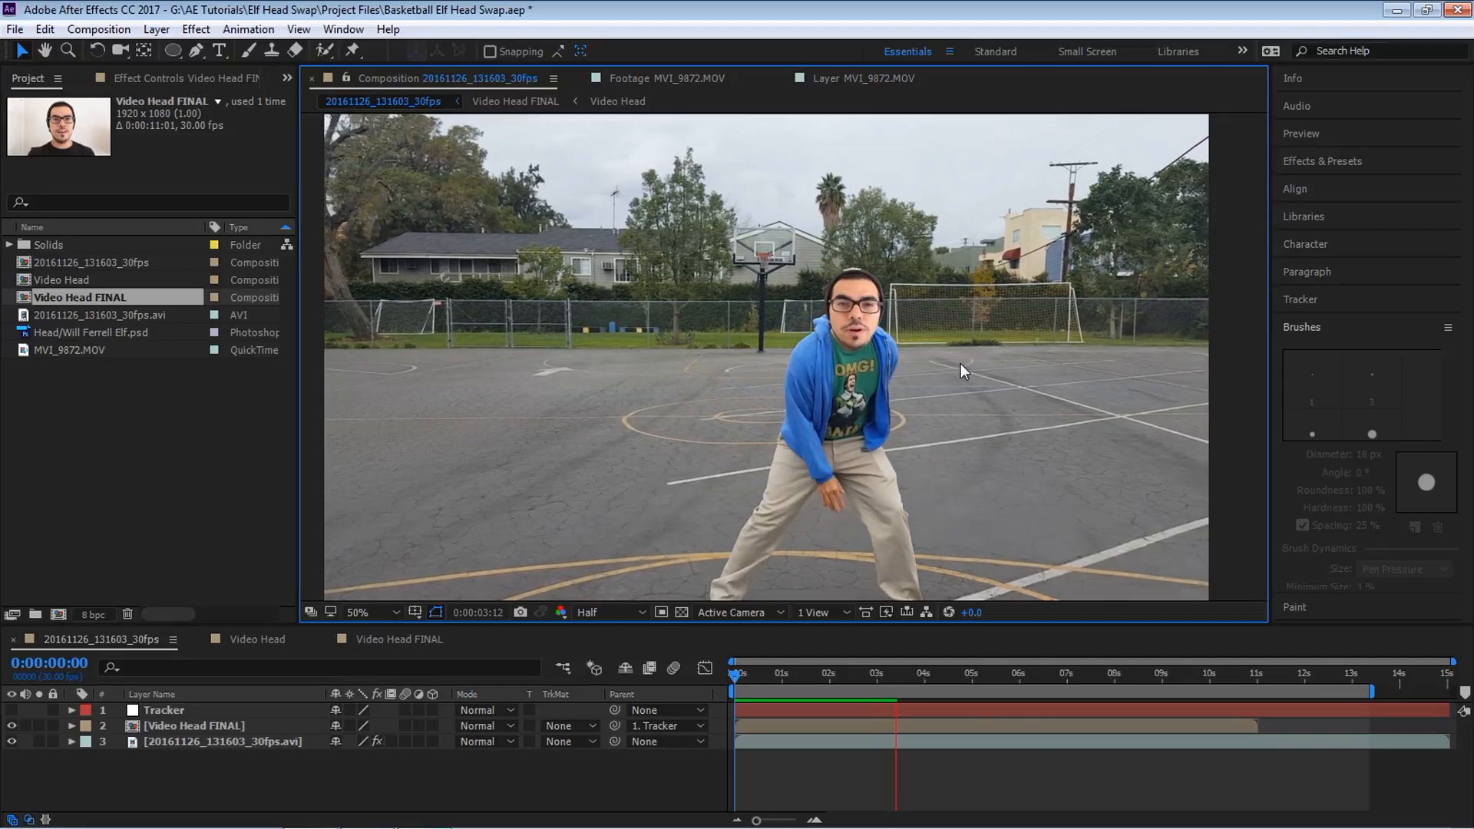
{"action": "left_click", "coordinate": [909, 673]}
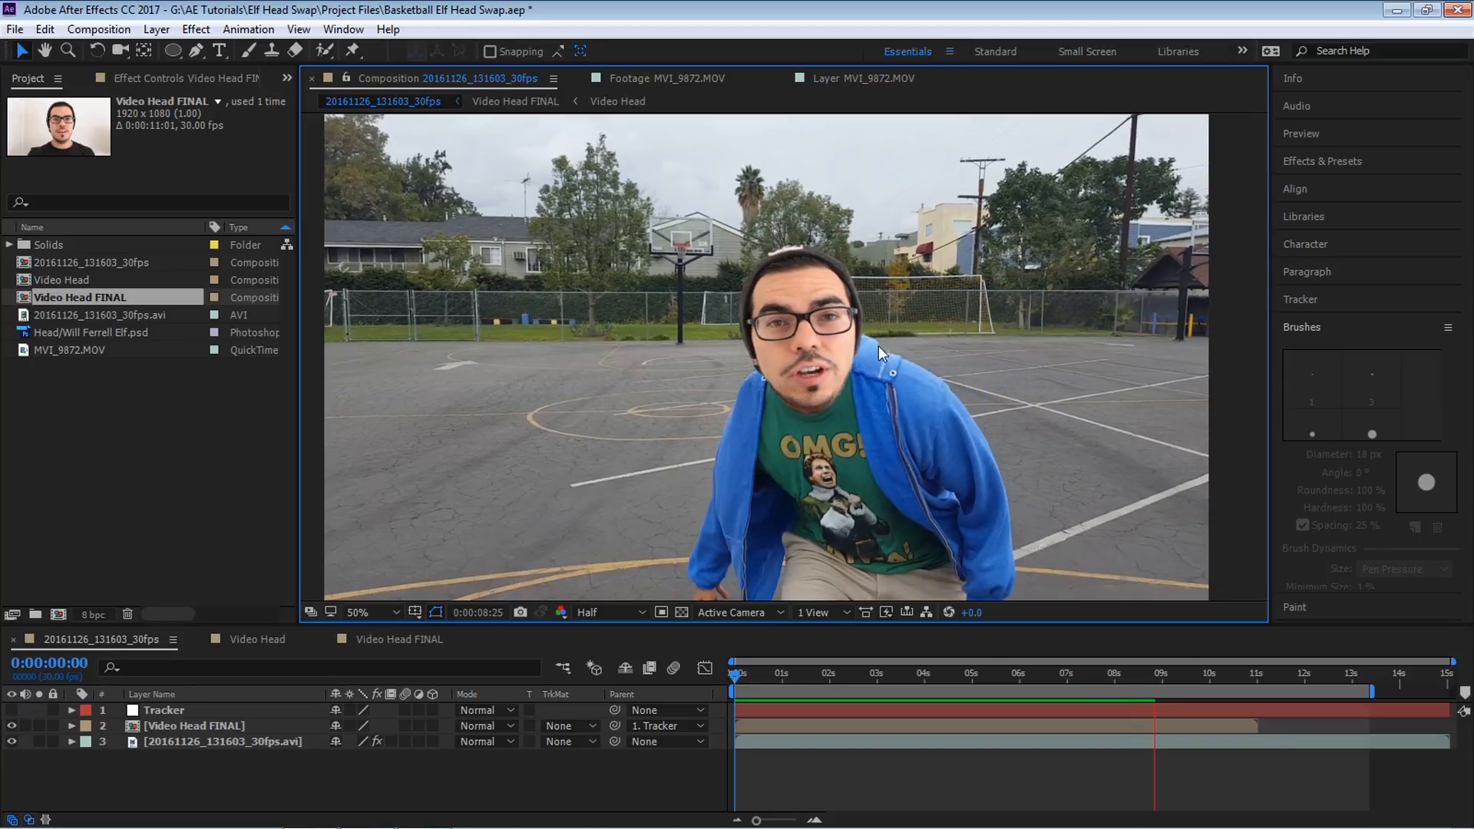
{"action": "left_click", "coordinate": [1164, 674]}
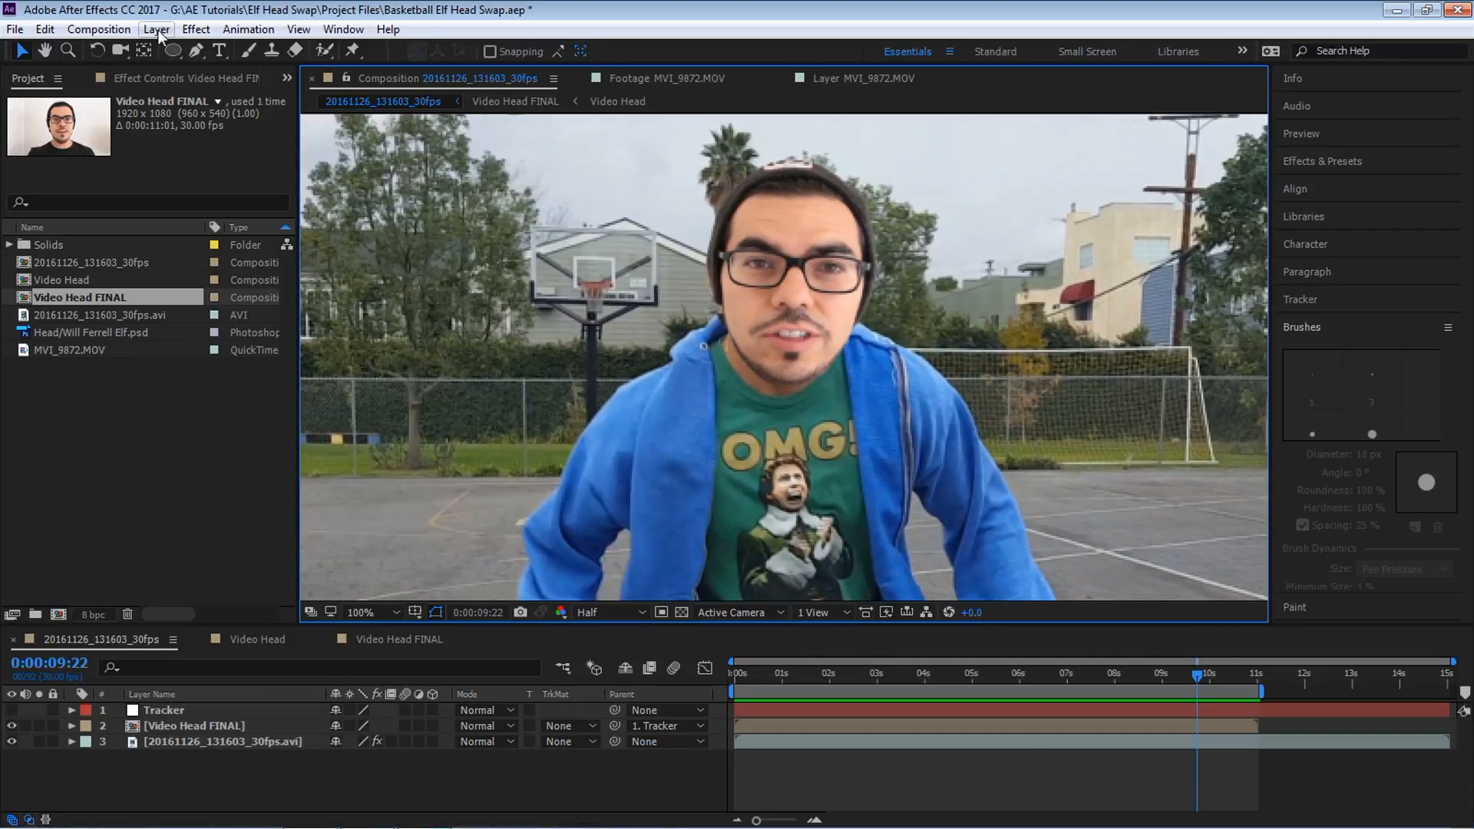
Step: Add a new null object layer named Manual Adjustment
{"action": "left_click", "coordinate": [156, 29]}
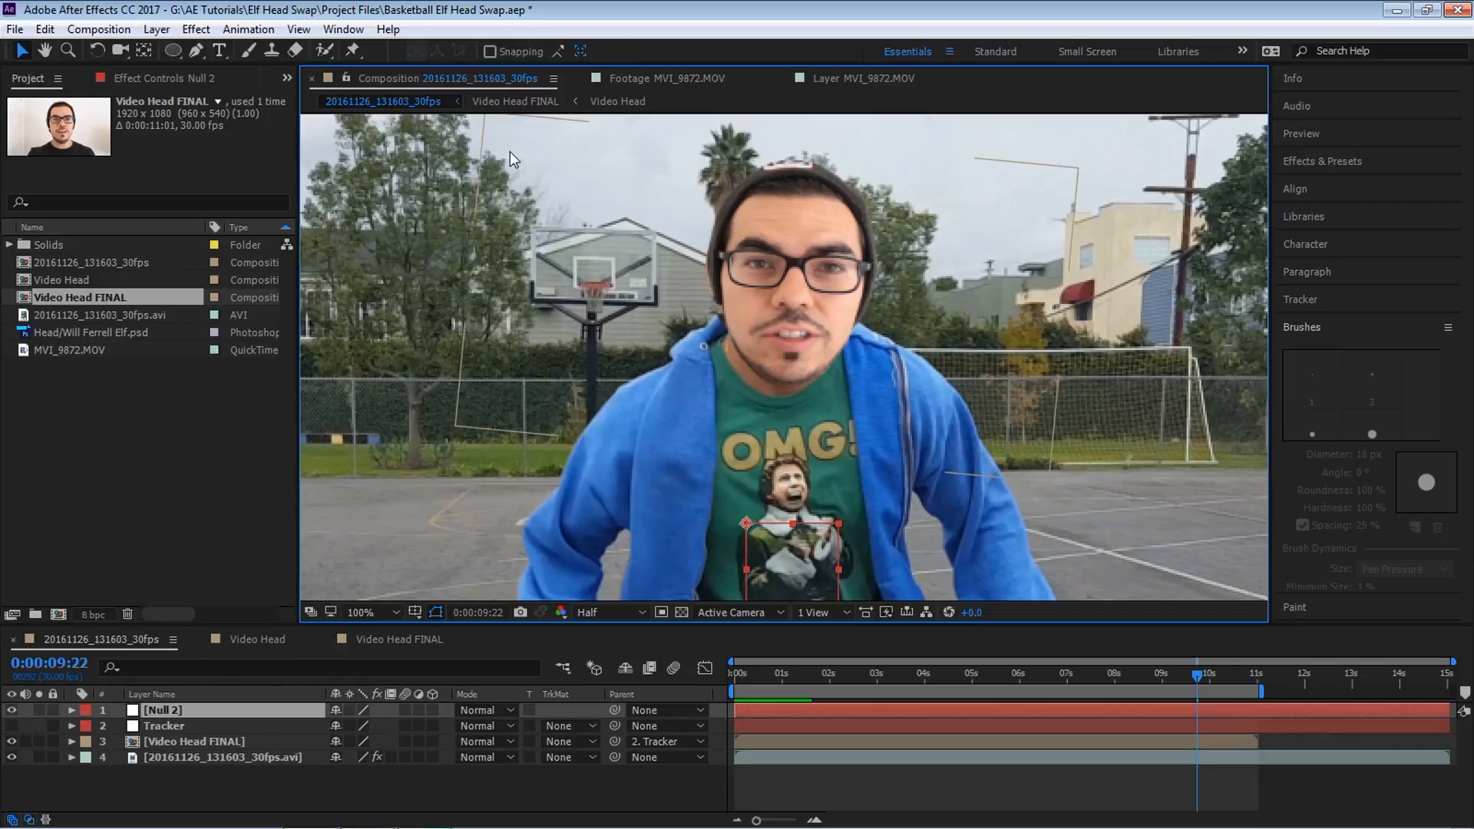
{"action": "left_click", "coordinate": [855, 78]}
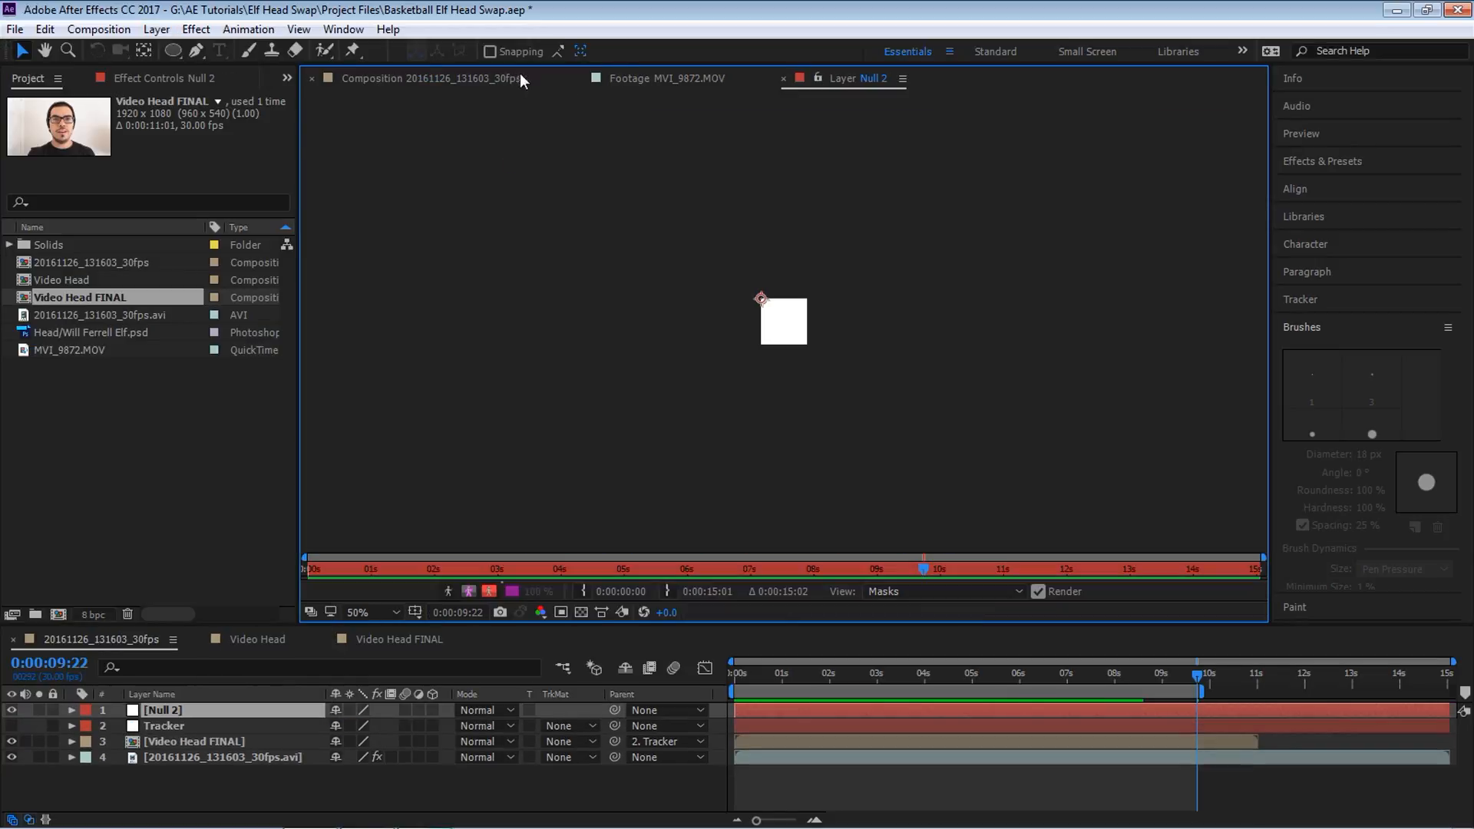
{"action": "left_click", "coordinate": [427, 79]}
{"action": "type", "text": "Manual Adjustment"}
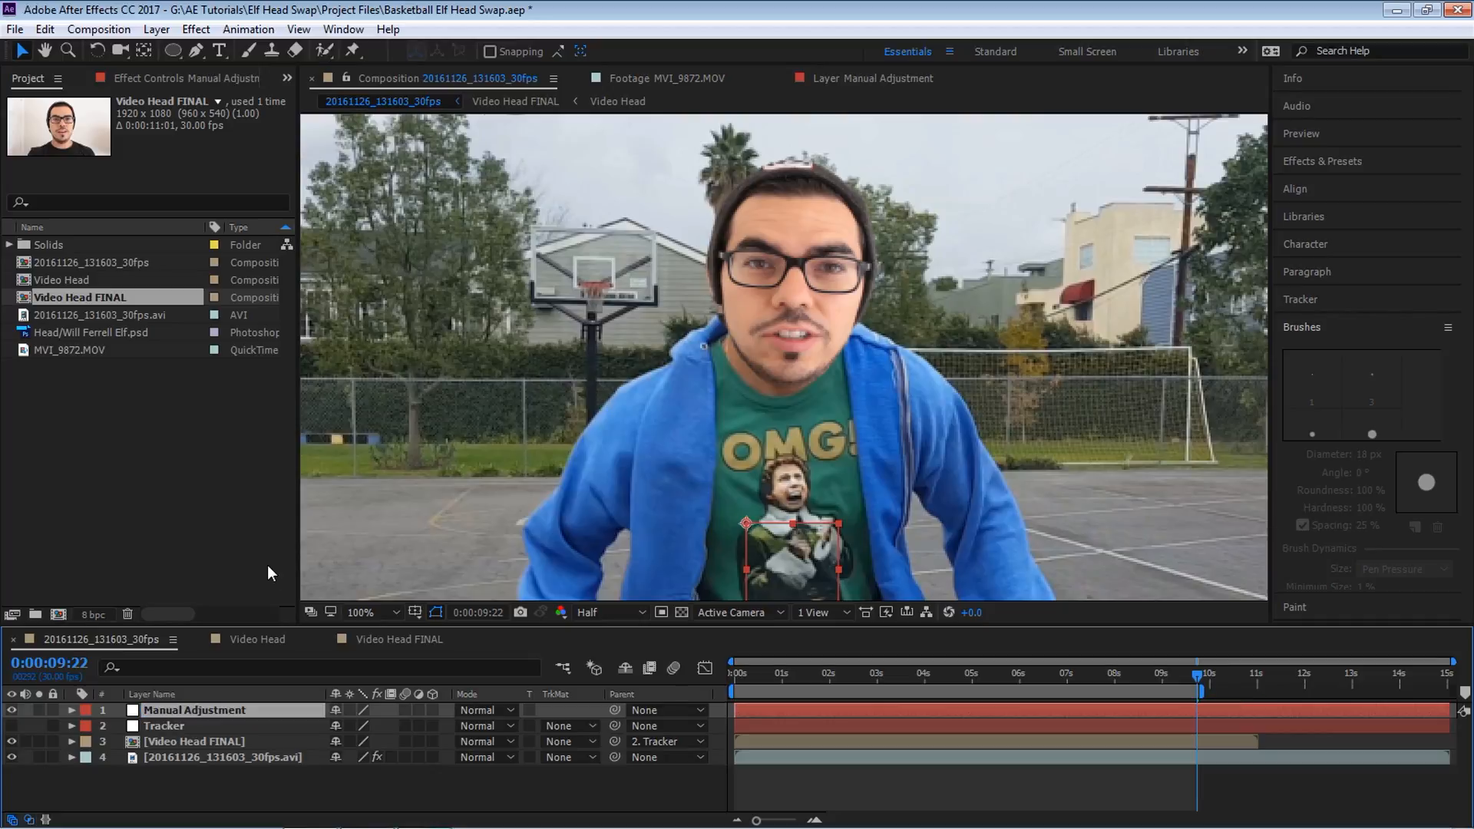
Step: Check the track around 3–8 seconds, then parent Tracker to Manual Adjustment
{"action": "left_click", "coordinate": [913, 674]}
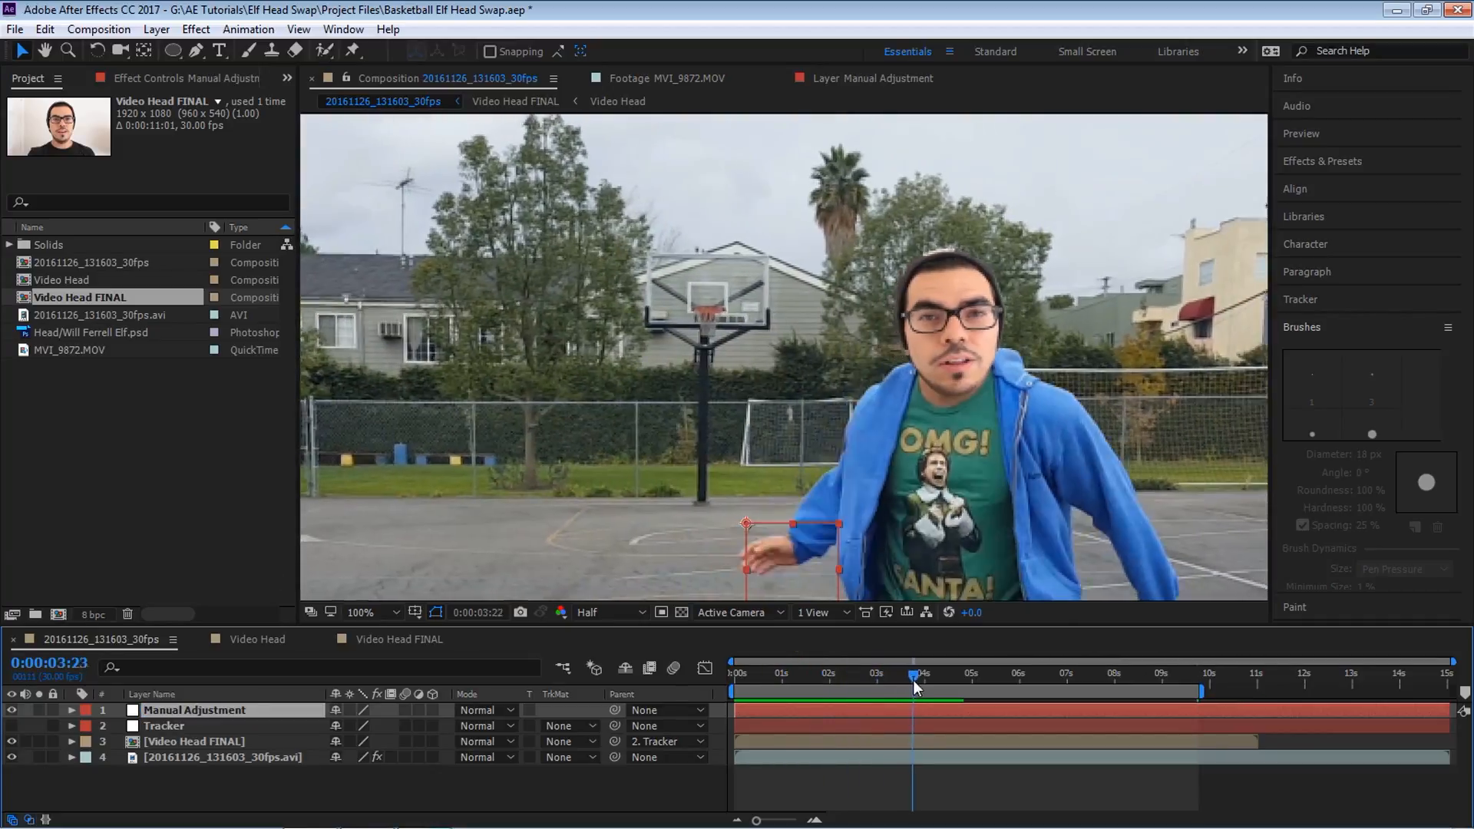
{"action": "left_click", "coordinate": [971, 677]}
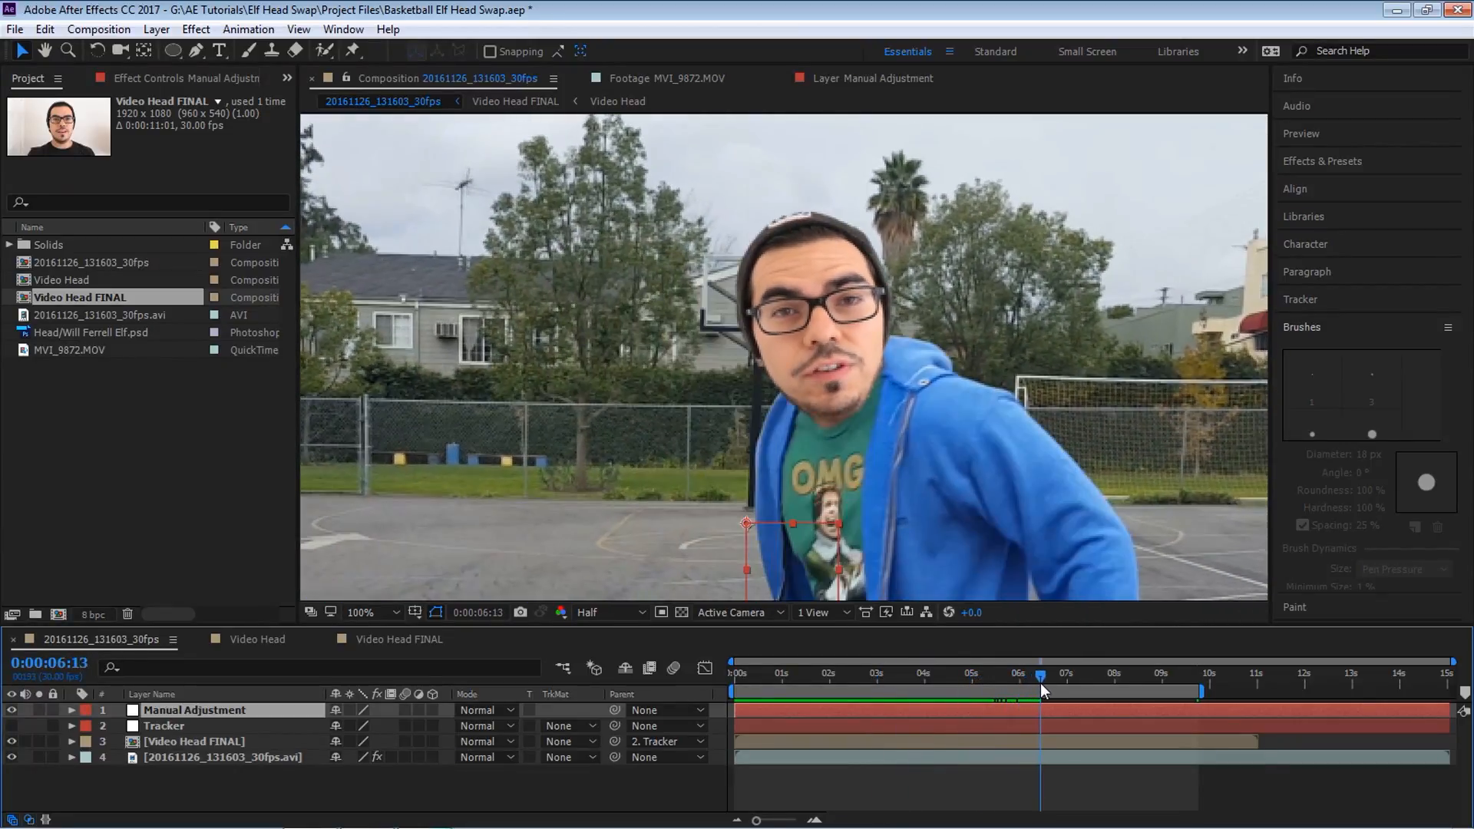
{"action": "left_click", "coordinate": [1086, 675]}
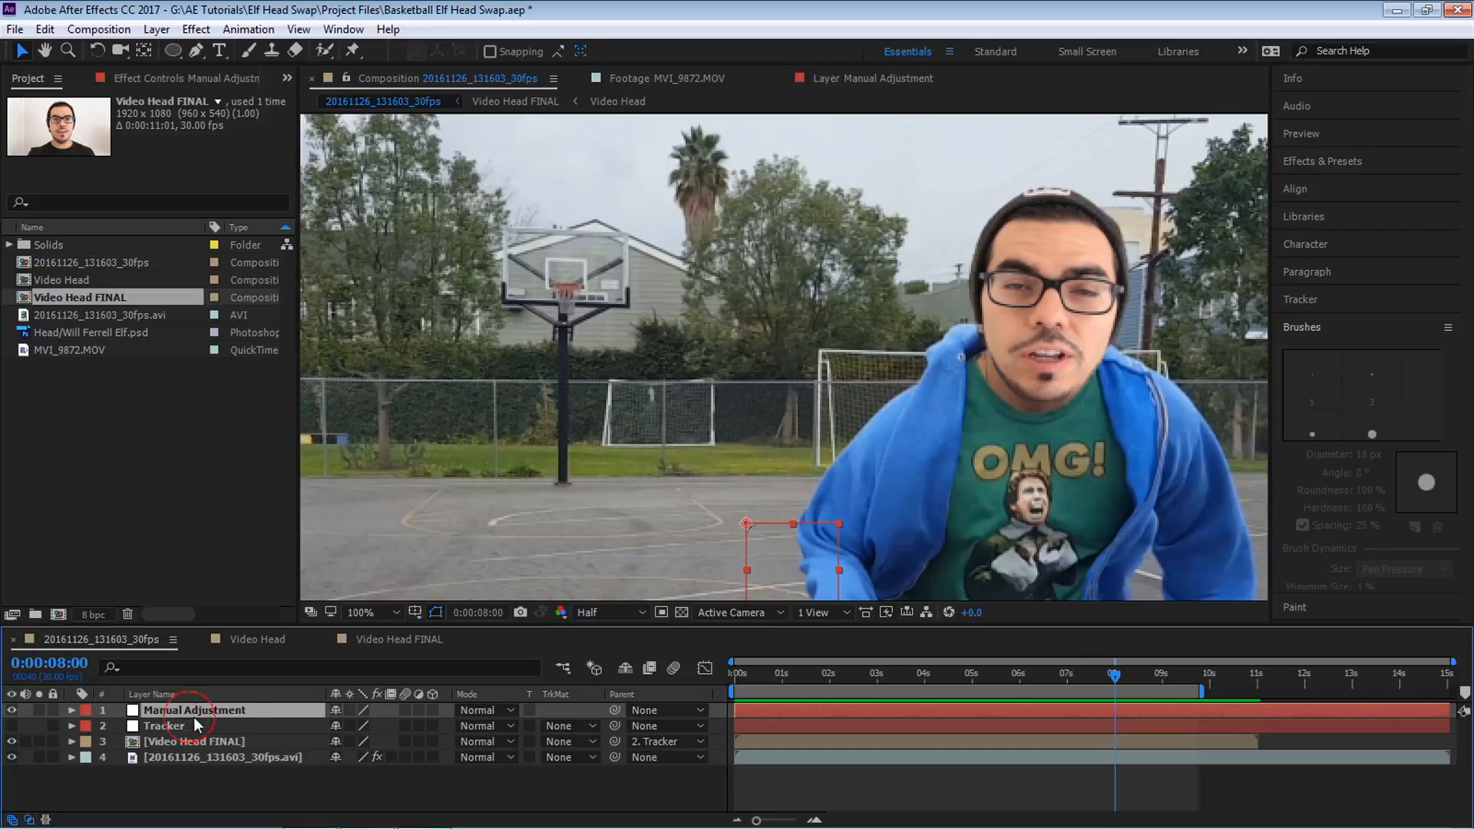
{"action": "left_click", "coordinate": [164, 725]}
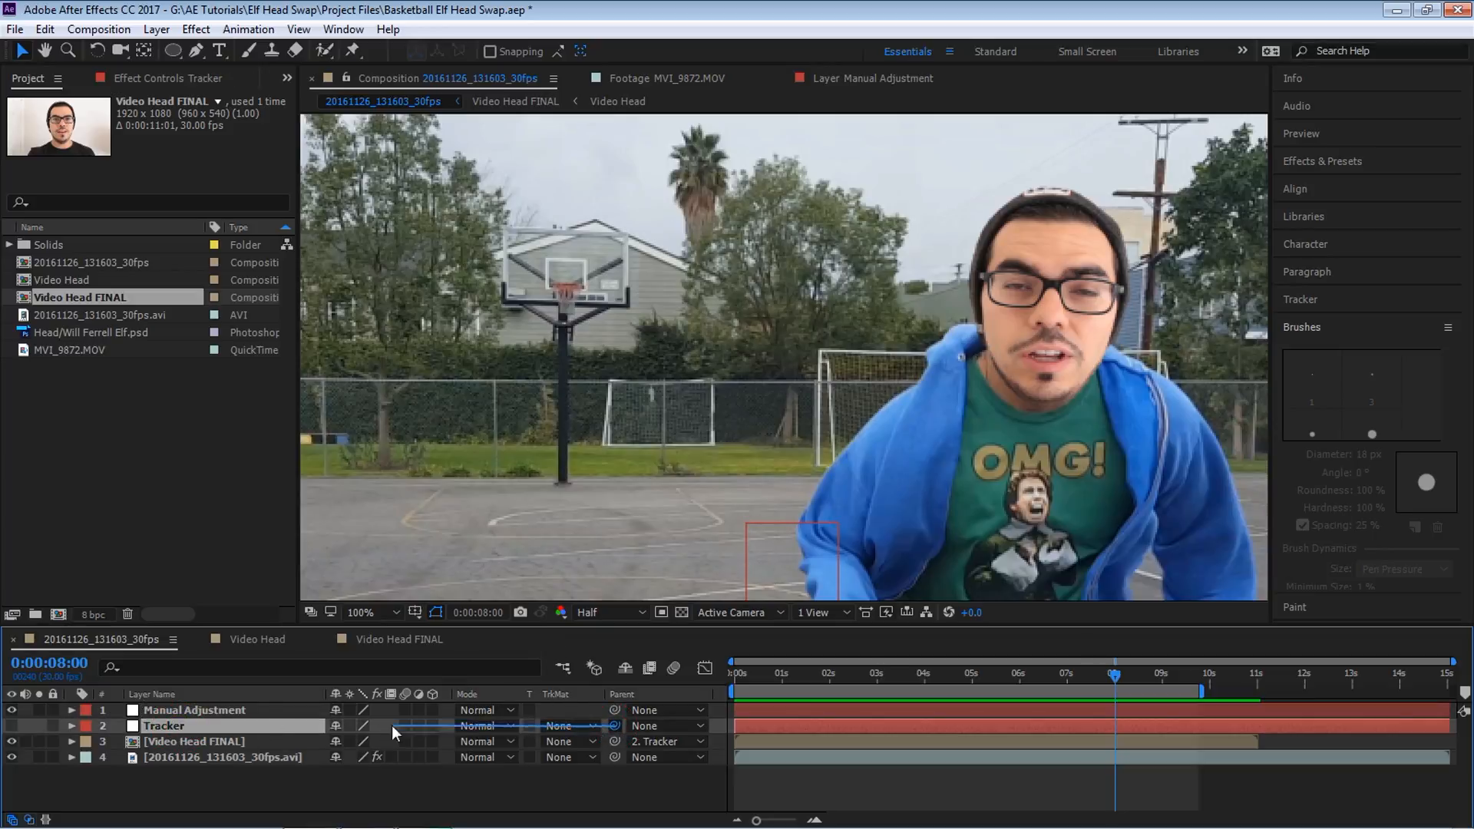
{"action": "left_click", "coordinate": [194, 710]}
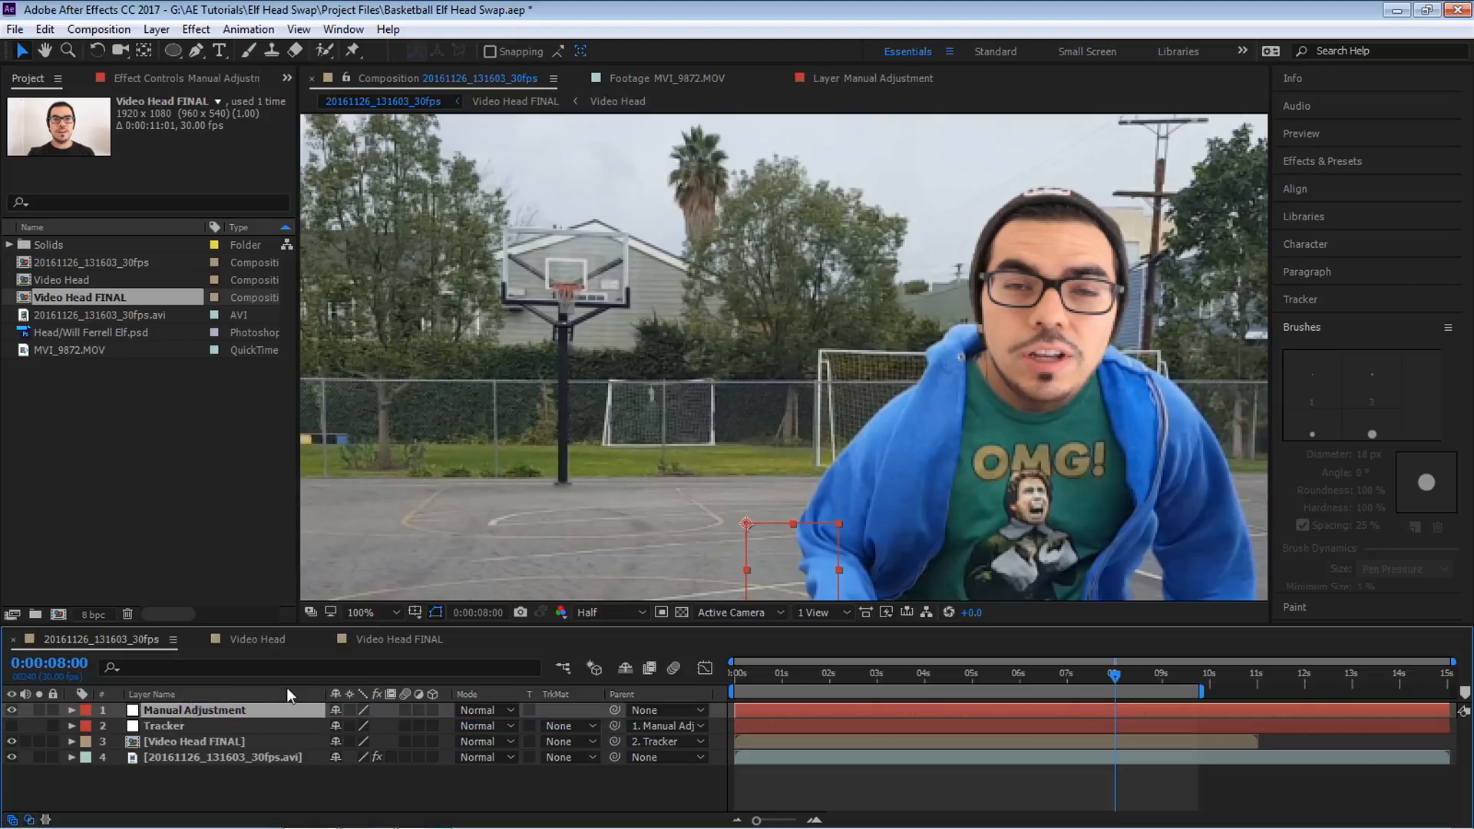
Step: Keyframe the Manual Adjustment null's Position, nudging X to recenter the drifting head
{"action": "key", "text": "p"}
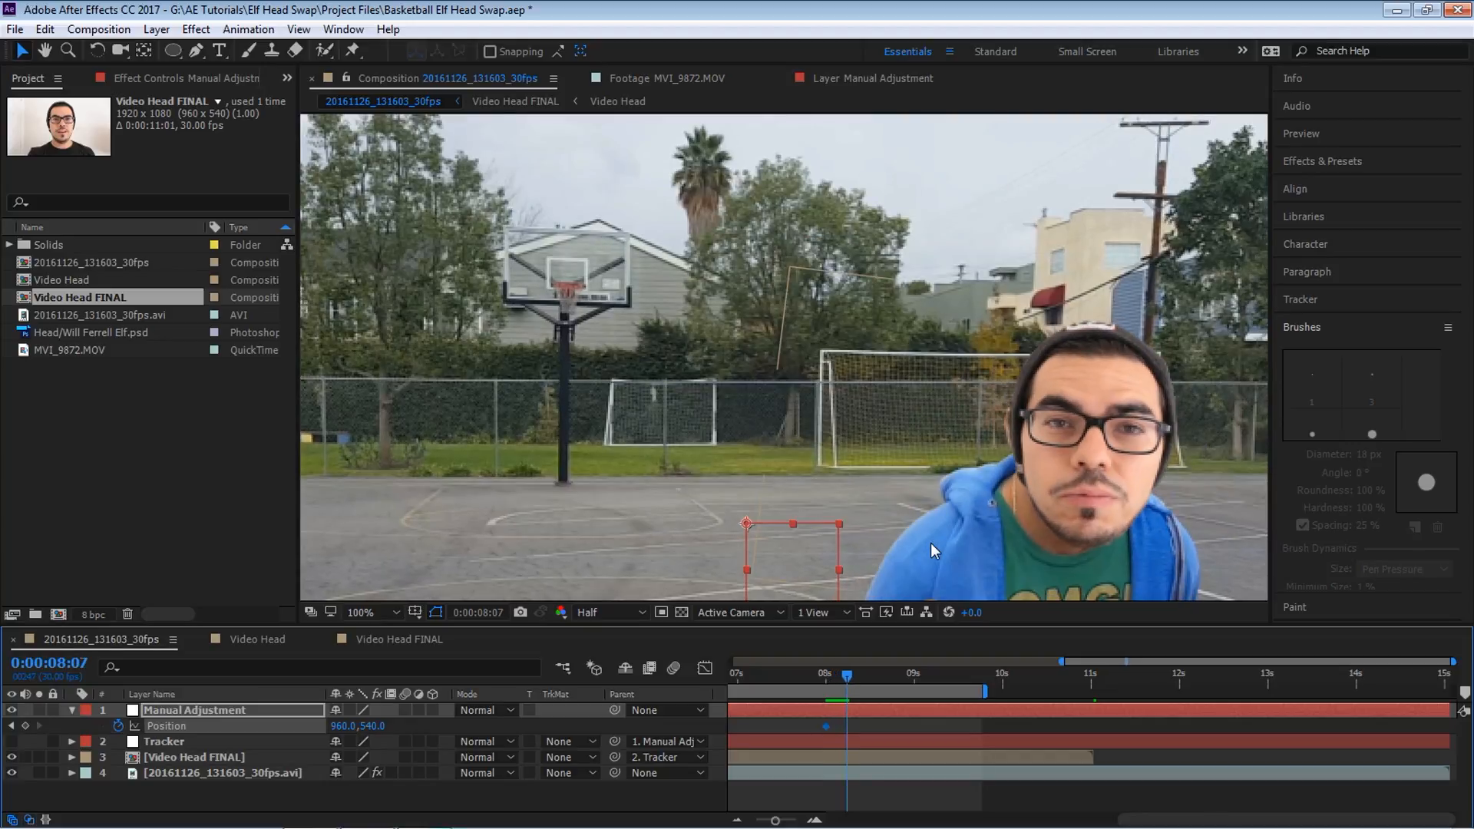
{"action": "left_click", "coordinate": [586, 612]}
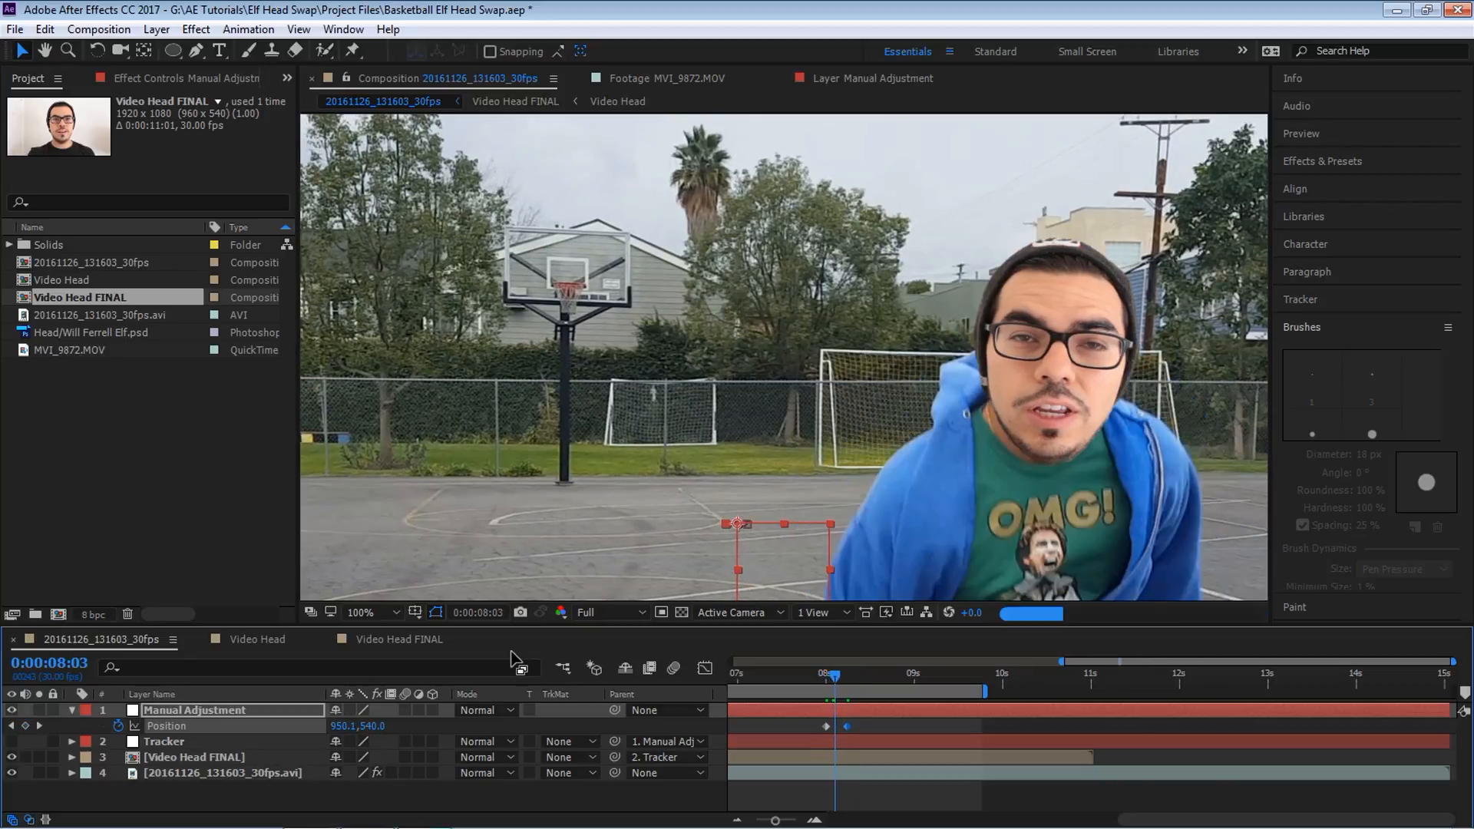
{"action": "left_click", "coordinate": [839, 675]}
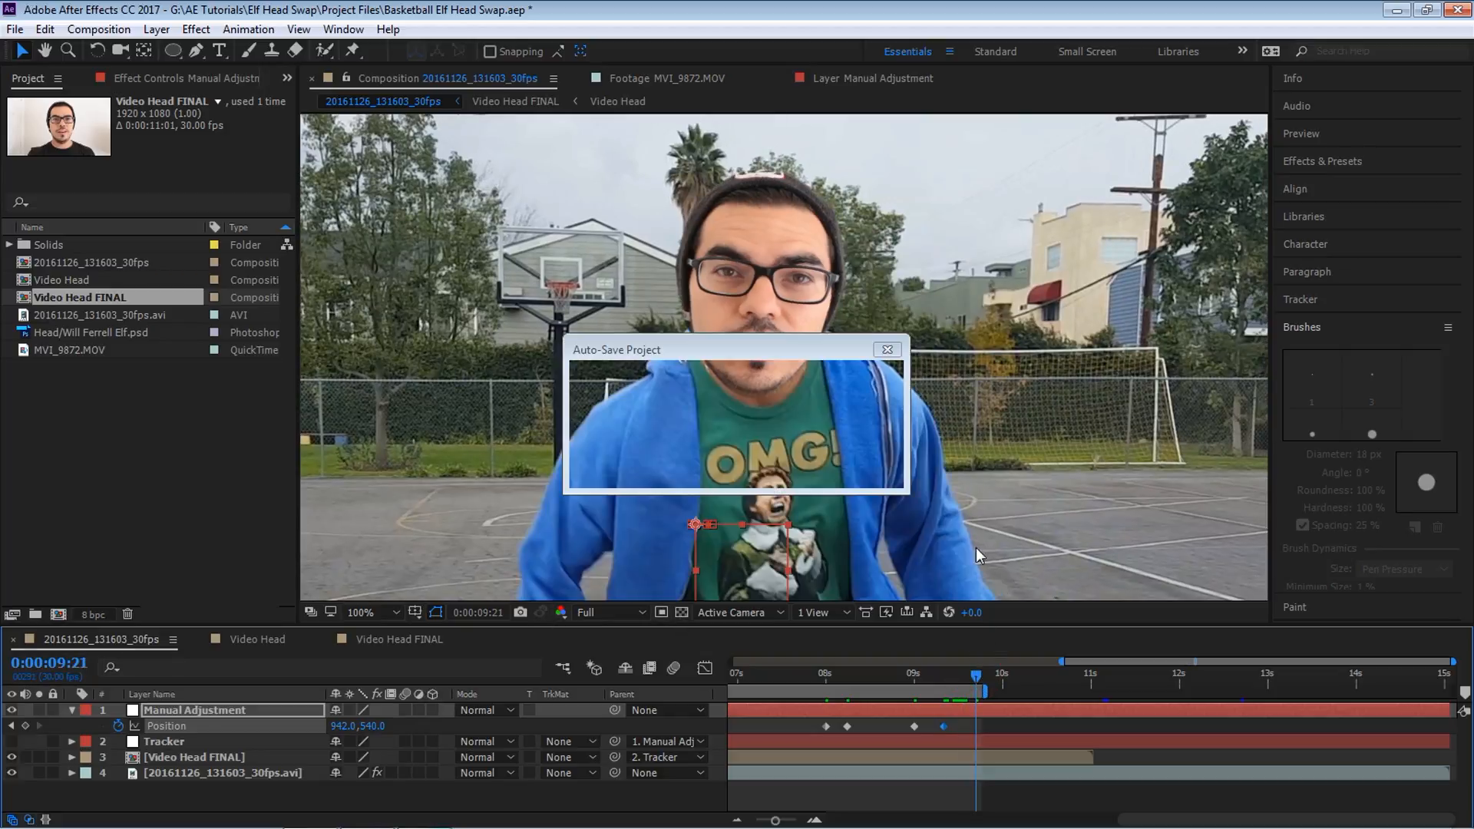
{"action": "left_click", "coordinate": [885, 350]}
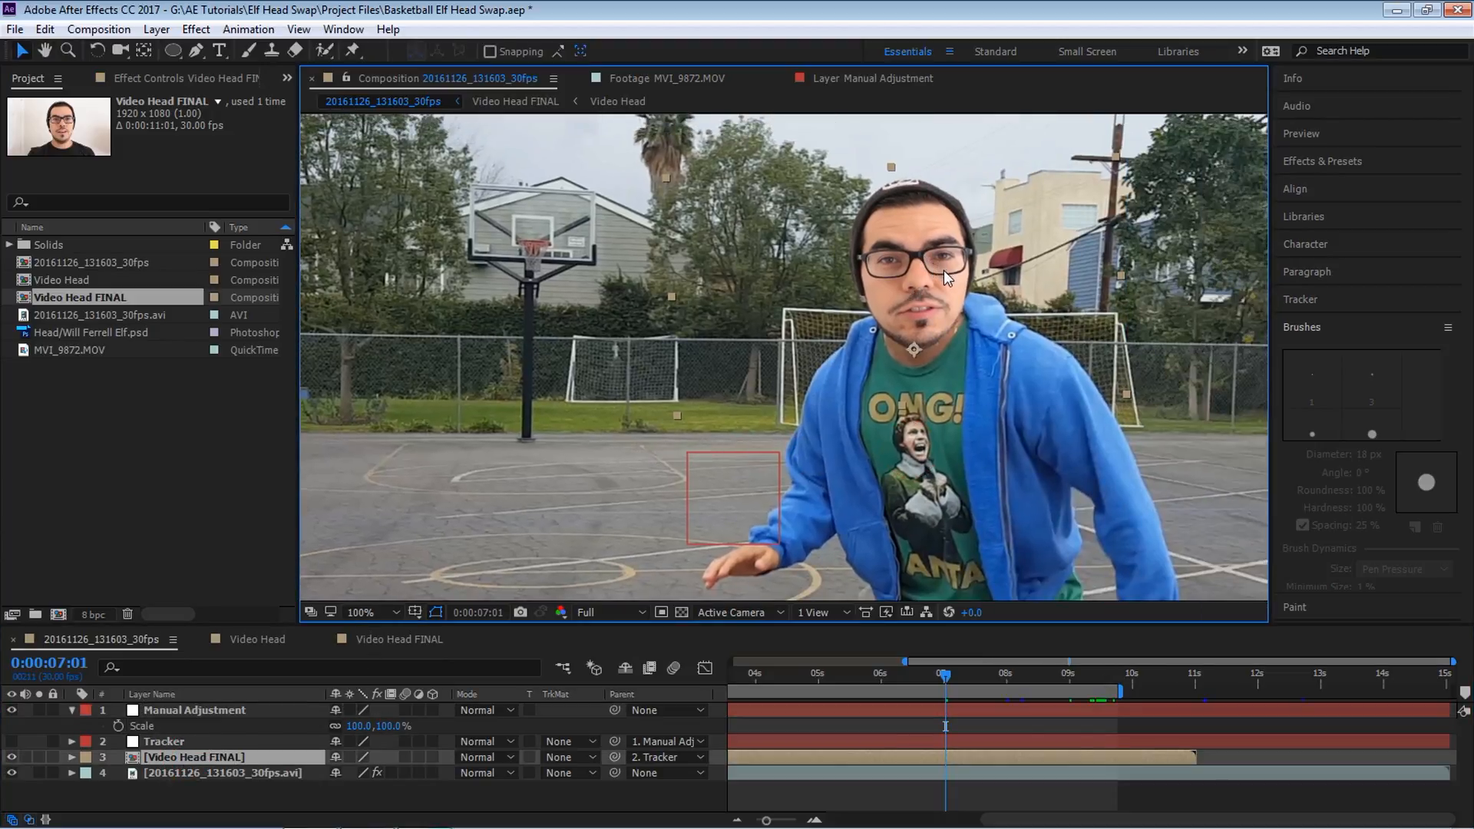
{"action": "mouse_move", "coordinate": [917, 353]}
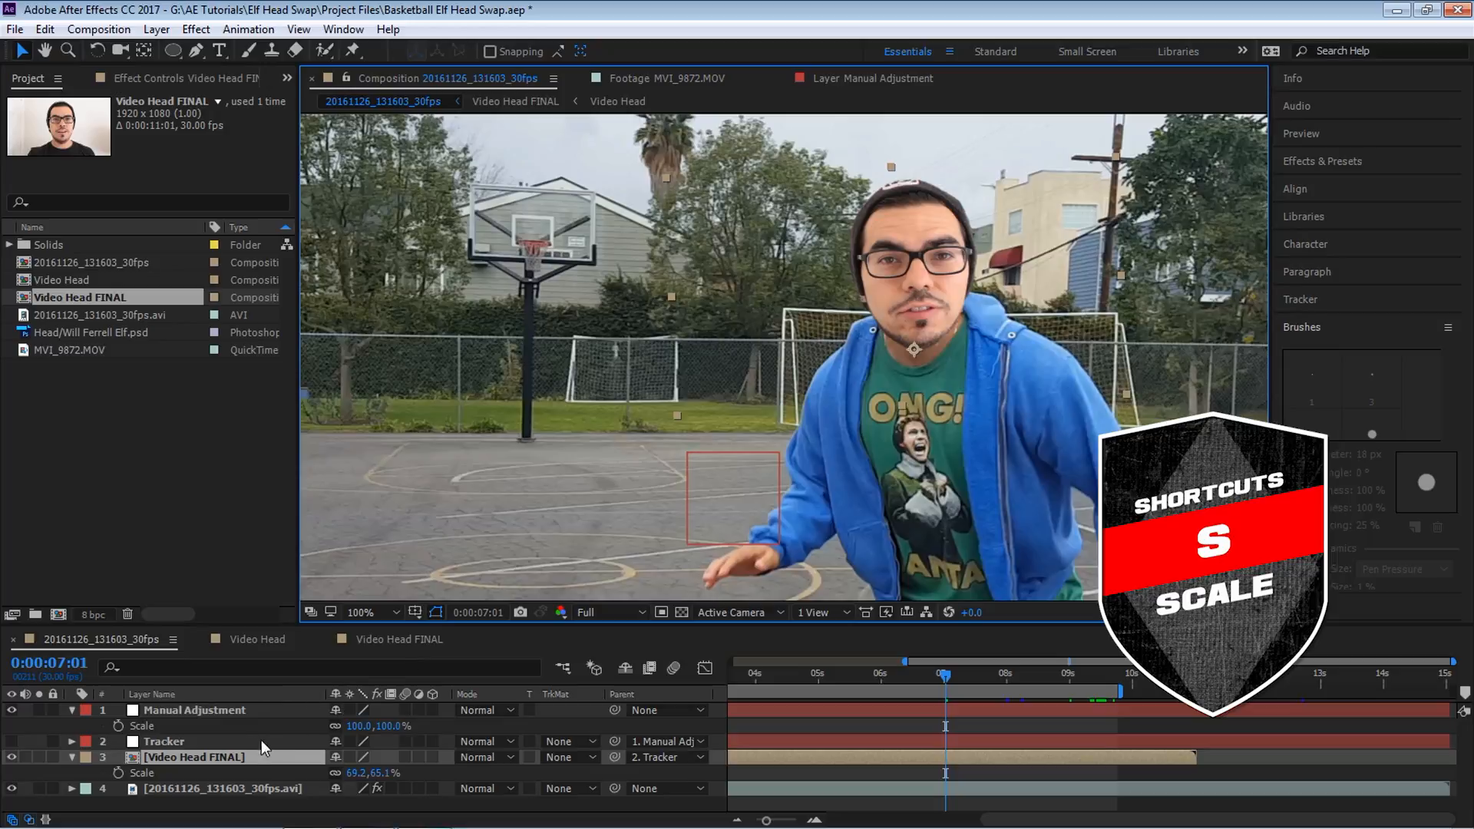
{"action": "mouse_move", "coordinate": [218, 766]}
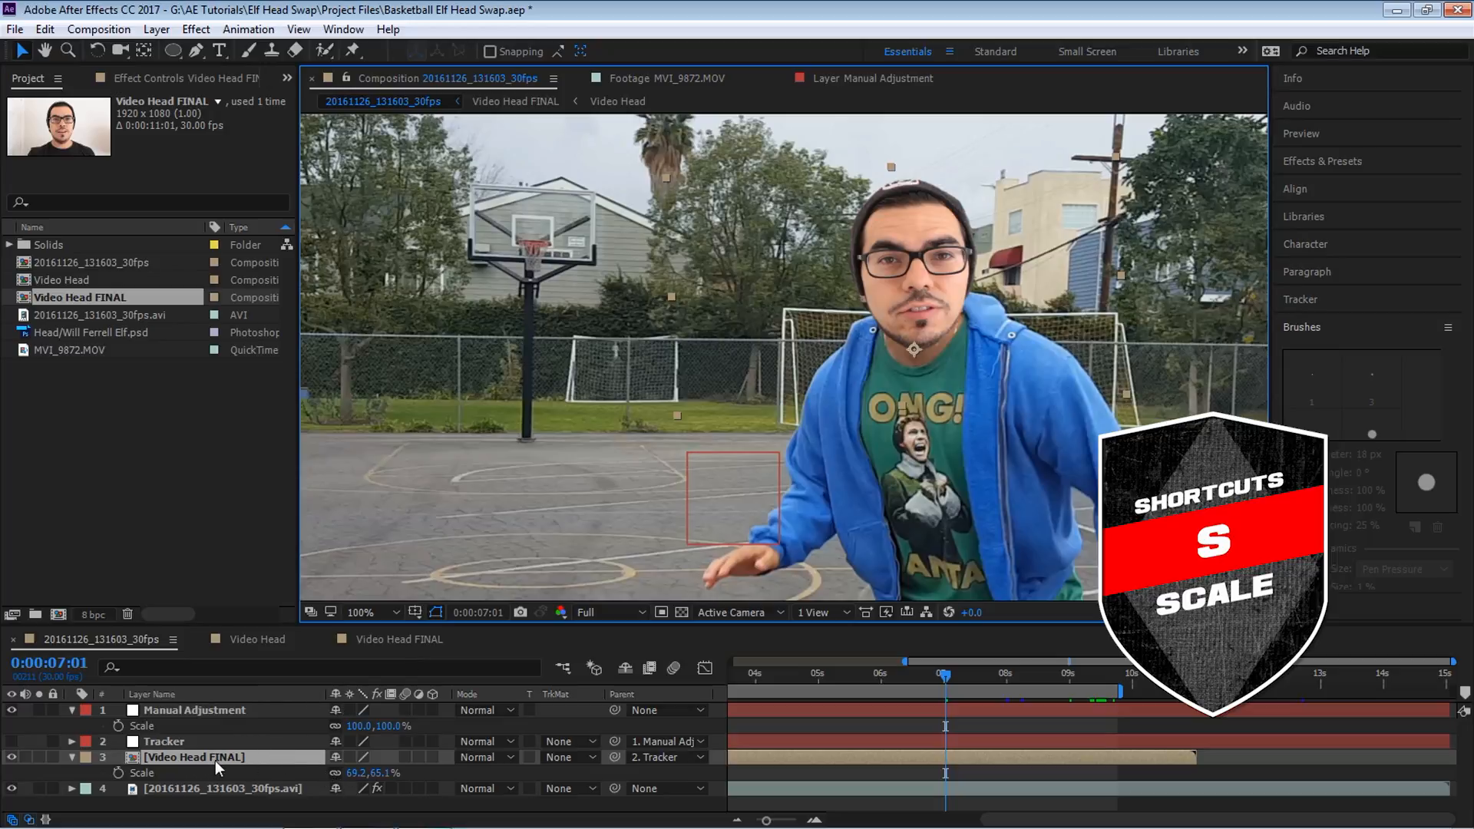
Step: Check head size on Video Head FINAL around four seconds and add a Scale keyframe
{"action": "left_click", "coordinate": [360, 773]}
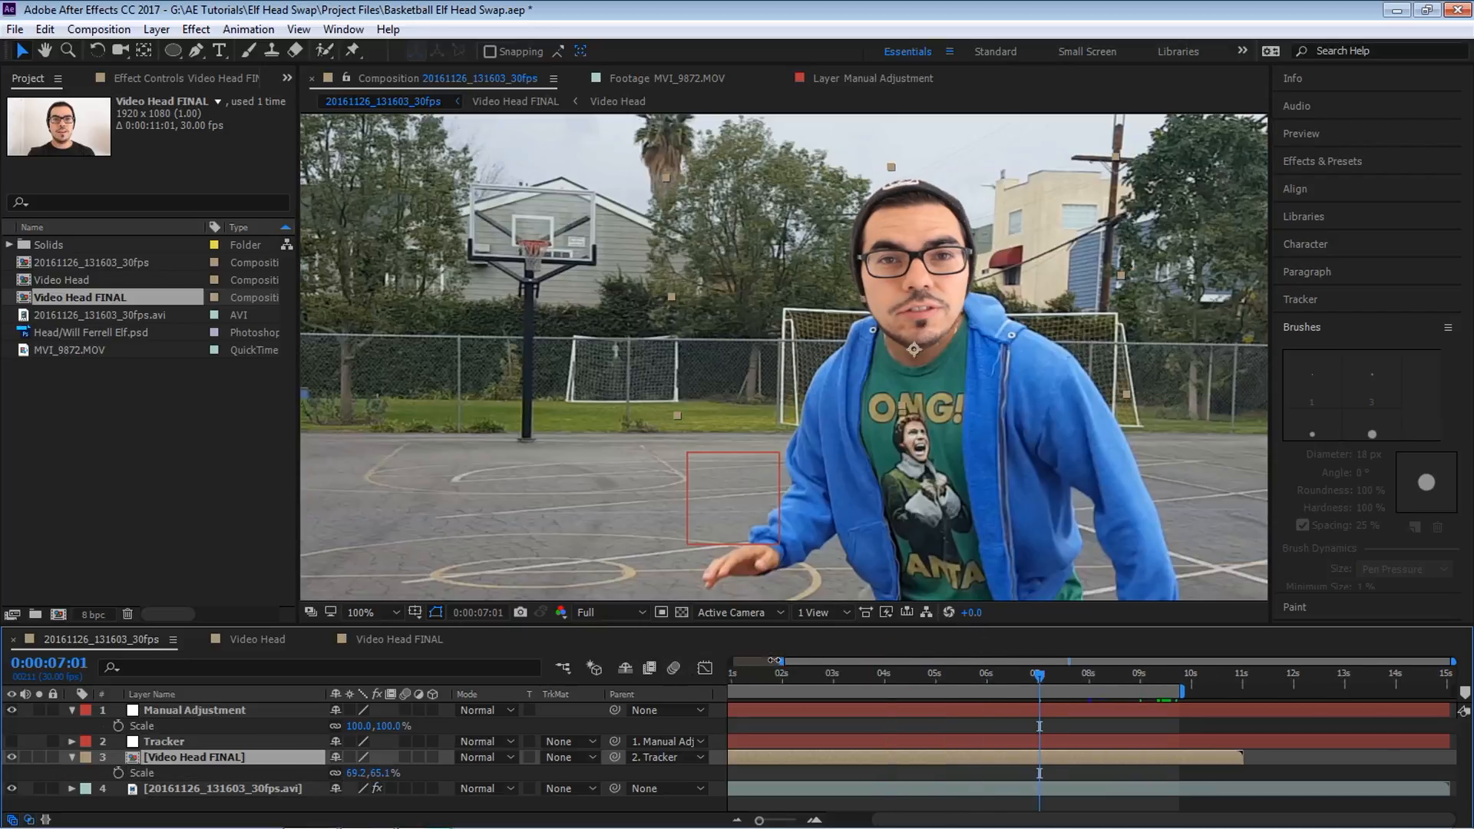
{"action": "left_click", "coordinate": [853, 675]}
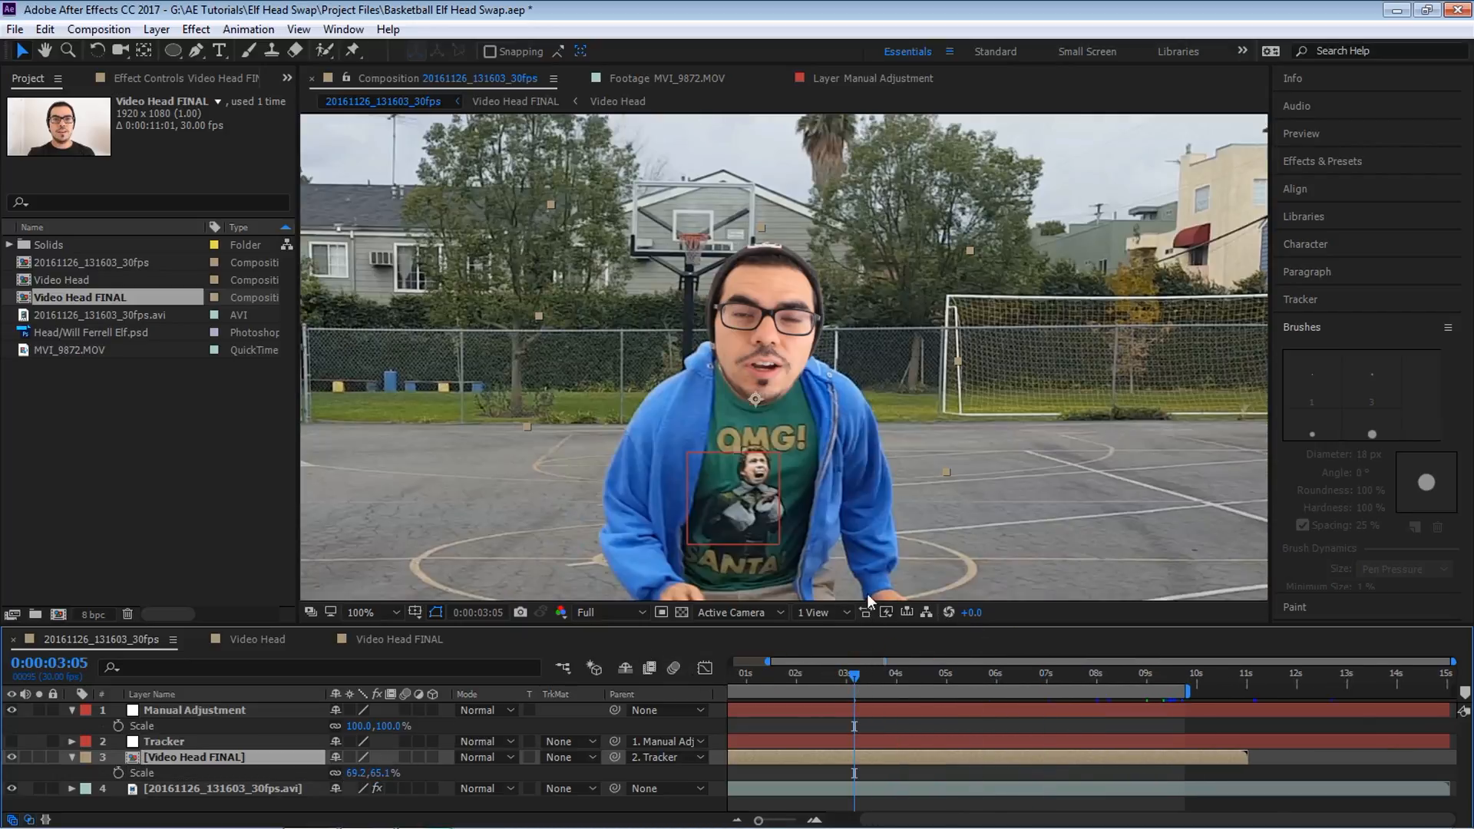
{"action": "left_click", "coordinate": [882, 674]}
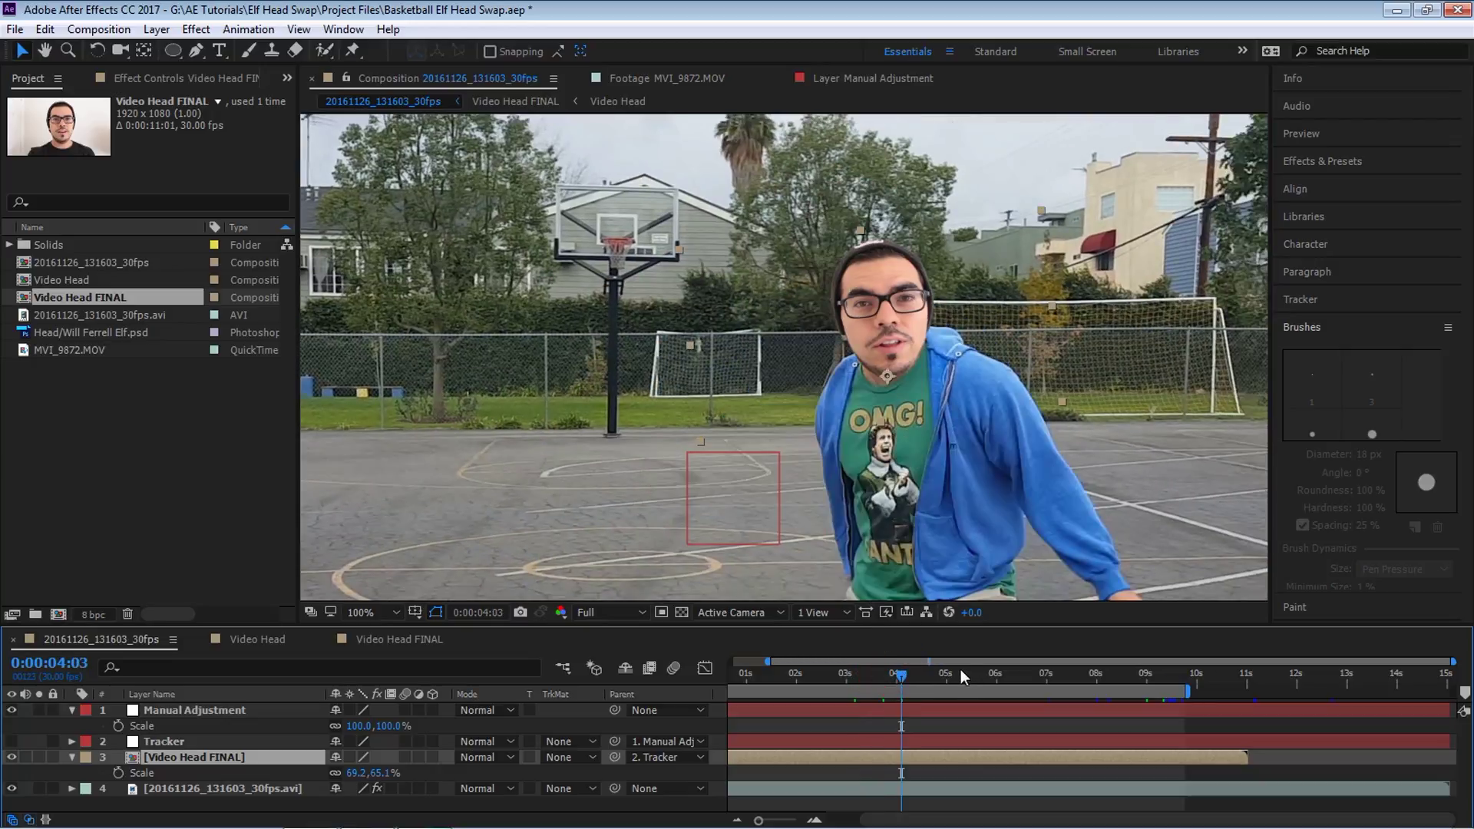
{"action": "left_click", "coordinate": [940, 674]}
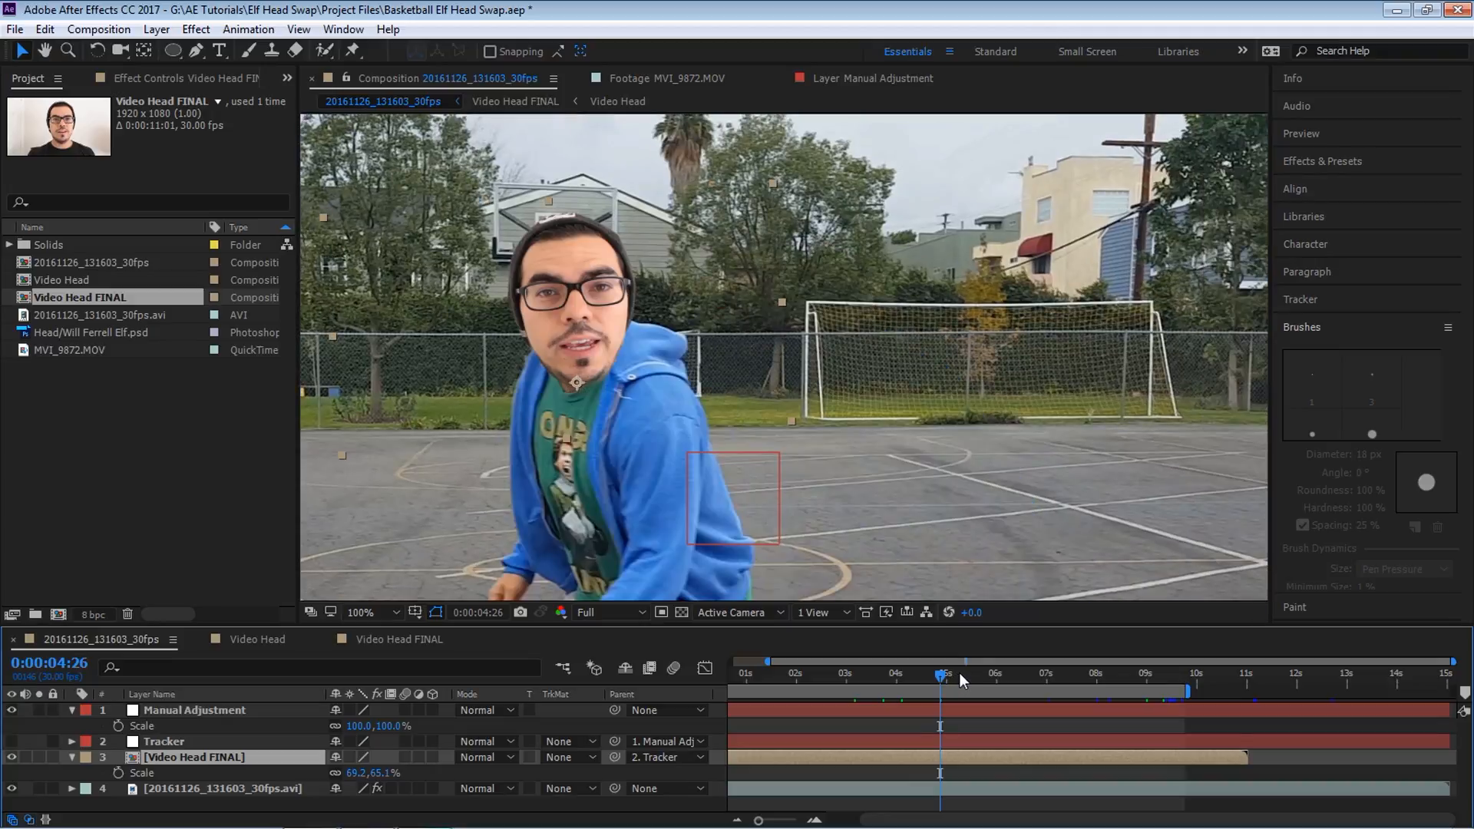
{"action": "left_click", "coordinate": [898, 675]}
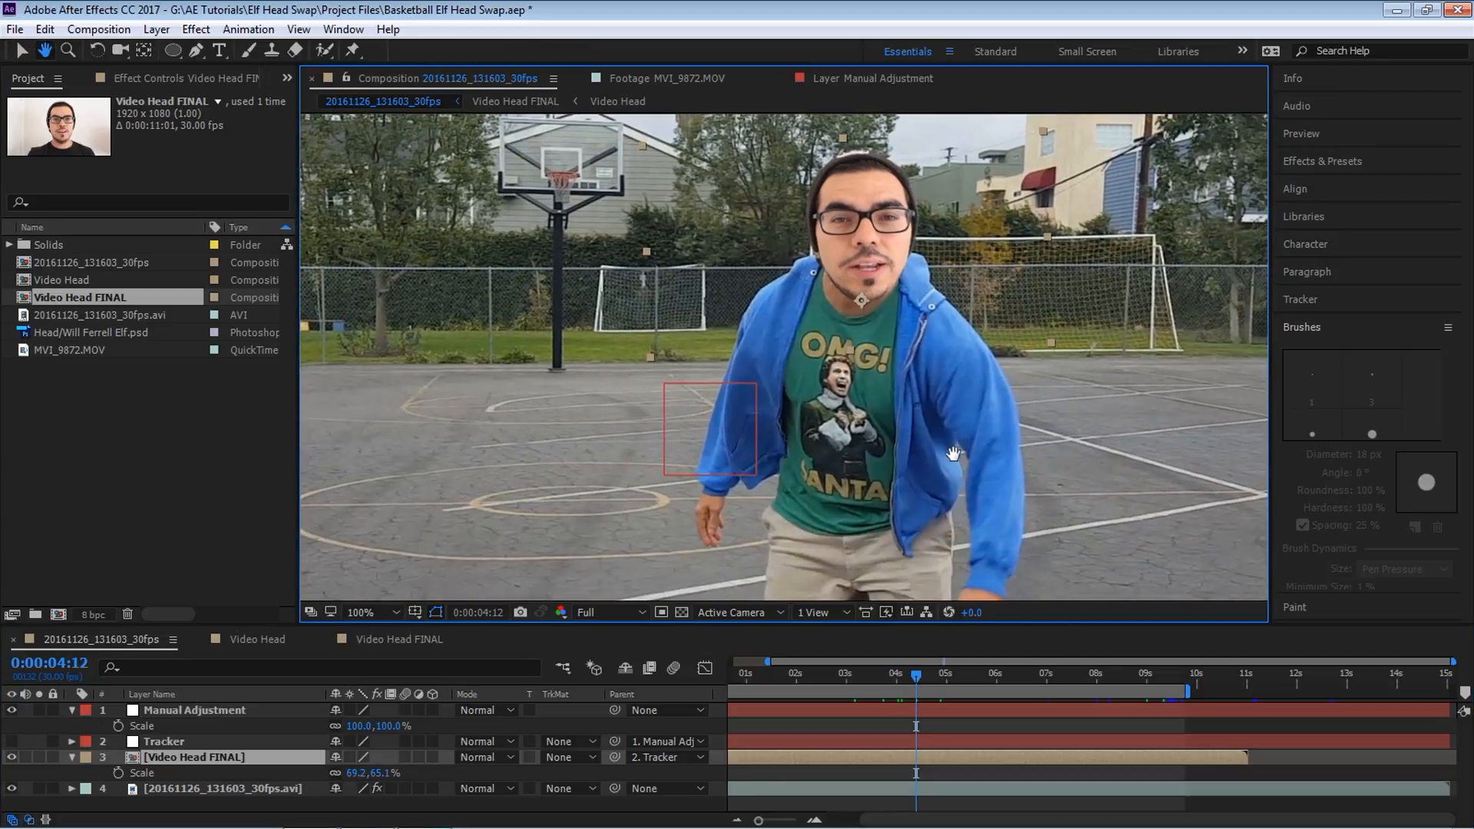
{"action": "left_click", "coordinate": [934, 675]}
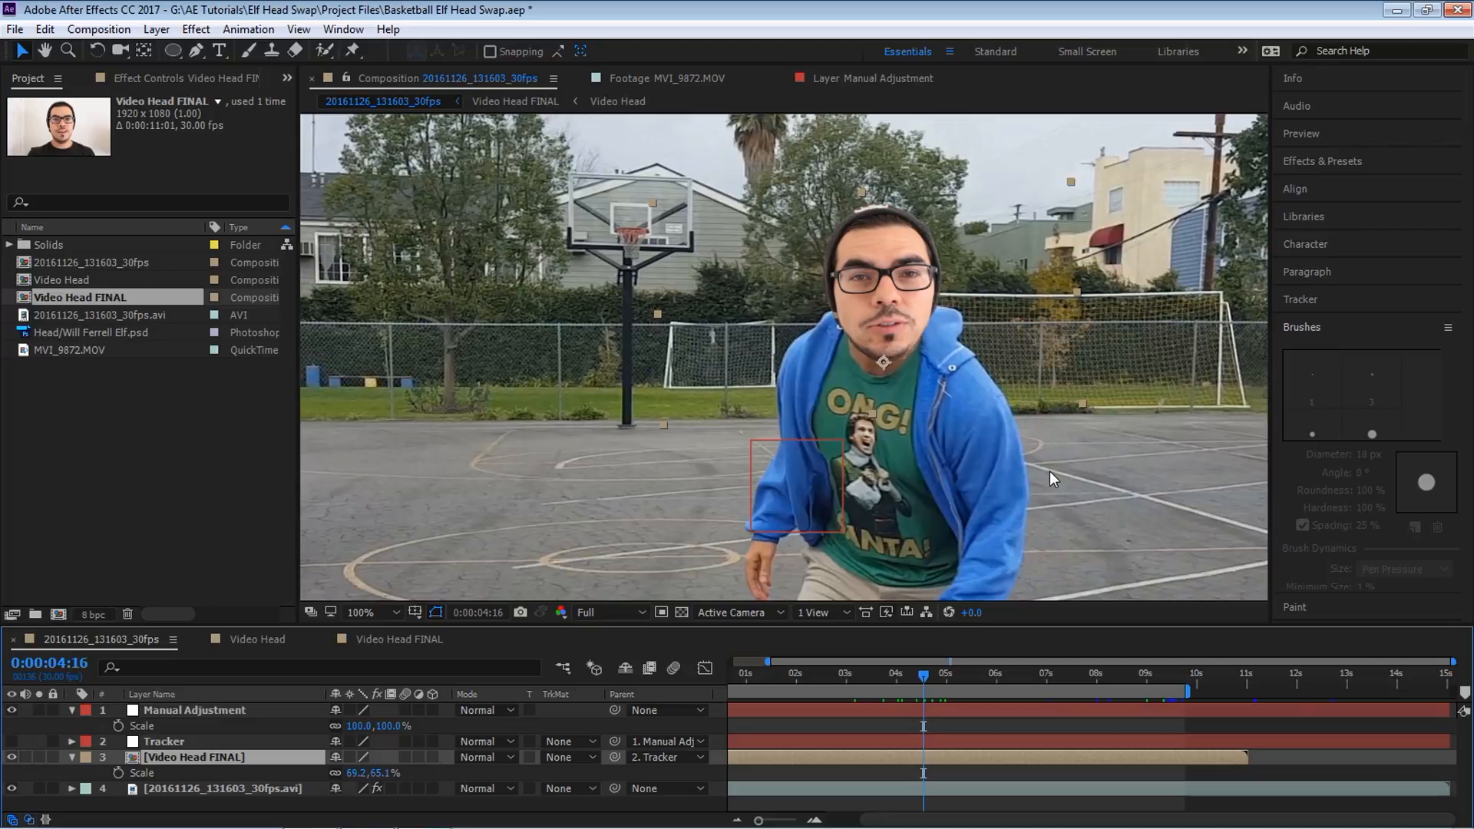
{"action": "left_click", "coordinate": [923, 674]}
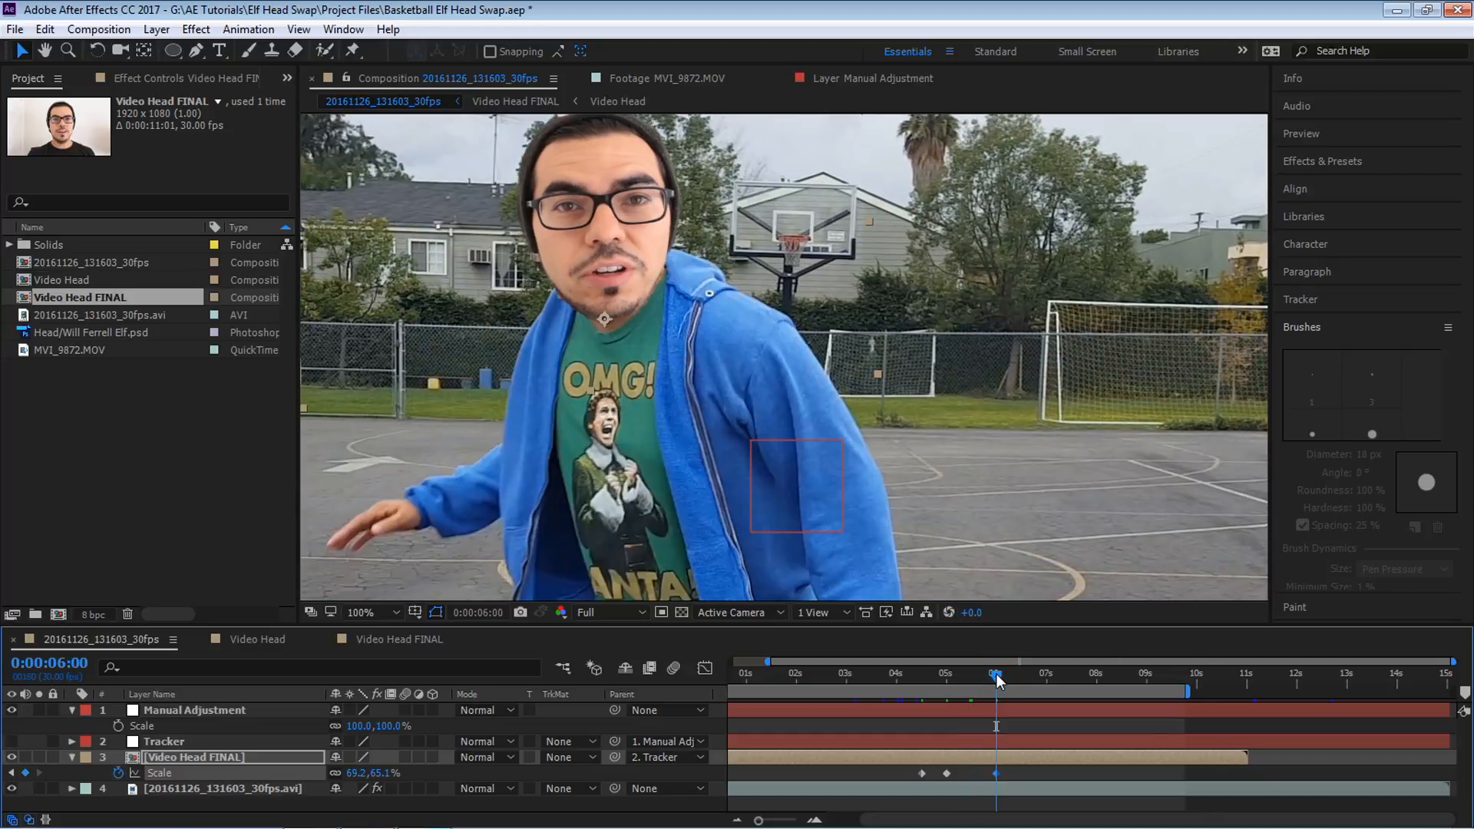
Step: Adjust head Scale keyframes at six and eight seconds, growing it to about 69%
{"action": "left_click", "coordinate": [361, 612]}
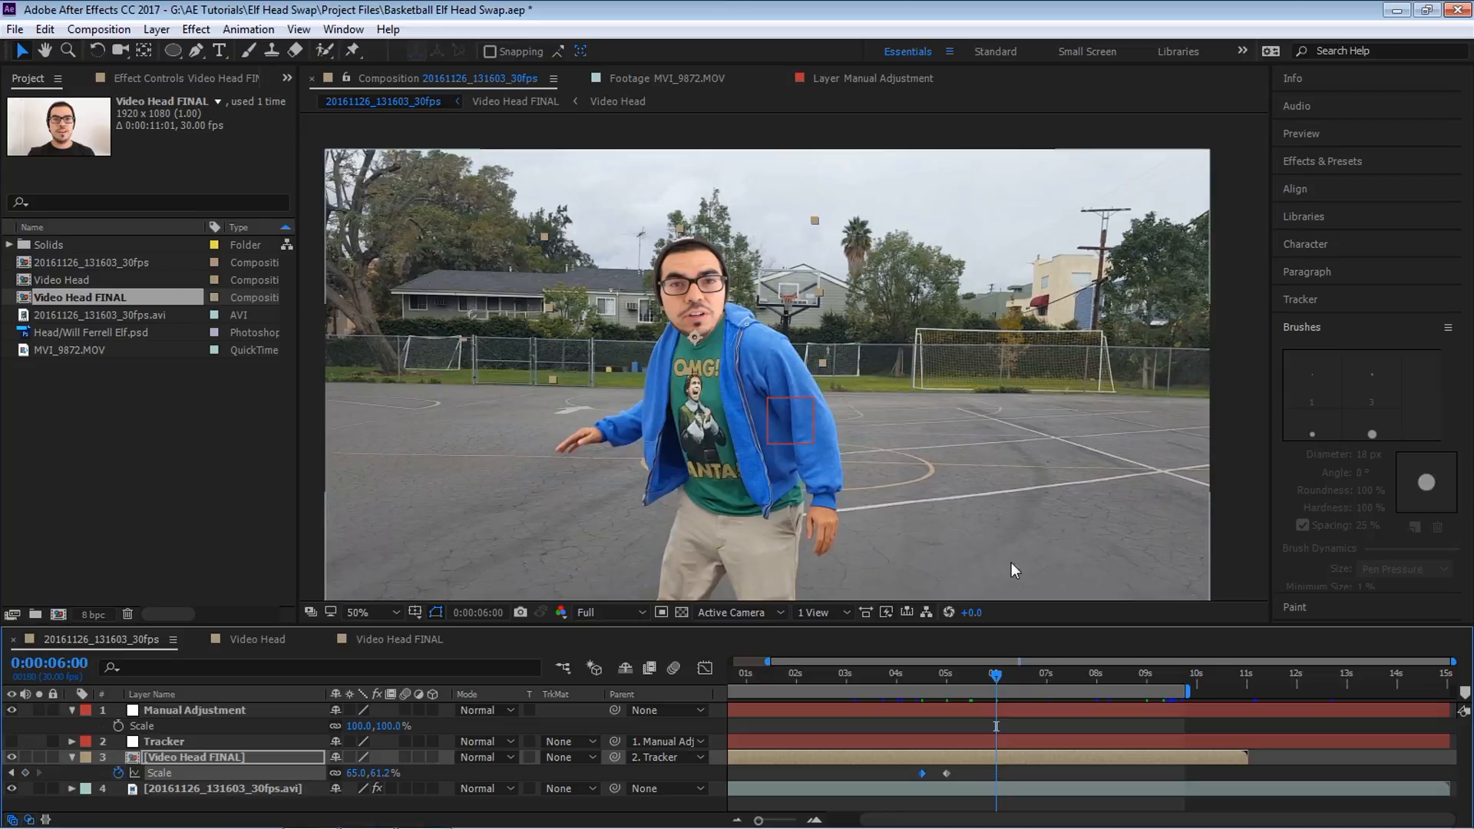
{"action": "left_click", "coordinate": [1024, 673]}
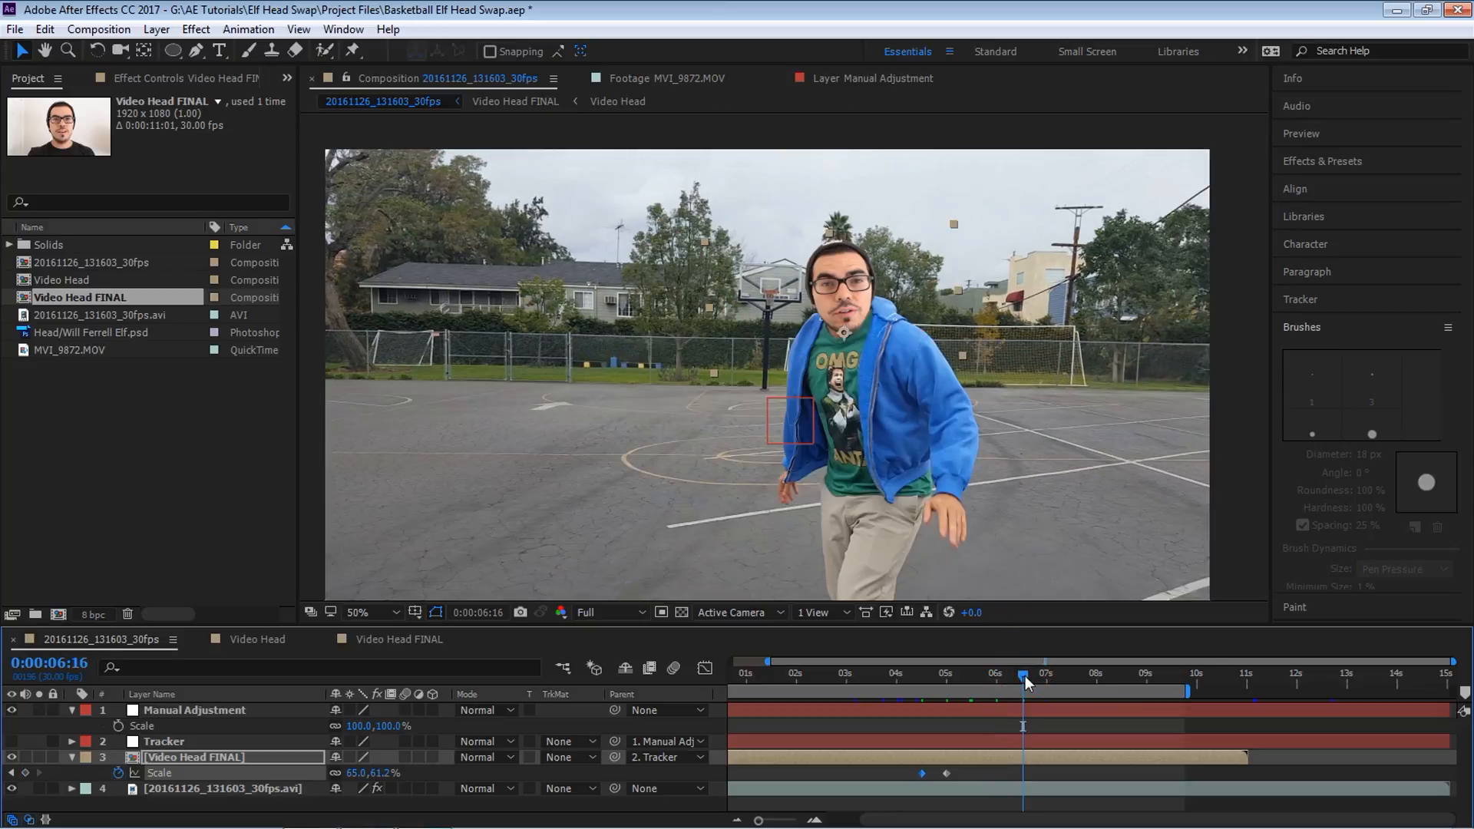
{"action": "left_click", "coordinate": [1096, 674]}
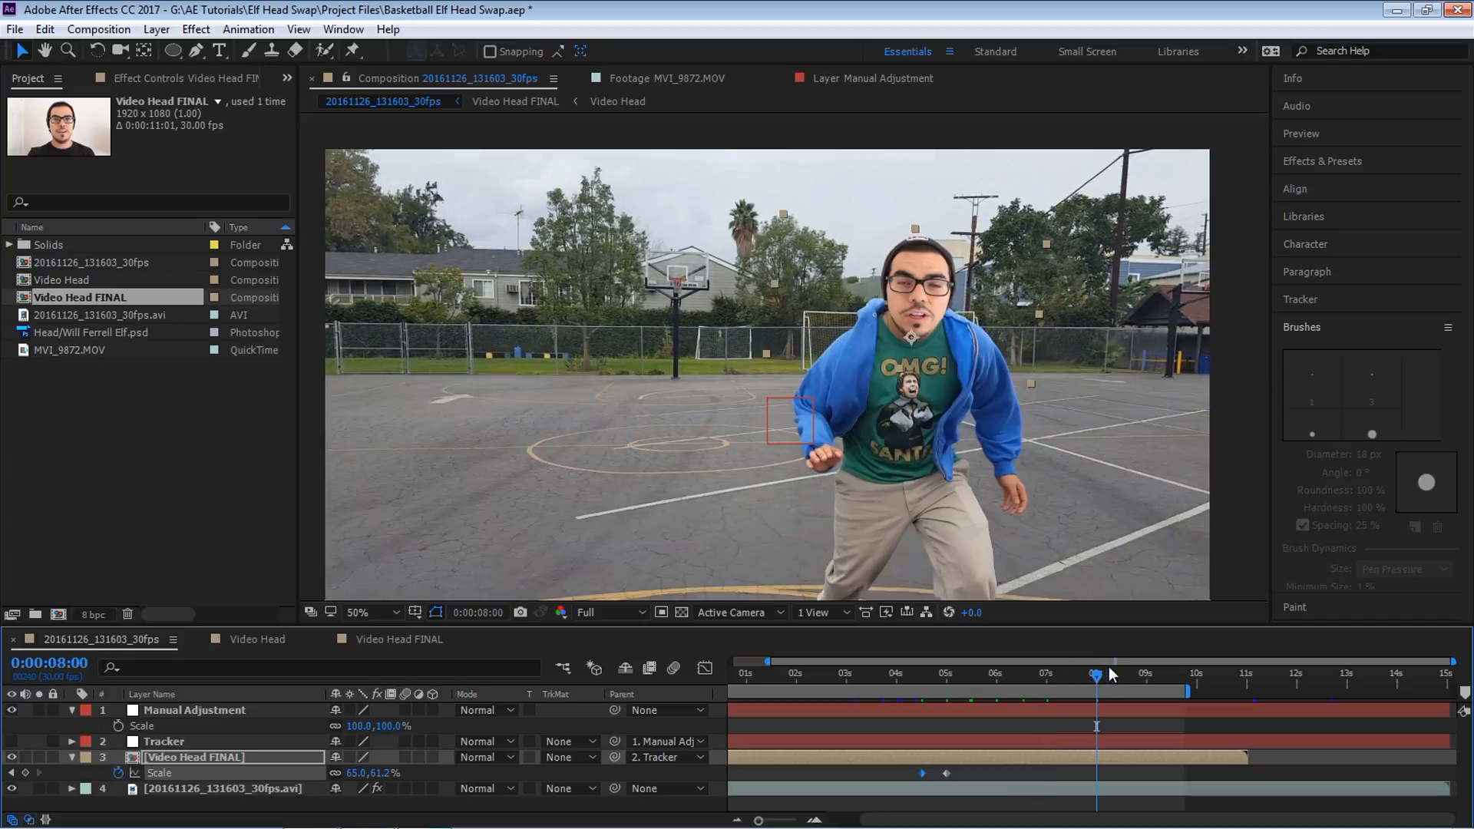
{"action": "left_click", "coordinate": [360, 612]}
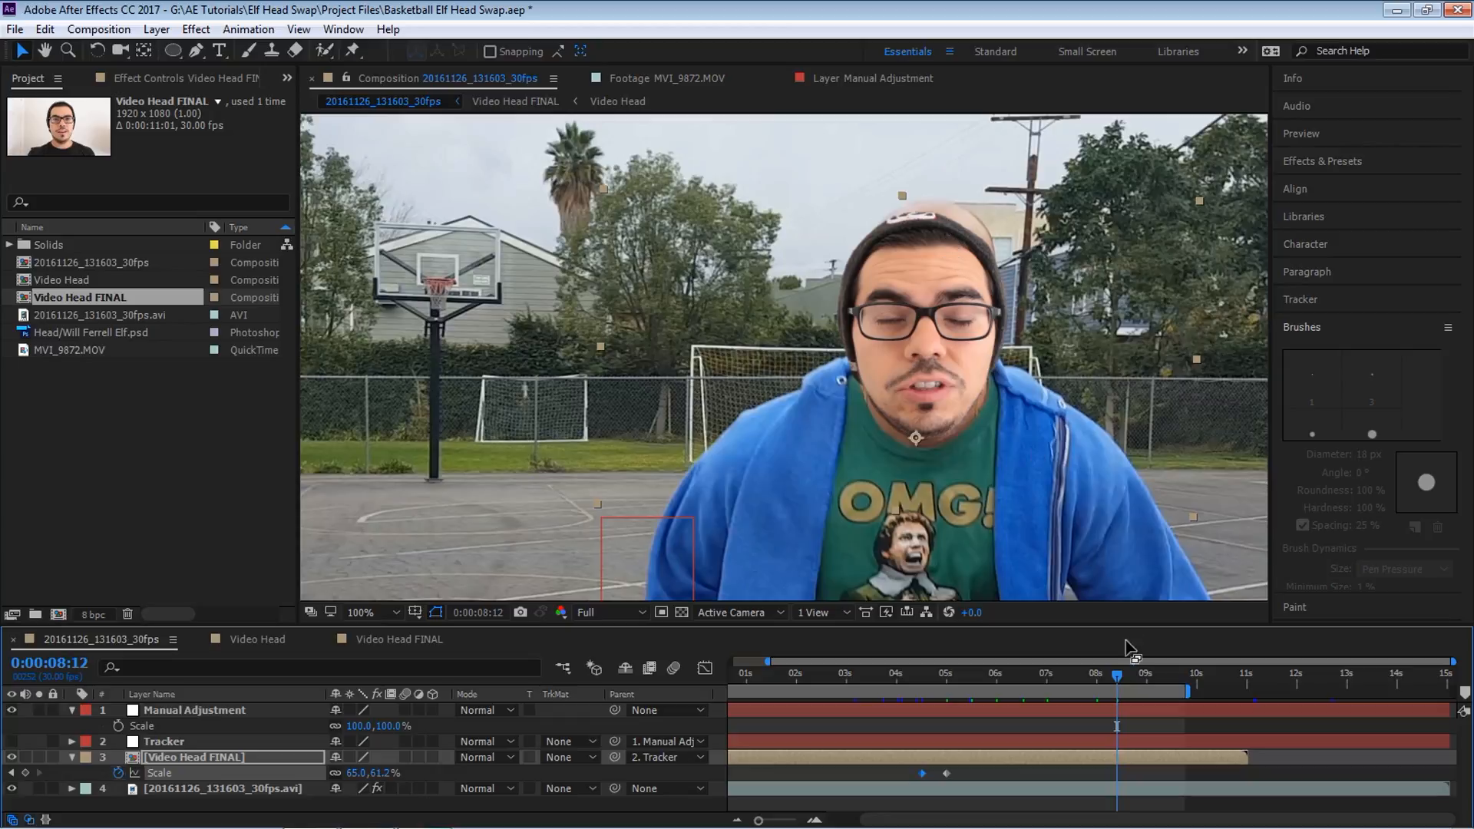
{"action": "left_click", "coordinate": [1096, 677]}
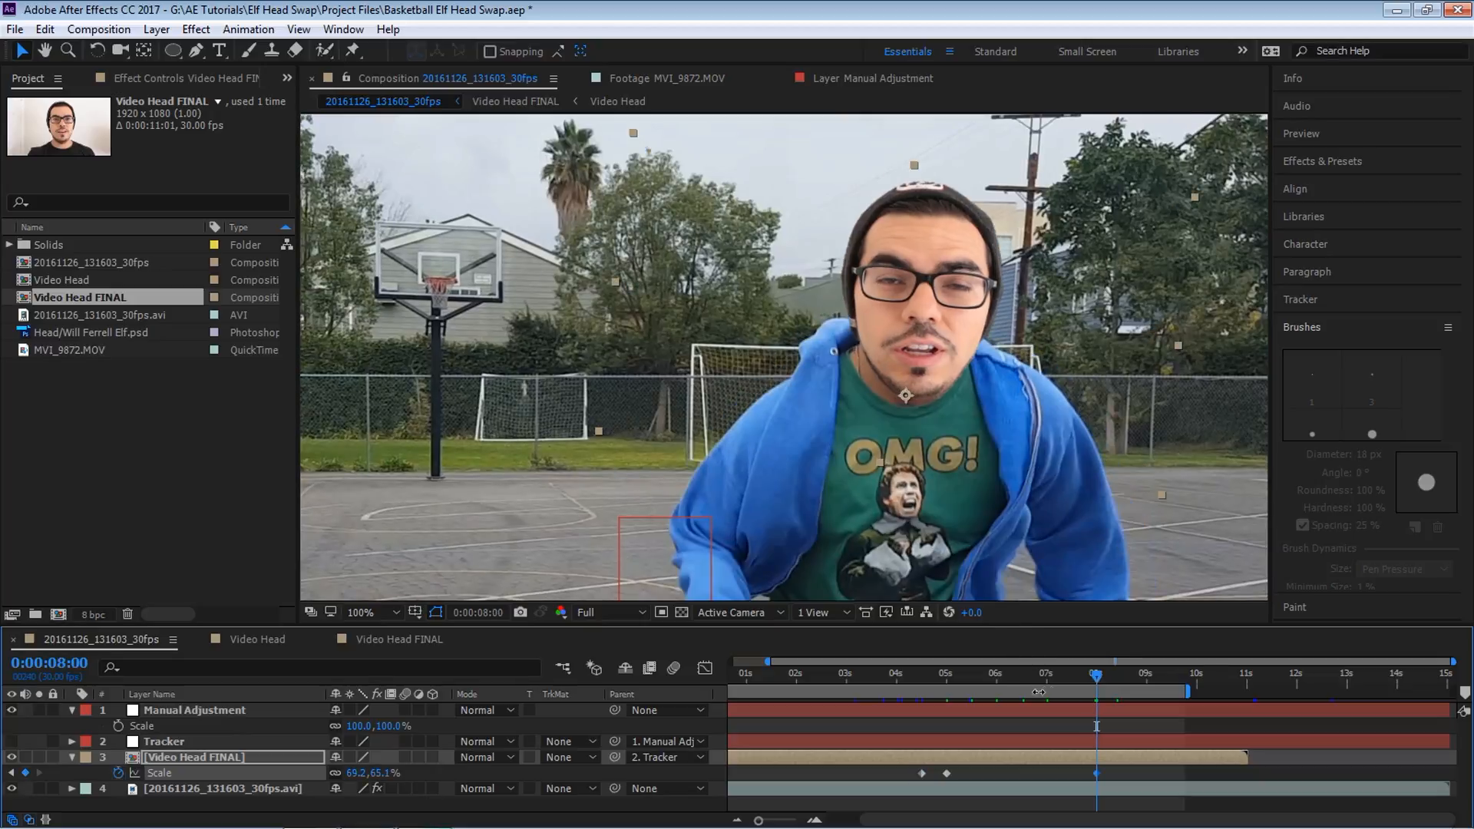
{"action": "left_click", "coordinate": [1040, 675]}
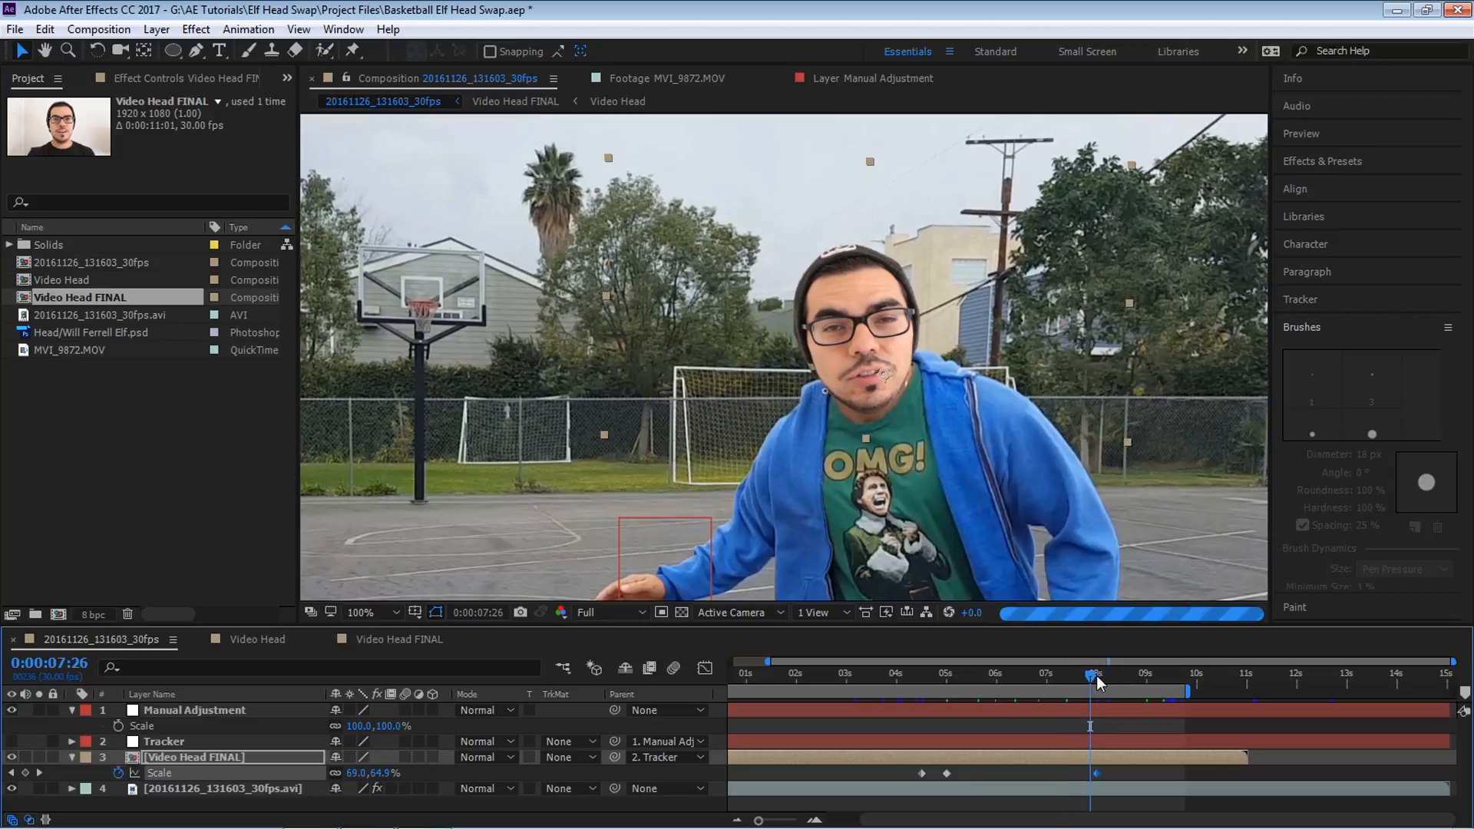
{"action": "left_click", "coordinate": [1113, 675]}
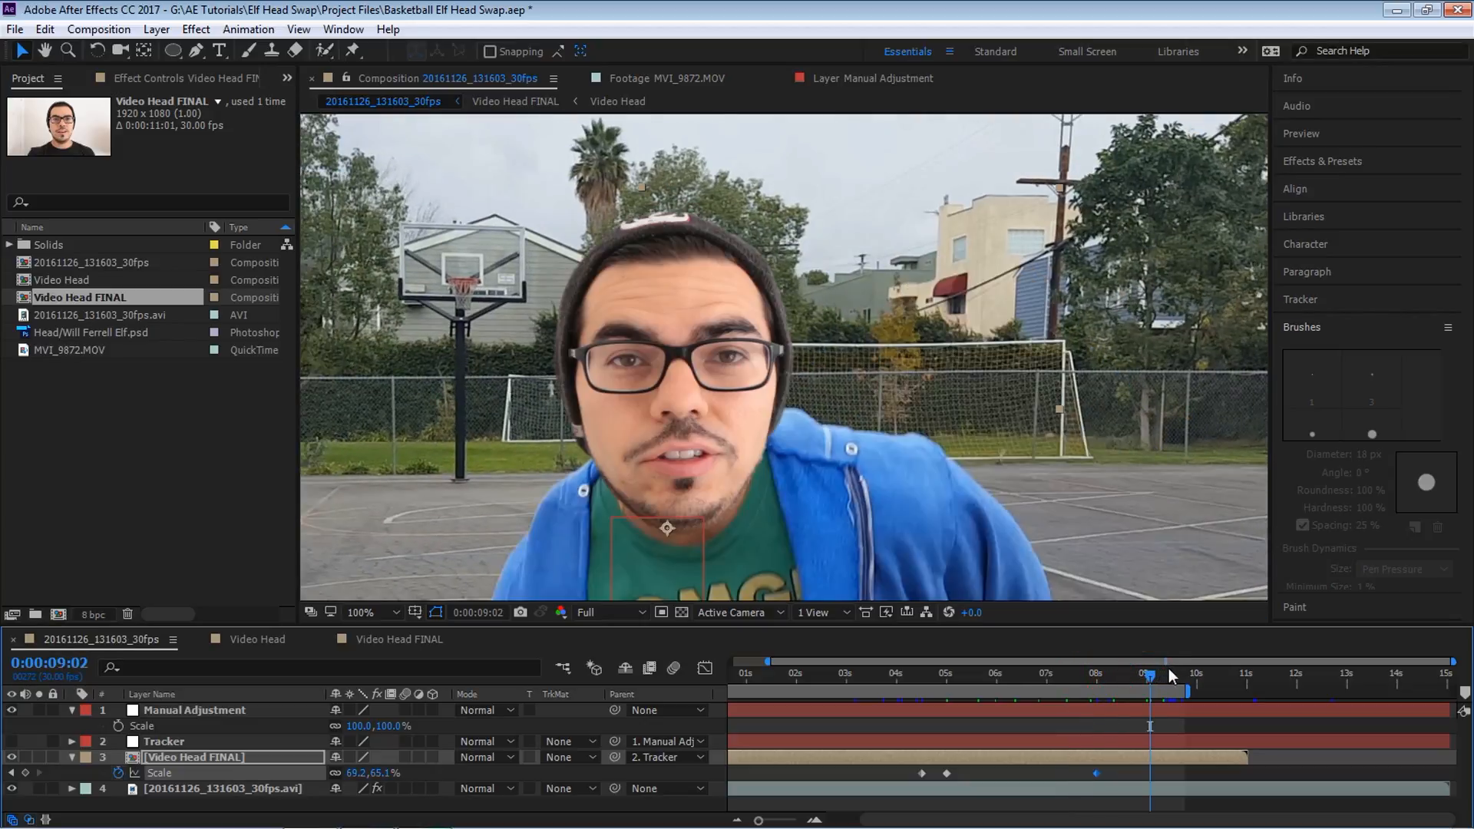
{"action": "left_click", "coordinate": [360, 612]}
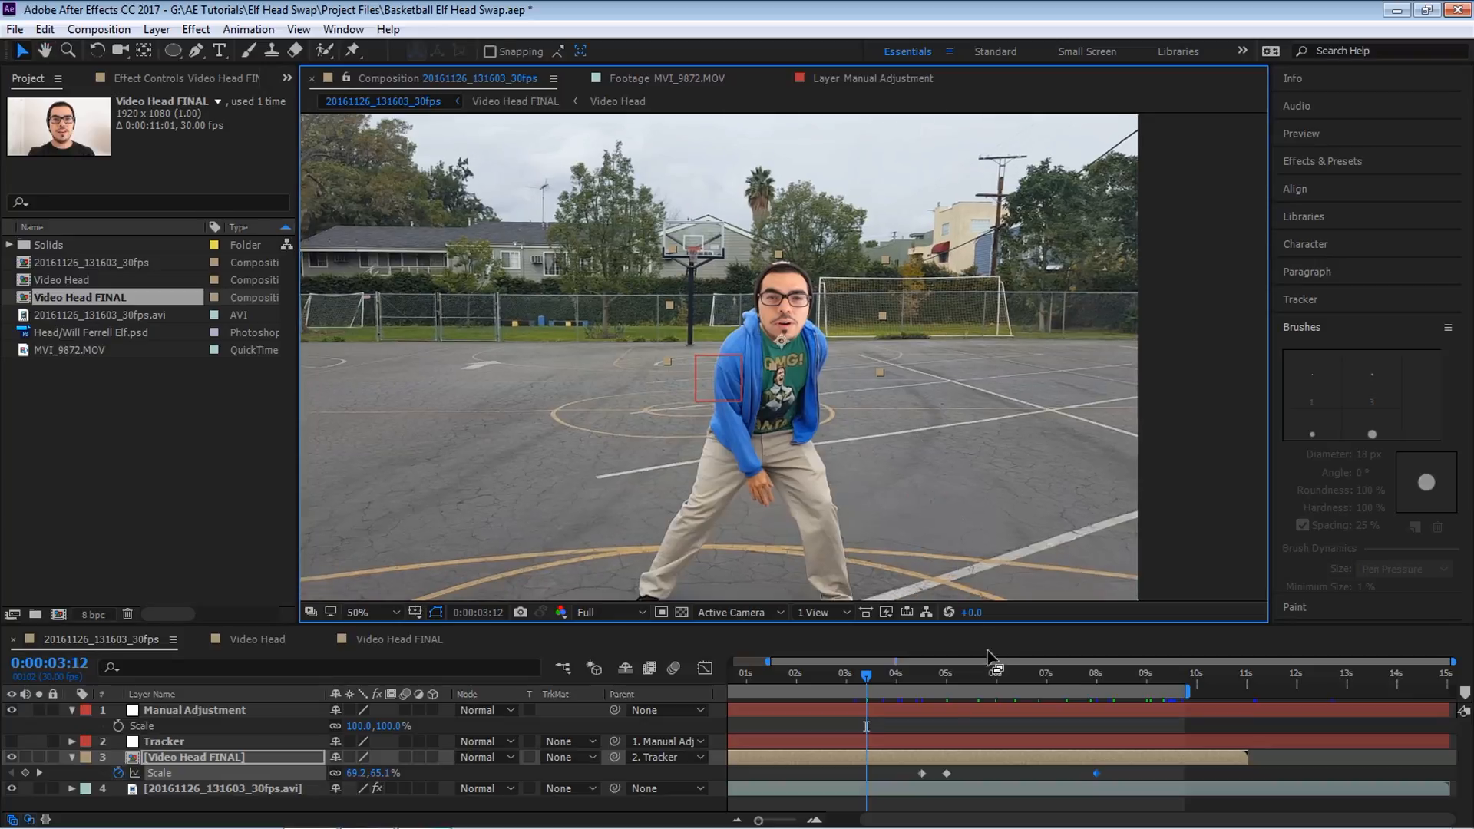
Step: Return to the first frame, zoom the viewer to 100%, and open the Effect menu
{"action": "left_click", "coordinate": [762, 674]}
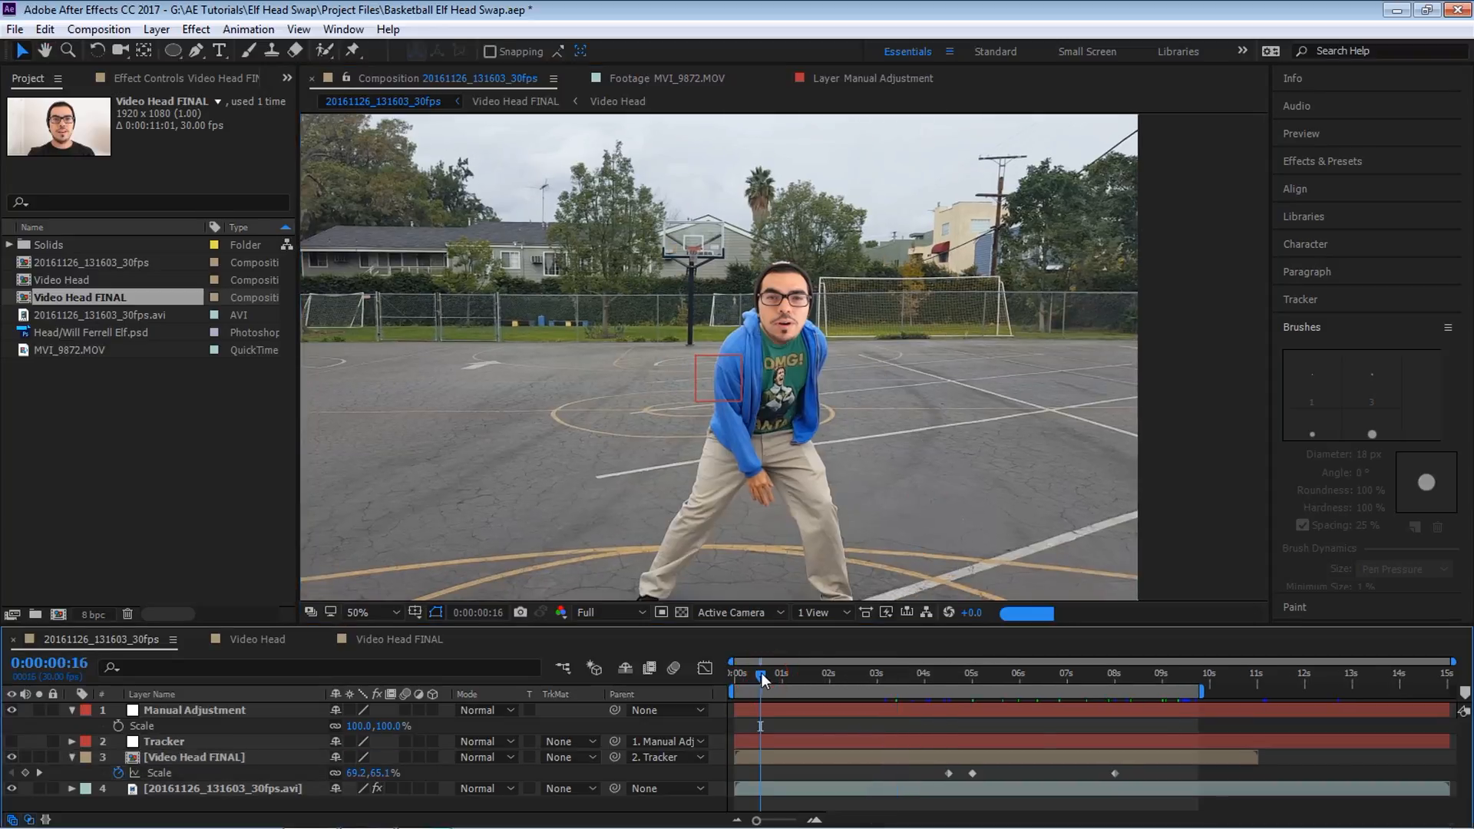
{"action": "left_click", "coordinate": [361, 612]}
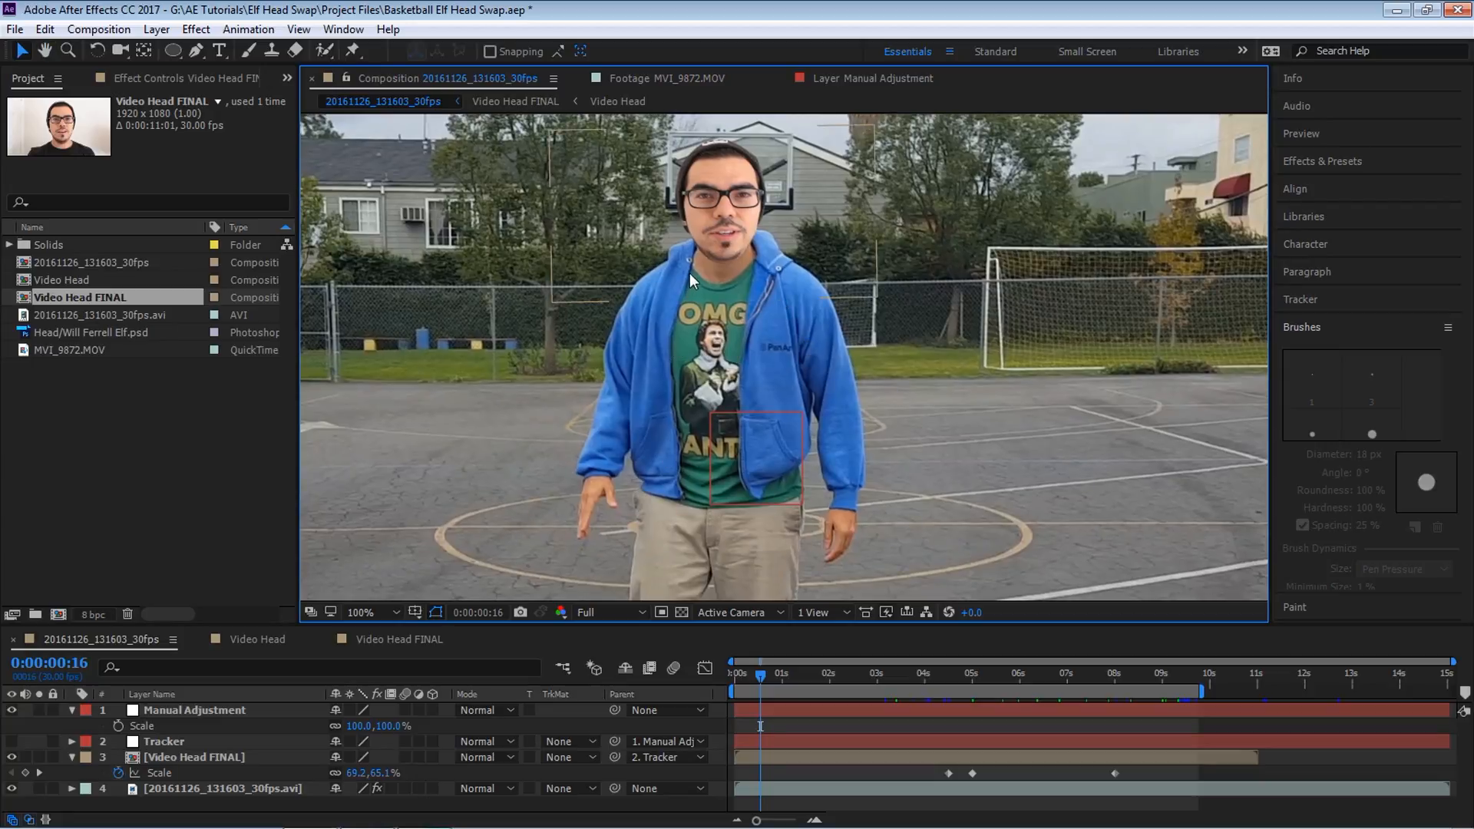
{"action": "mouse_move", "coordinate": [679, 251]}
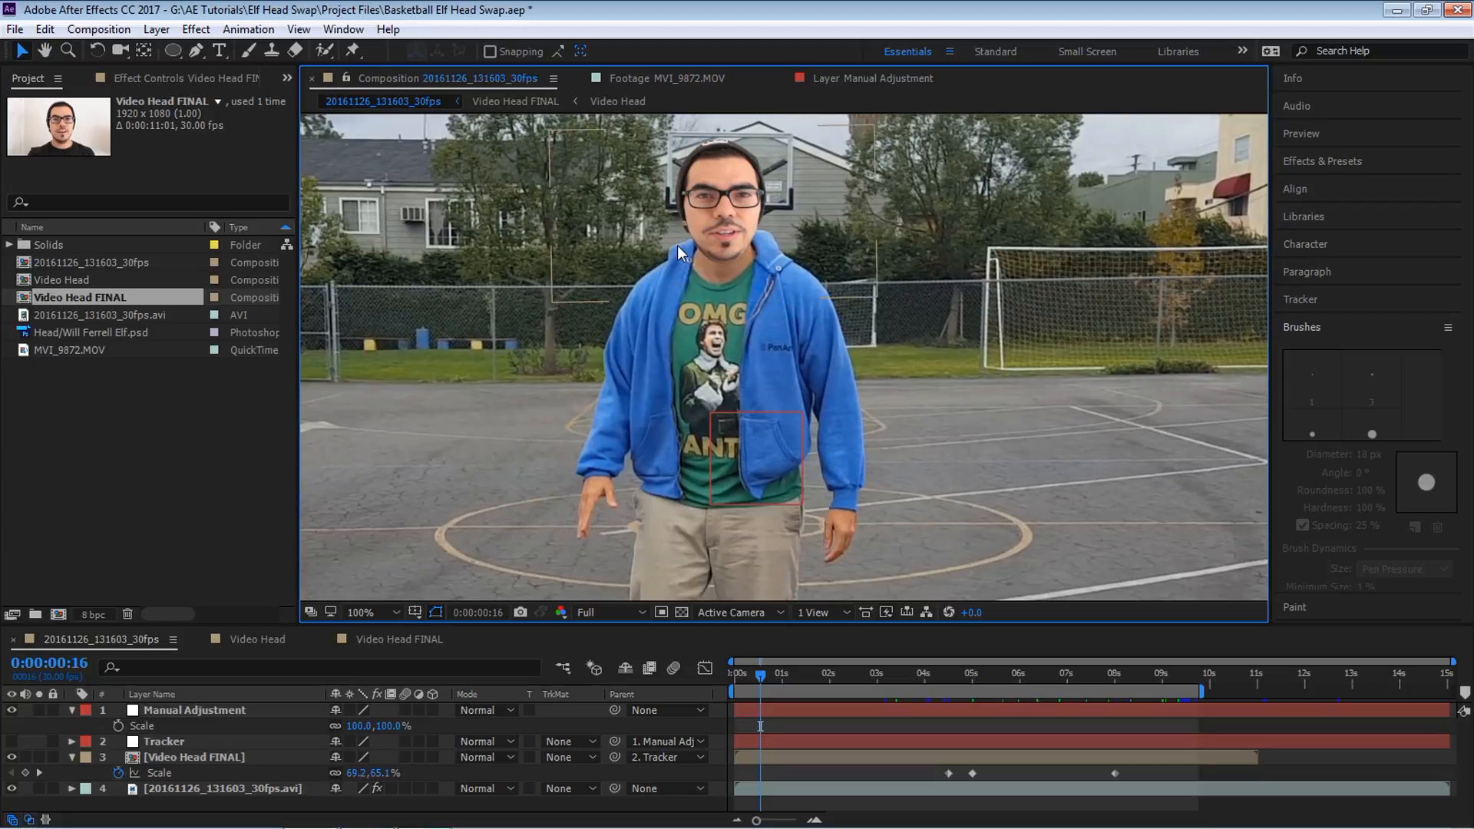
{"action": "mouse_move", "coordinate": [710, 362]}
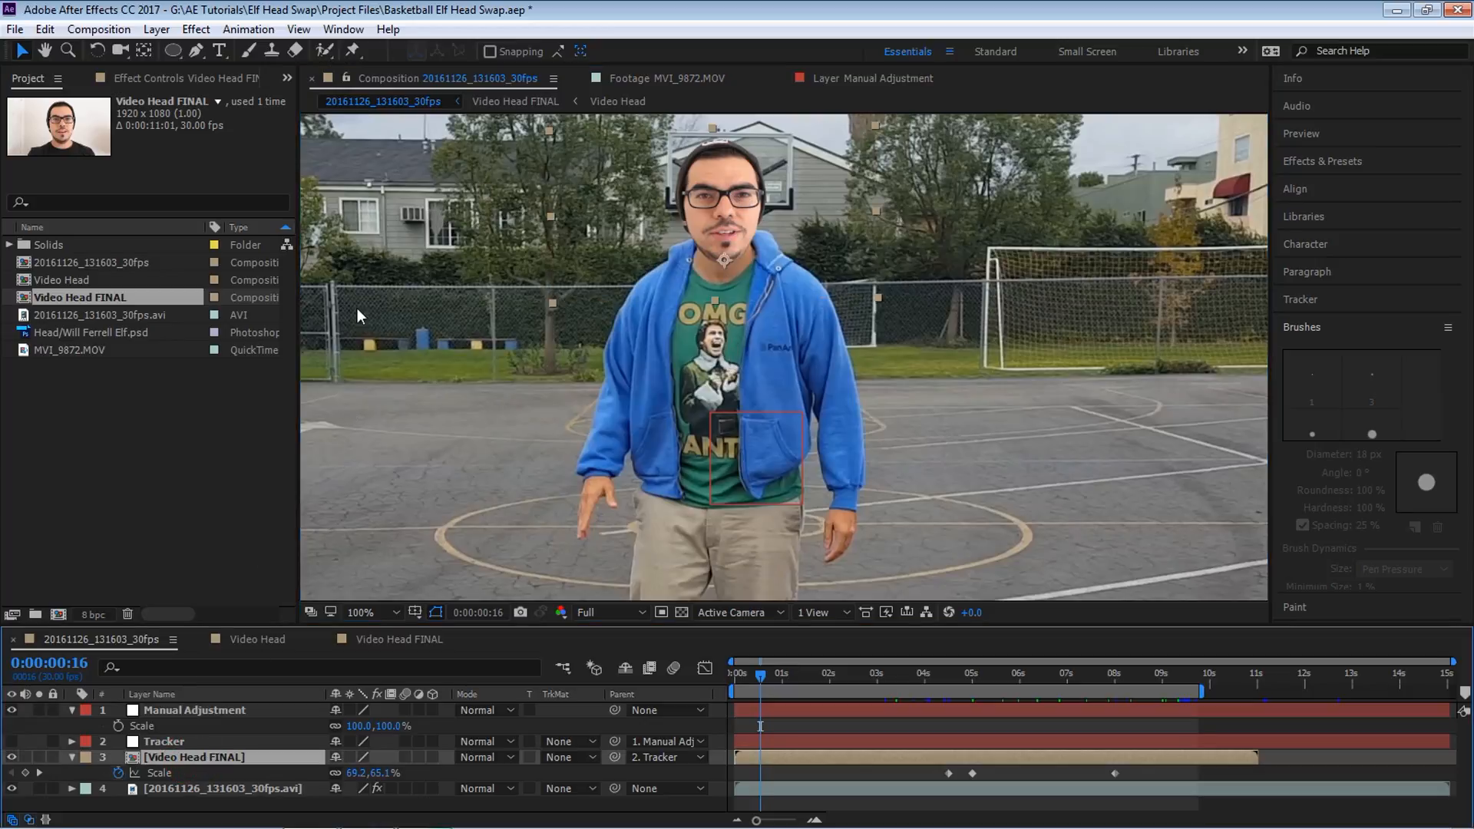
{"action": "left_click", "coordinate": [196, 29]}
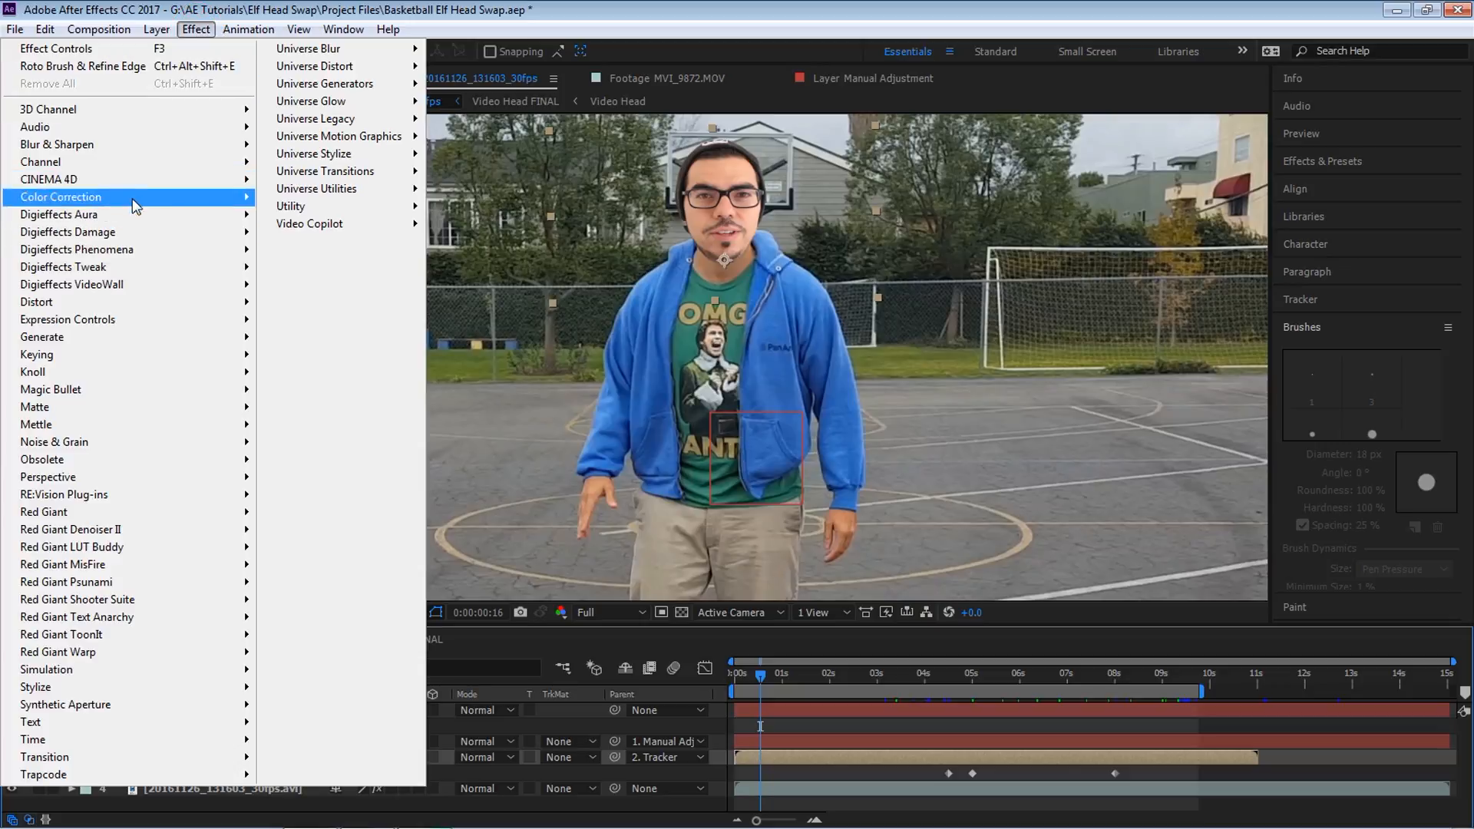
Step: Apply Levels to the head and raise red input black to 10 while previewing red
{"action": "left_click", "coordinate": [61, 196]}
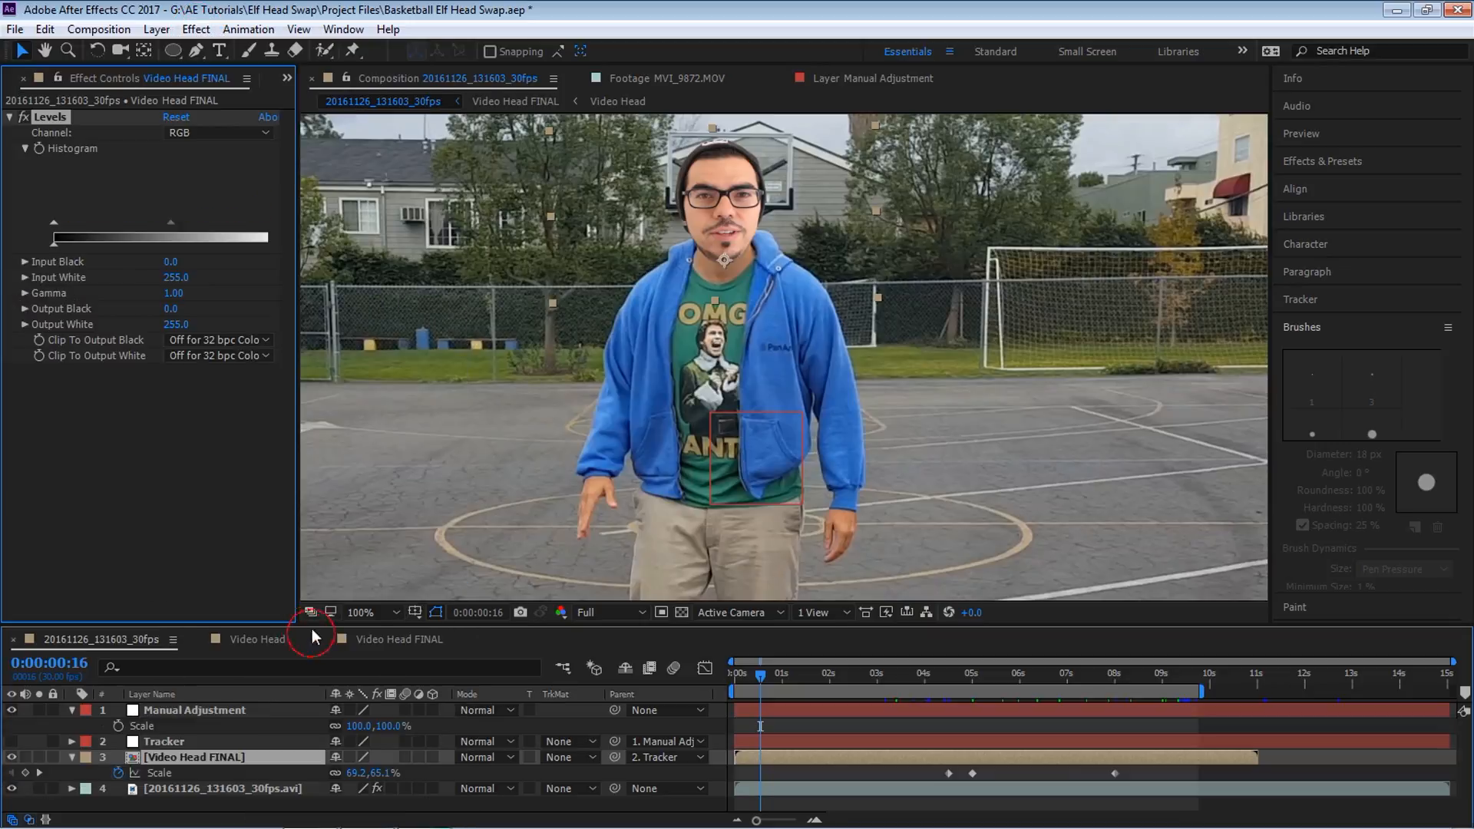
{"action": "left_click", "coordinate": [71, 758]}
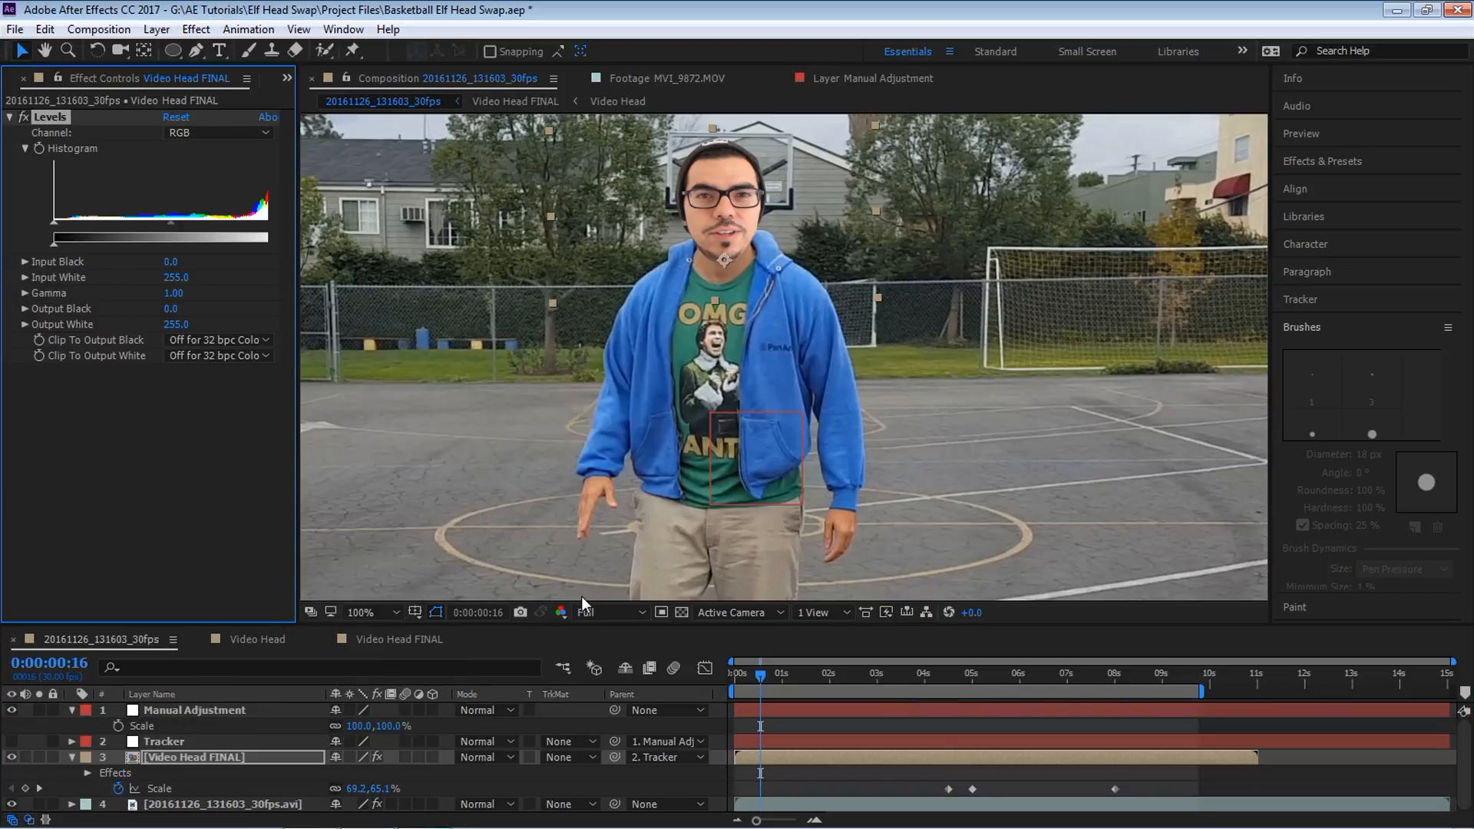
{"action": "left_click", "coordinate": [588, 612]}
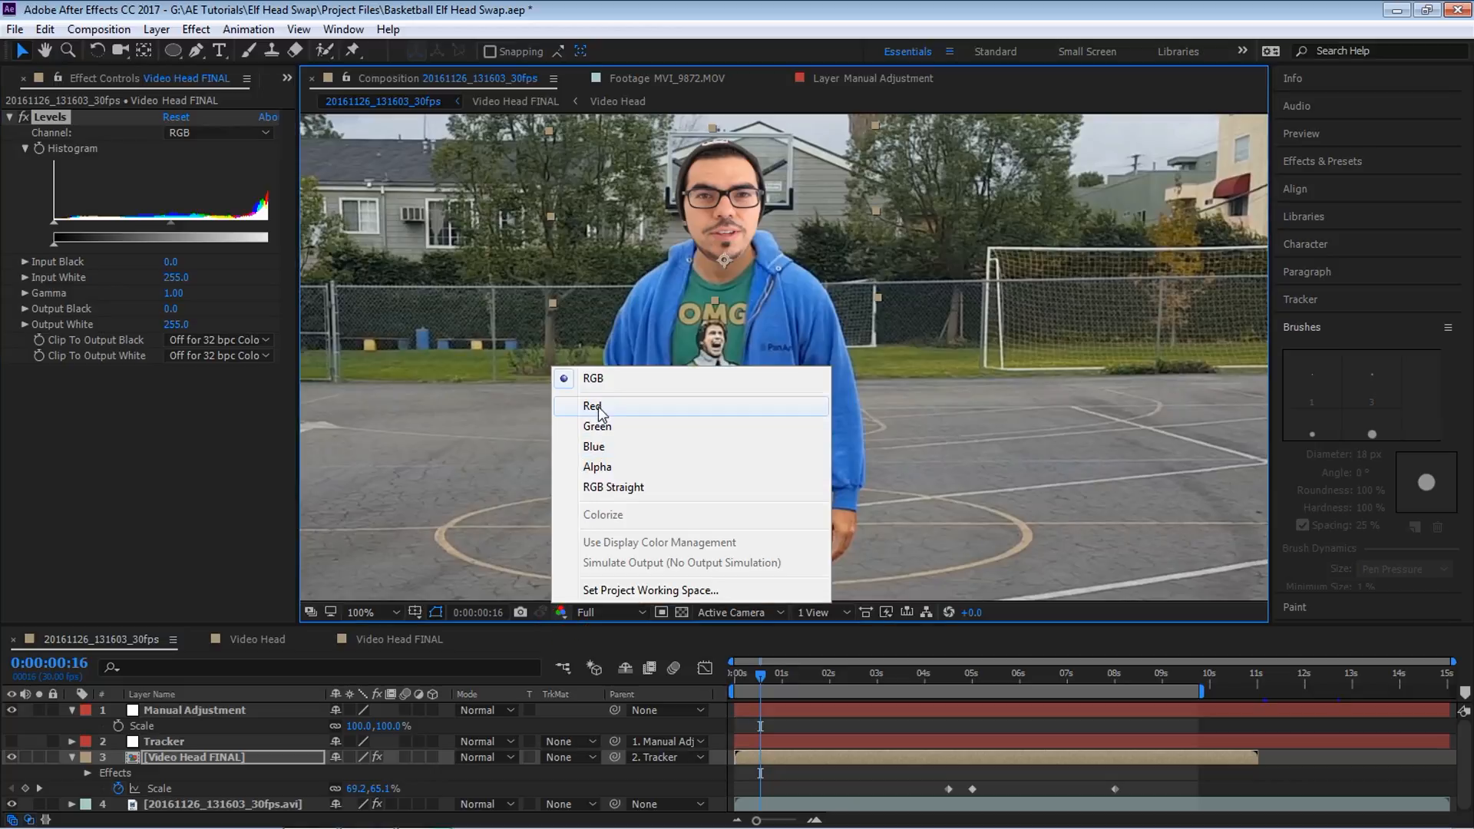
{"action": "left_click", "coordinate": [593, 406]}
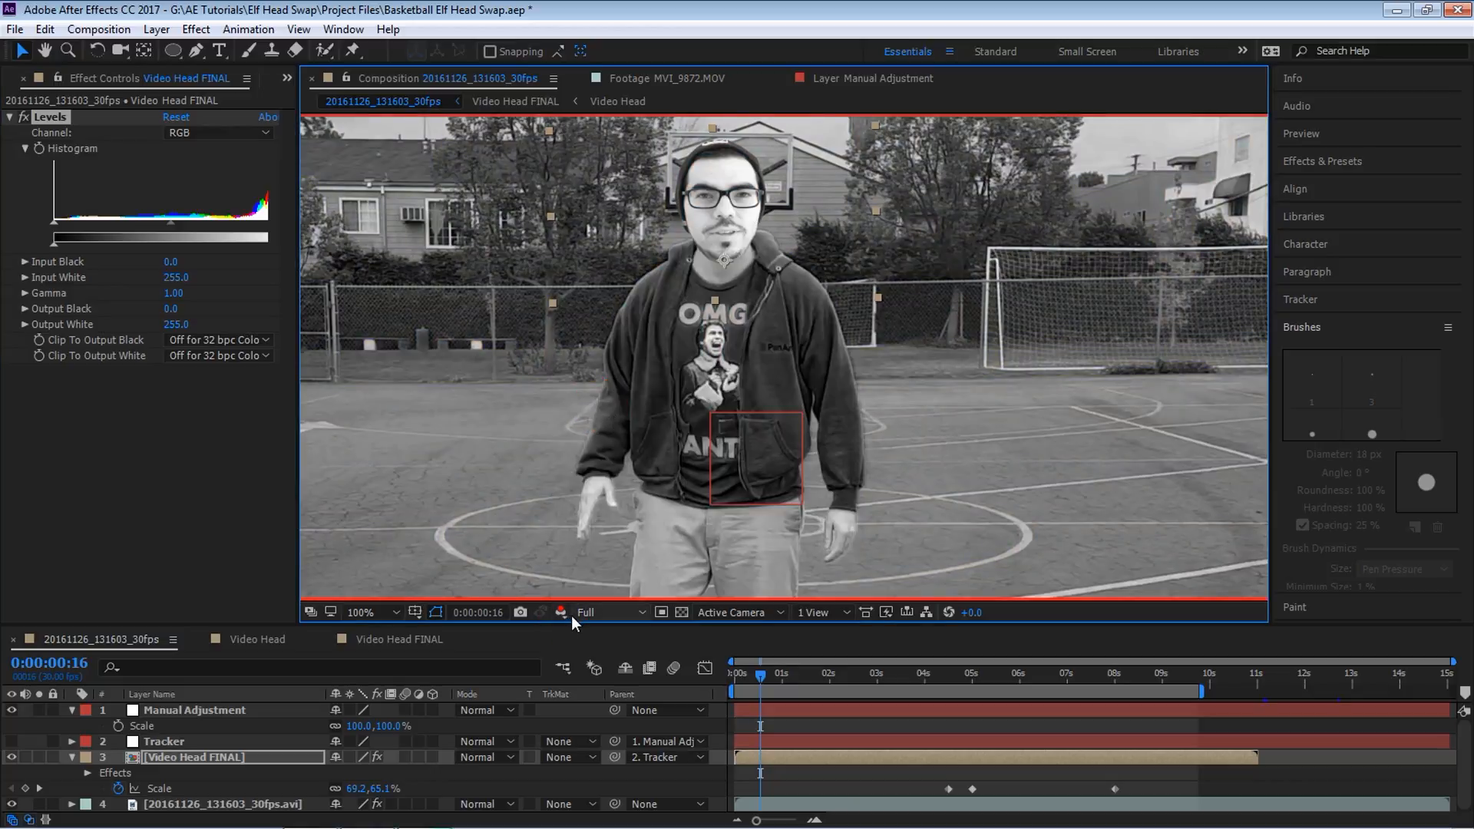
{"action": "mouse_move", "coordinate": [147, 130]}
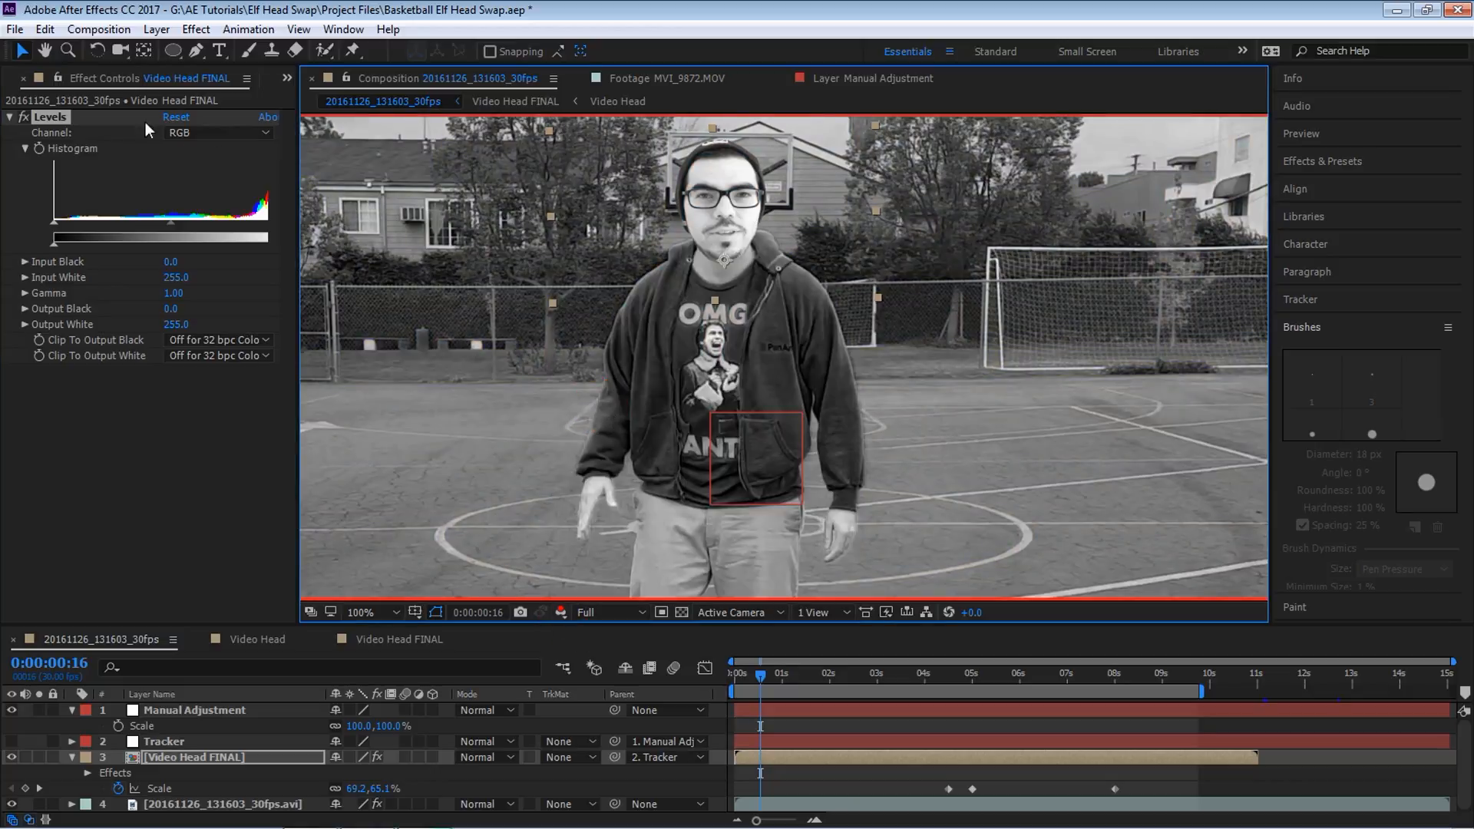
{"action": "left_click", "coordinate": [218, 133]}
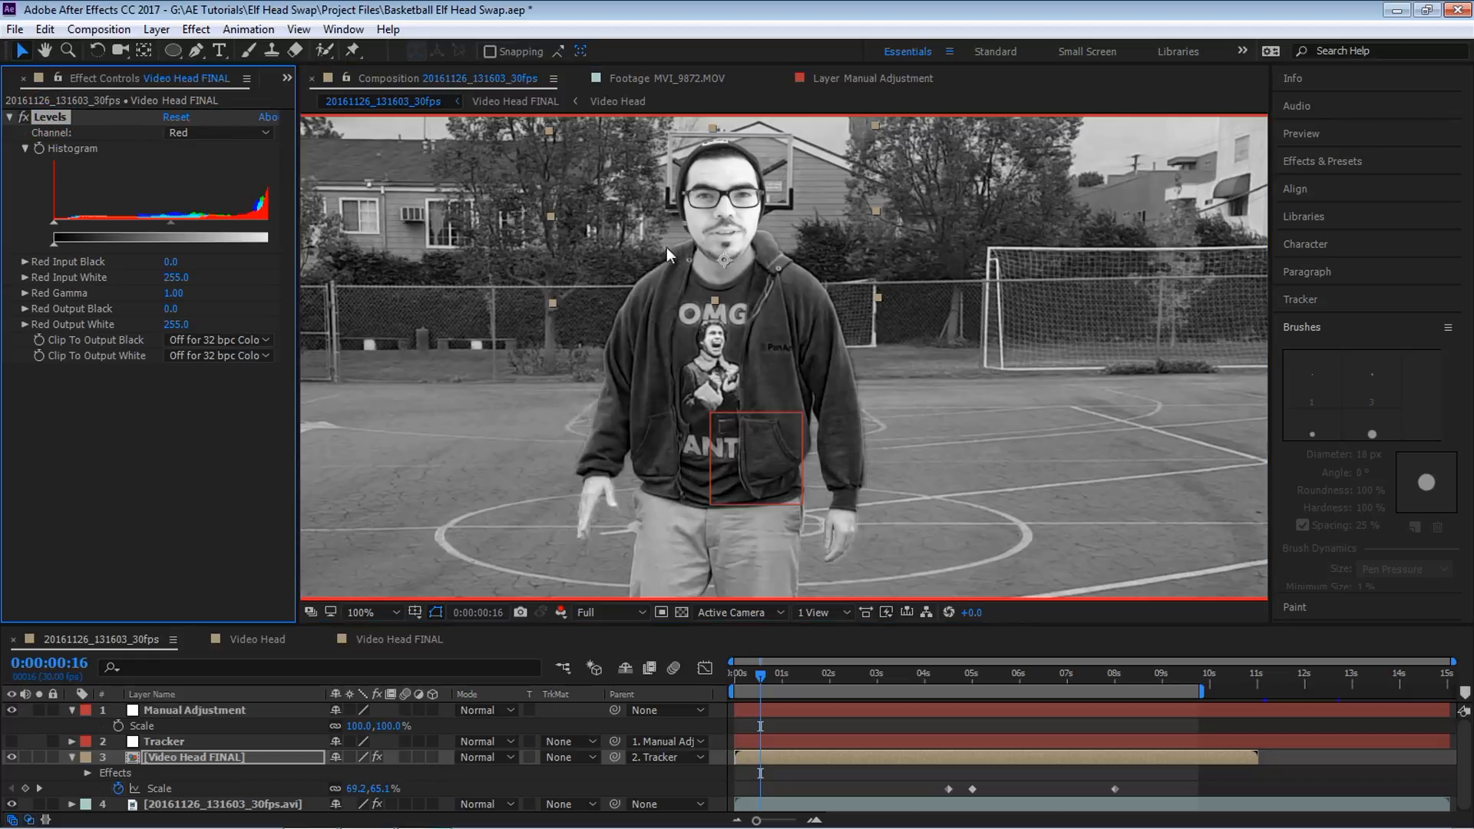
{"action": "mouse_move", "coordinate": [726, 243]}
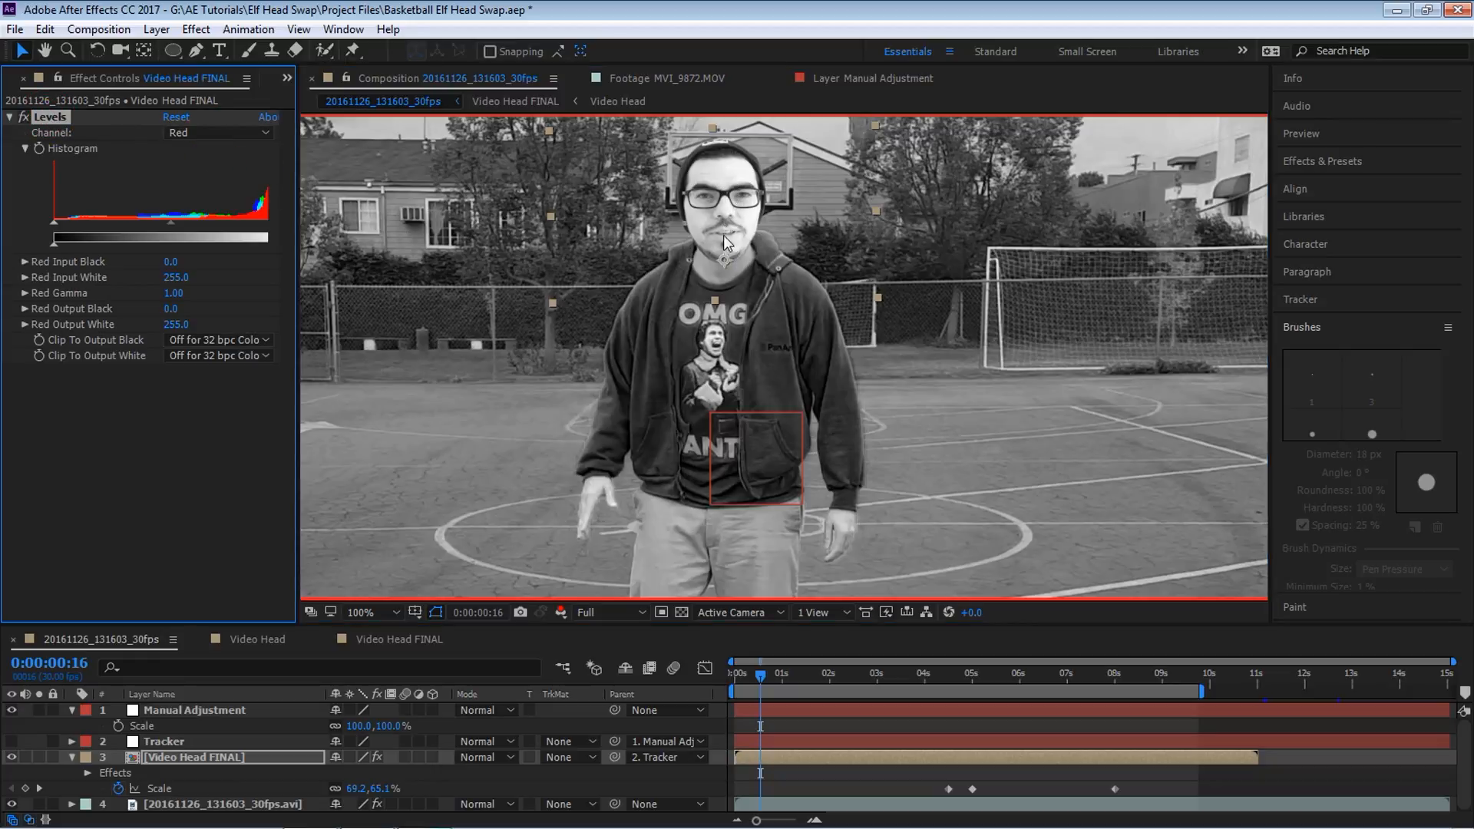
{"action": "mouse_move", "coordinate": [663, 361]}
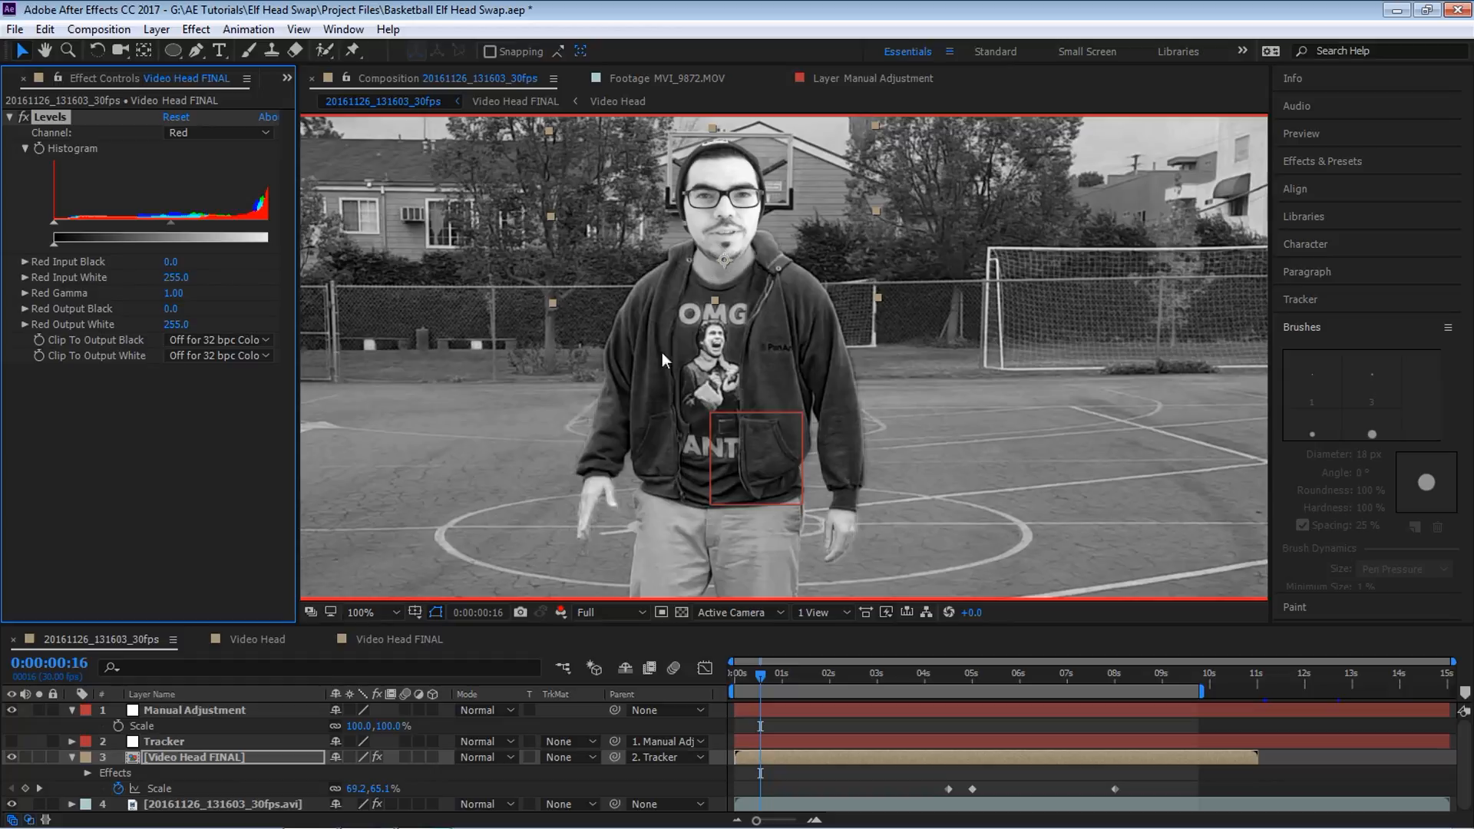
{"action": "left_click_drag", "start_coordinate": [56, 229], "coordinate": [75, 229]}
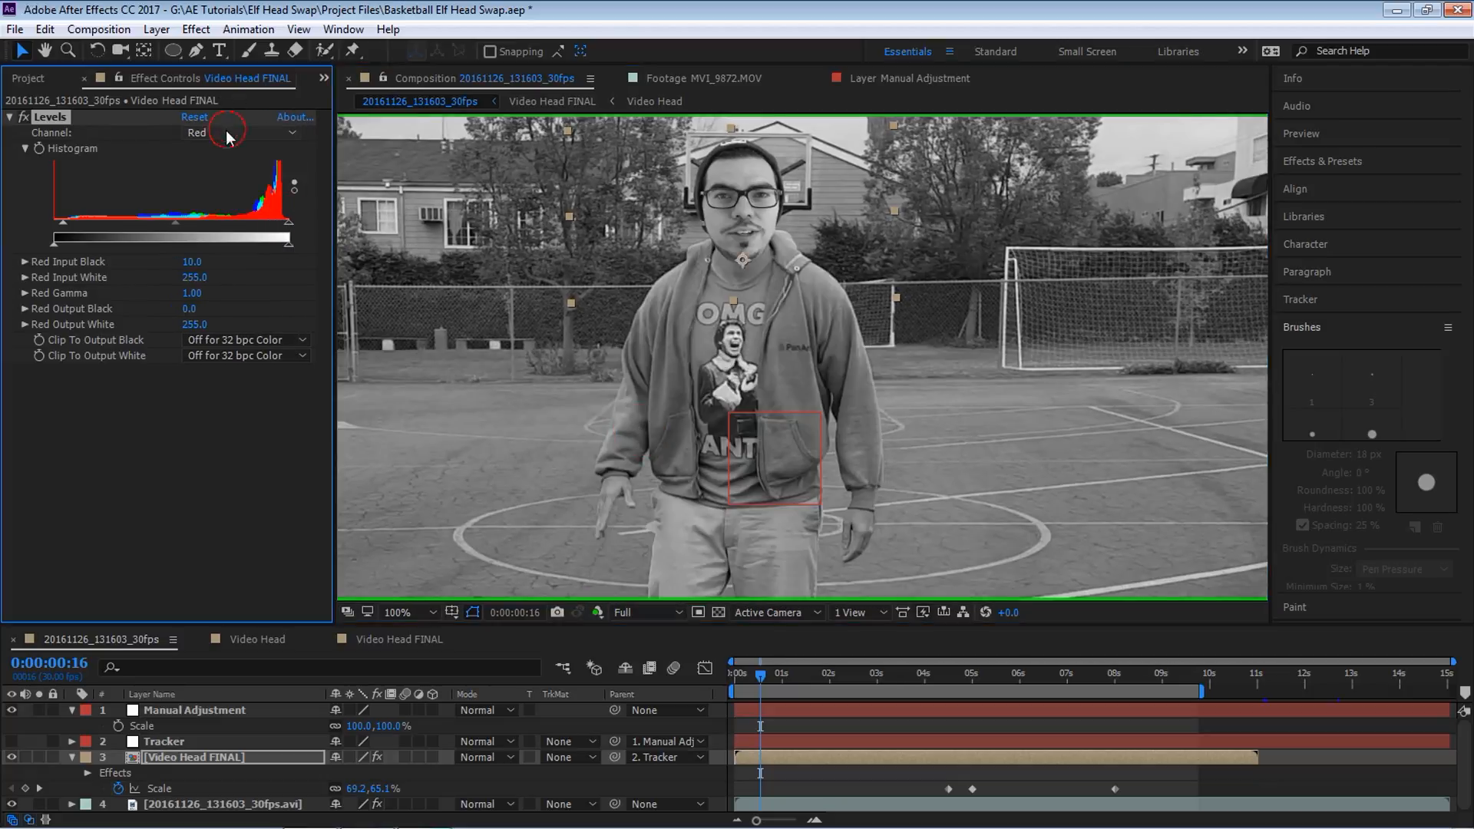
Step: Set Levels green input white to 236 and blue input white to 248
{"action": "left_click", "coordinate": [243, 133]}
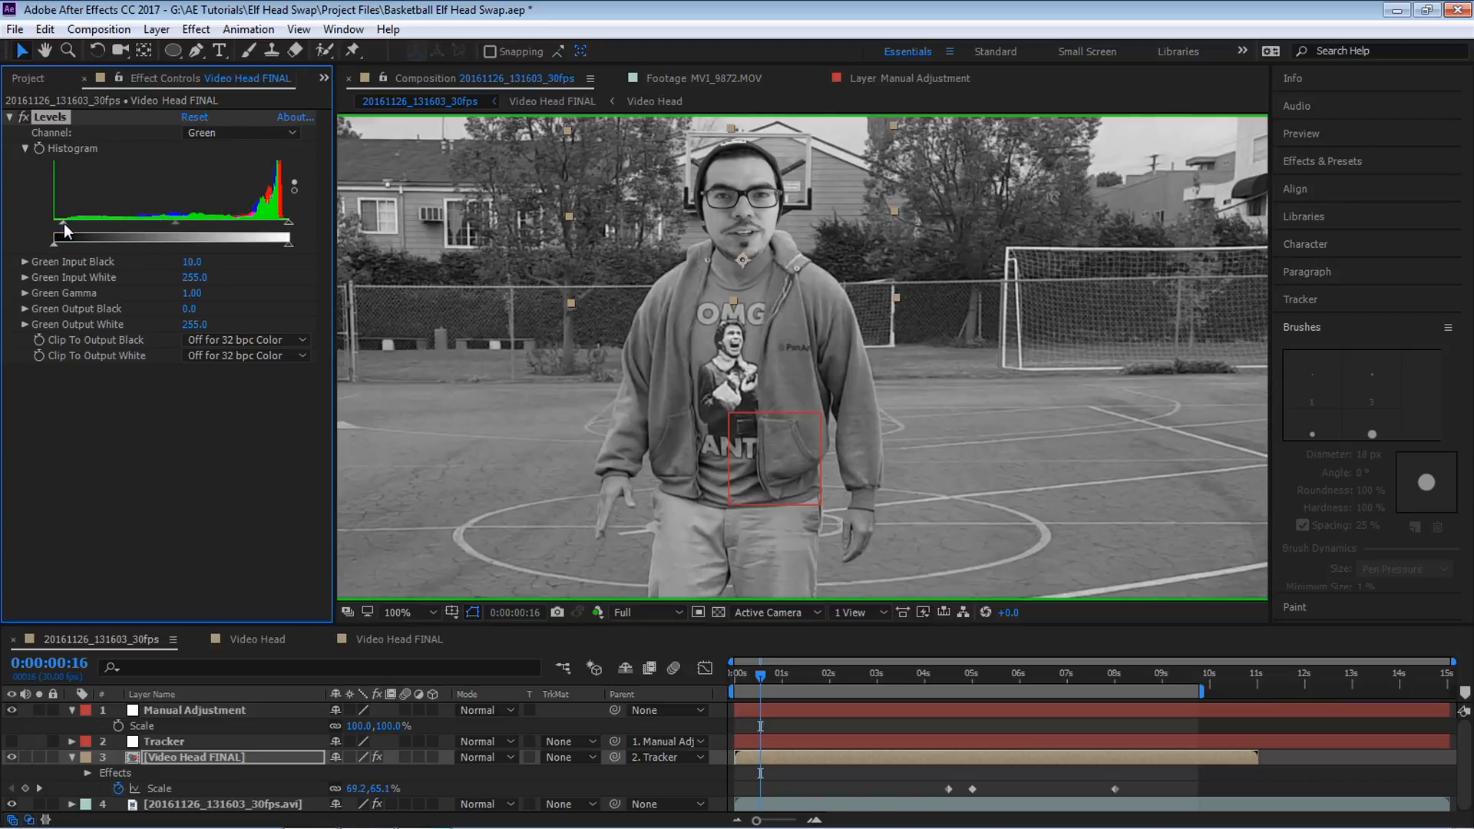
{"action": "left_click_drag", "start_coordinate": [66, 238], "coordinate": [289, 237]}
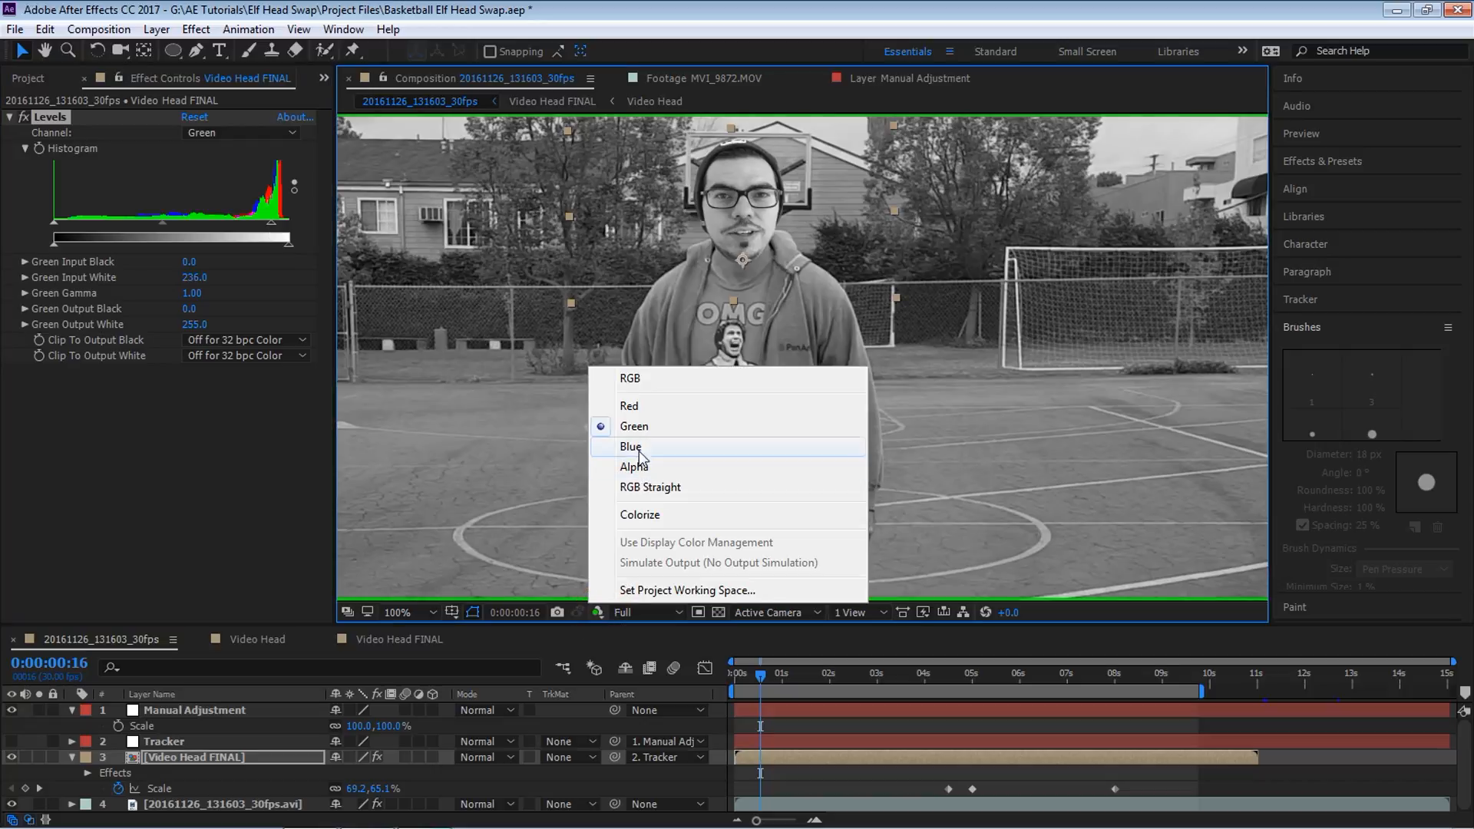
{"action": "left_click", "coordinate": [631, 447]}
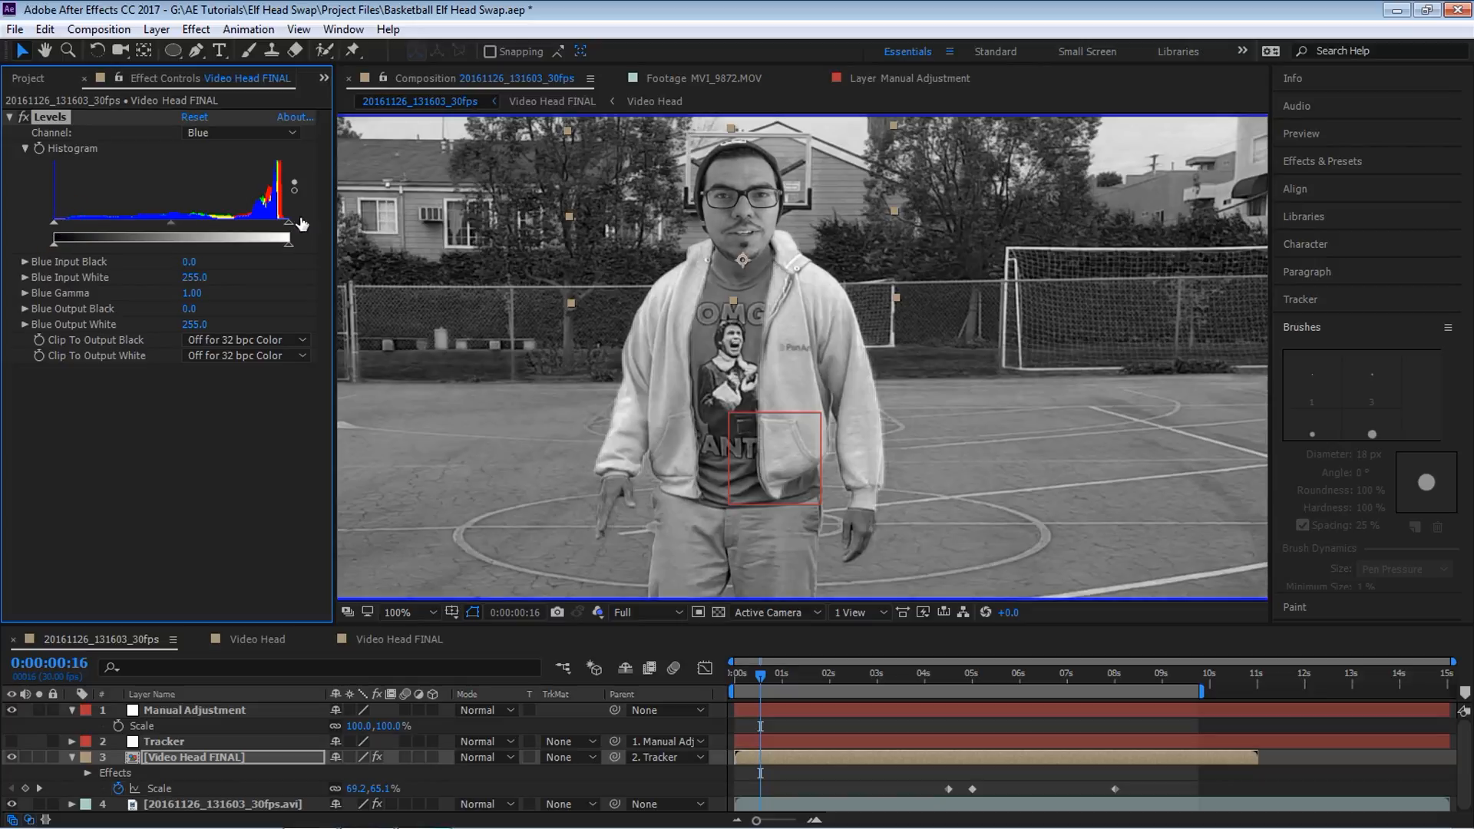
{"action": "left_click_drag", "start_coordinate": [286, 225], "coordinate": [280, 225]}
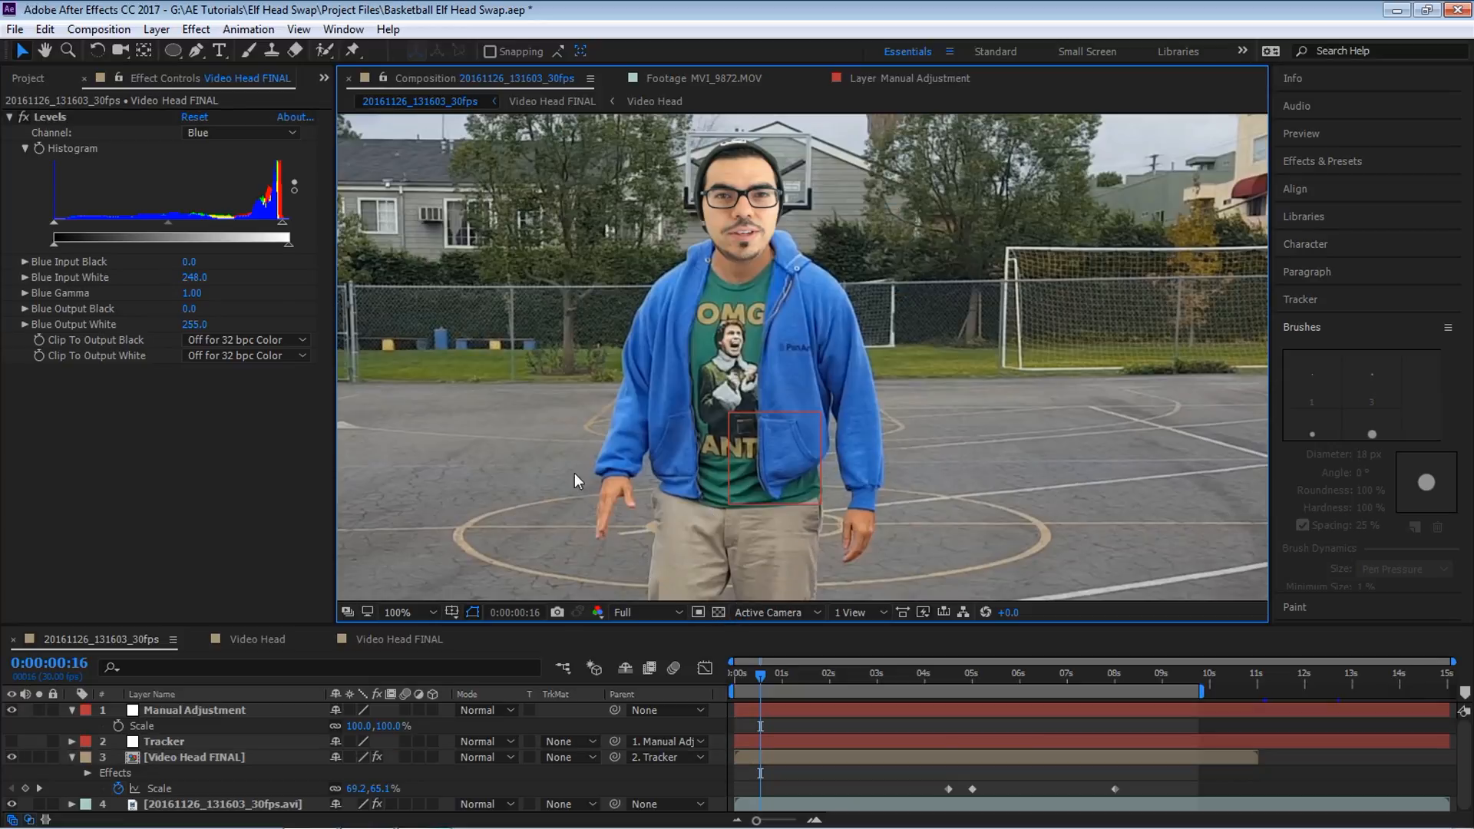
{"action": "left_click", "coordinate": [196, 29]}
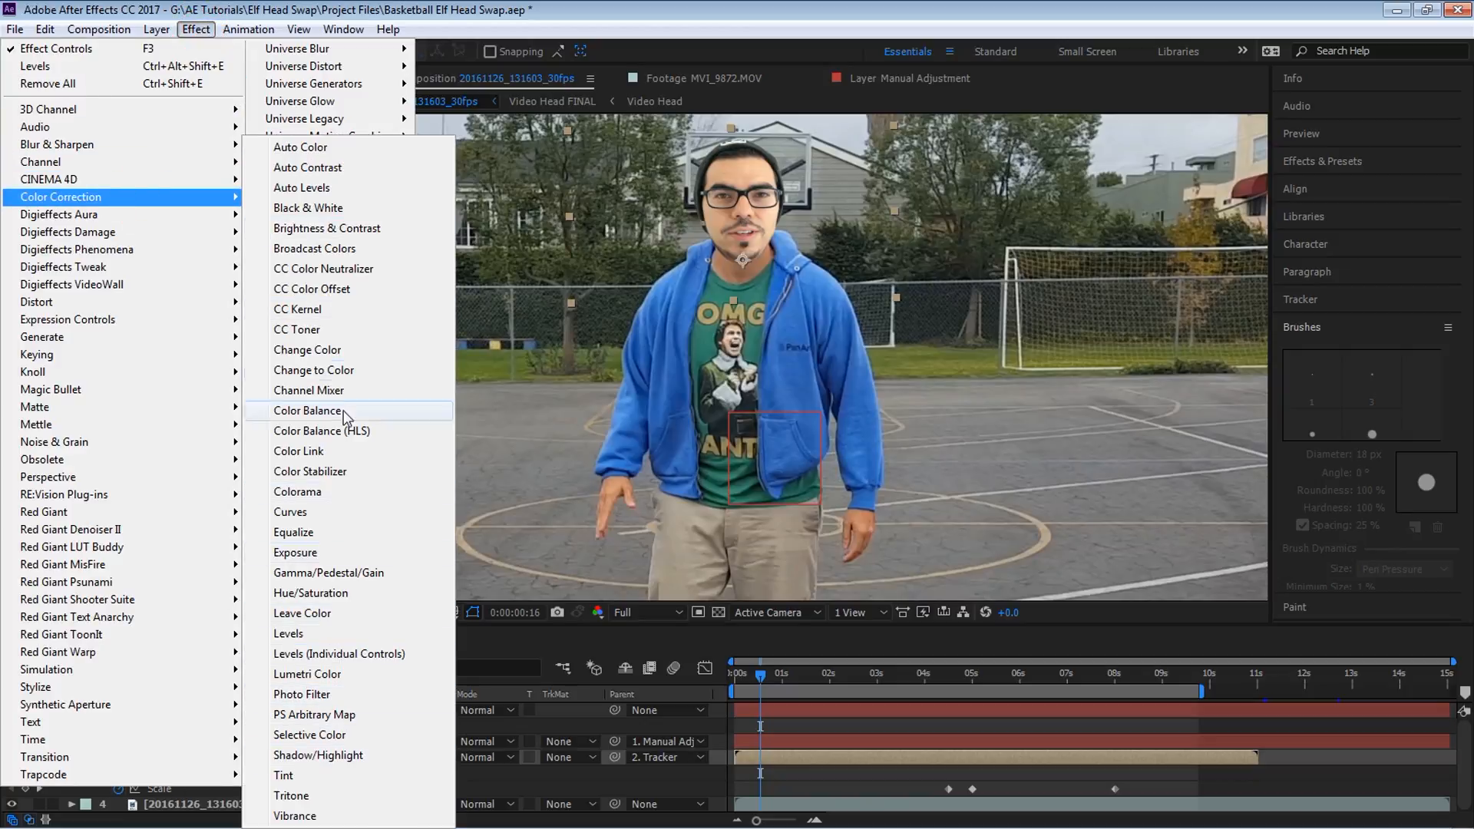
Step: Add Exposure at -0.20 and Fast Blur with blurriness 1.0 to the head layer
{"action": "left_click", "coordinate": [295, 552]}
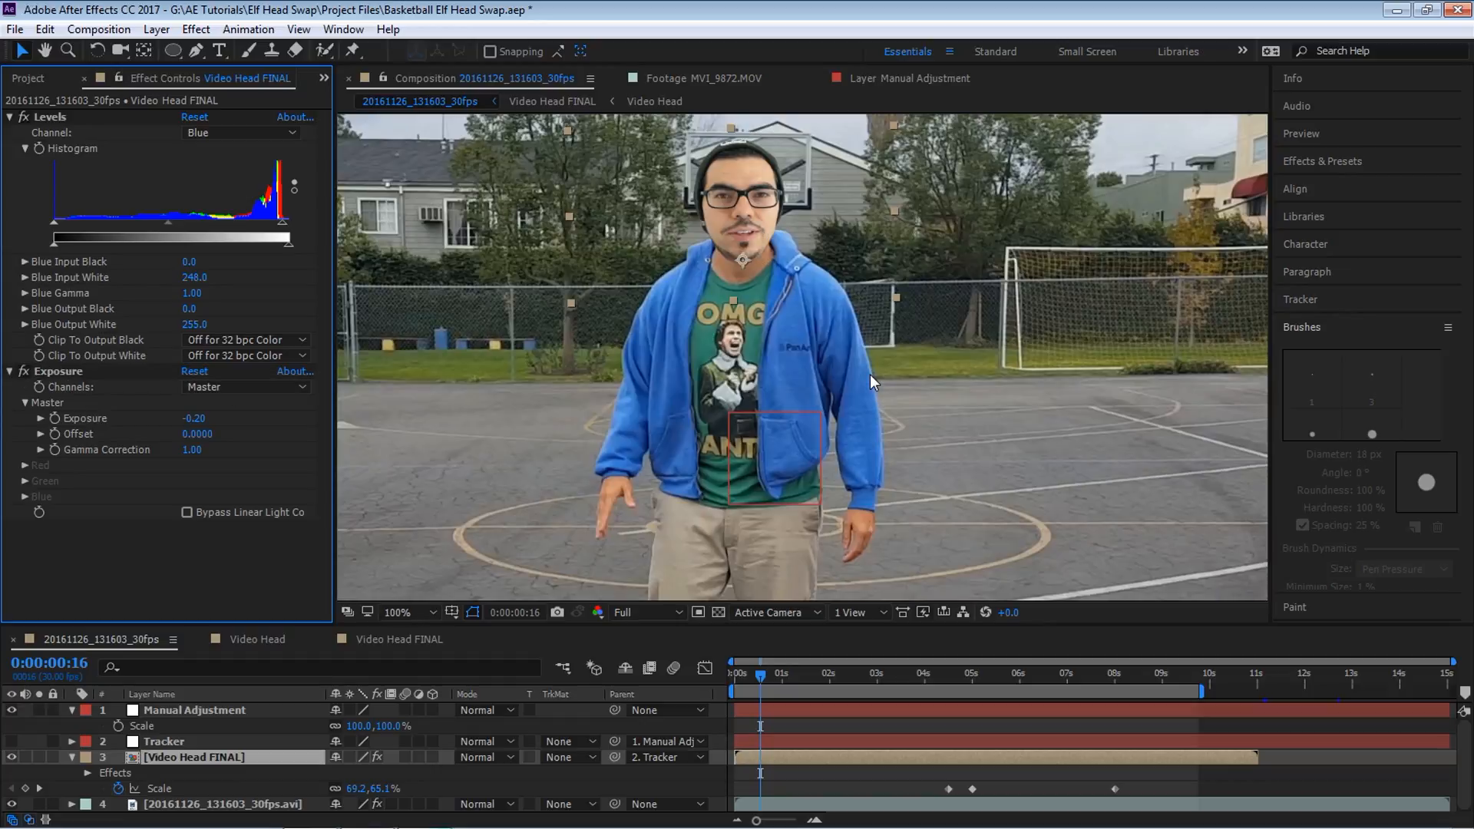
{"action": "left_click", "coordinate": [196, 29]}
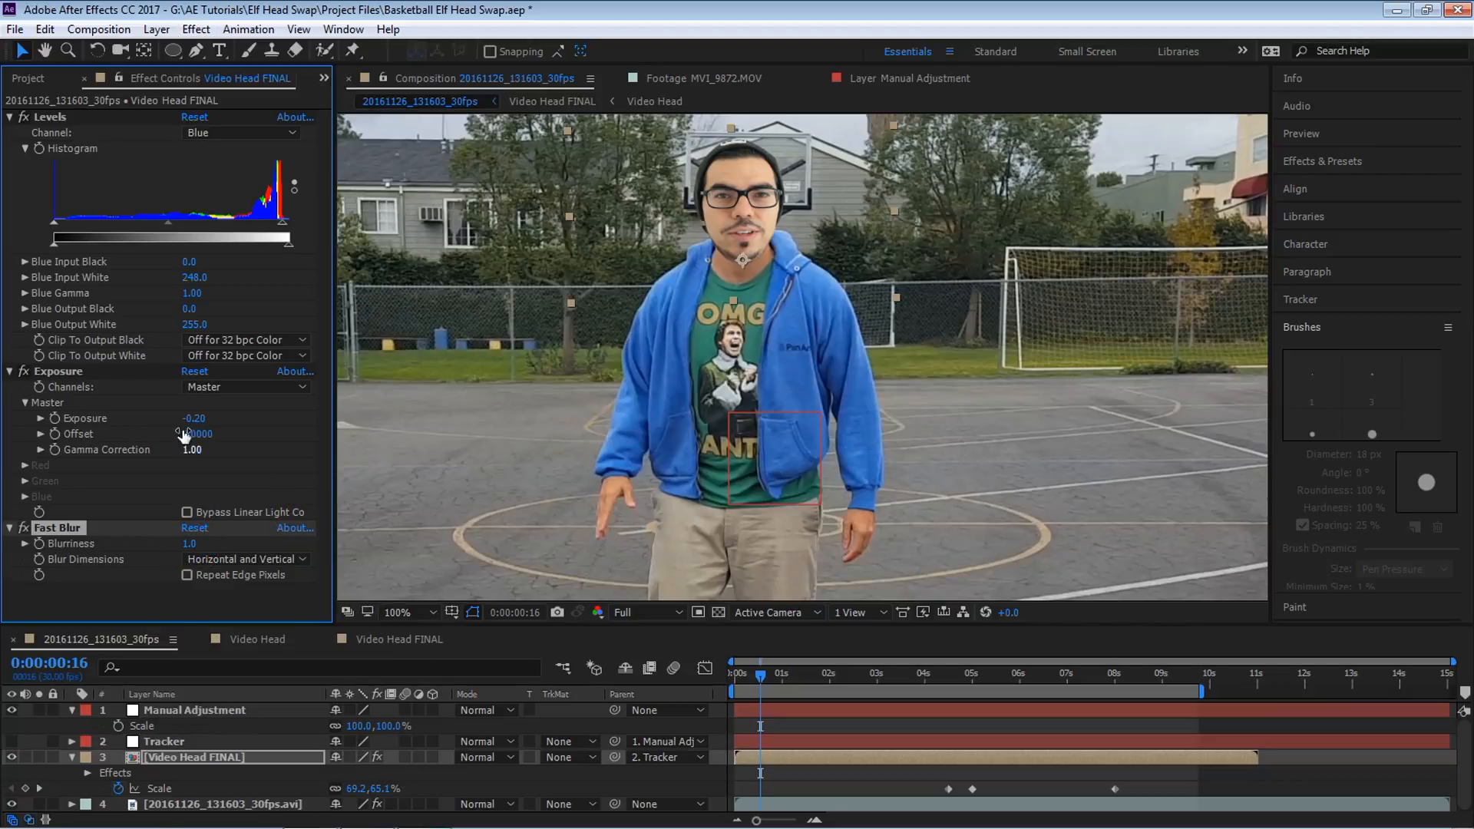
{"action": "left_click", "coordinate": [10, 117]}
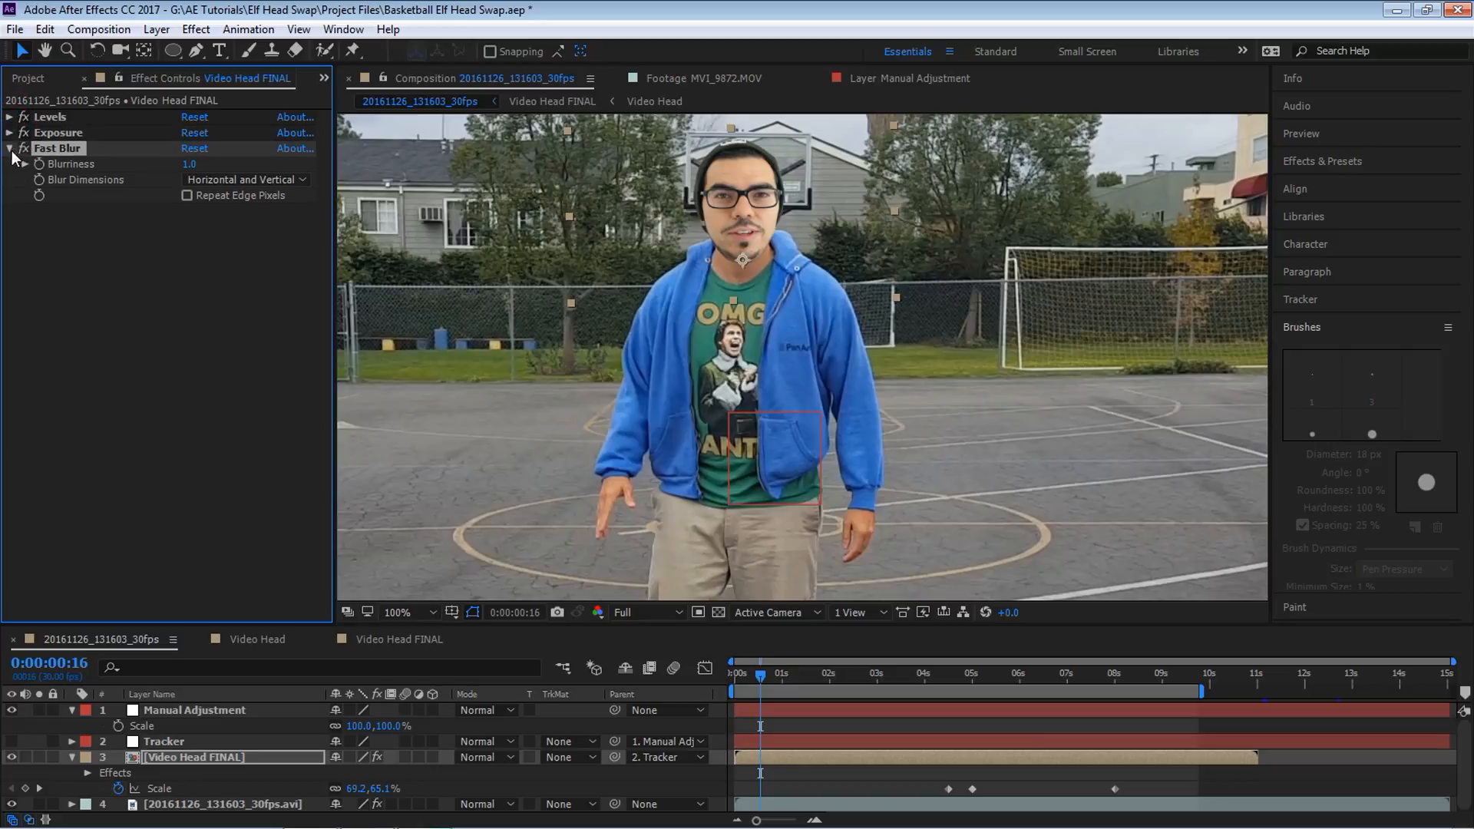
Step: Collapse the Fast Blur settings and enable motion blur for the head layer and composition
{"action": "left_click", "coordinate": [10, 148]}
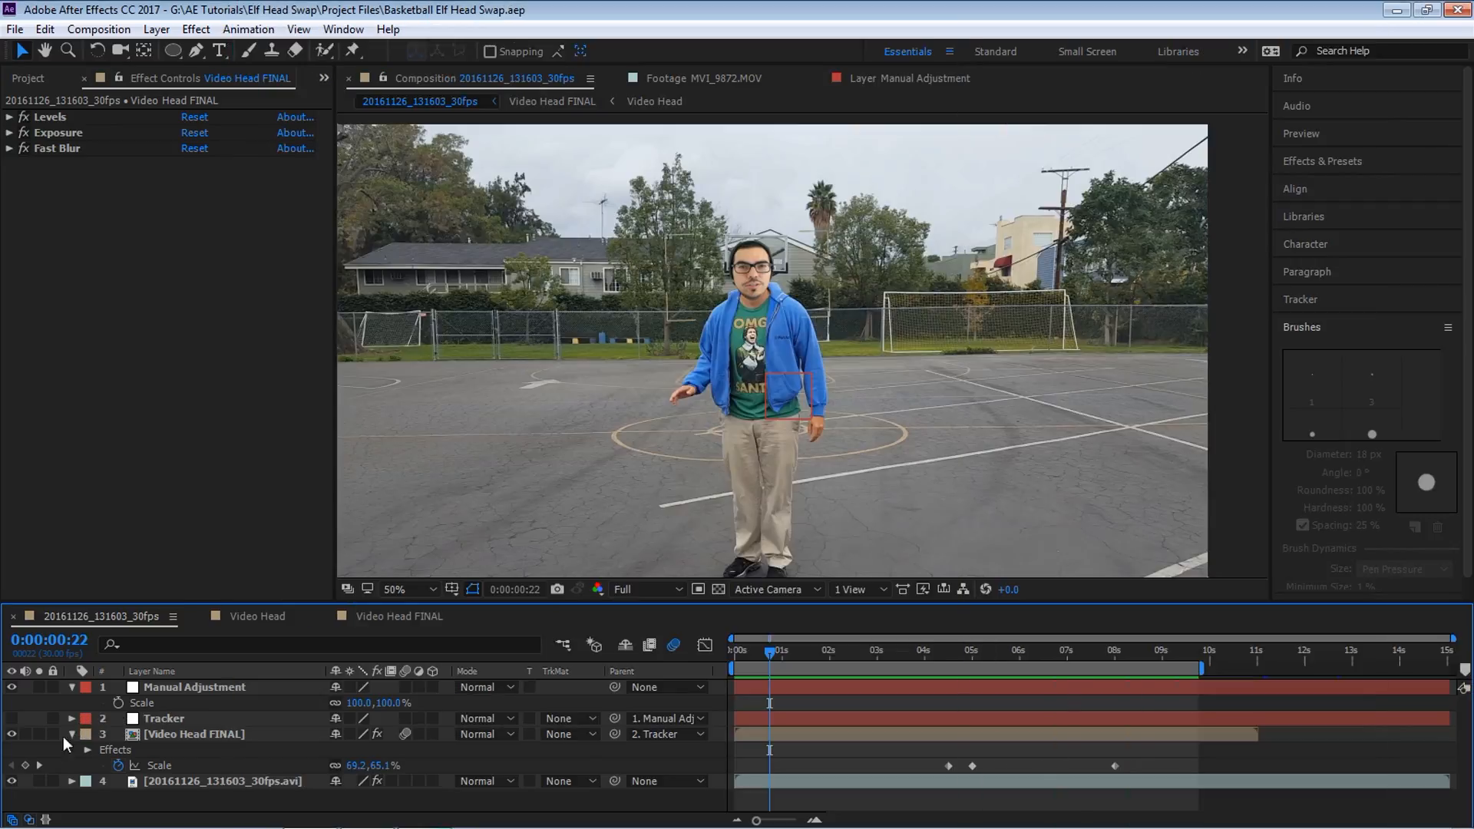
{"action": "mouse_move", "coordinate": [64, 742]}
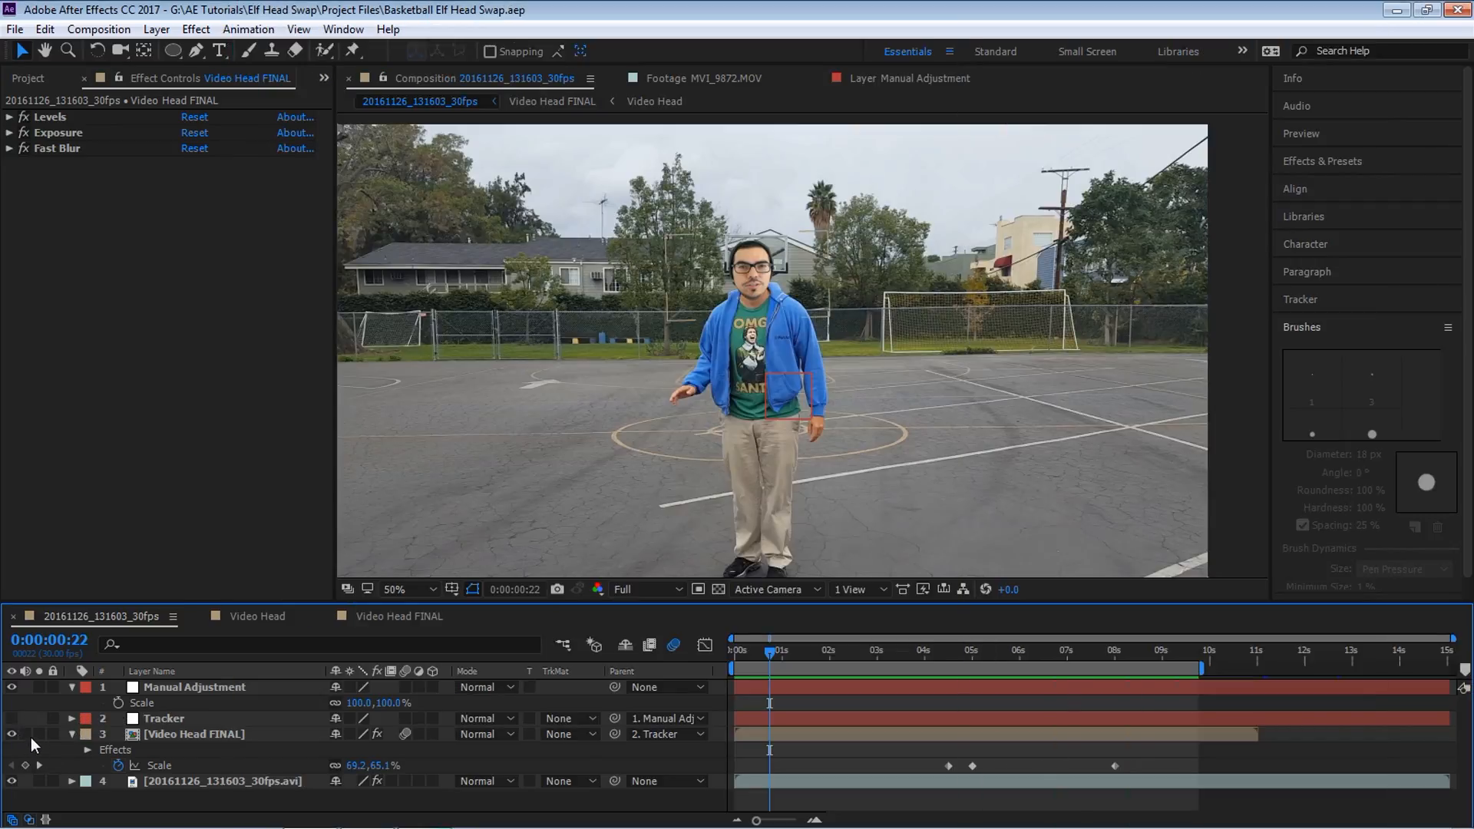
{"action": "left_click", "coordinate": [26, 733]}
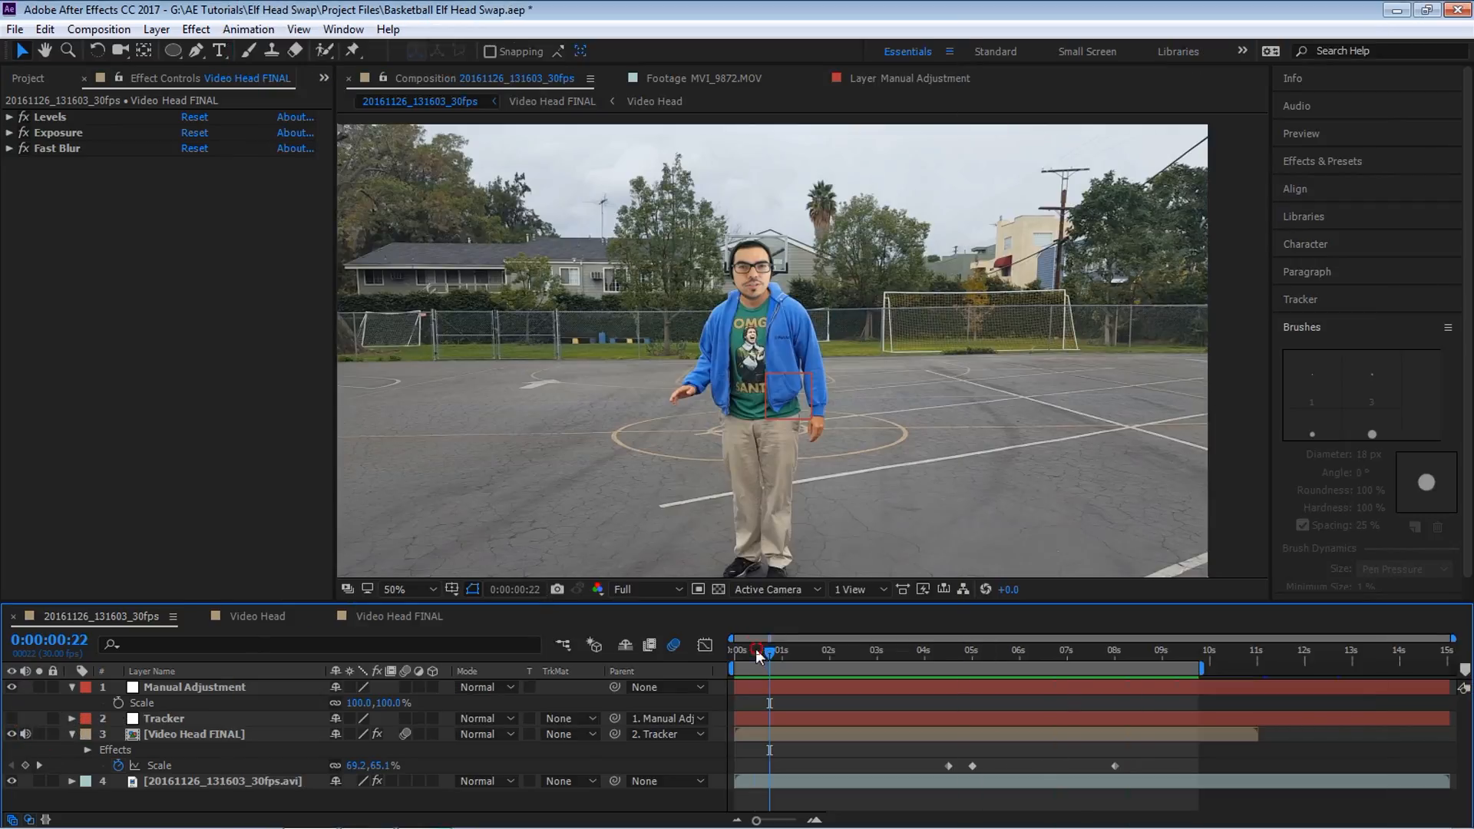